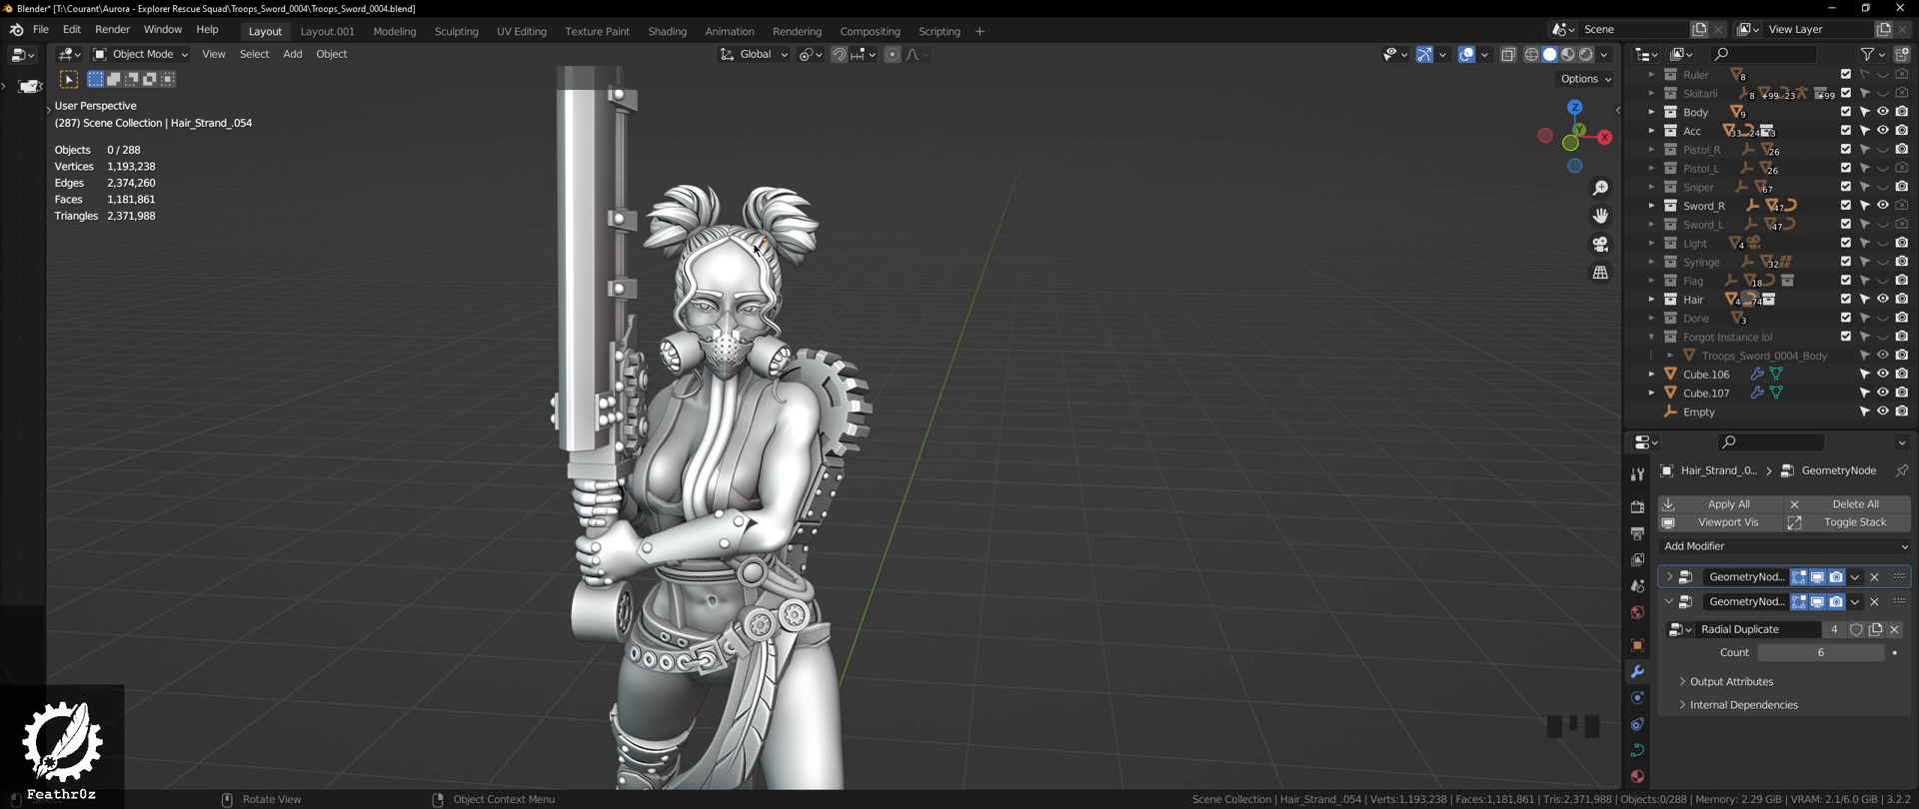
Step: Nudge a hair-strand control point in Edit Mode, then pan toward the cube rings
scroll(down, 3)
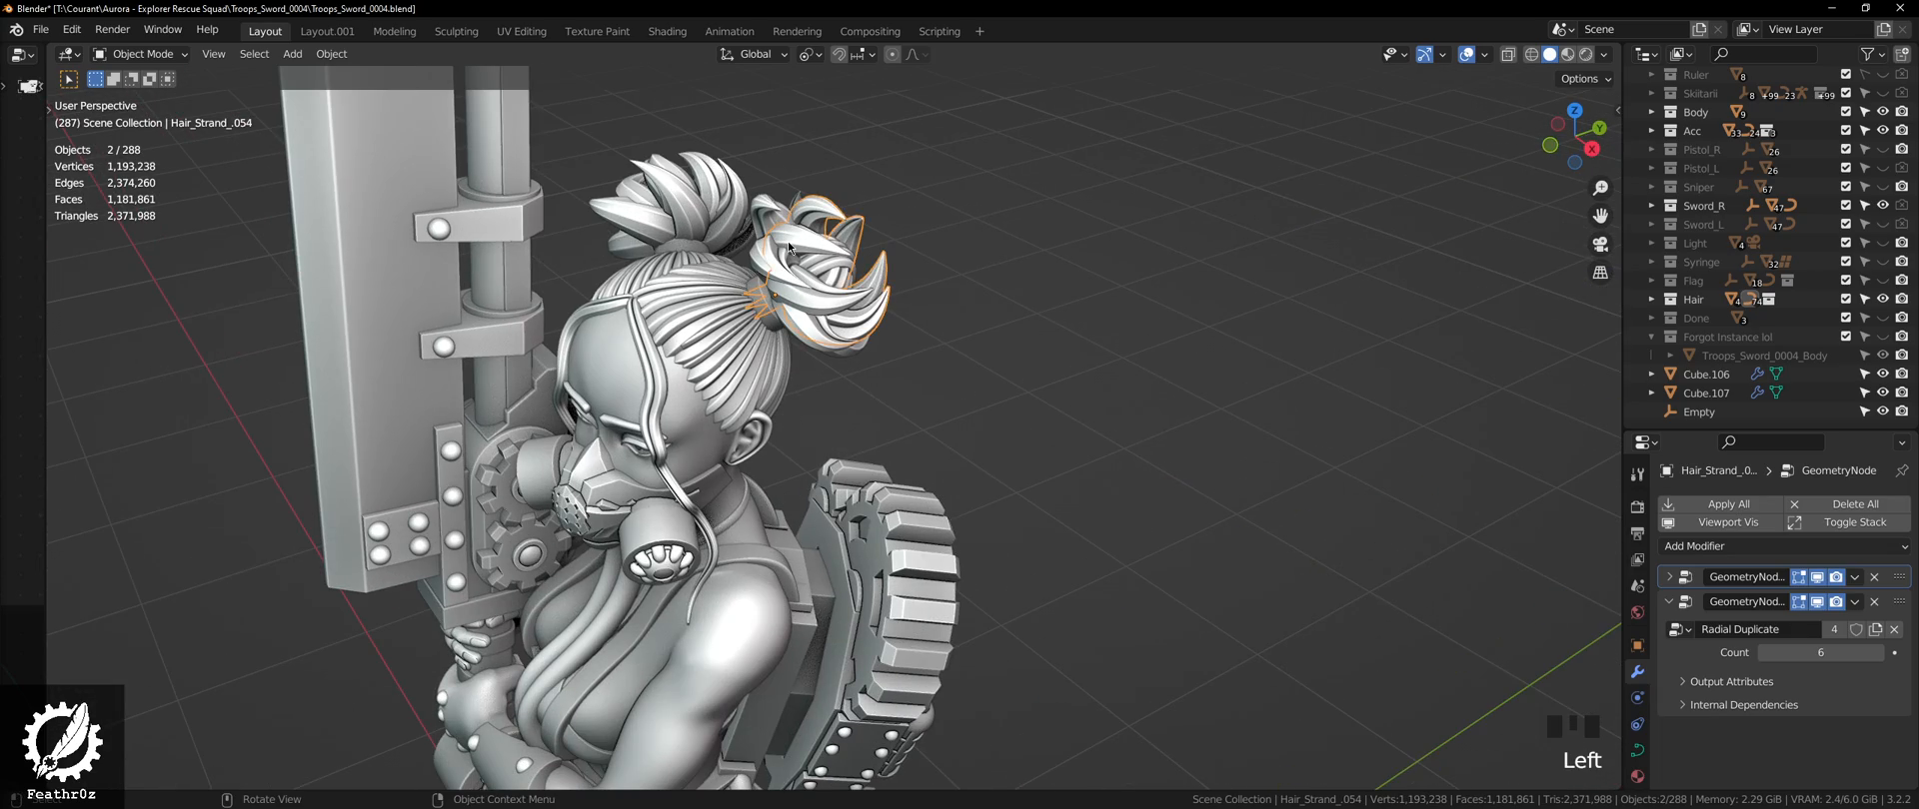
key(Tab)
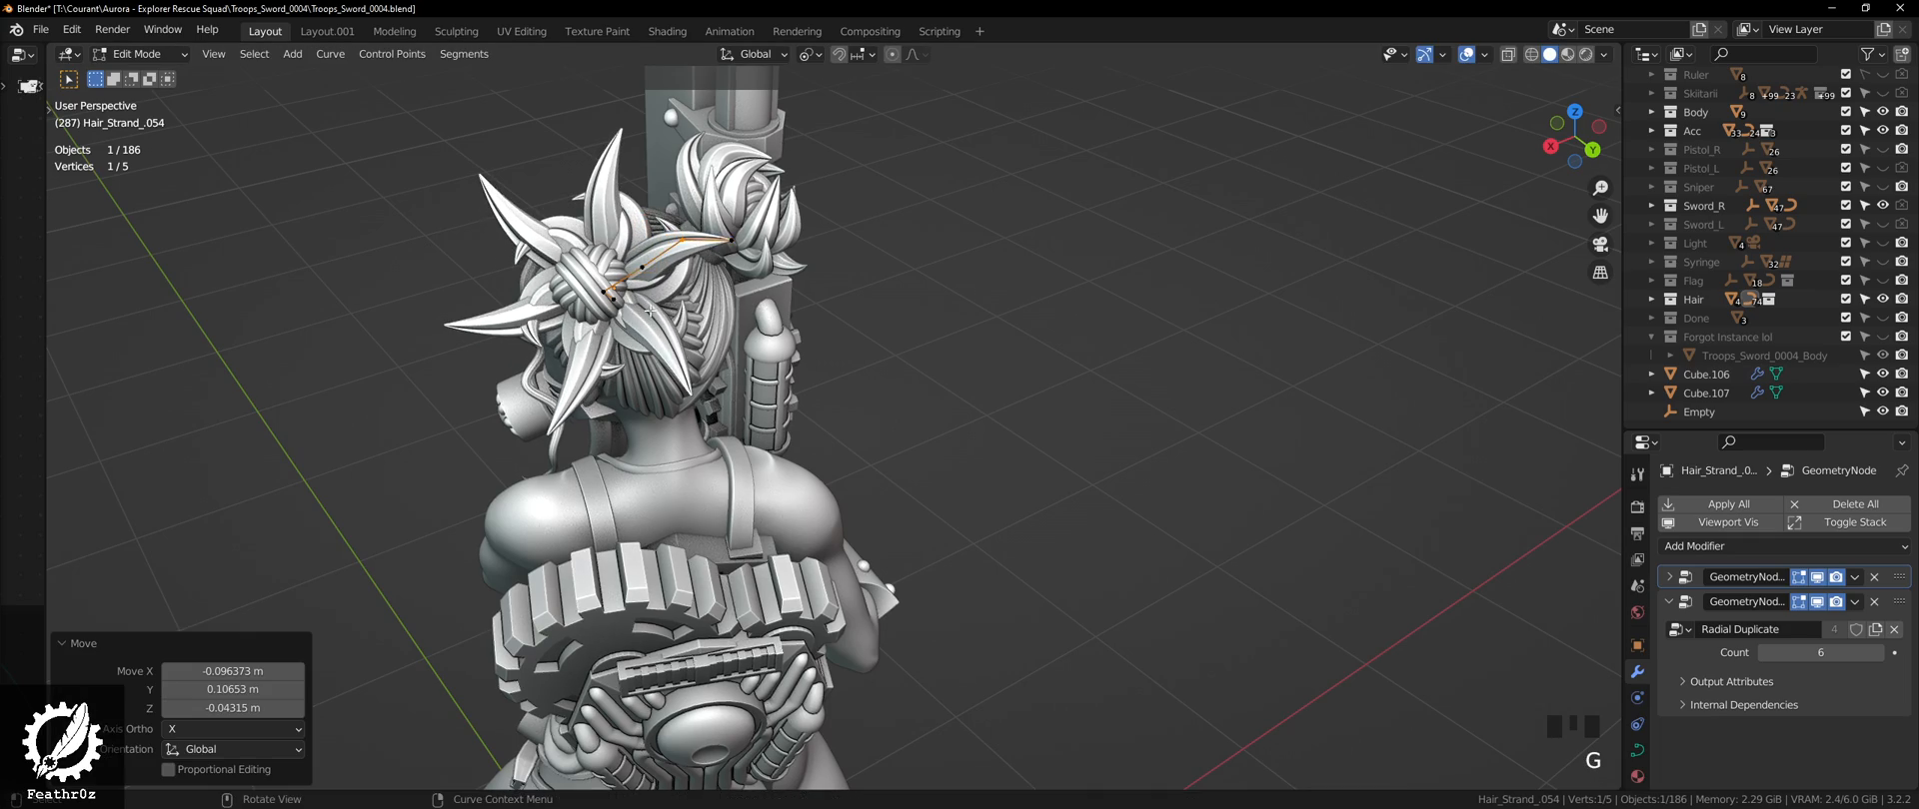
scroll(down, 3)
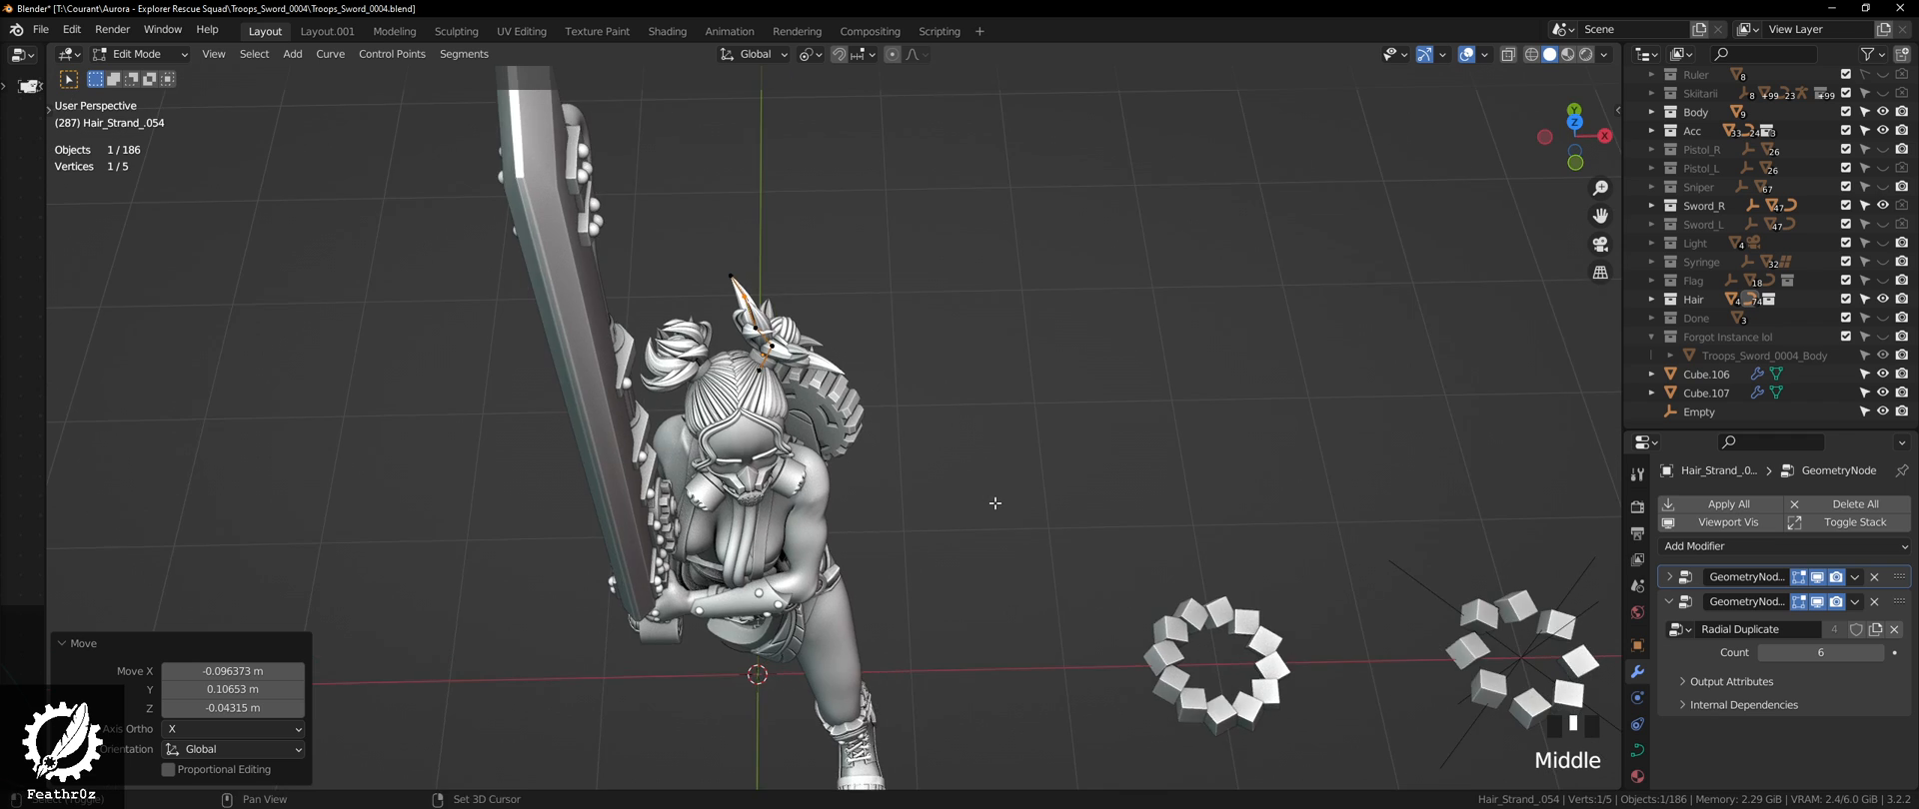
drag(993, 503, 572, 595)
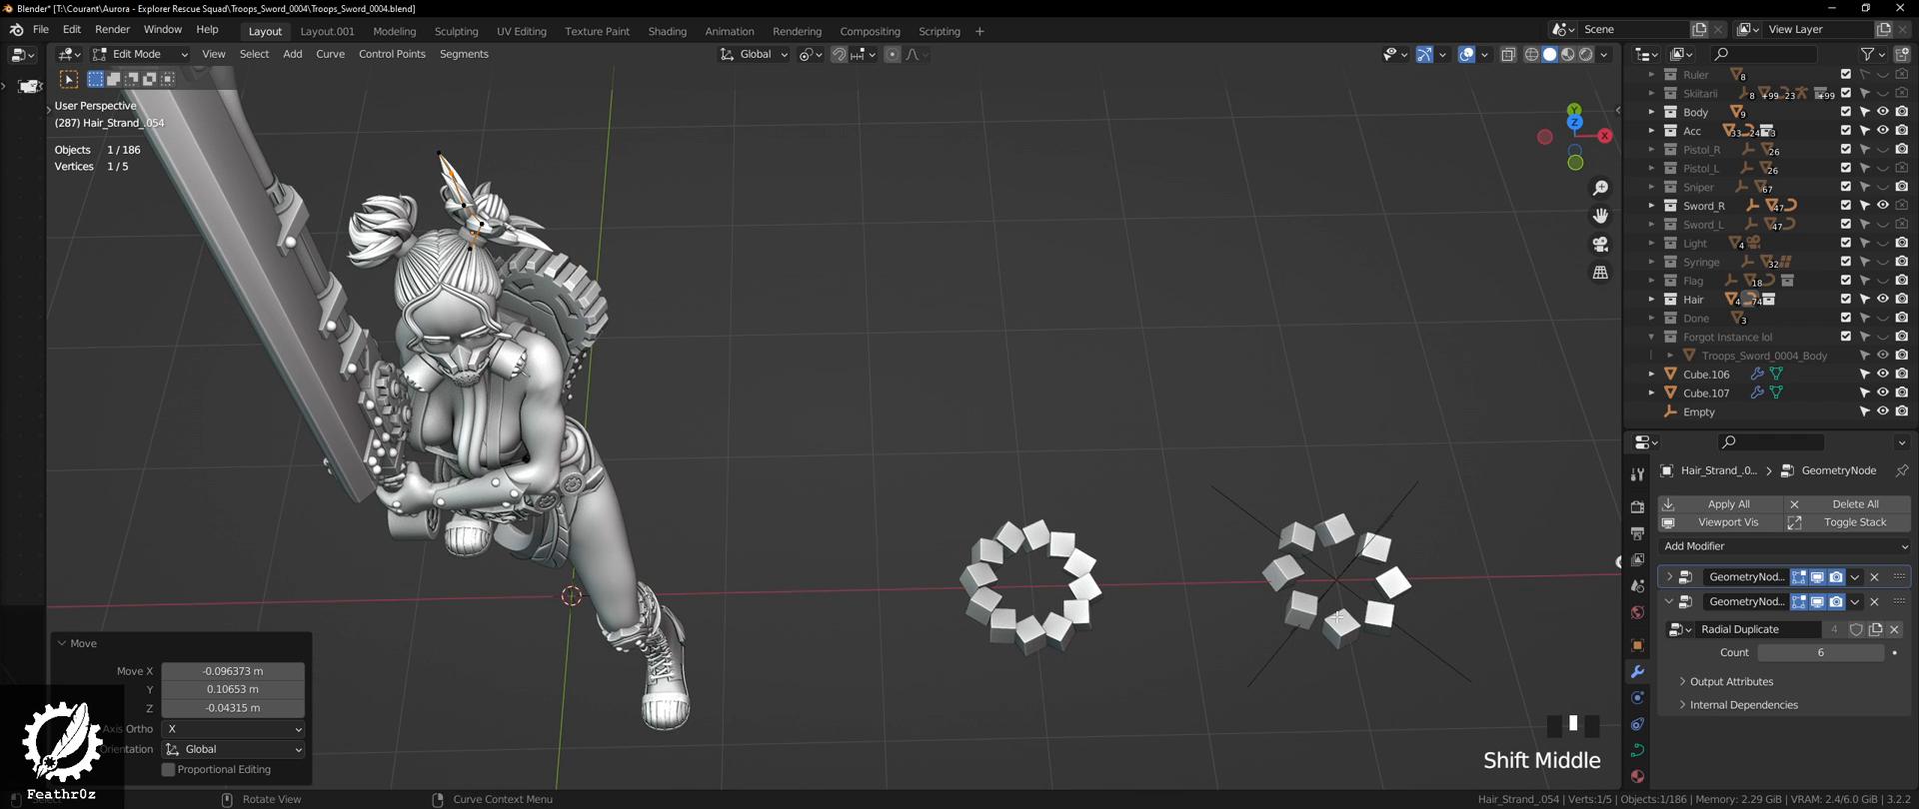
key(Tab)
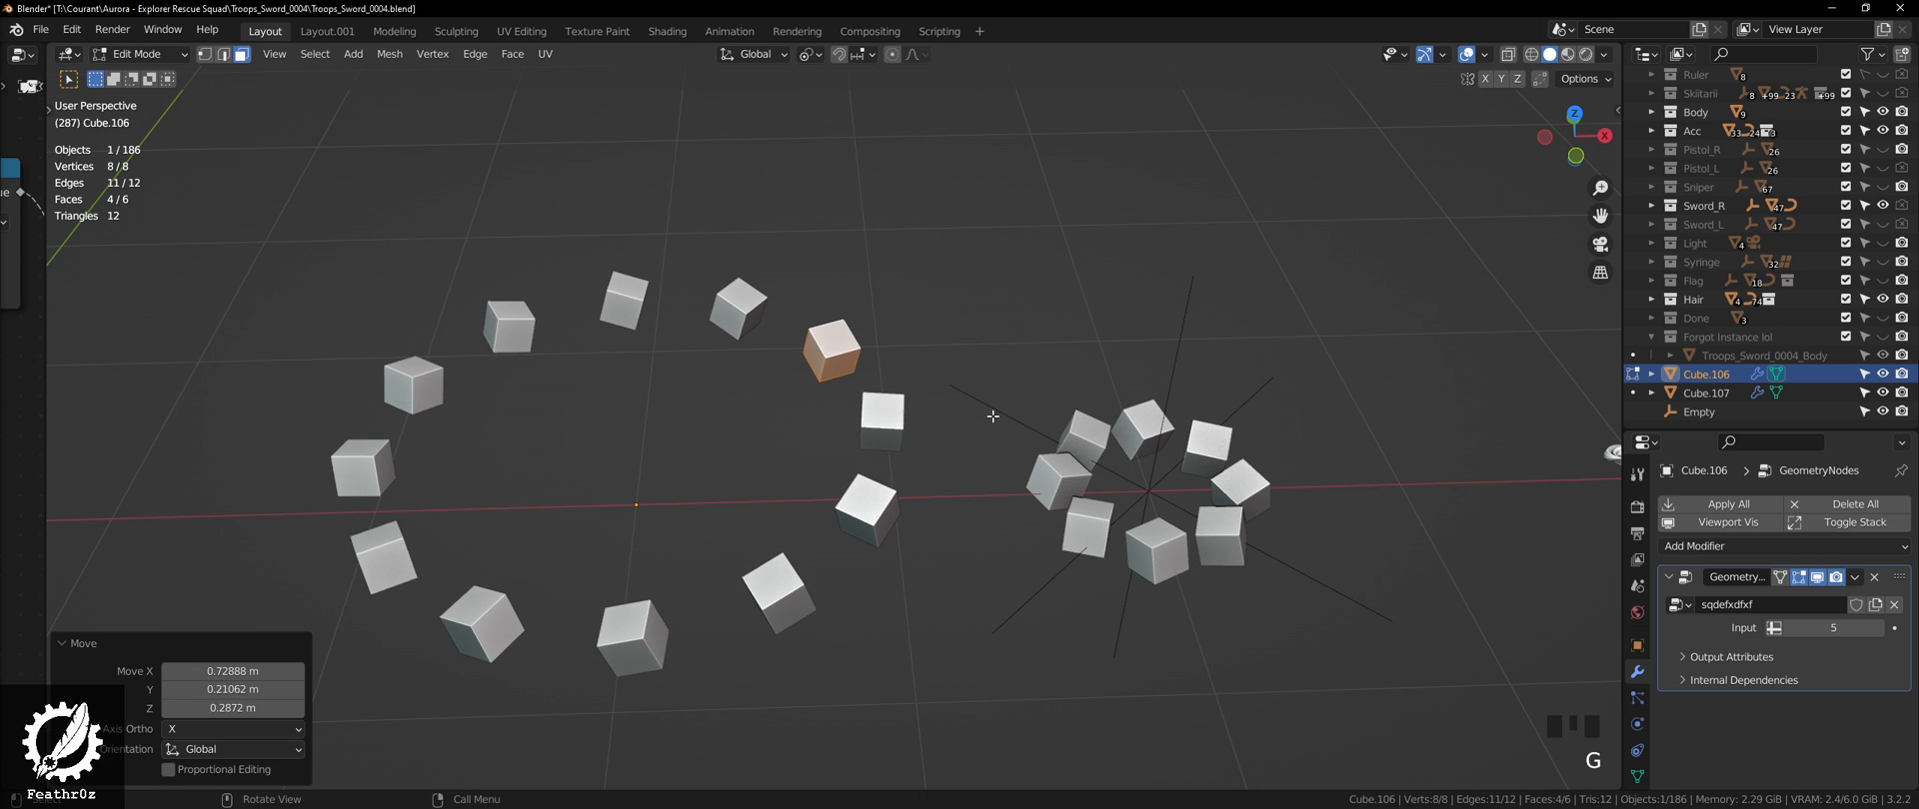
Step: Finish editing Cube.106's vertices, then select and rotate the array ring's empty
key(Tab)
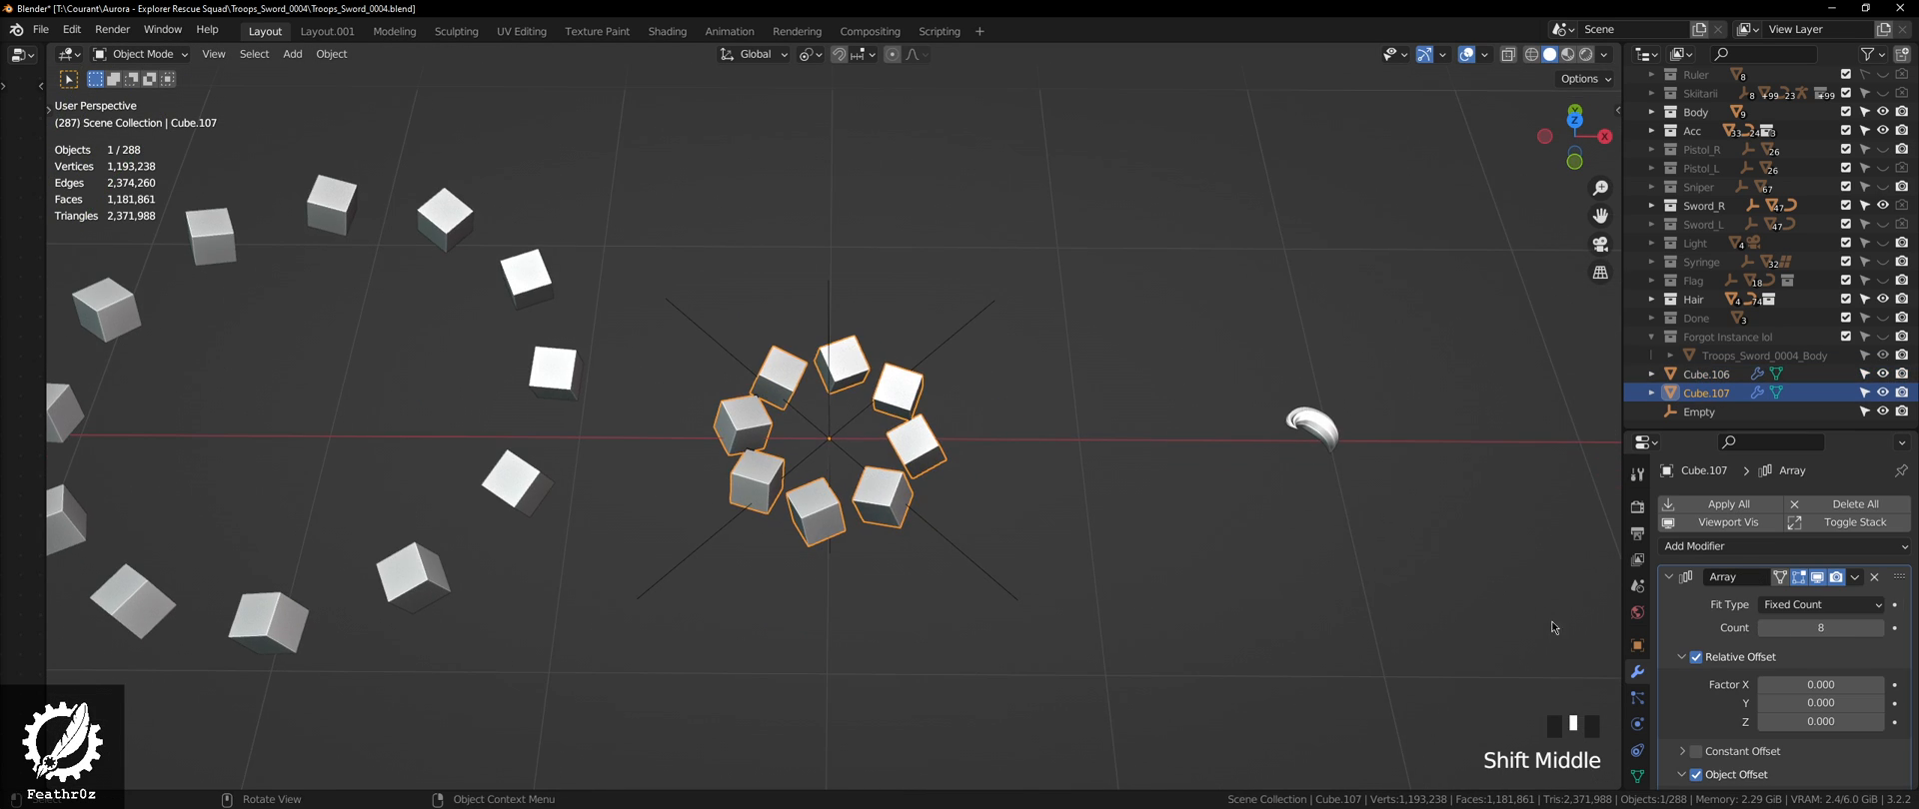
scroll(down, 3)
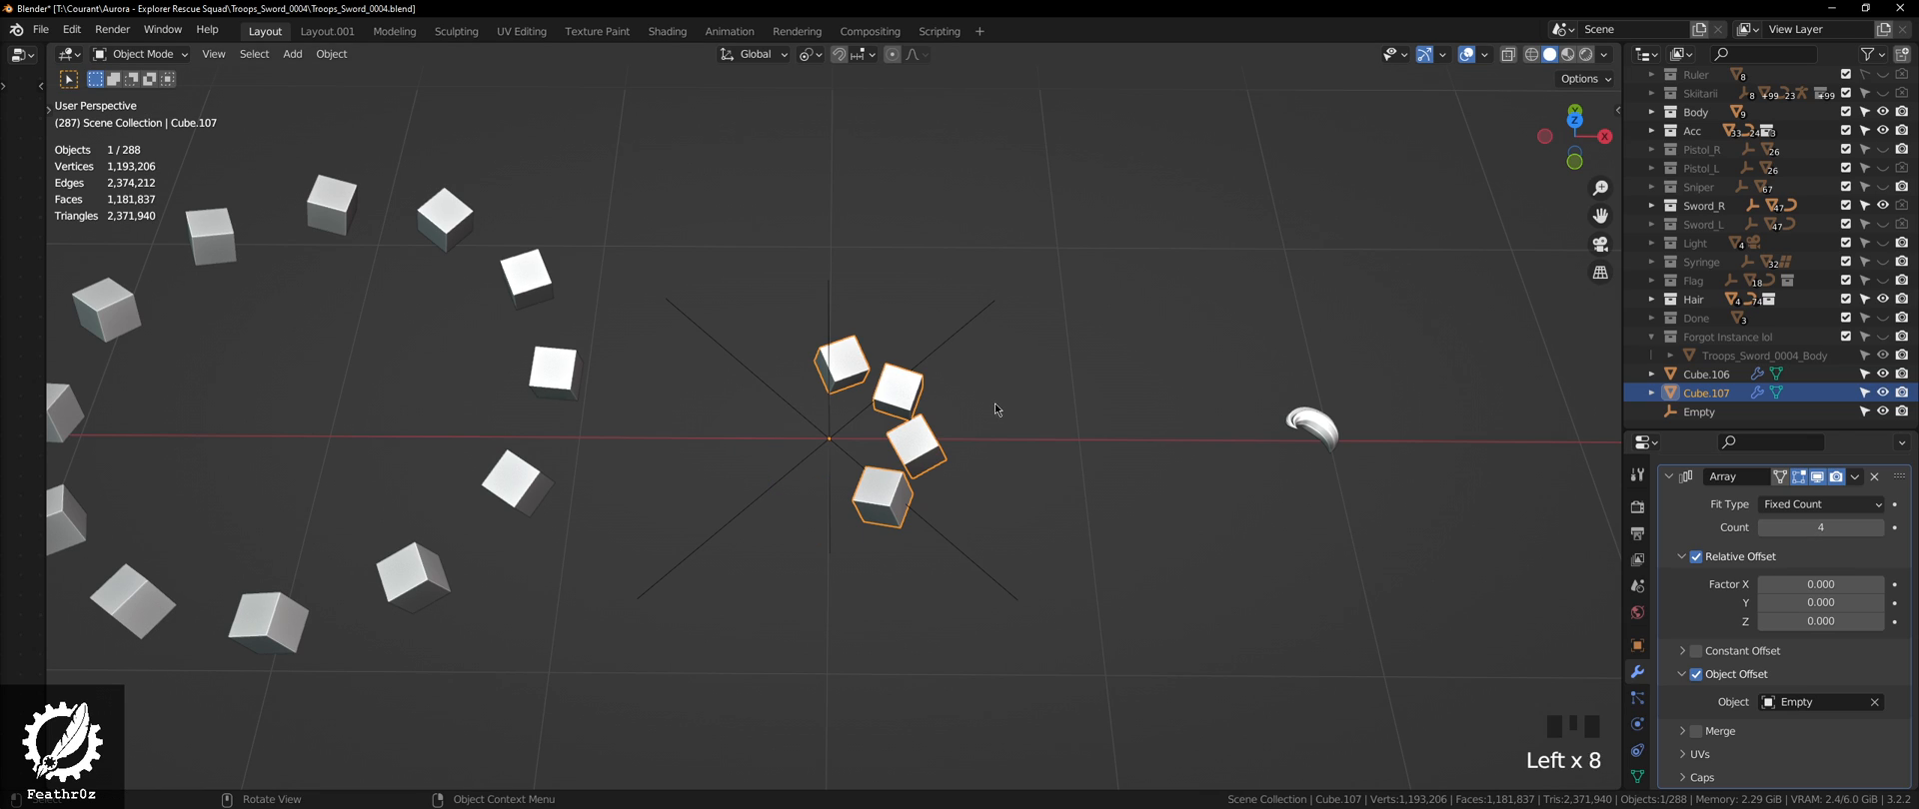
click(1699, 411)
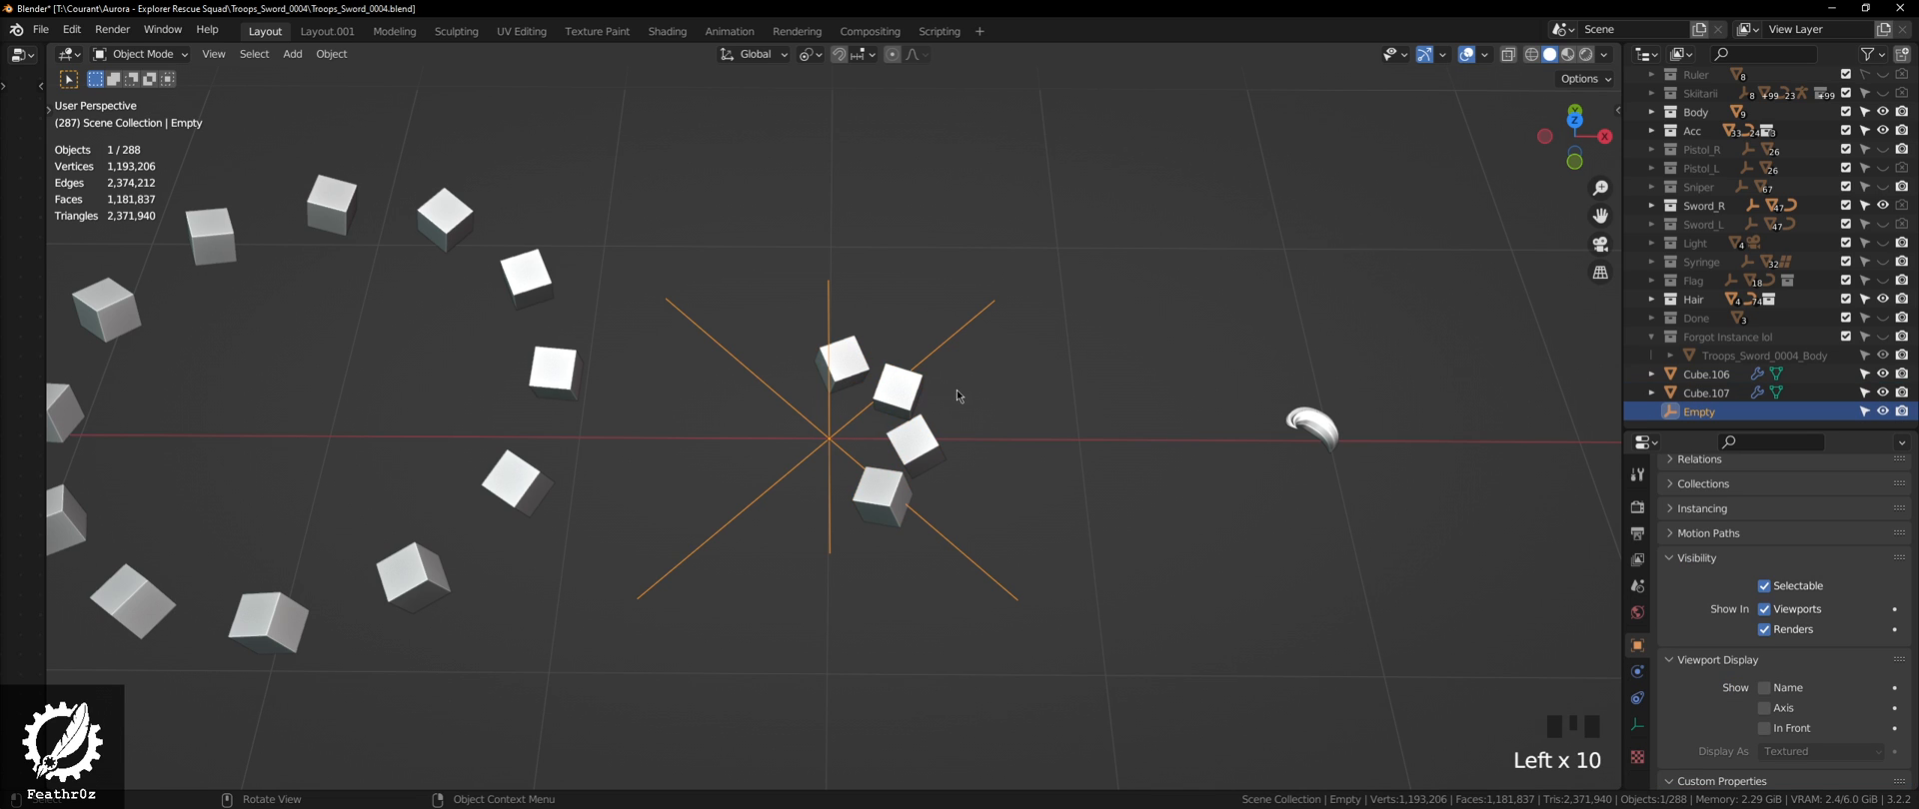
key(r)
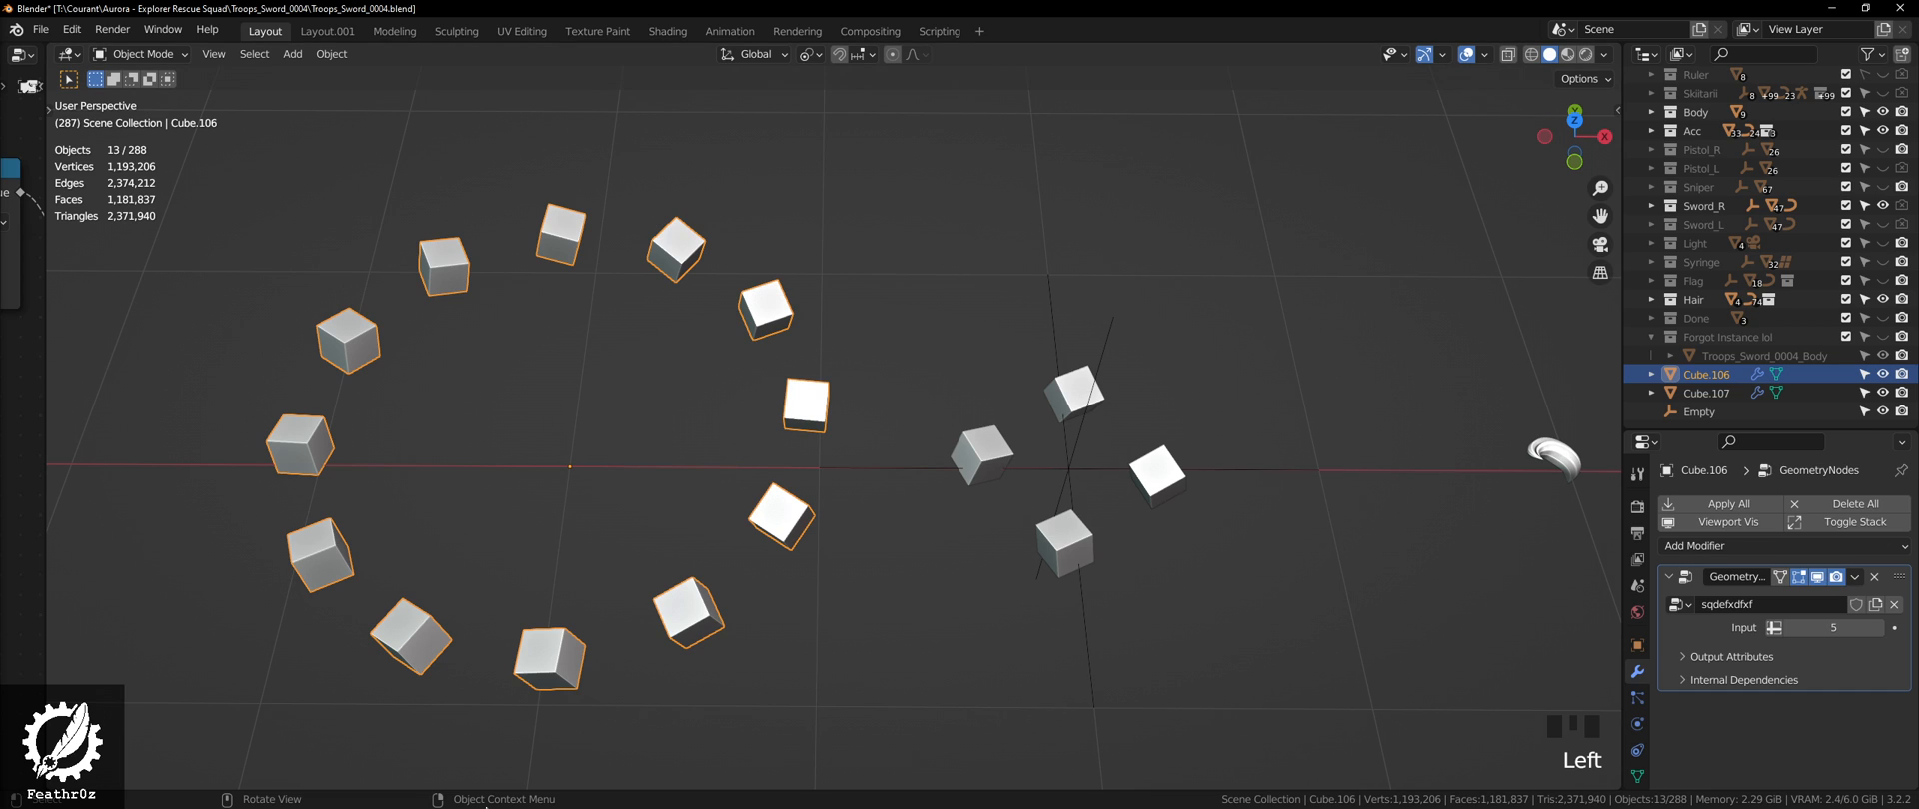
mouse_move(1627, 649)
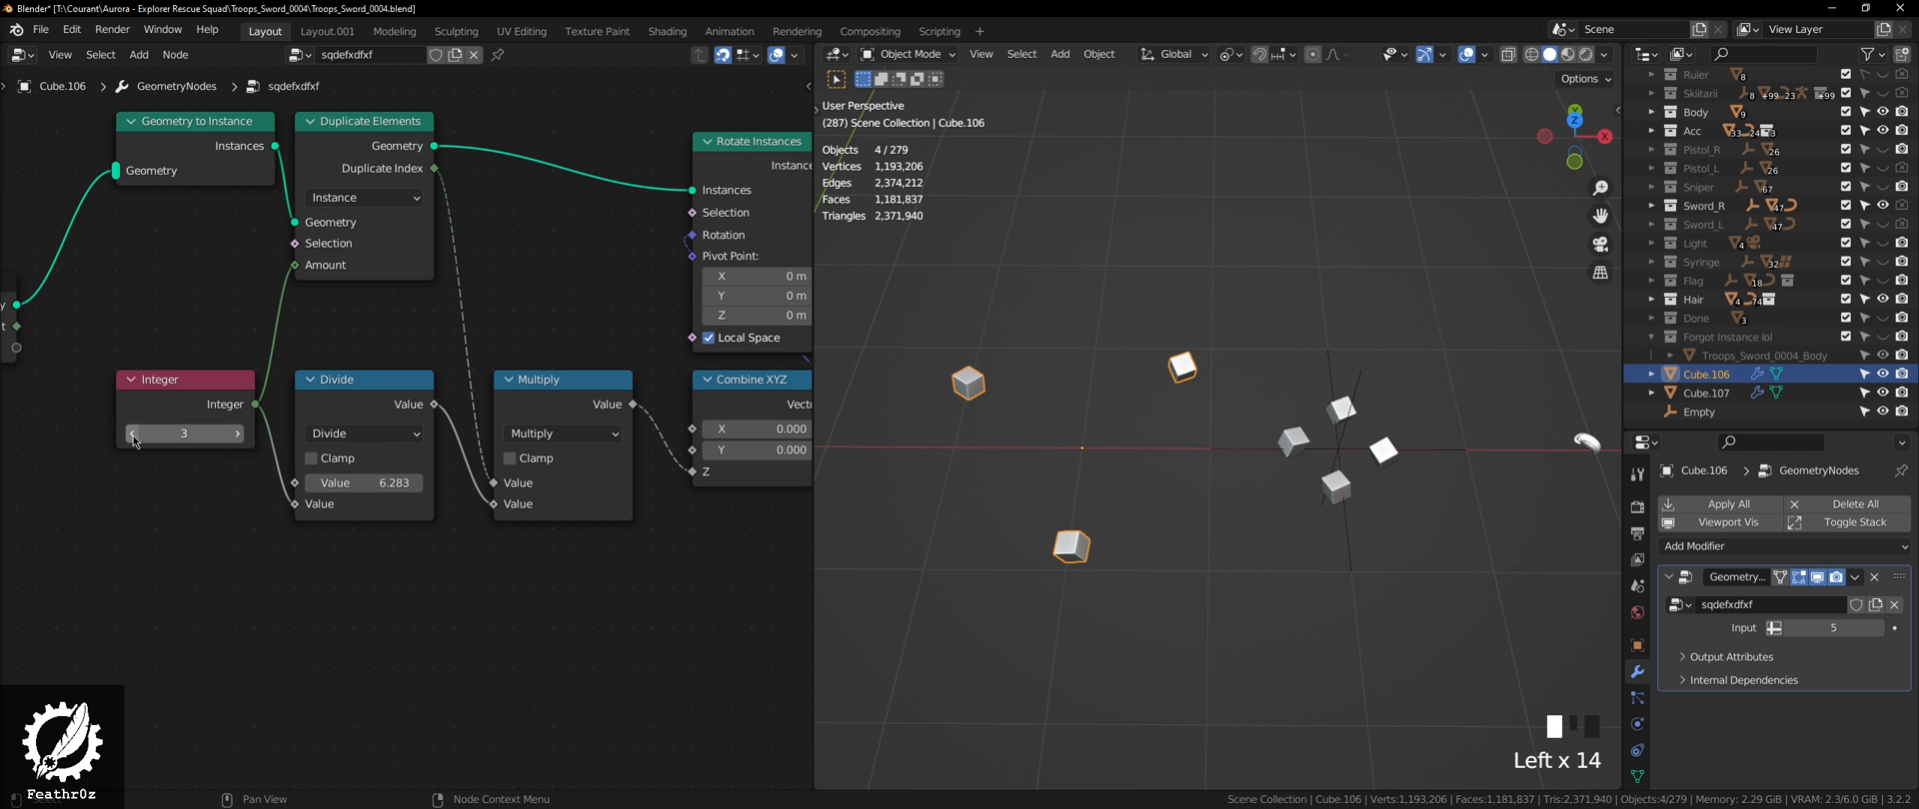
Step: Lower the Integer node value from 3 to 2, then type 9
click(132, 434)
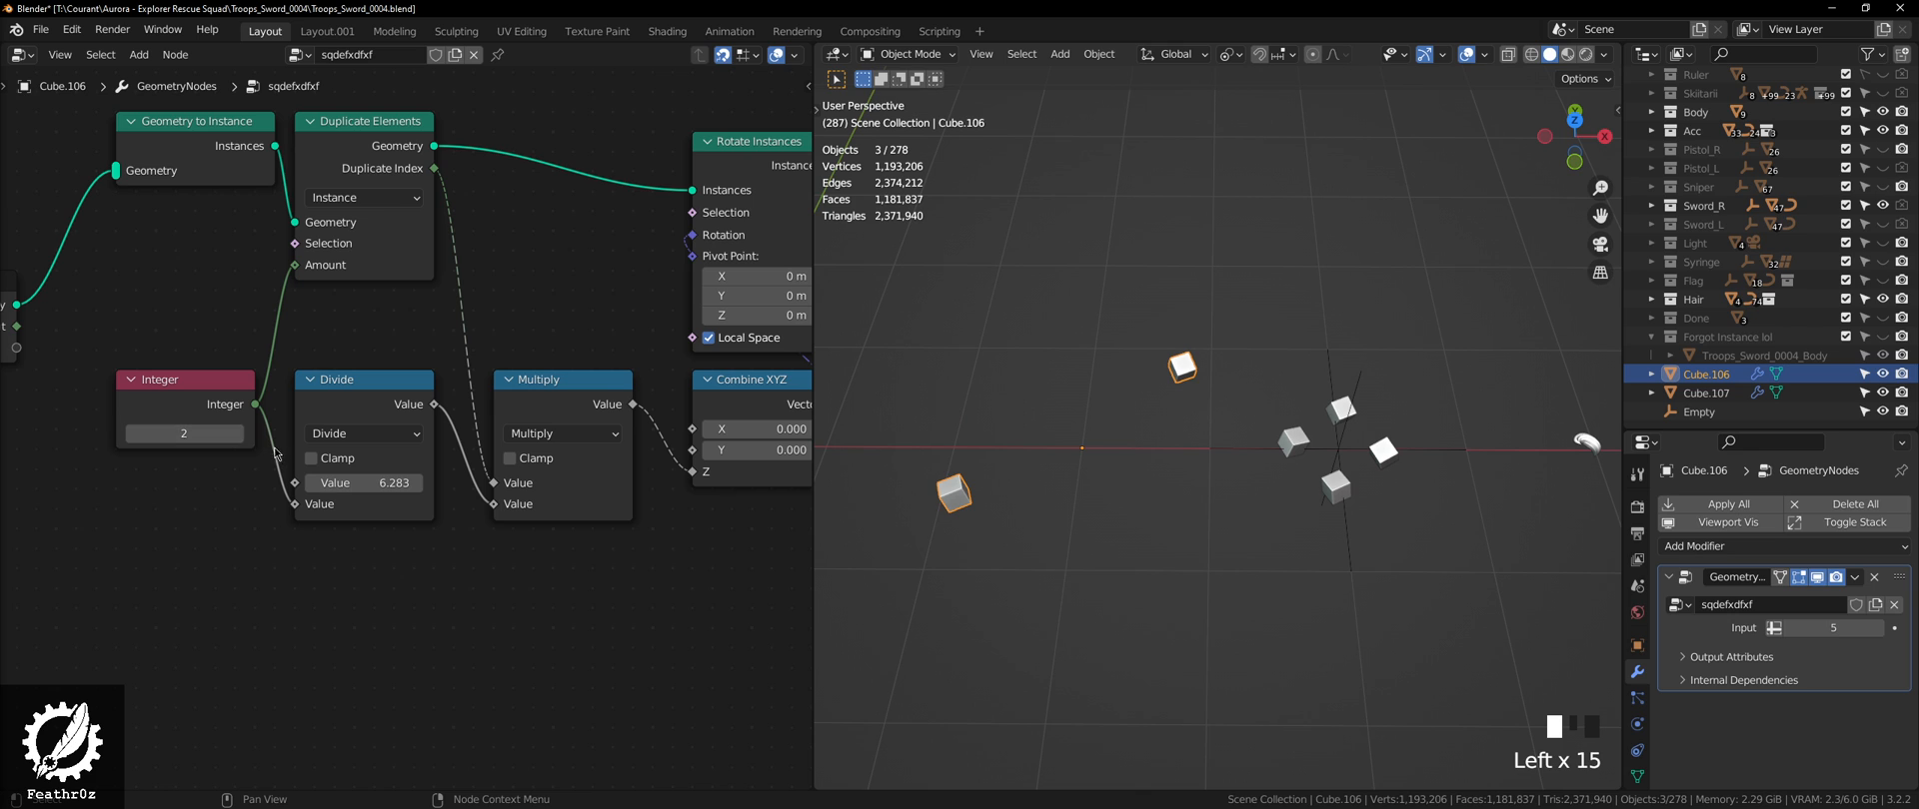
text(9)
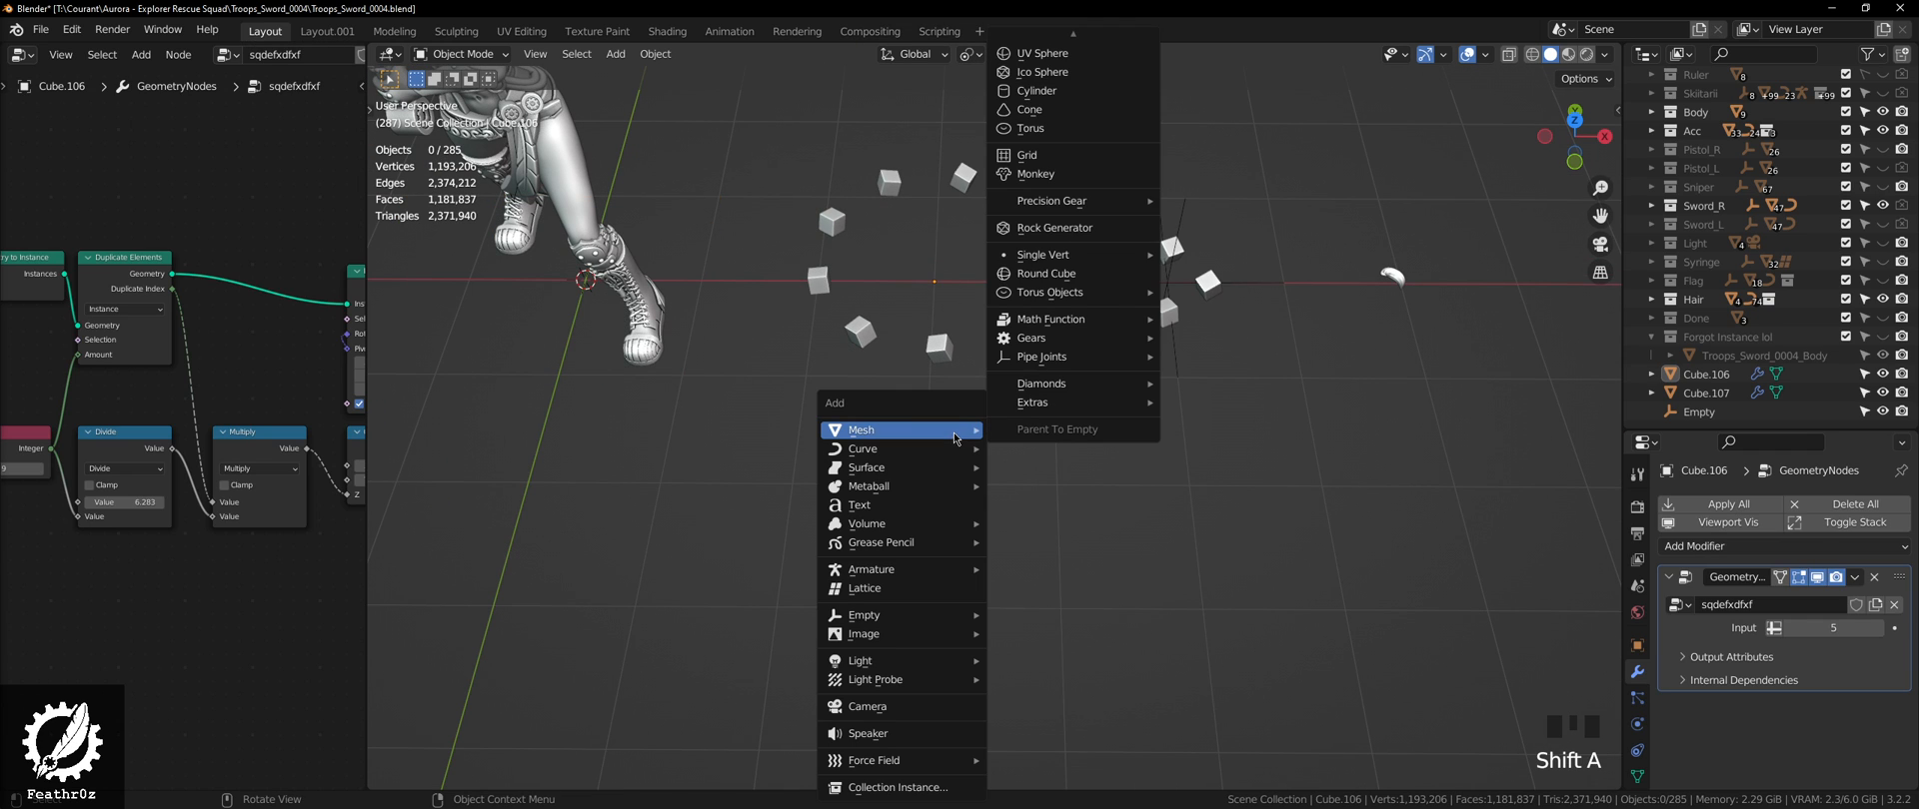
Step: Add an Ico Sphere scaled down to 0.185 and toggle its Edit Mode
click(1043, 72)
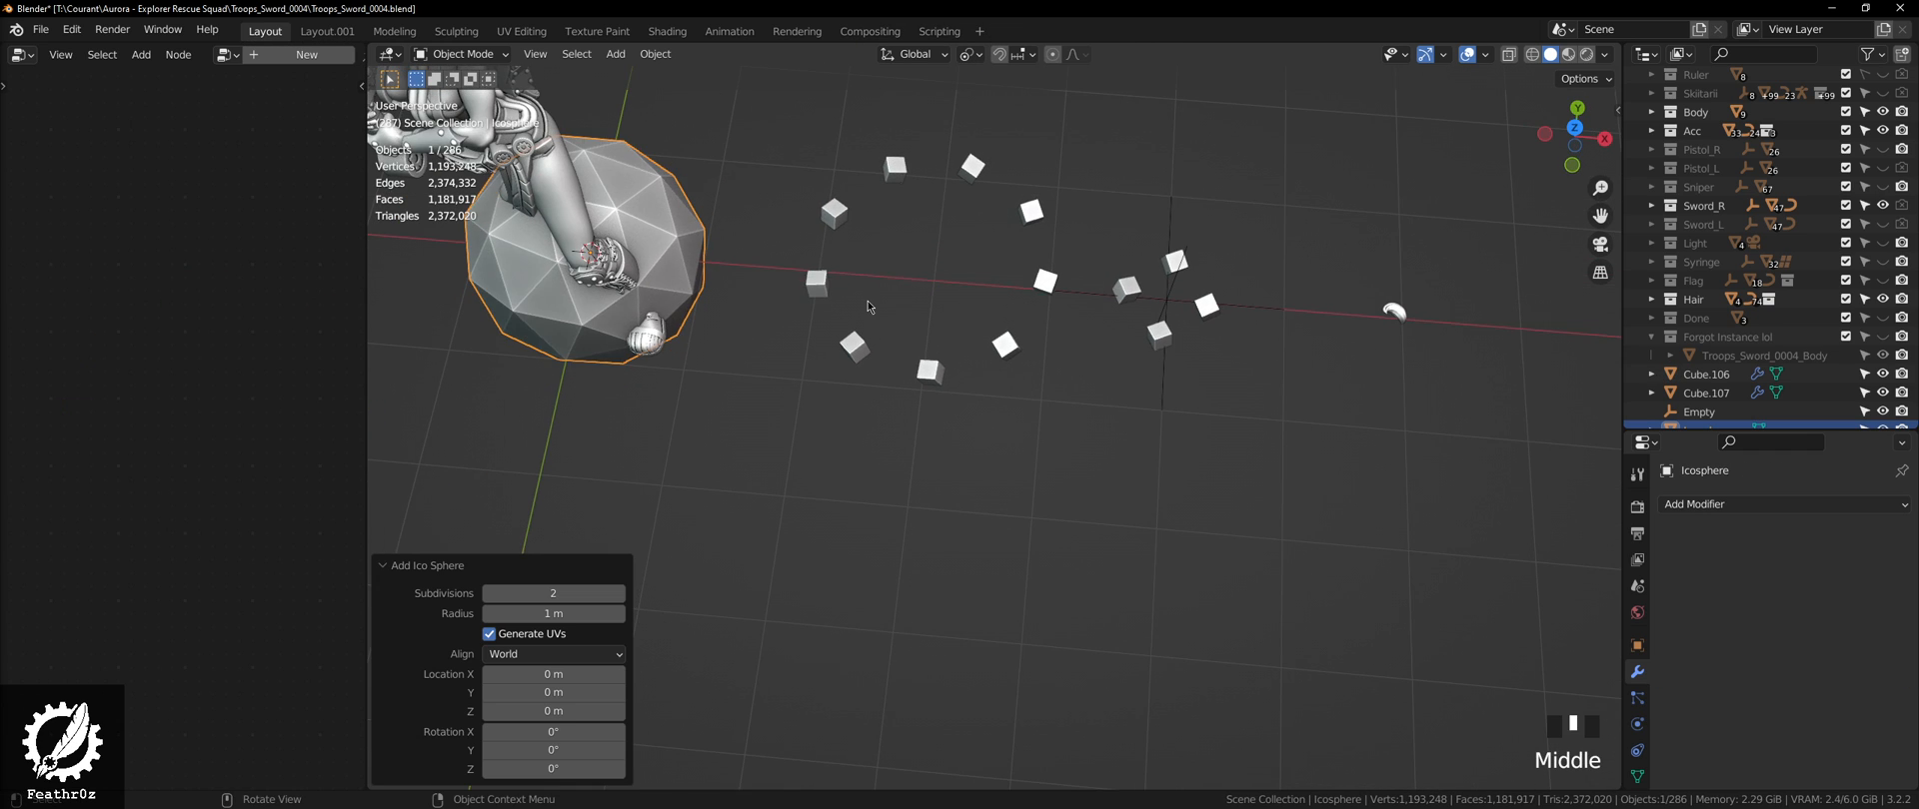
key(Tab)
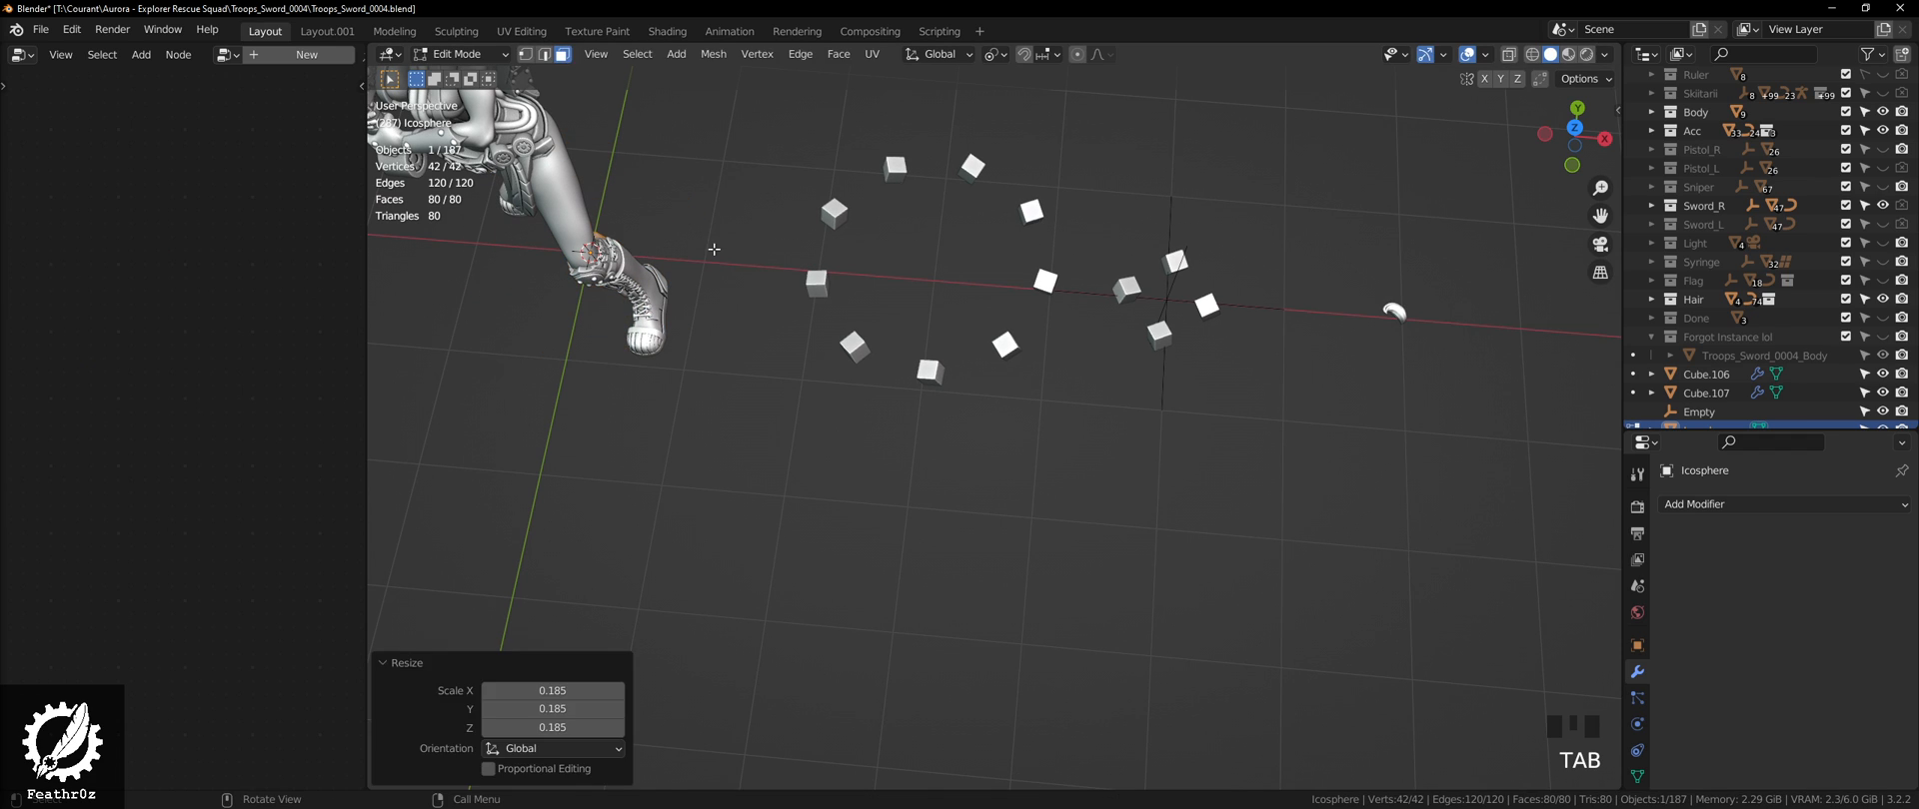
key(Tab)
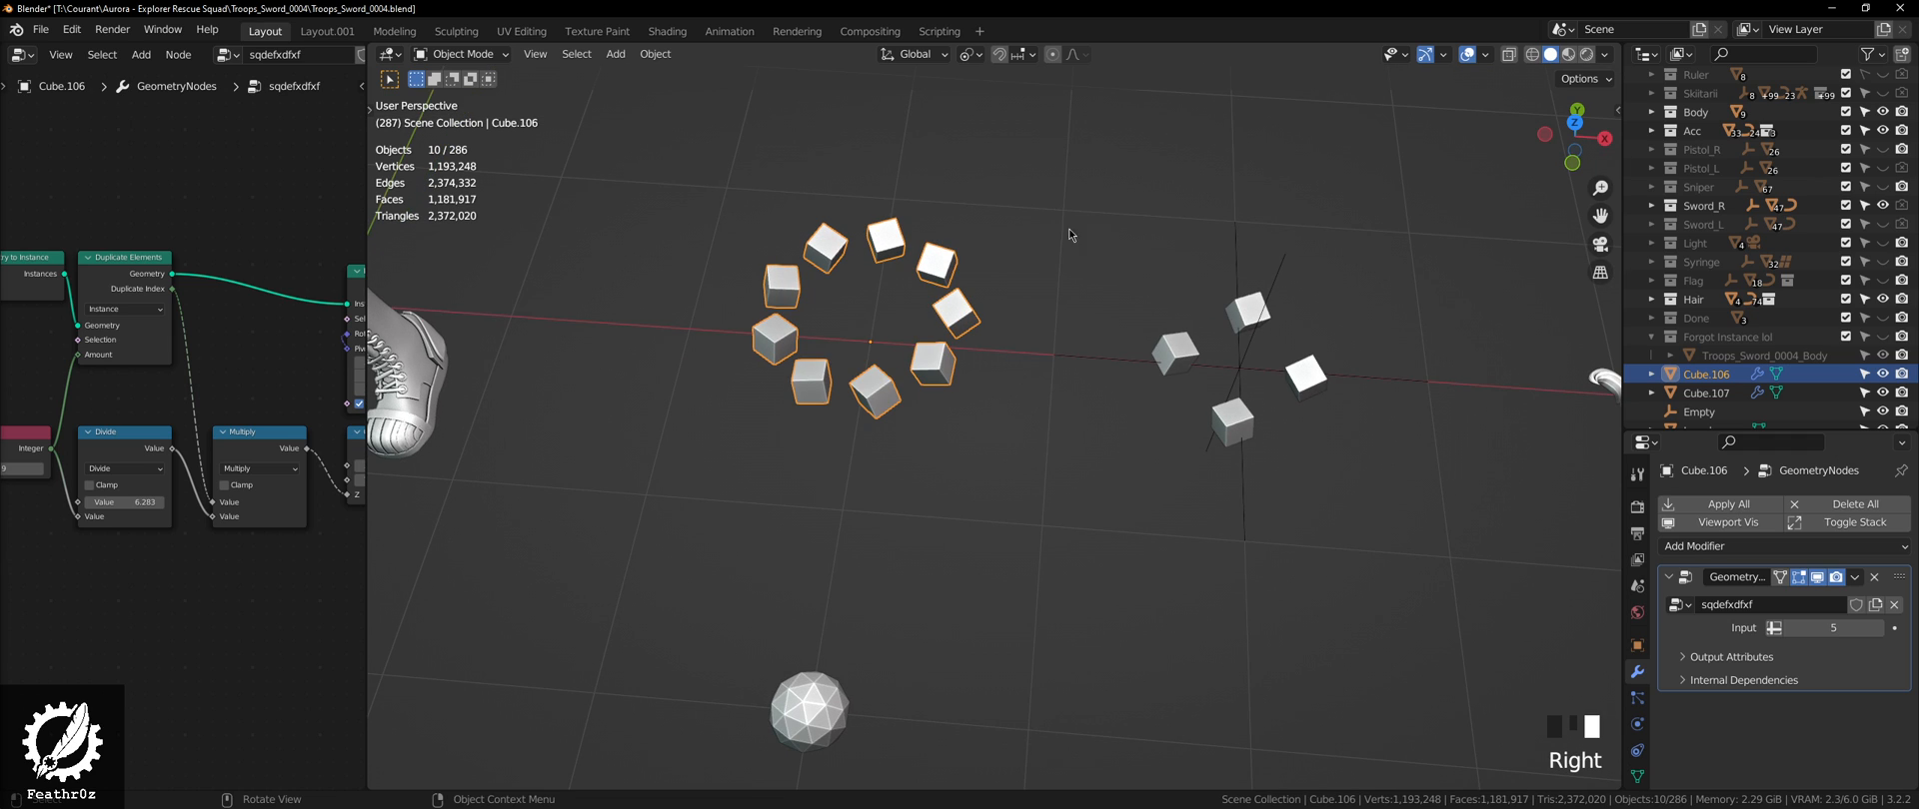
Step: Clear the selection, toggle Cube.106's Edit Mode, and move the Empty to a new spot
click(1607, 55)
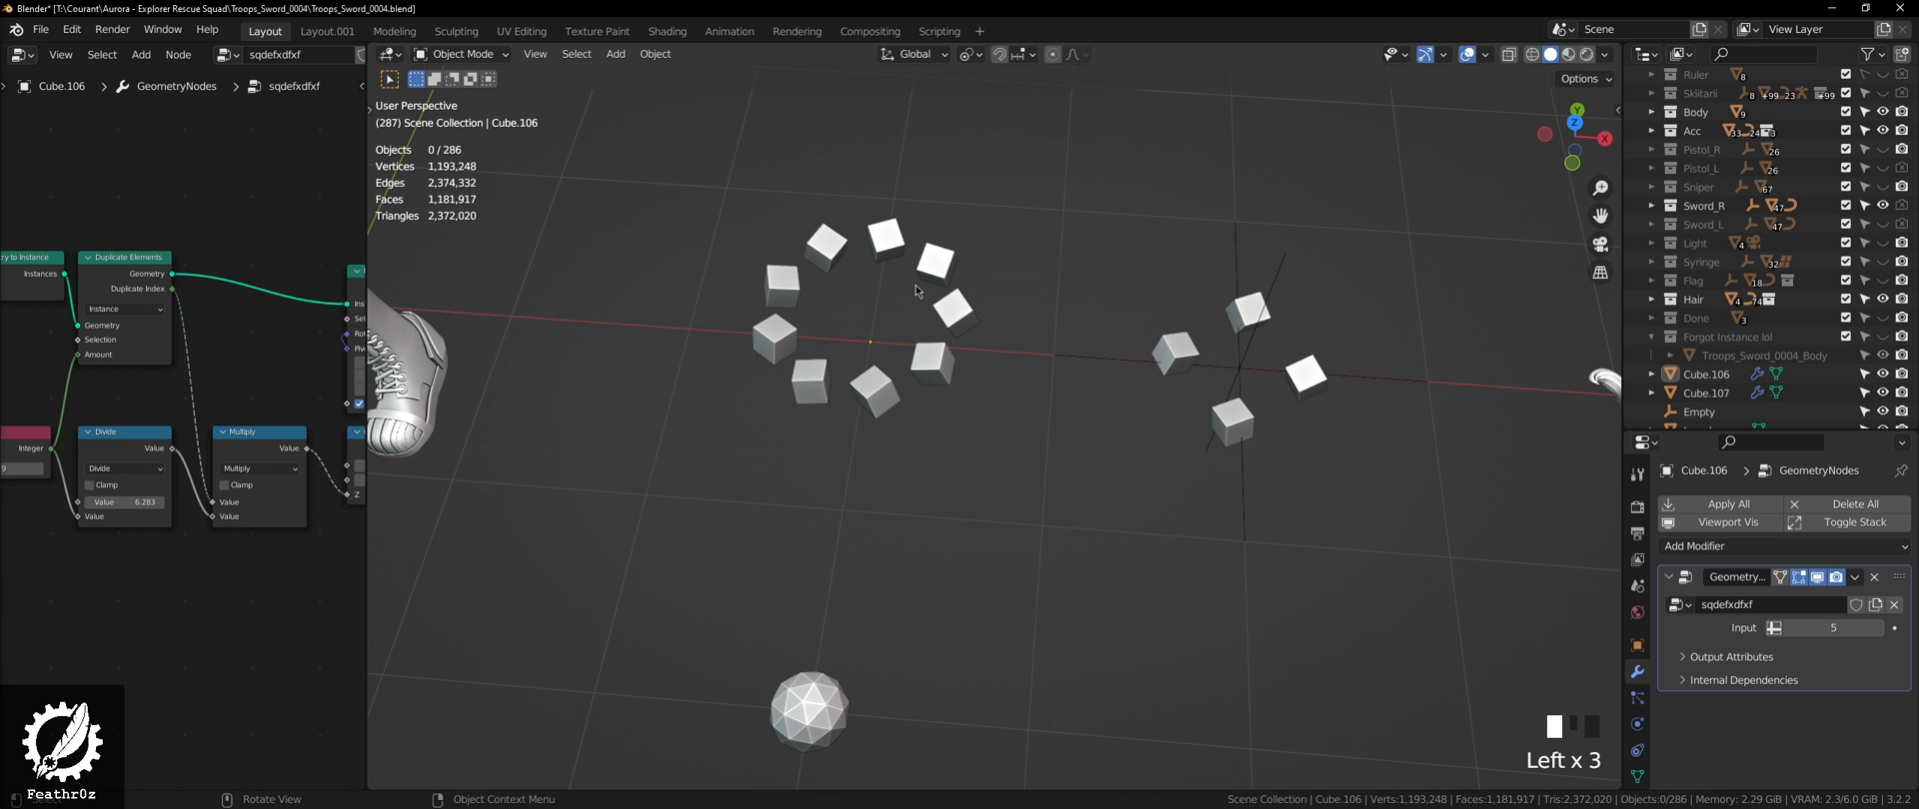
key(Tab)
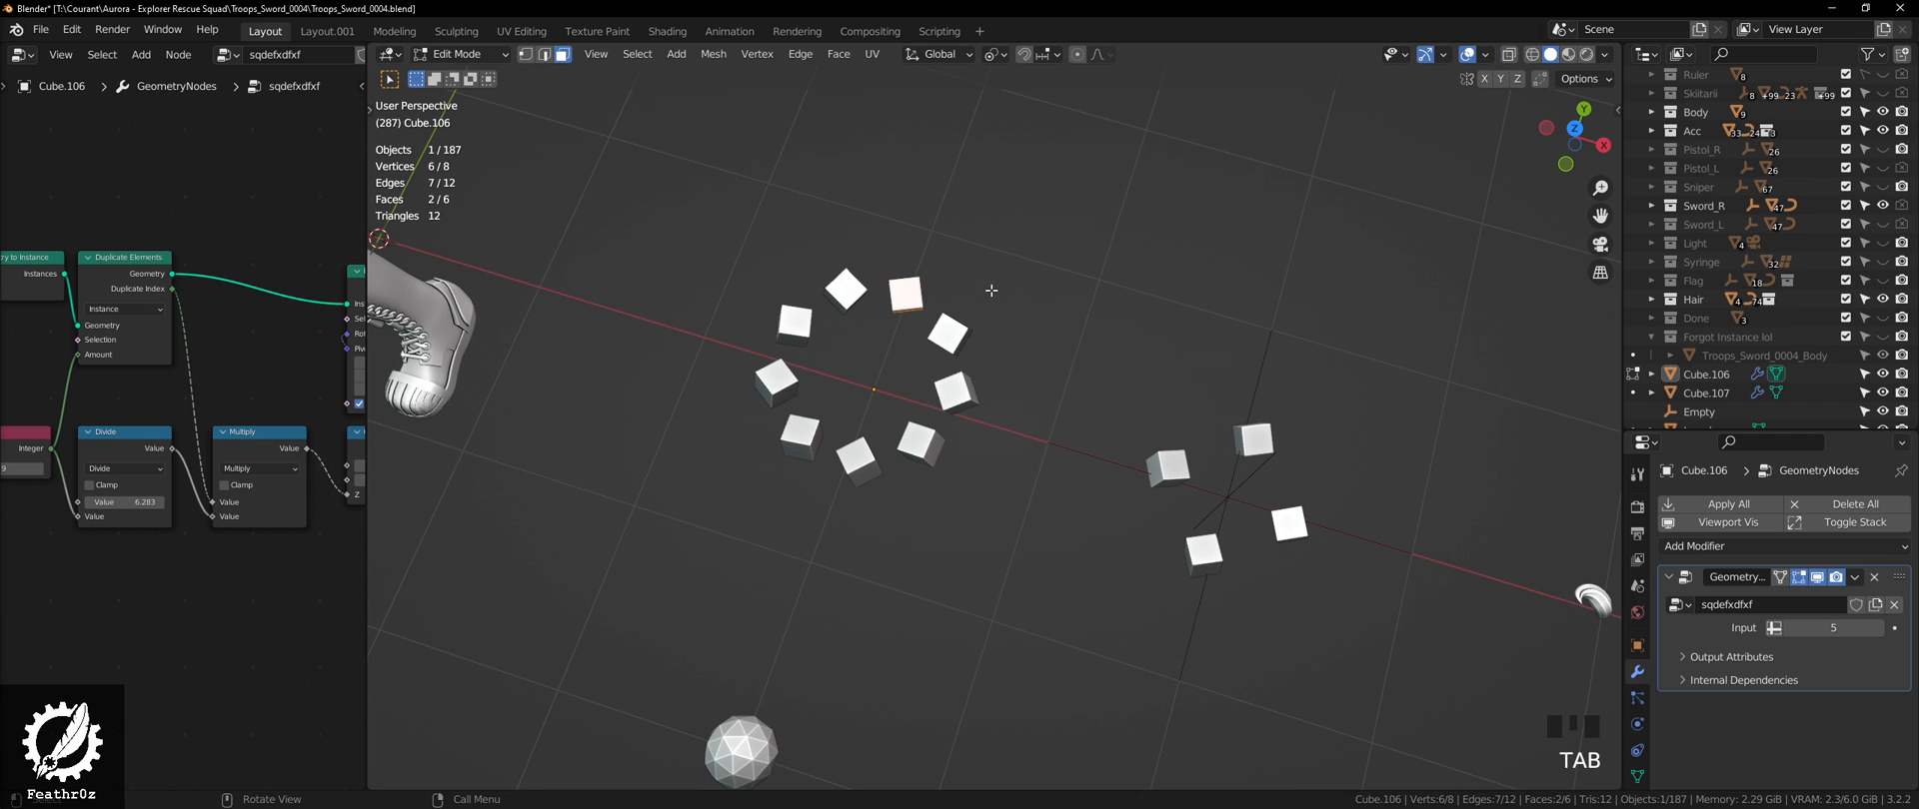
key(Tab)
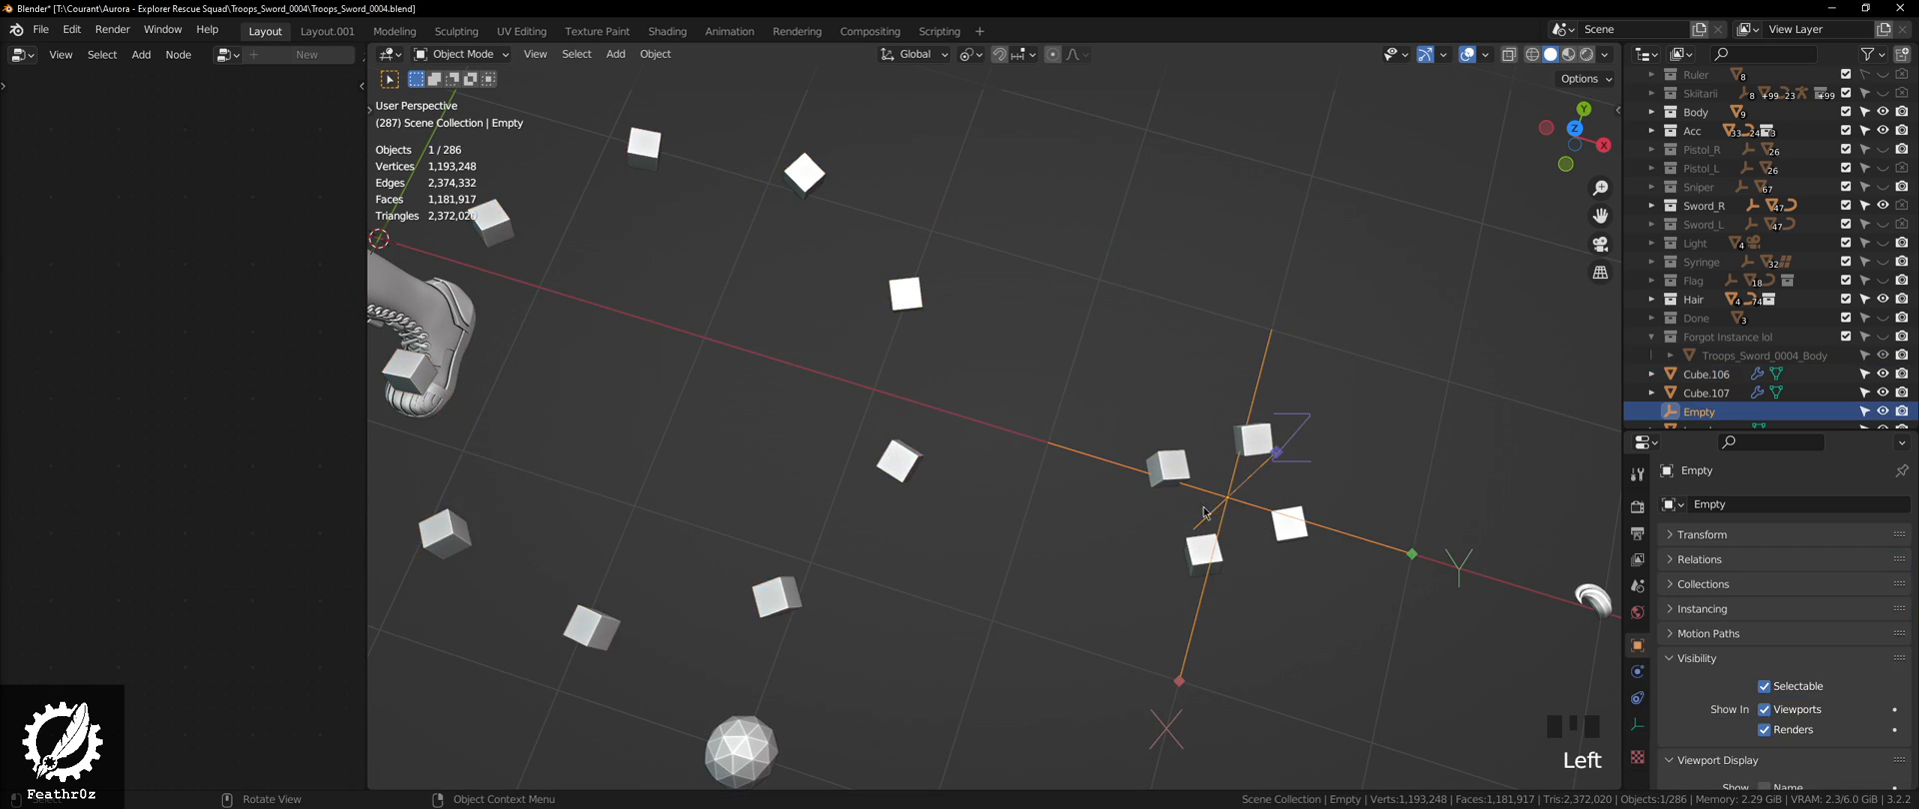
key(g)
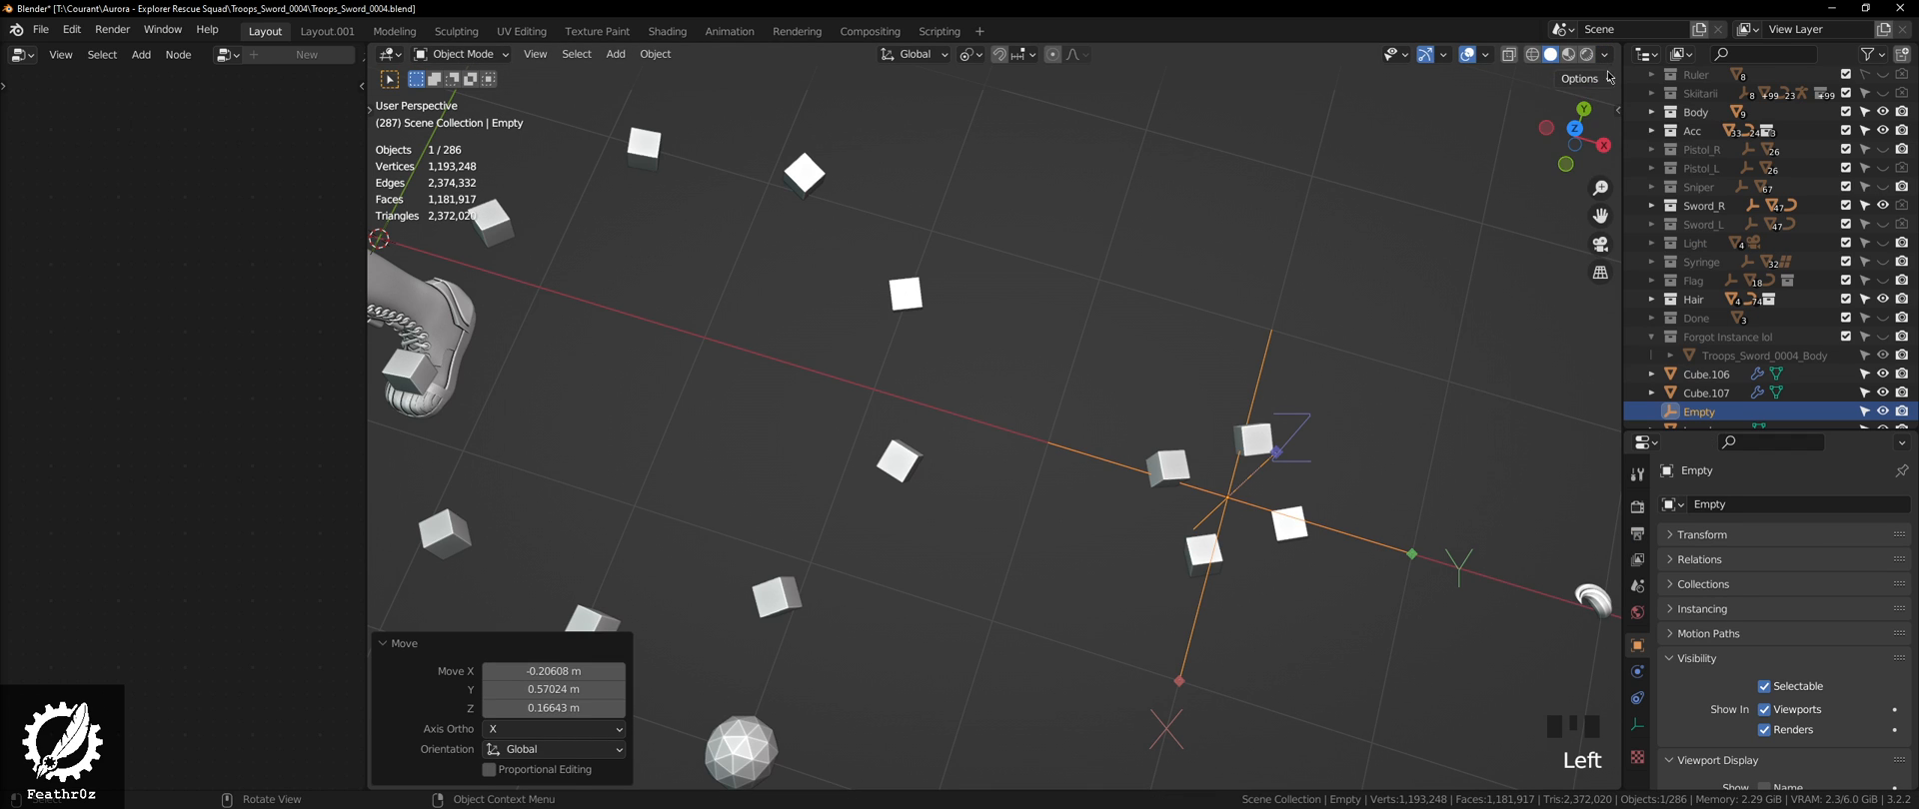
key(g)
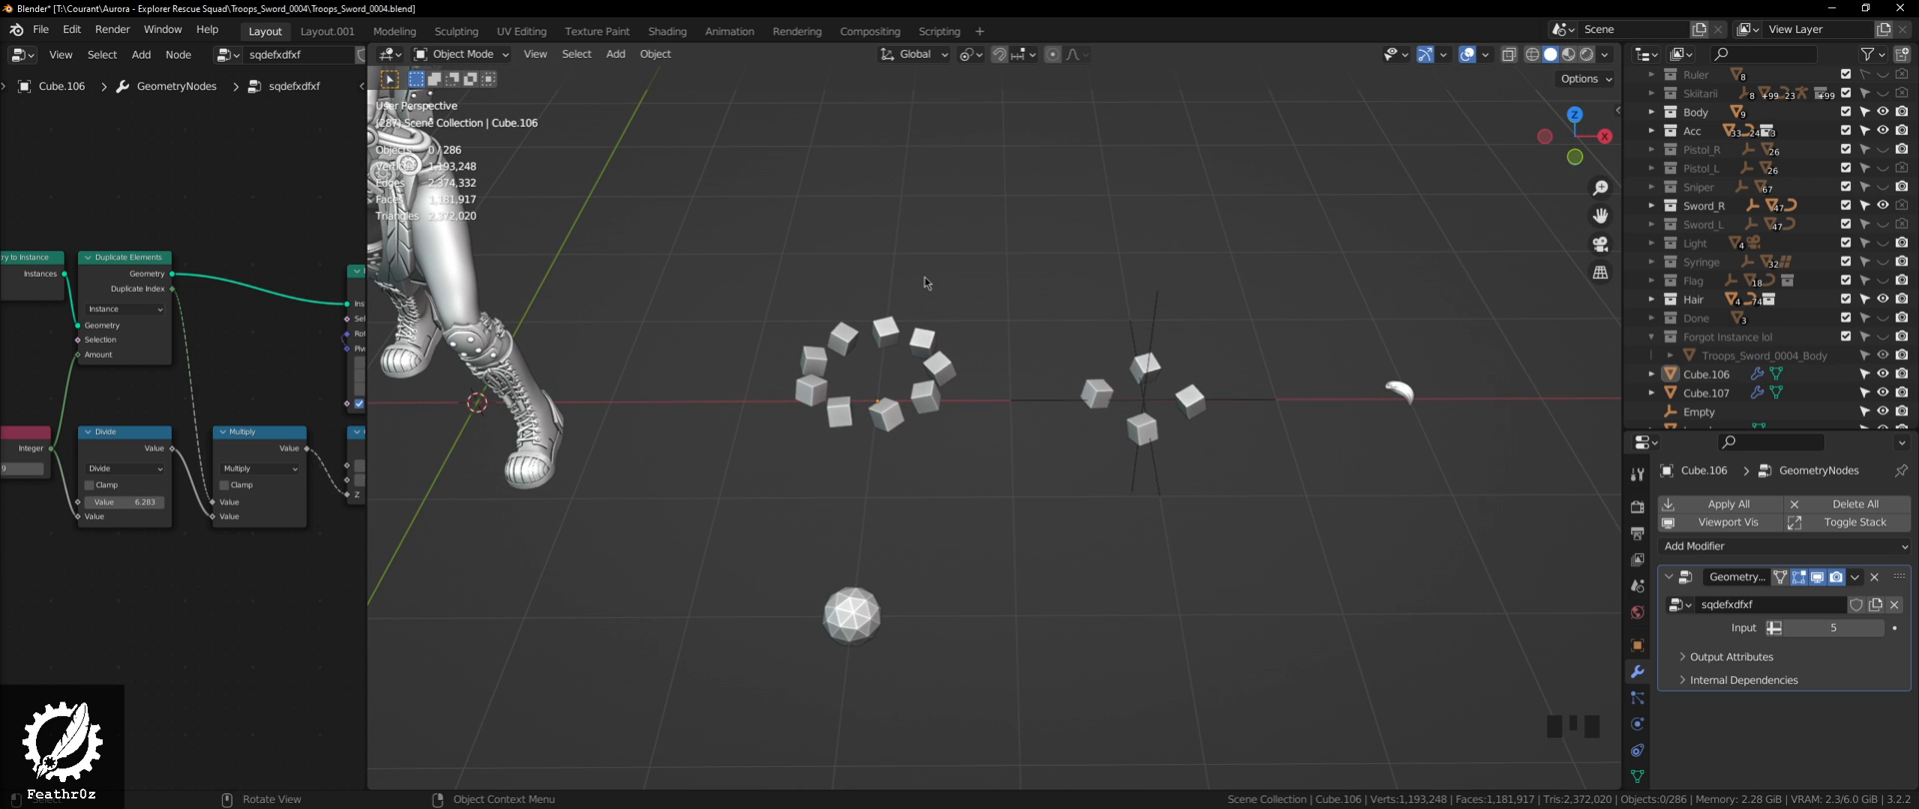
Step: Undo the last change, set the Transform Pivot Point, and move the cube ring's mesh
click(928, 404)
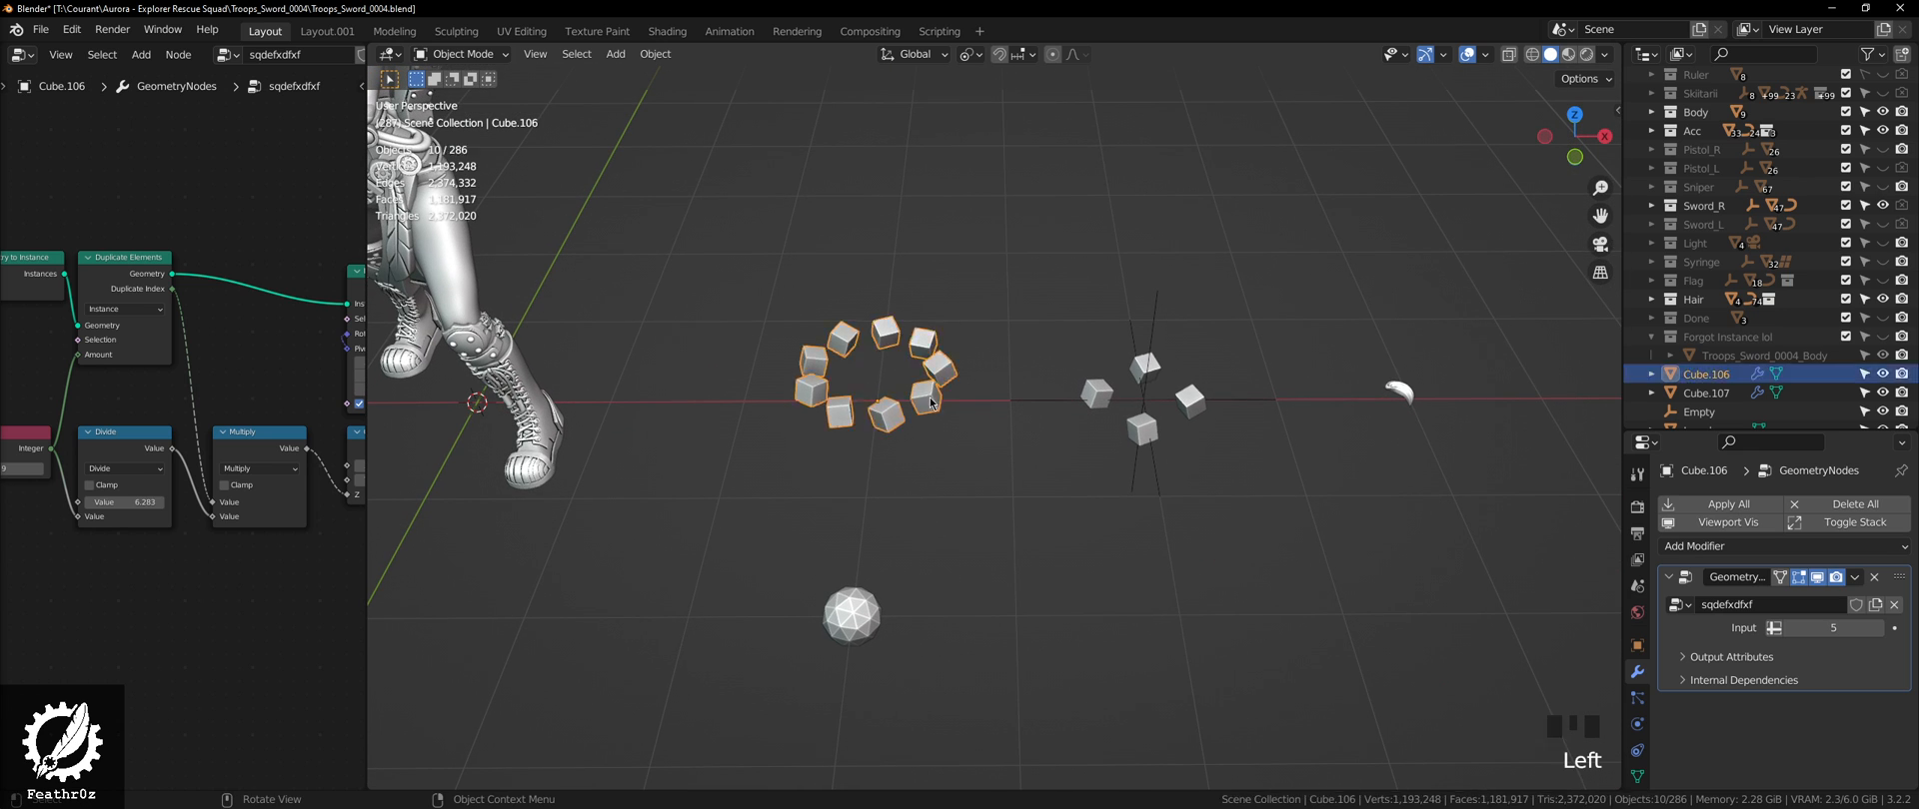
key(g)
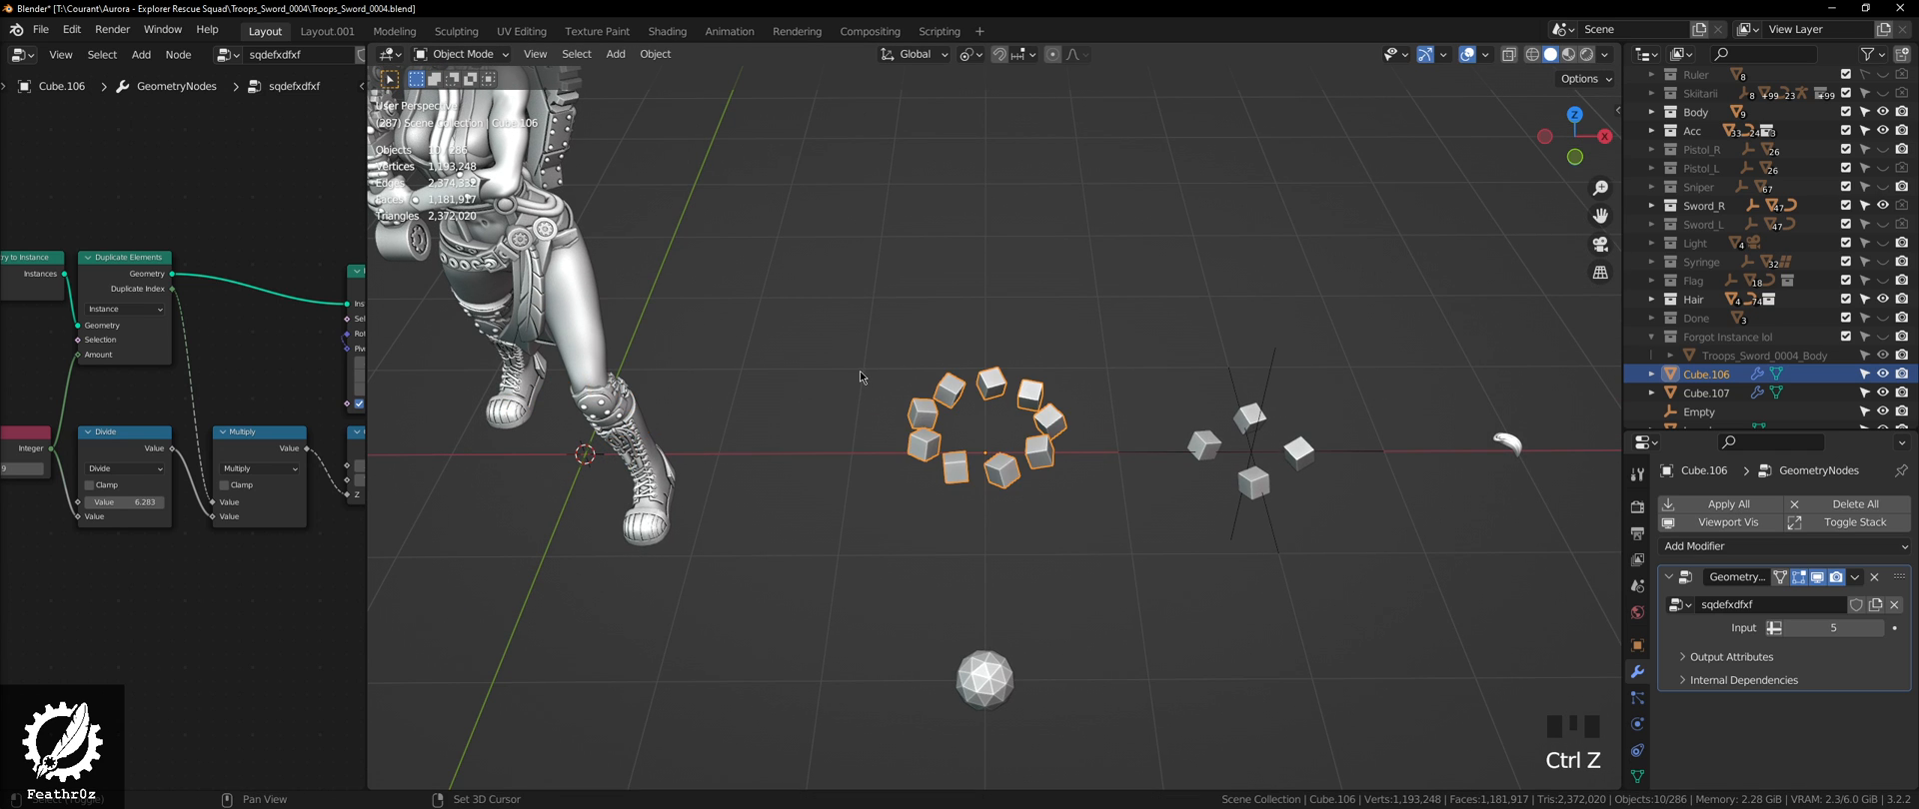
click(967, 55)
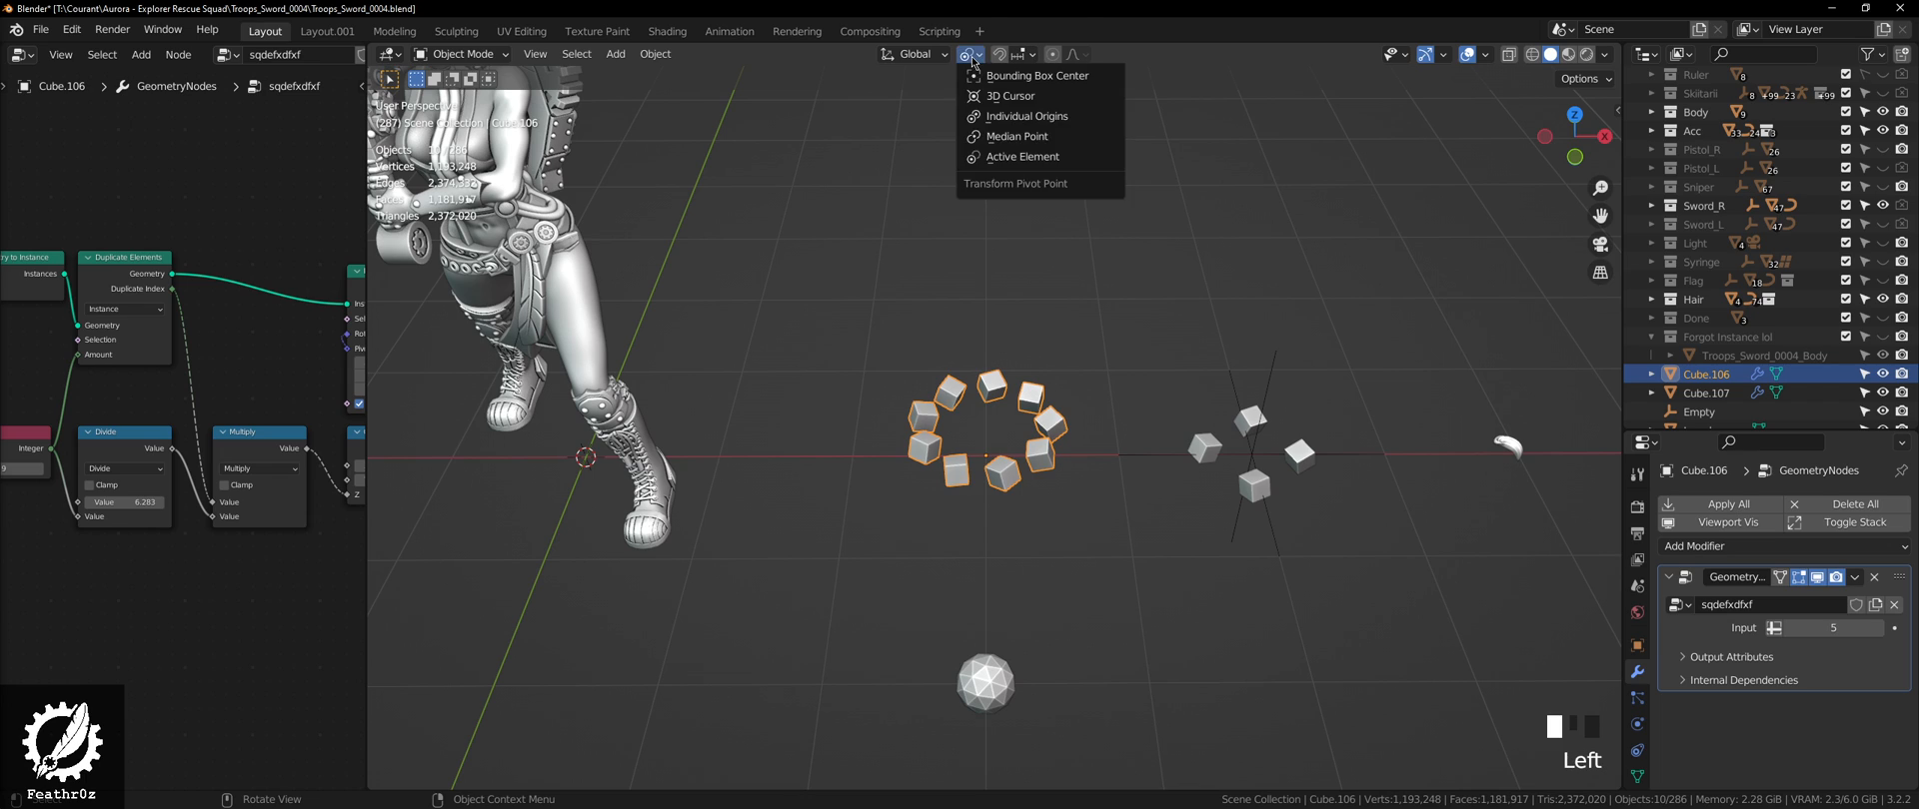
click(1040, 88)
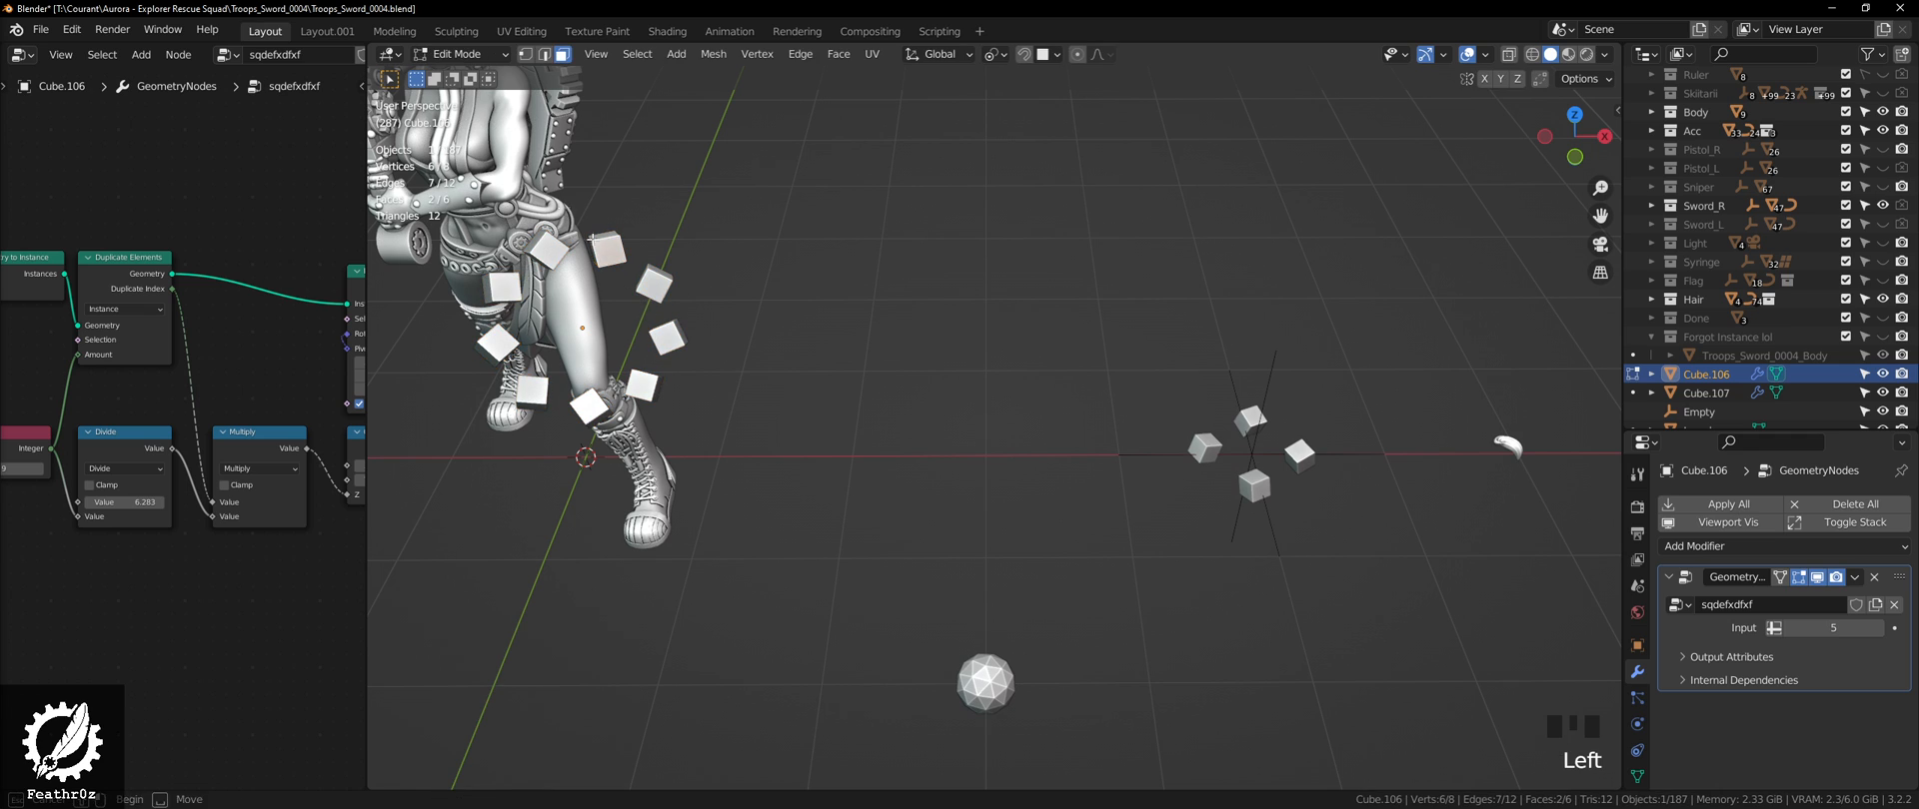
key(g)
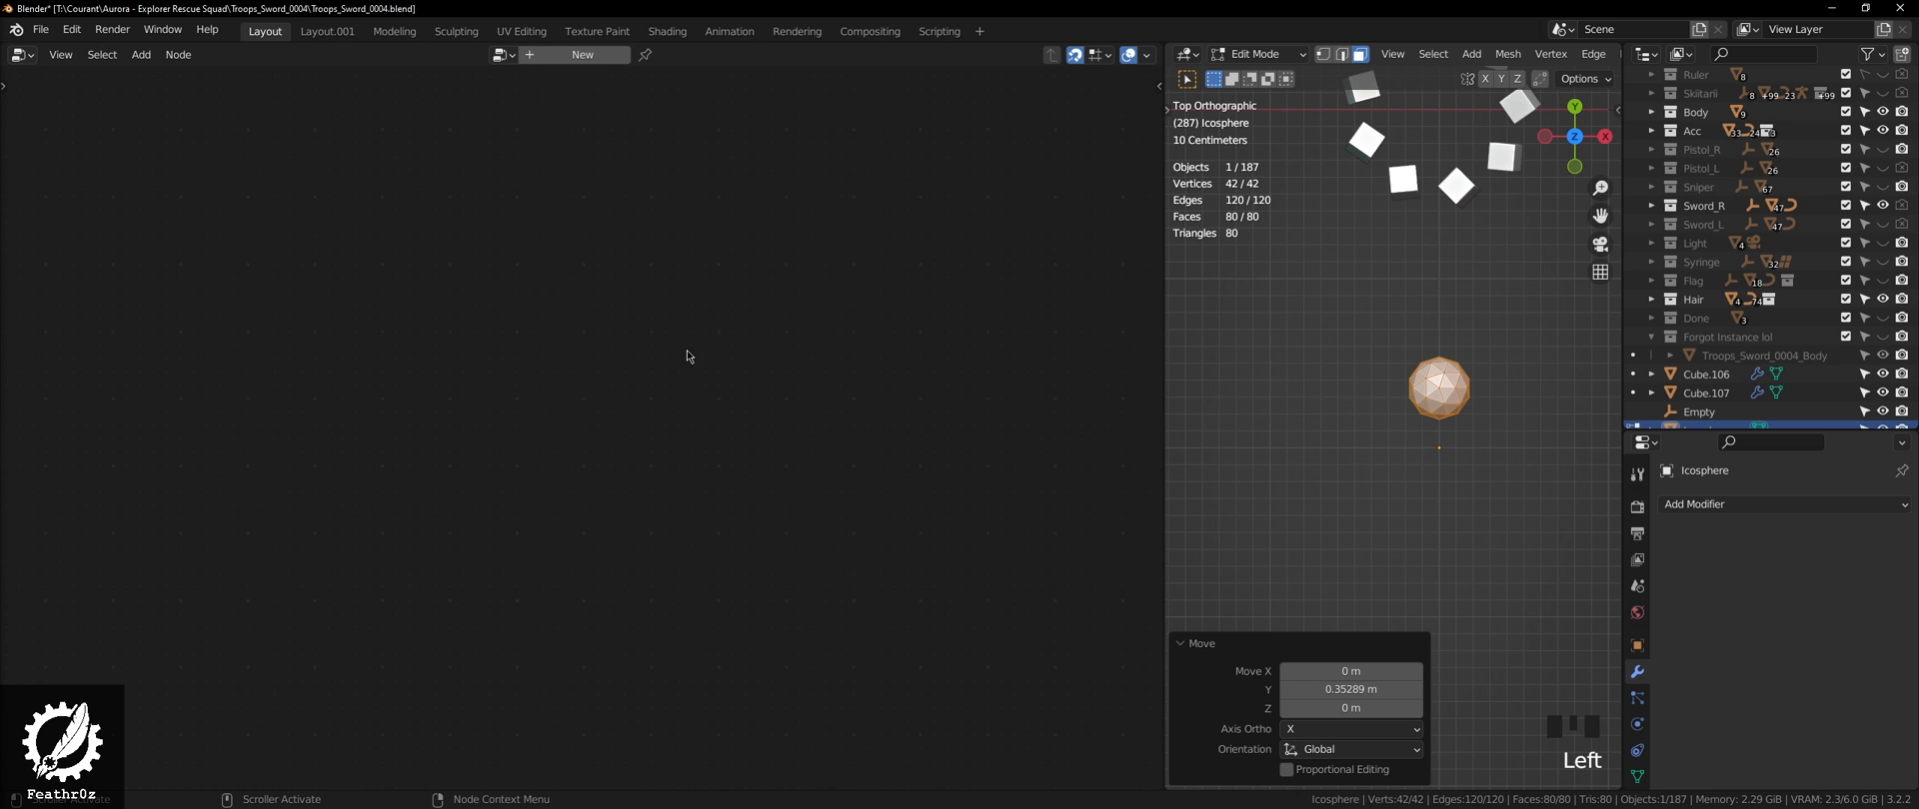
Step: Add a Geometry Nodes modifier to the icosphere with a New node tree
click(1782, 504)
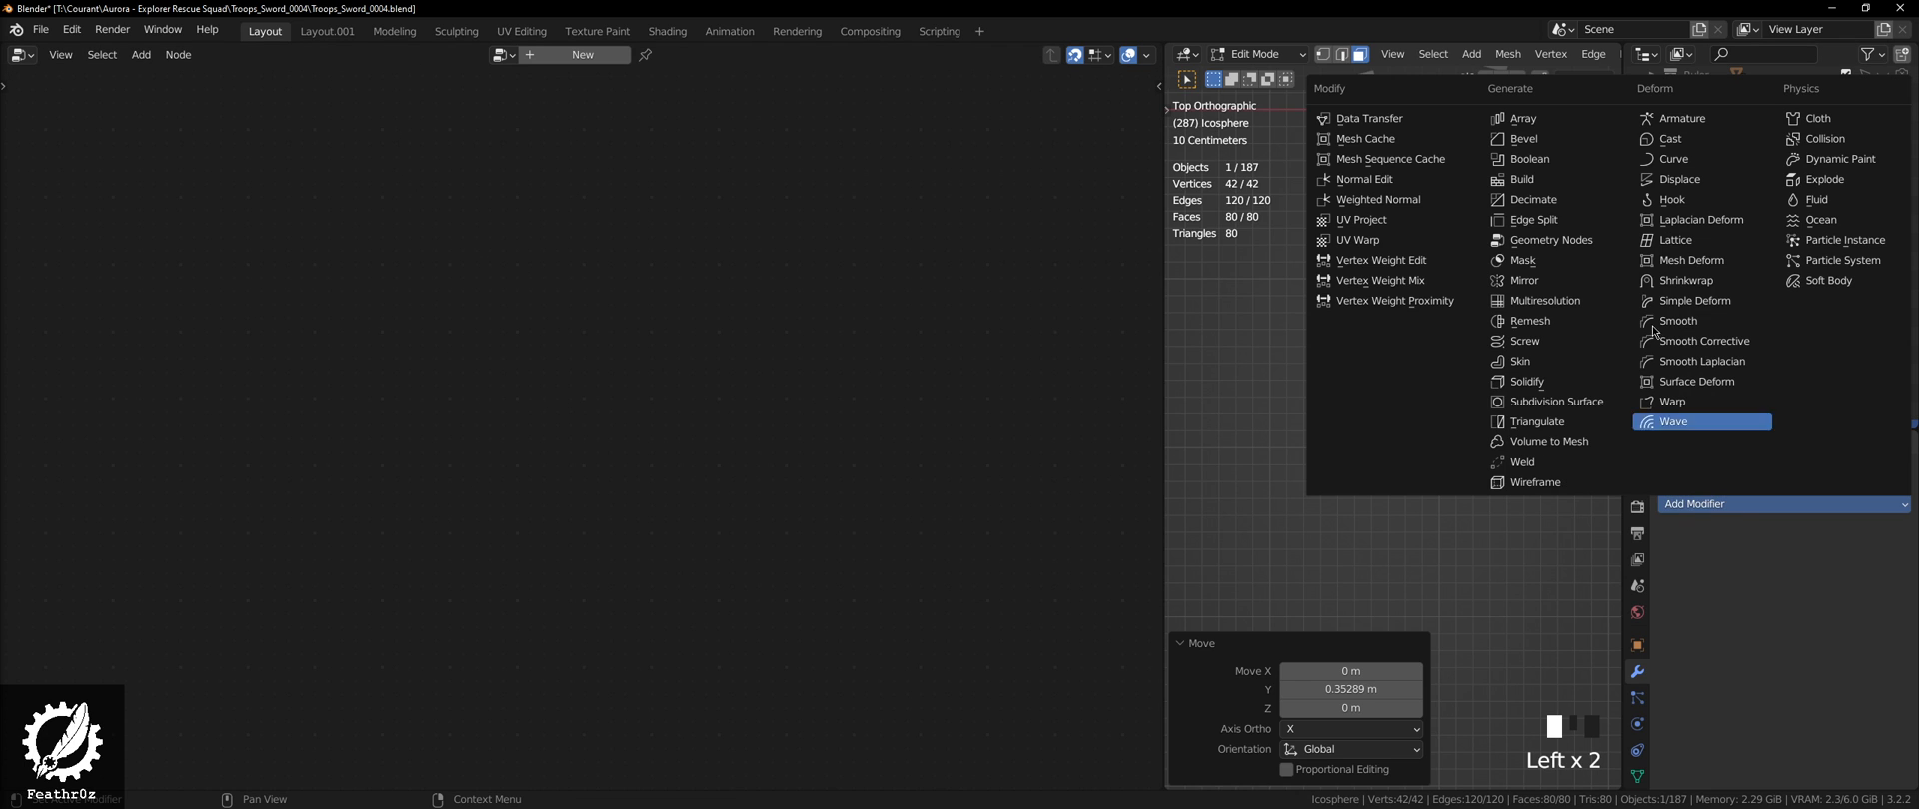
click(1552, 240)
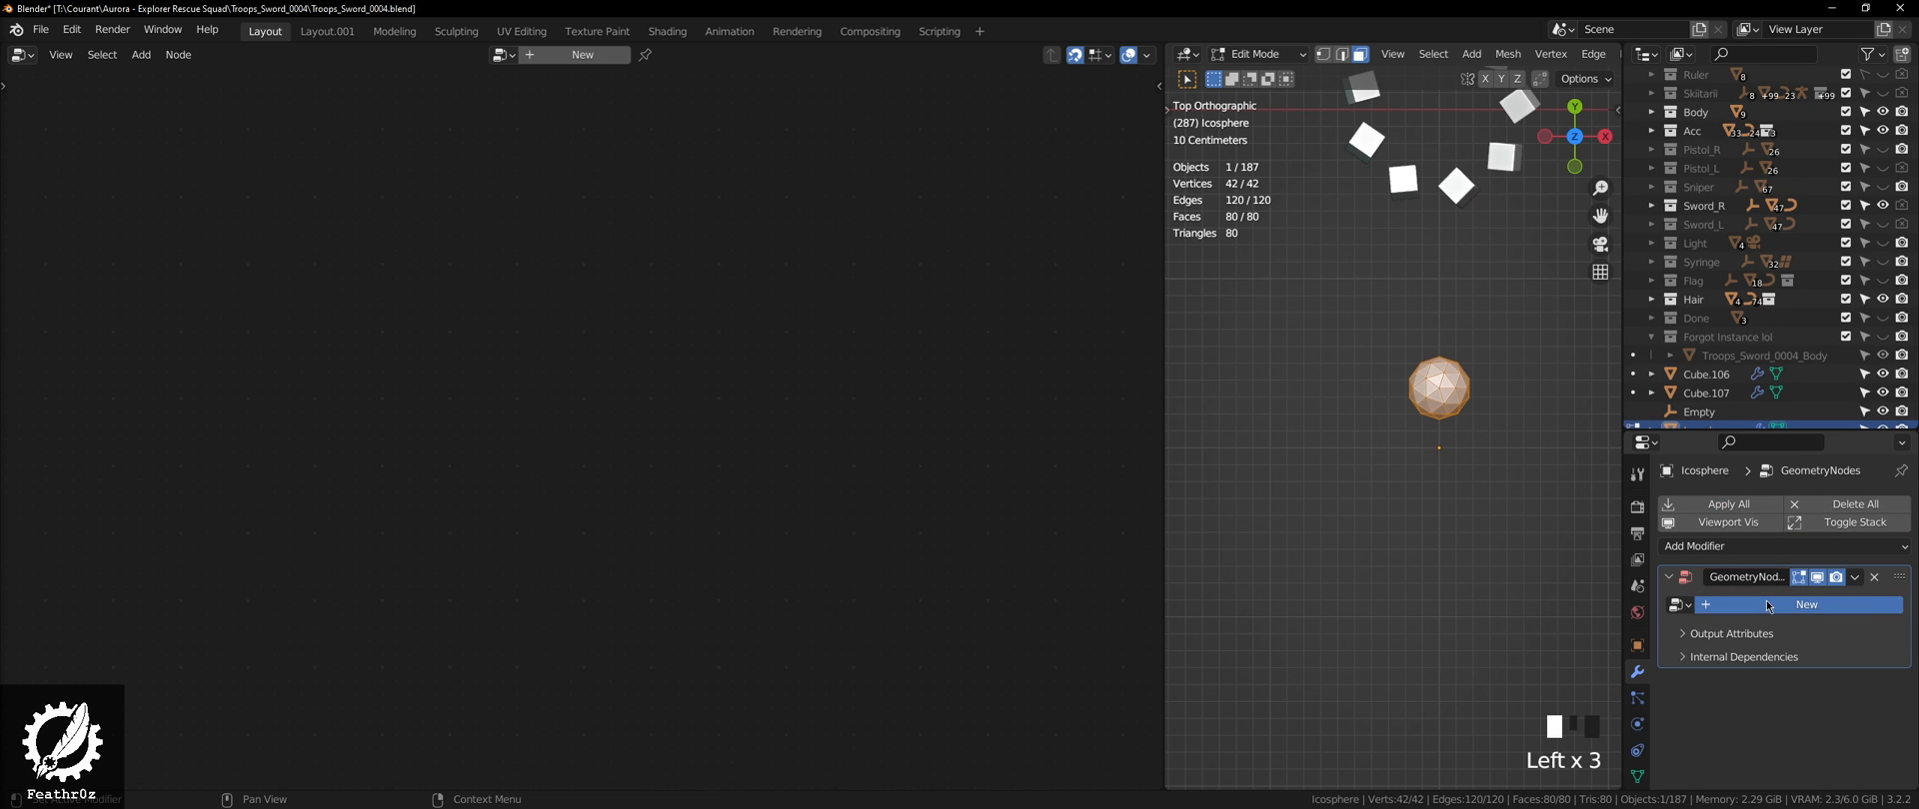
click(1805, 605)
text(sdfegfvxdgv)
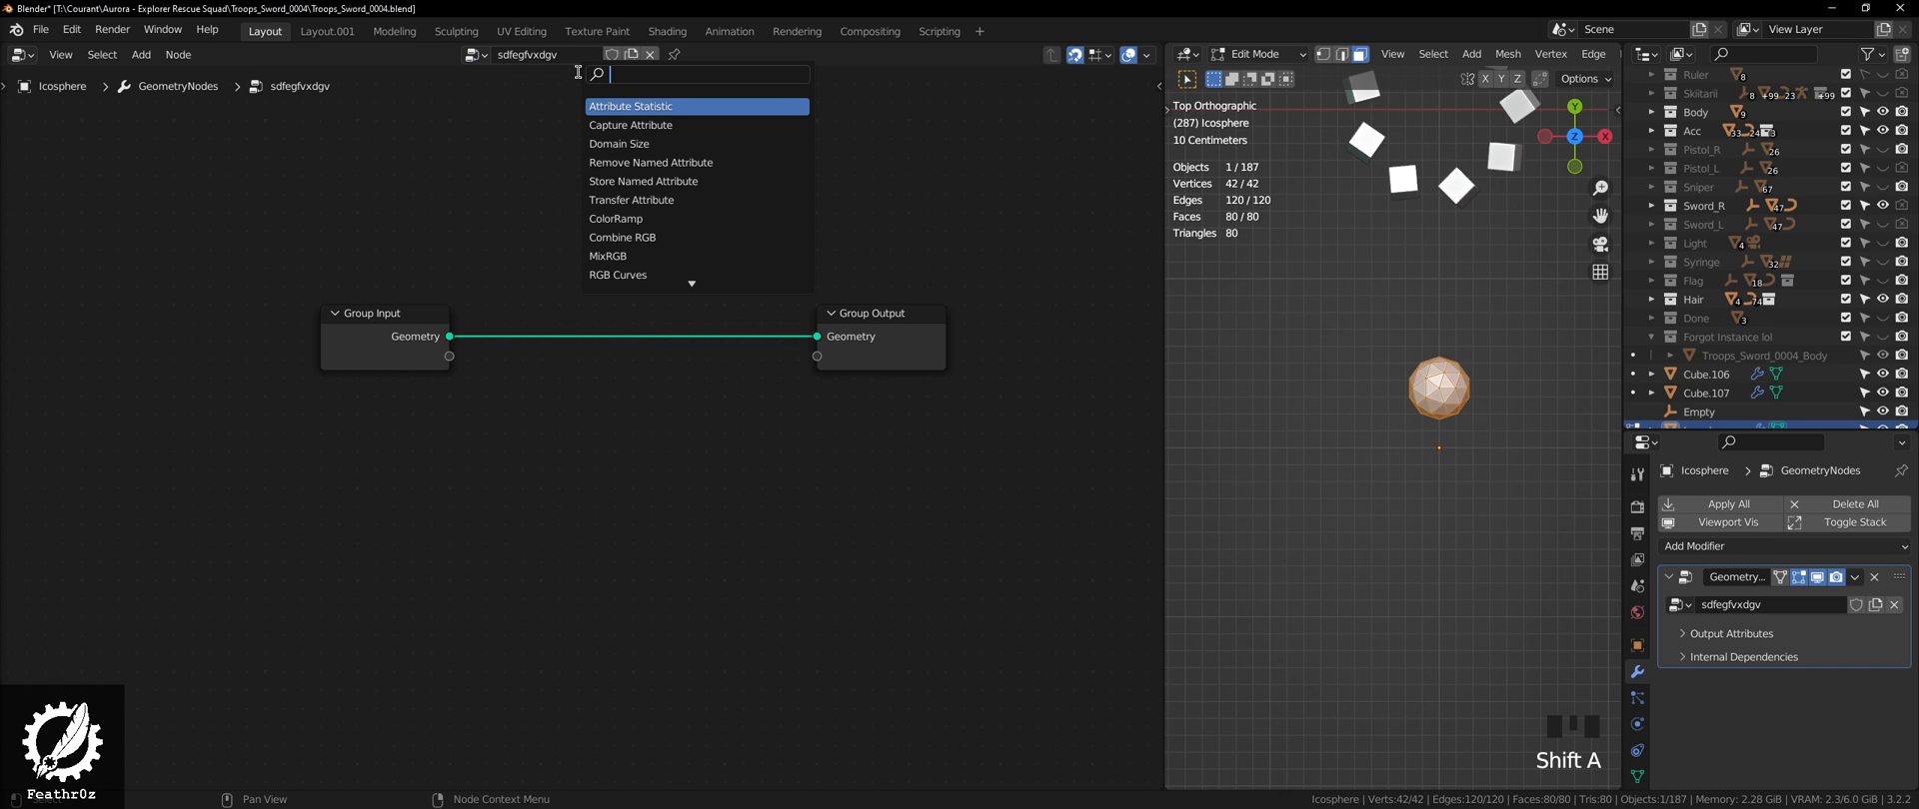
Step: Drop a Duplicate Elements node onto the input–output link, with domain set to Instance
text(d)
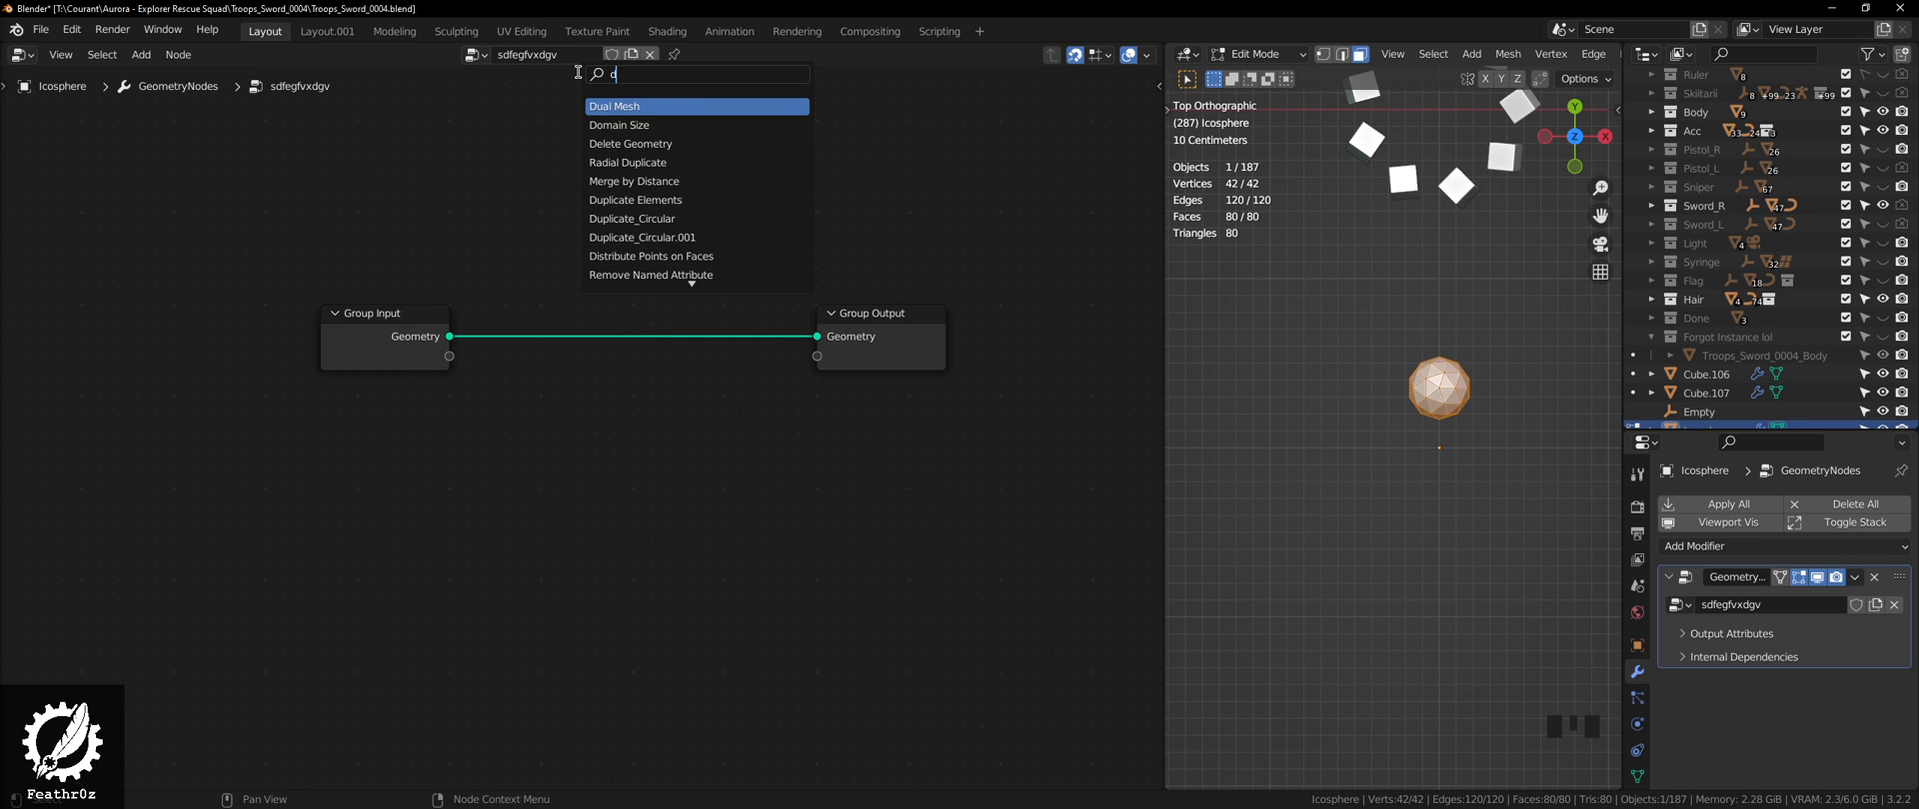
text(upli)
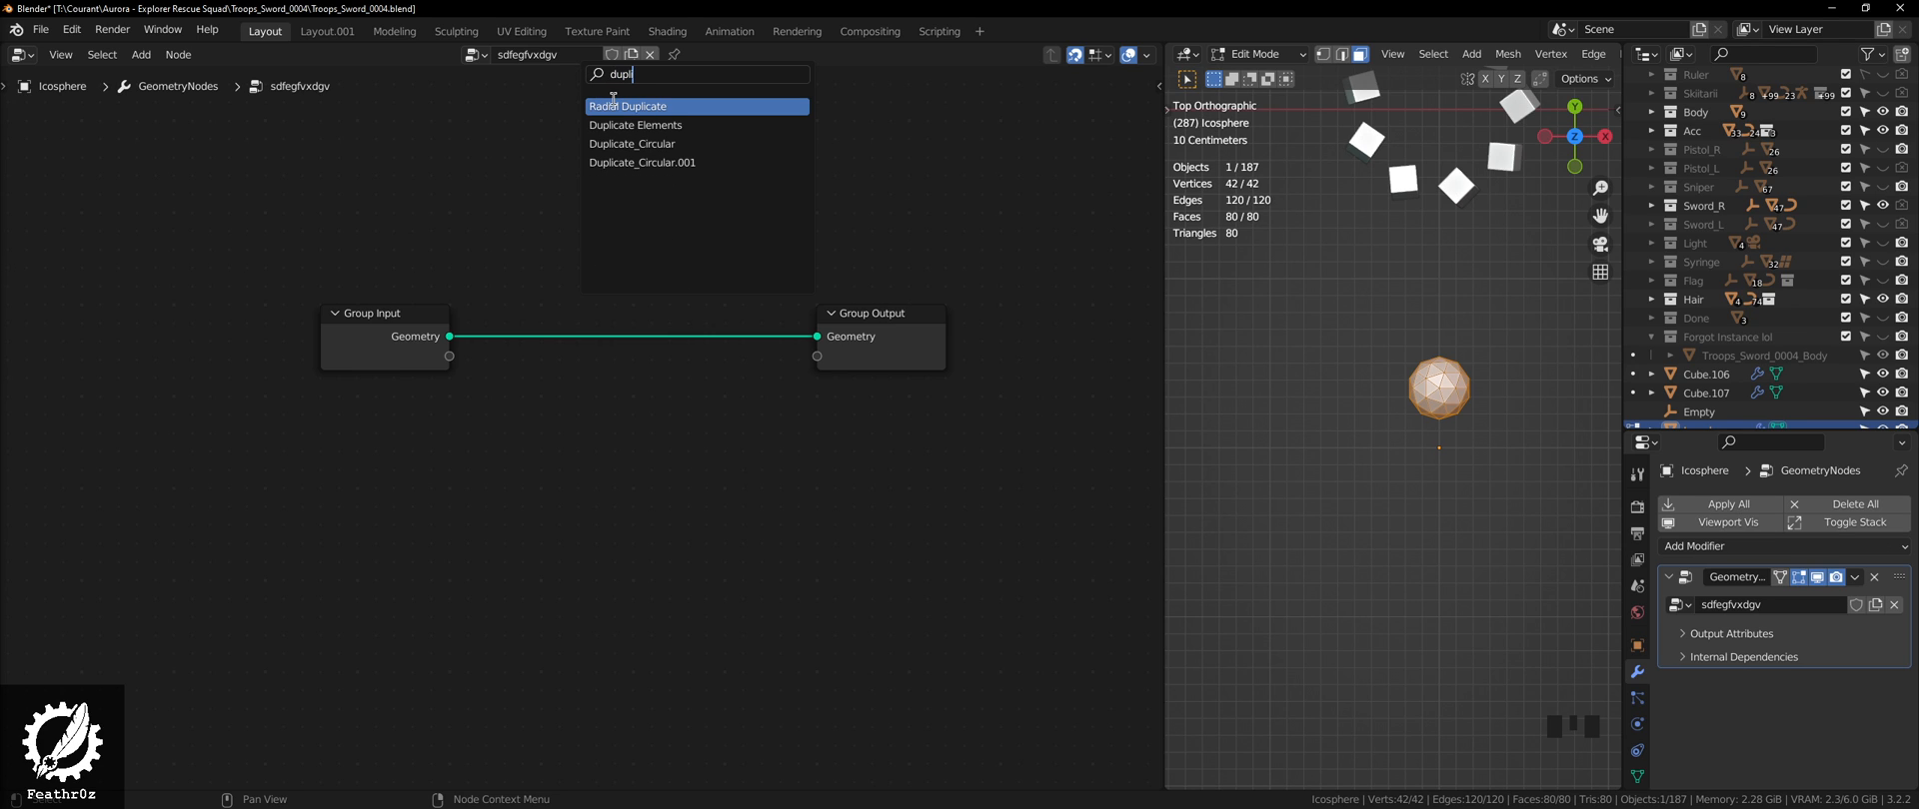
mouse_move(622, 103)
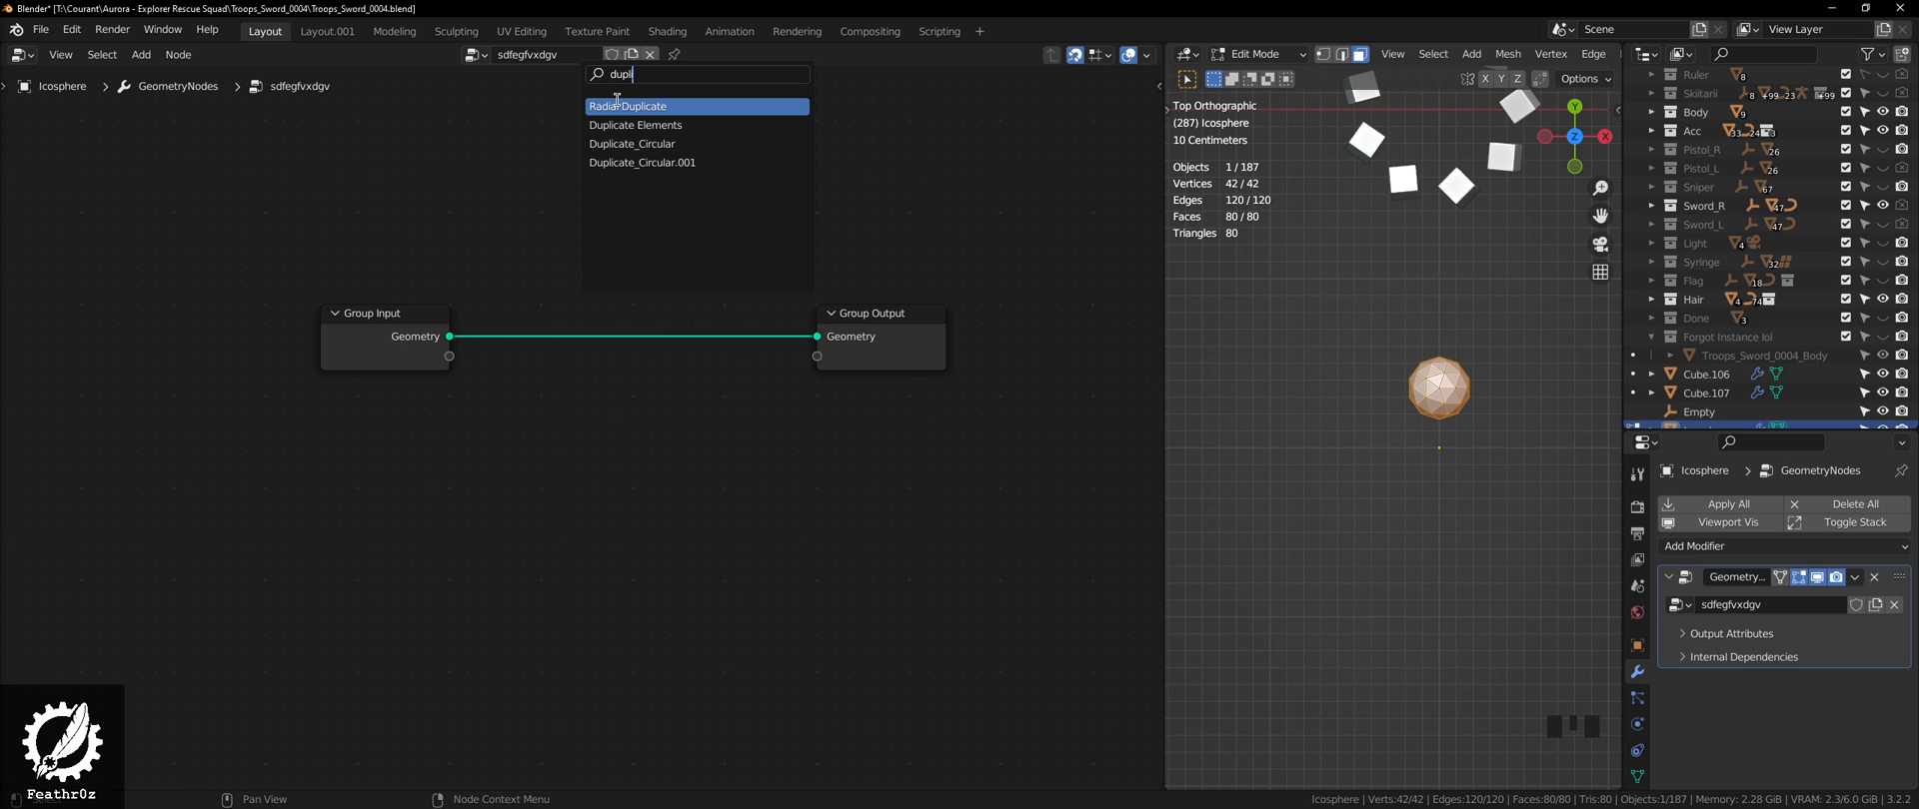
click(634, 125)
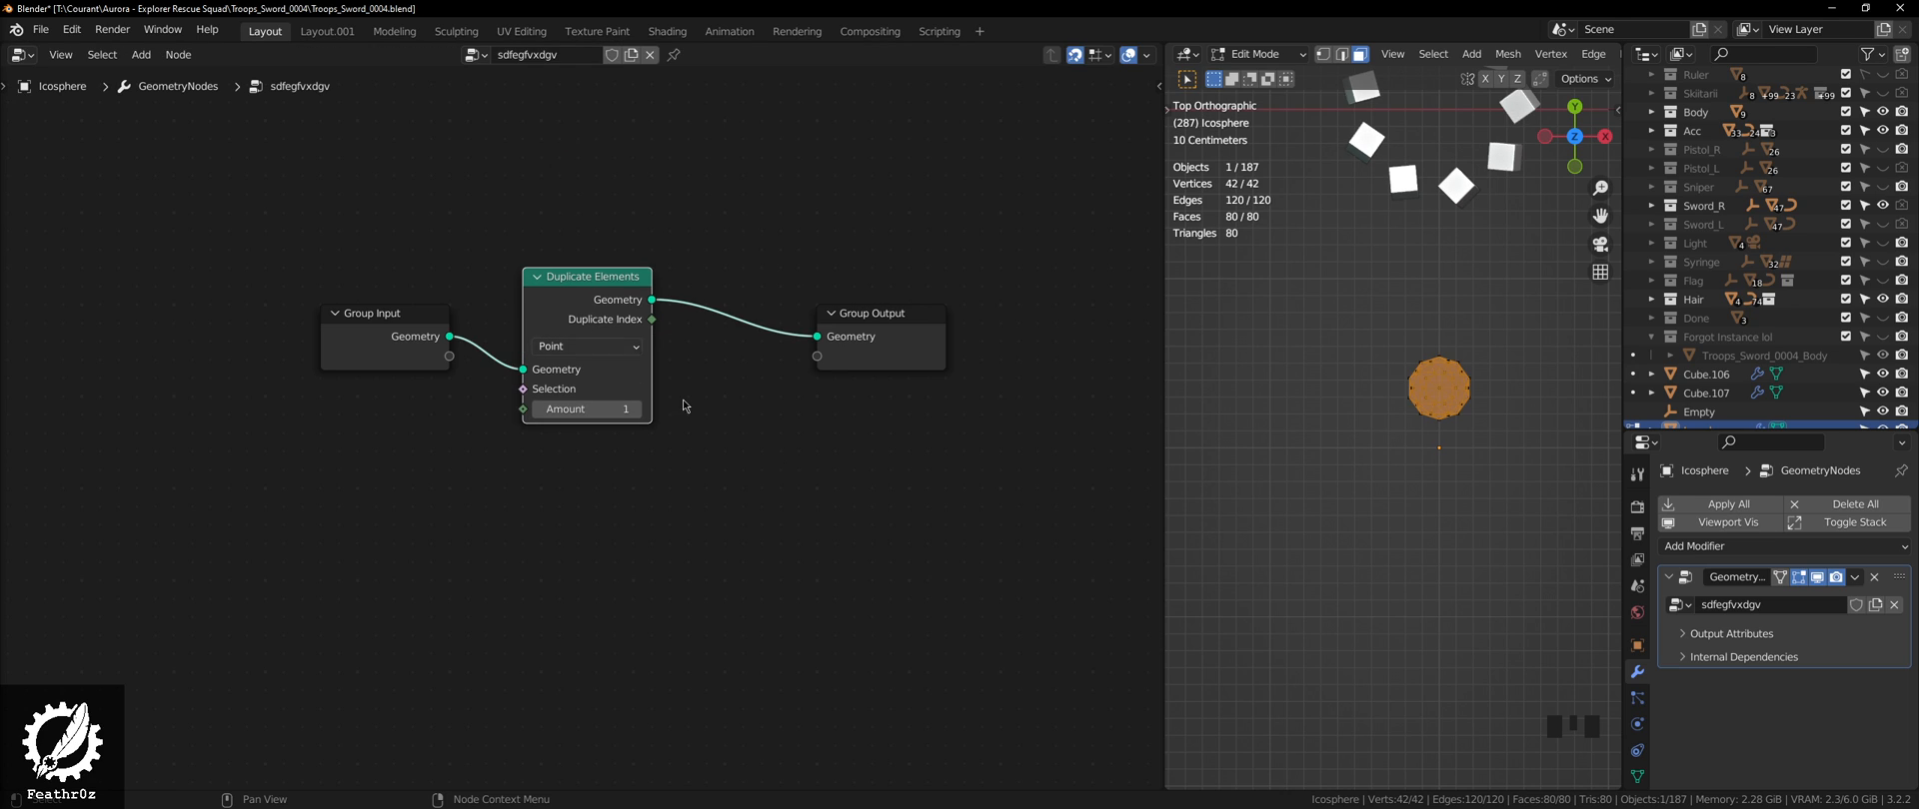
scroll(up, 3)
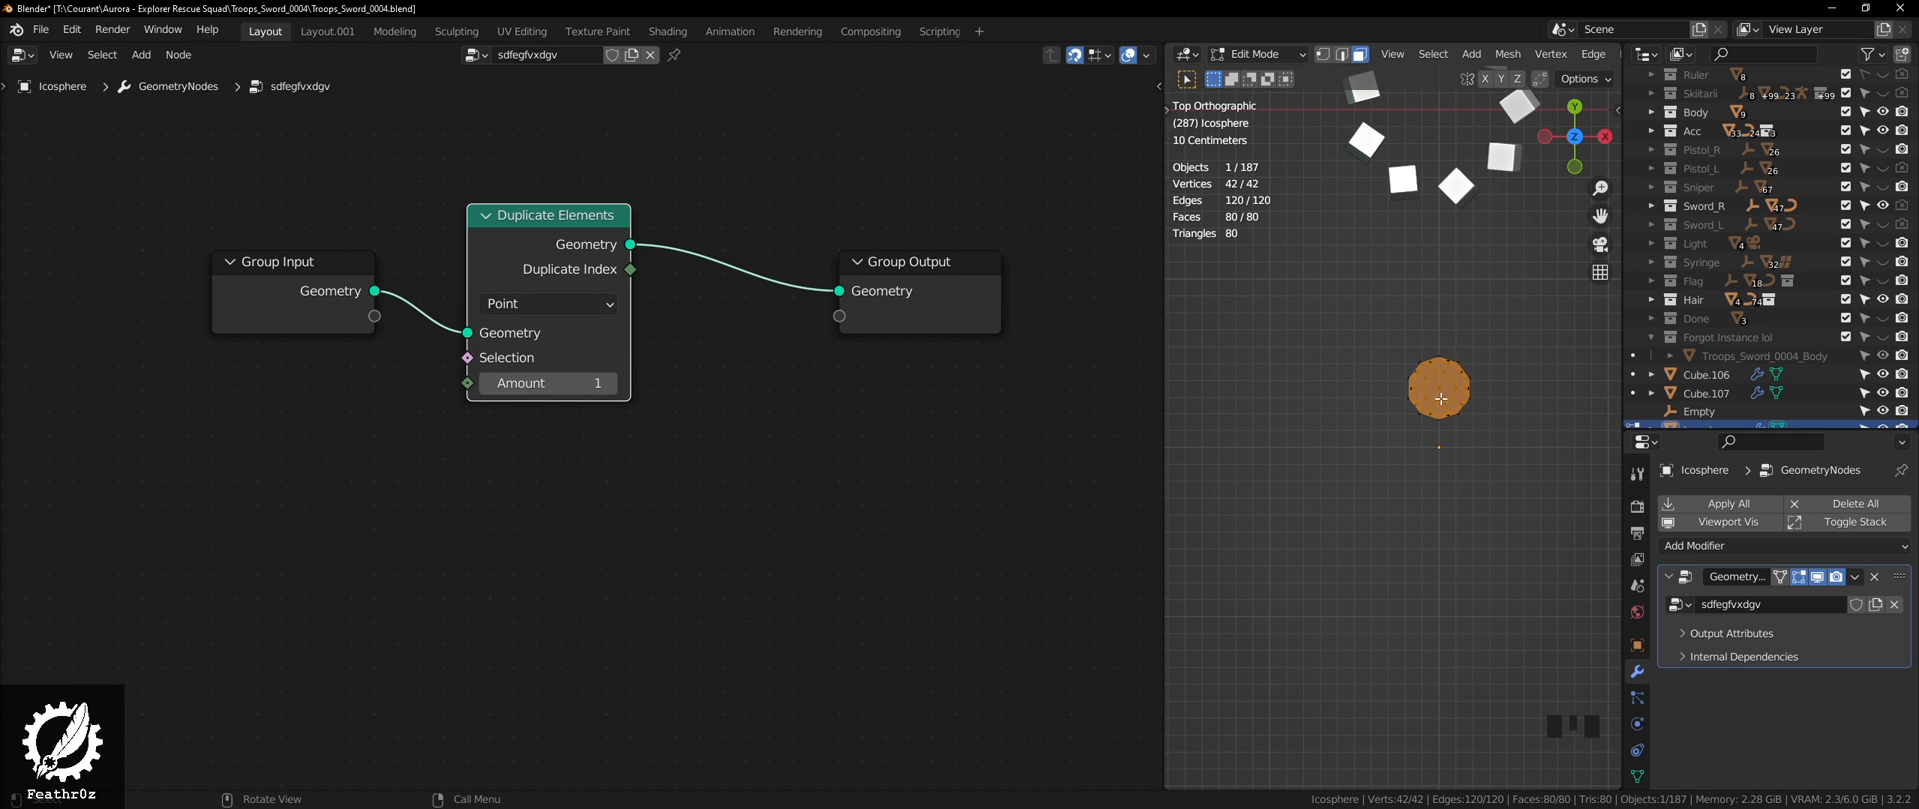
key(Tab)
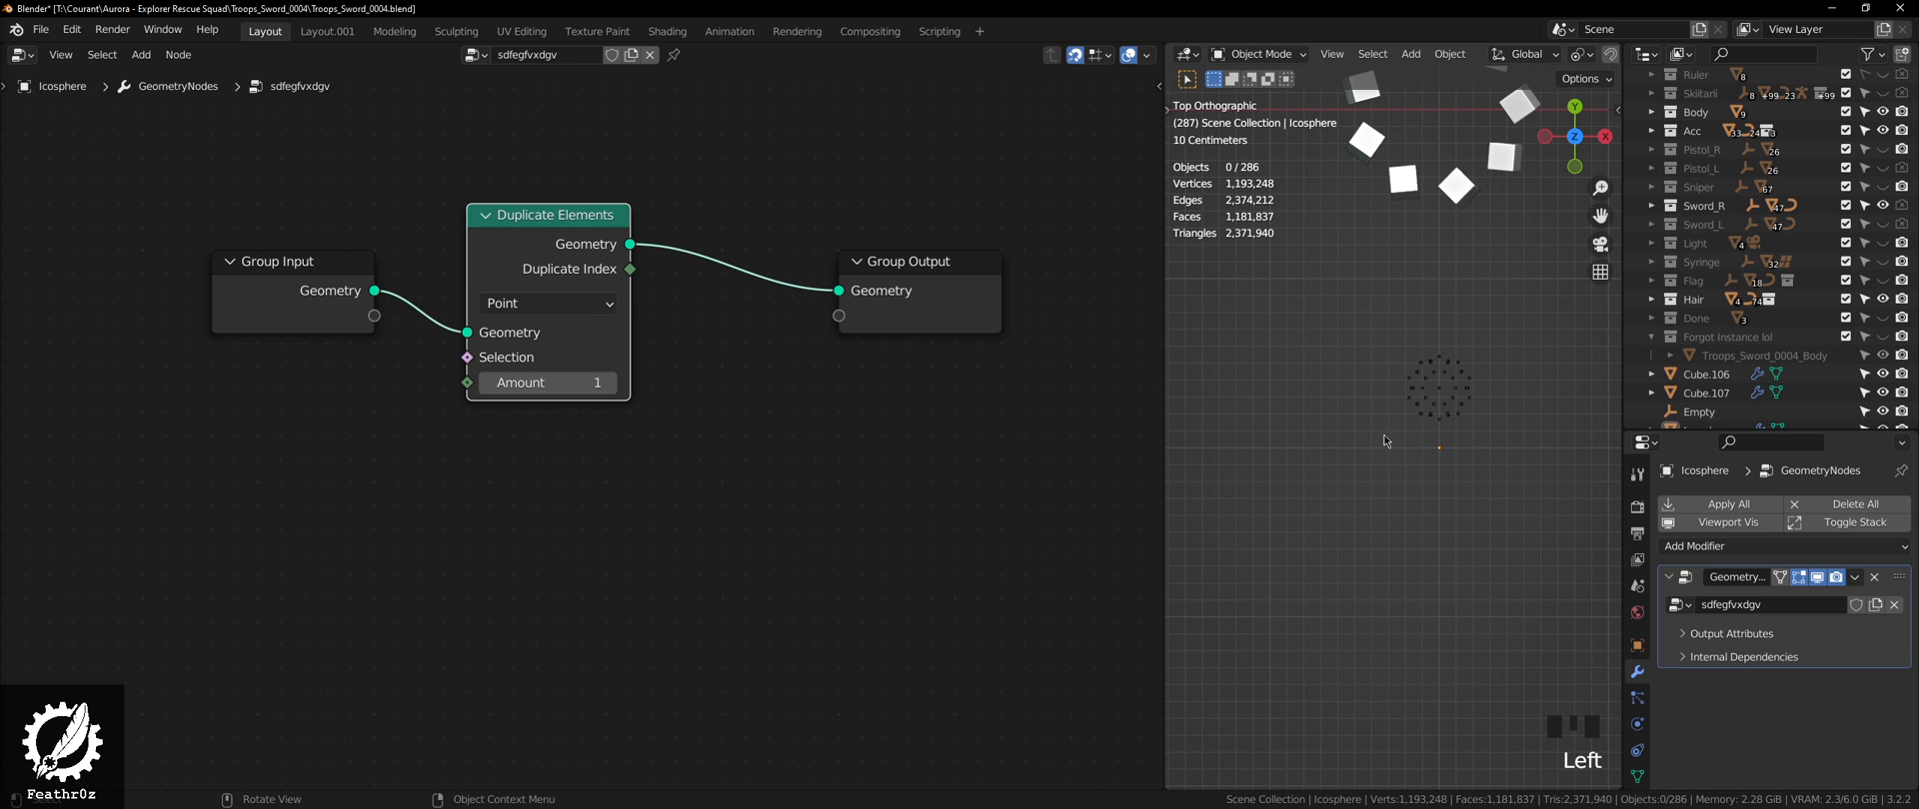
click(546, 303)
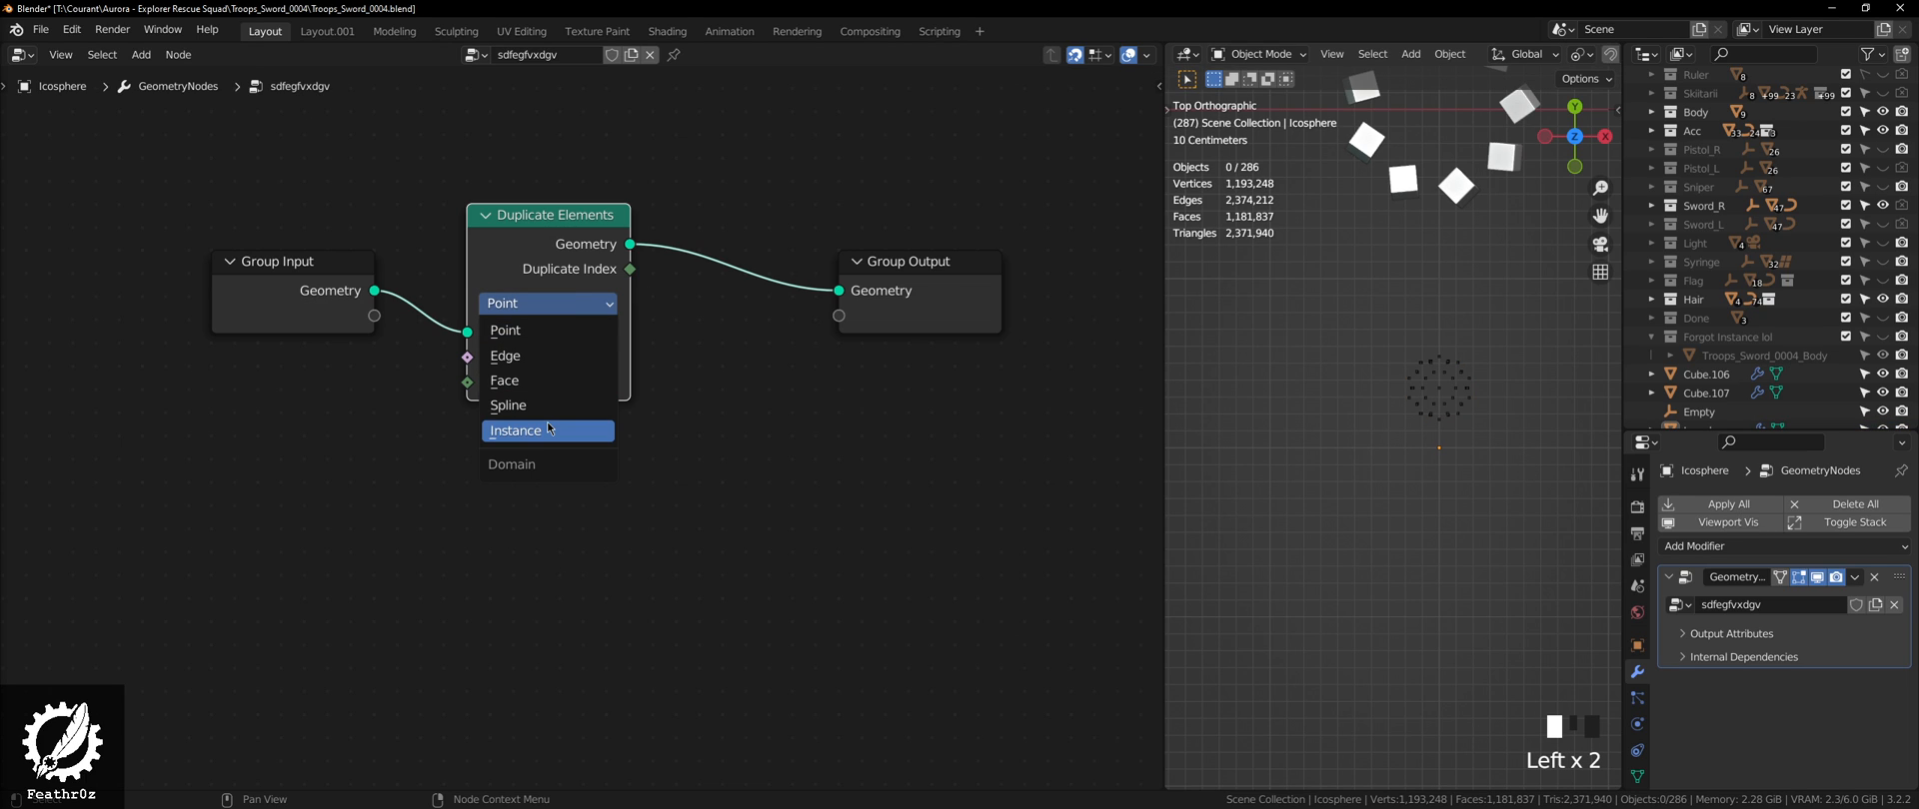
click(515, 431)
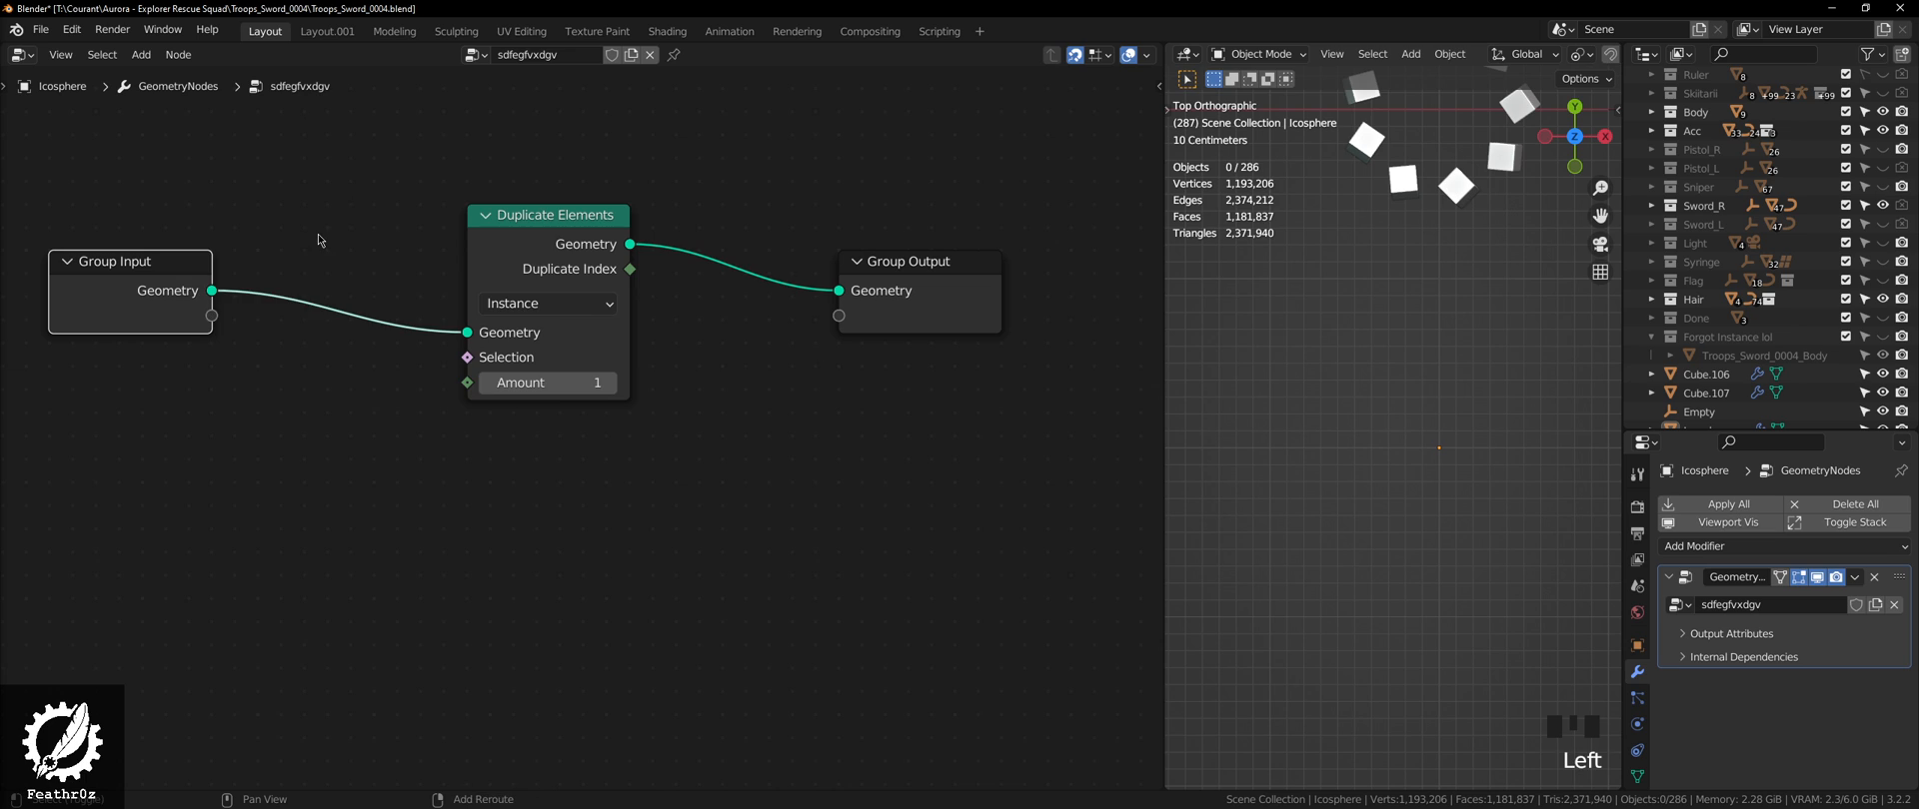
Step: Insert a Geometry to Instance node before Duplicate Elements
text(geomtr)
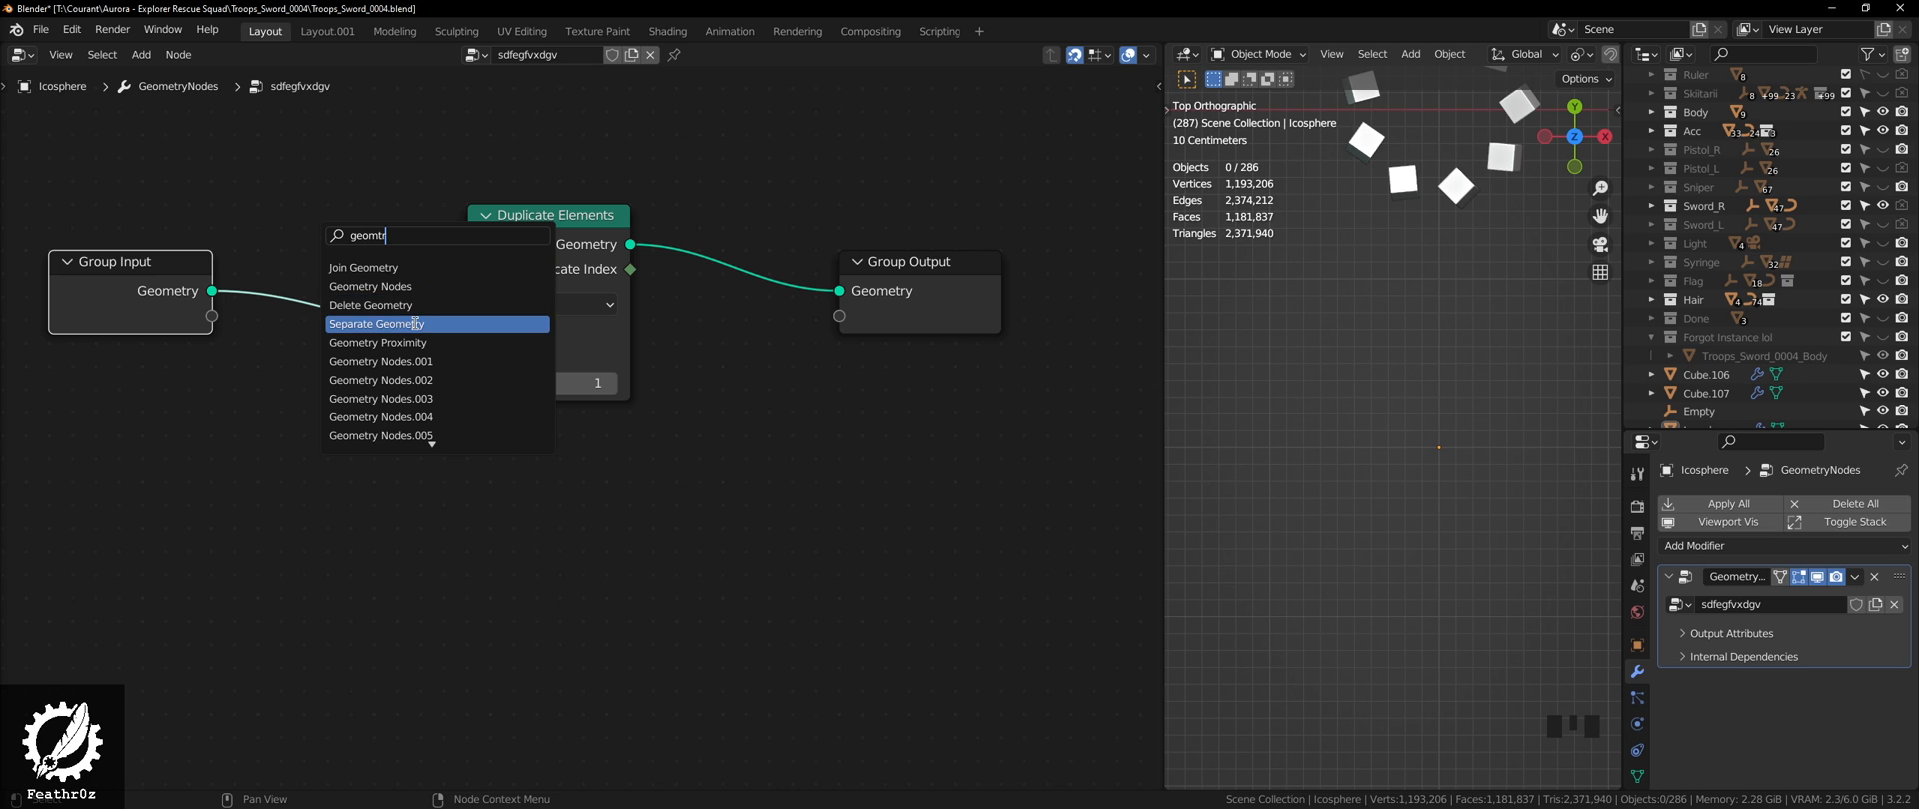
key(BackSpace)
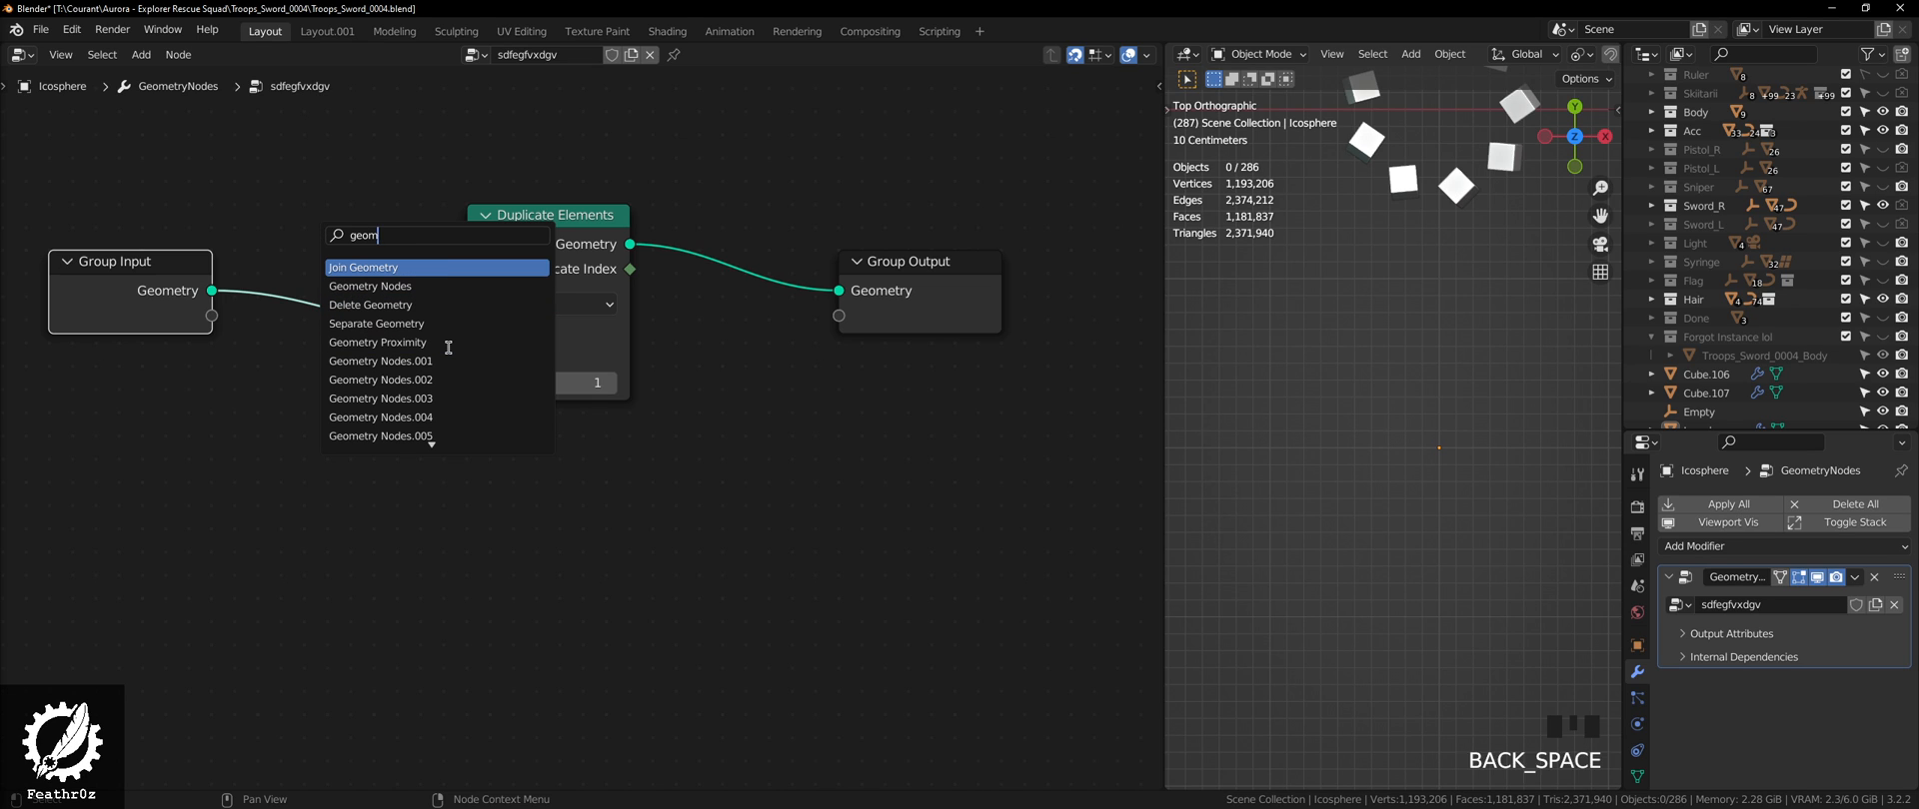
text(etry t)
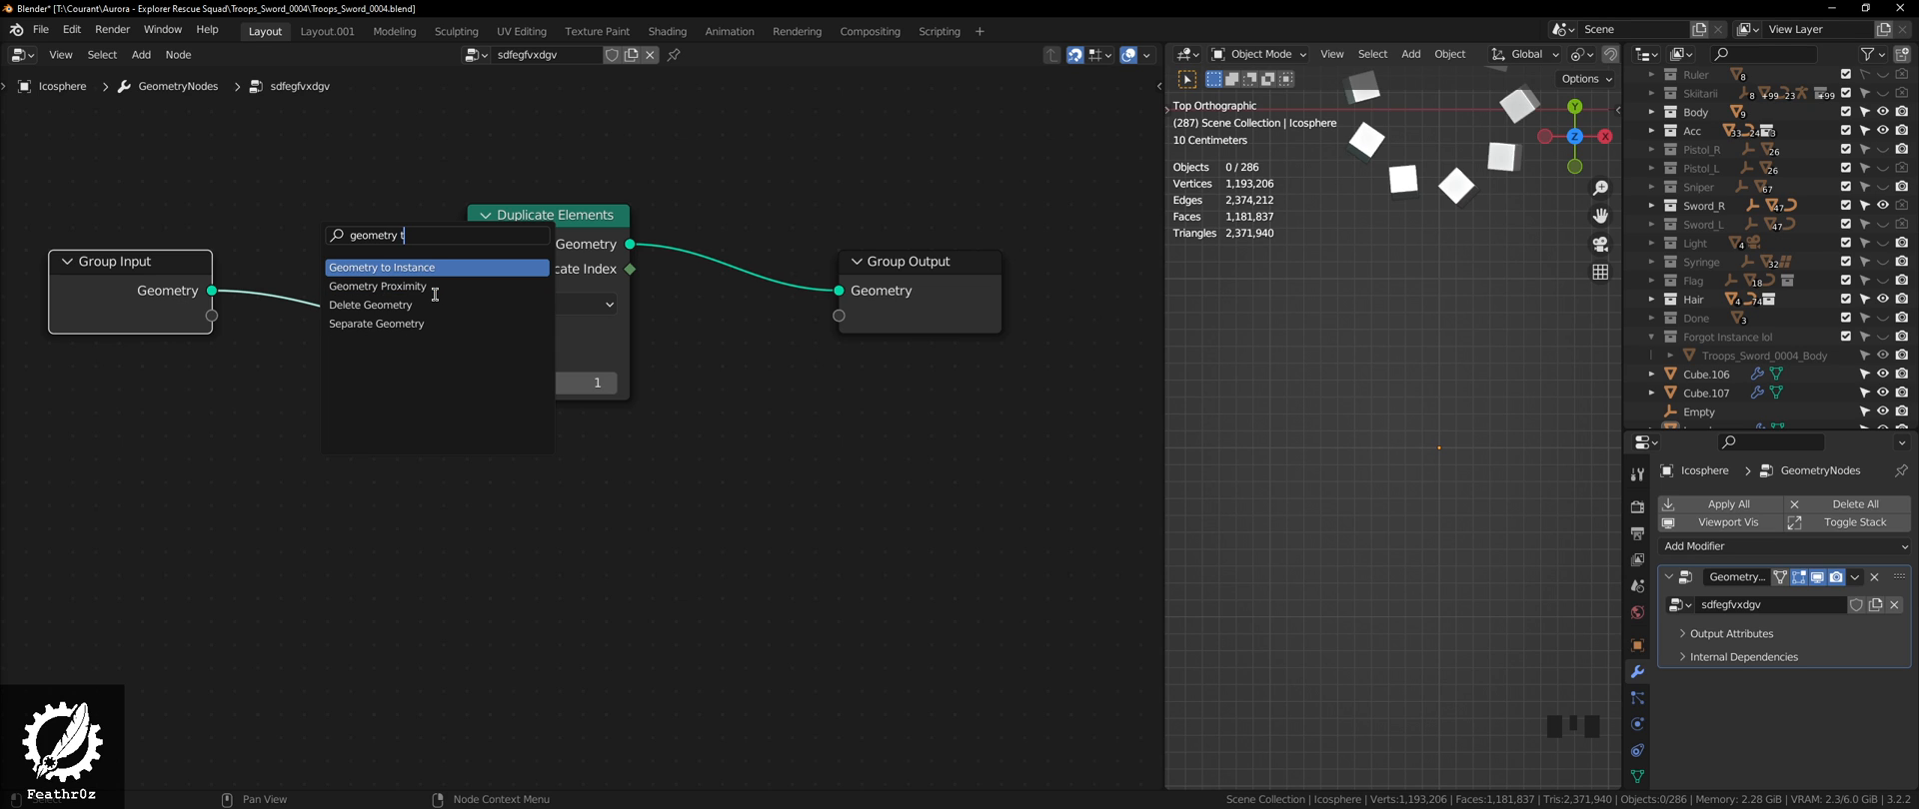
click(383, 267)
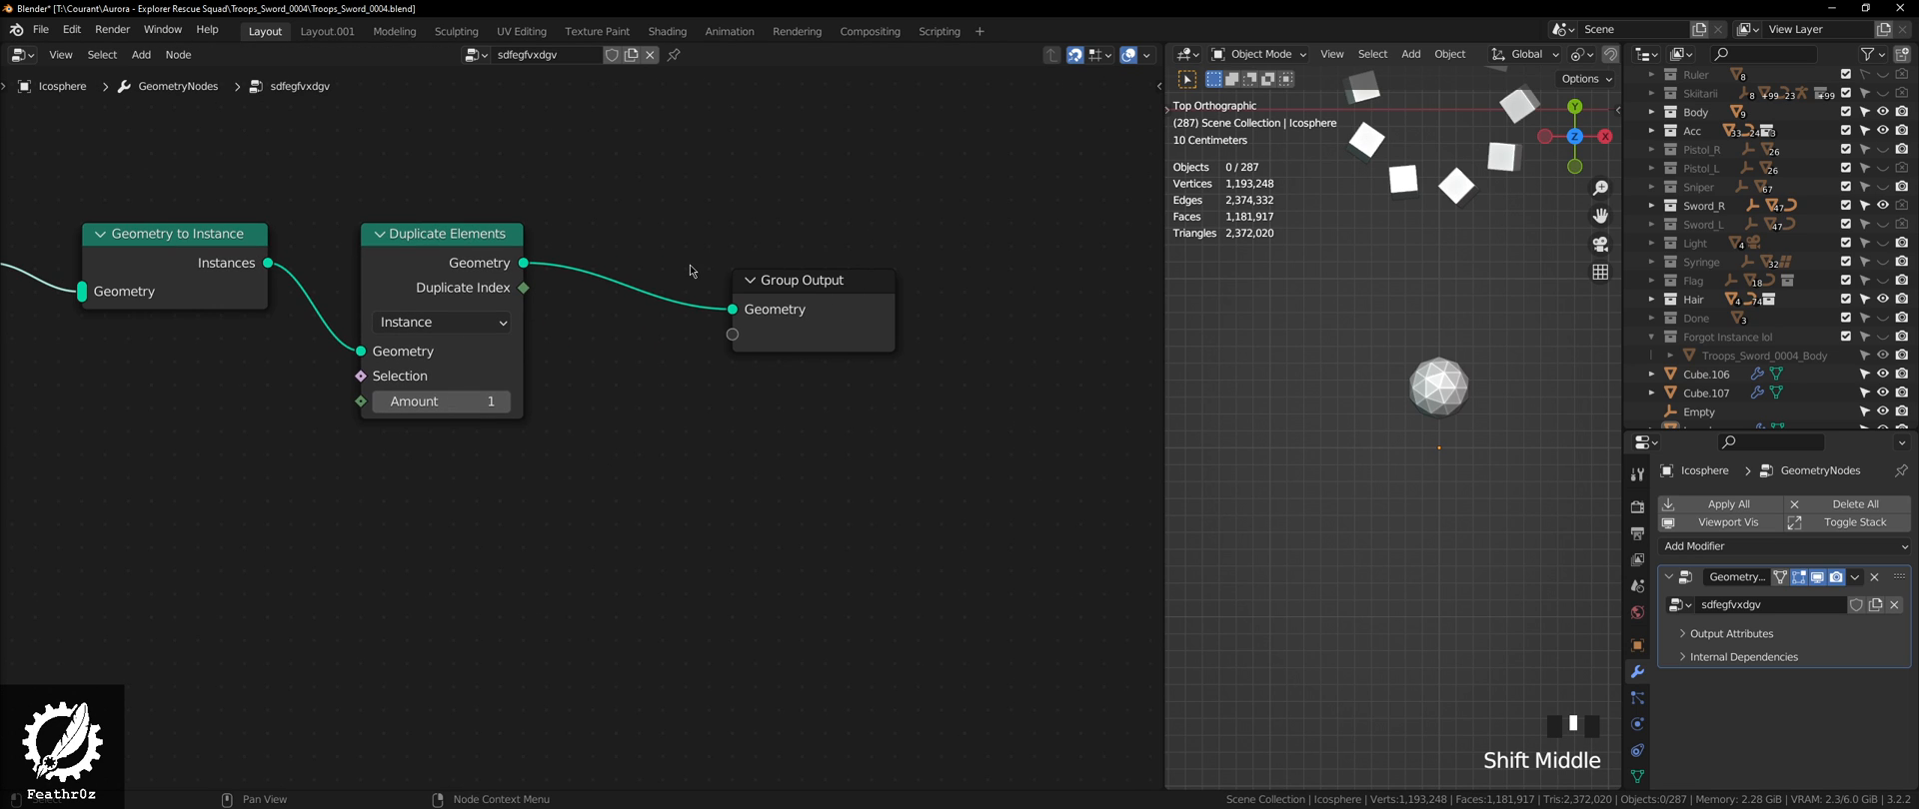
Step: Add Rotate Instances before the output, test Z rotation and Amount, then reset rotation to zero
text(ro)
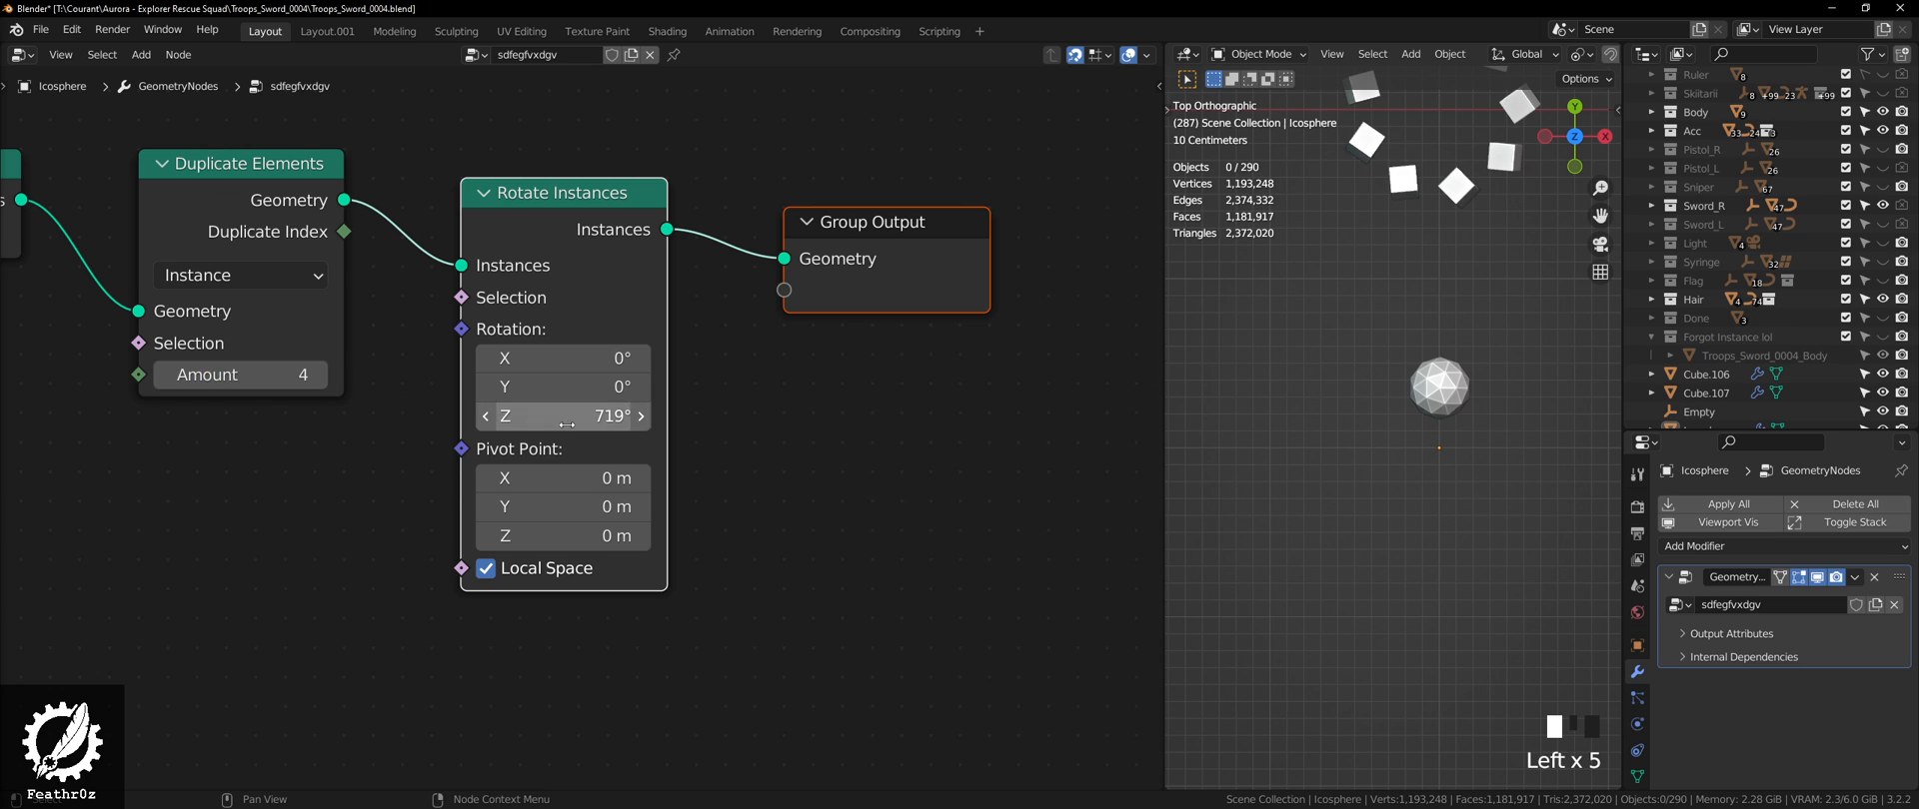
drag(563, 416, 200, 419)
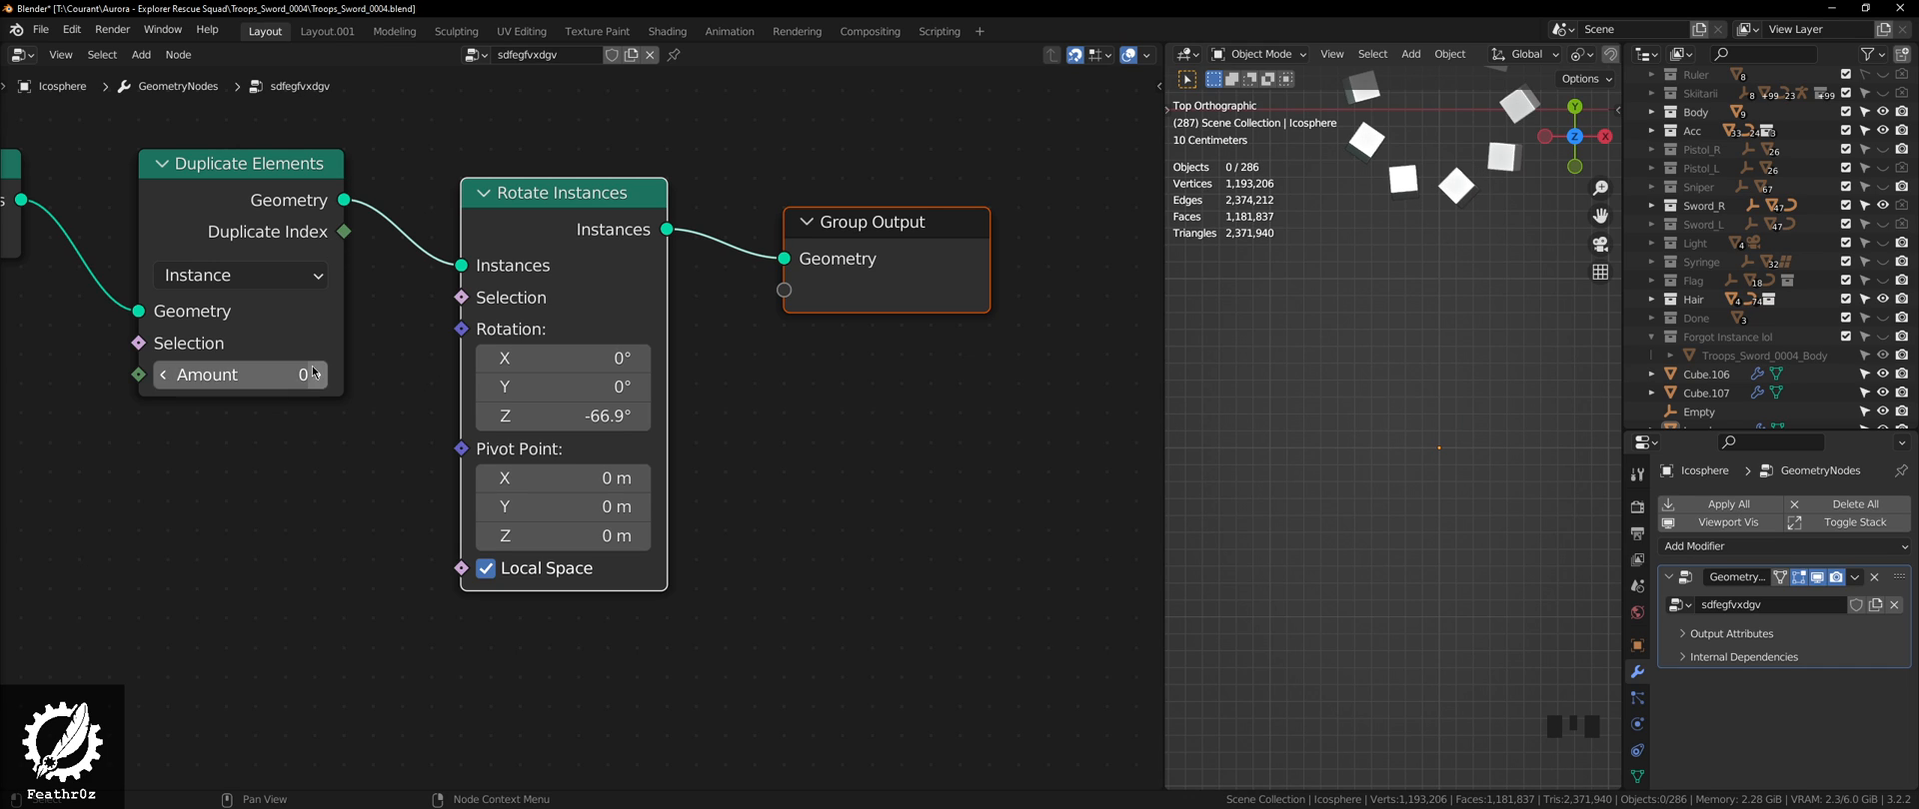
click(311, 374)
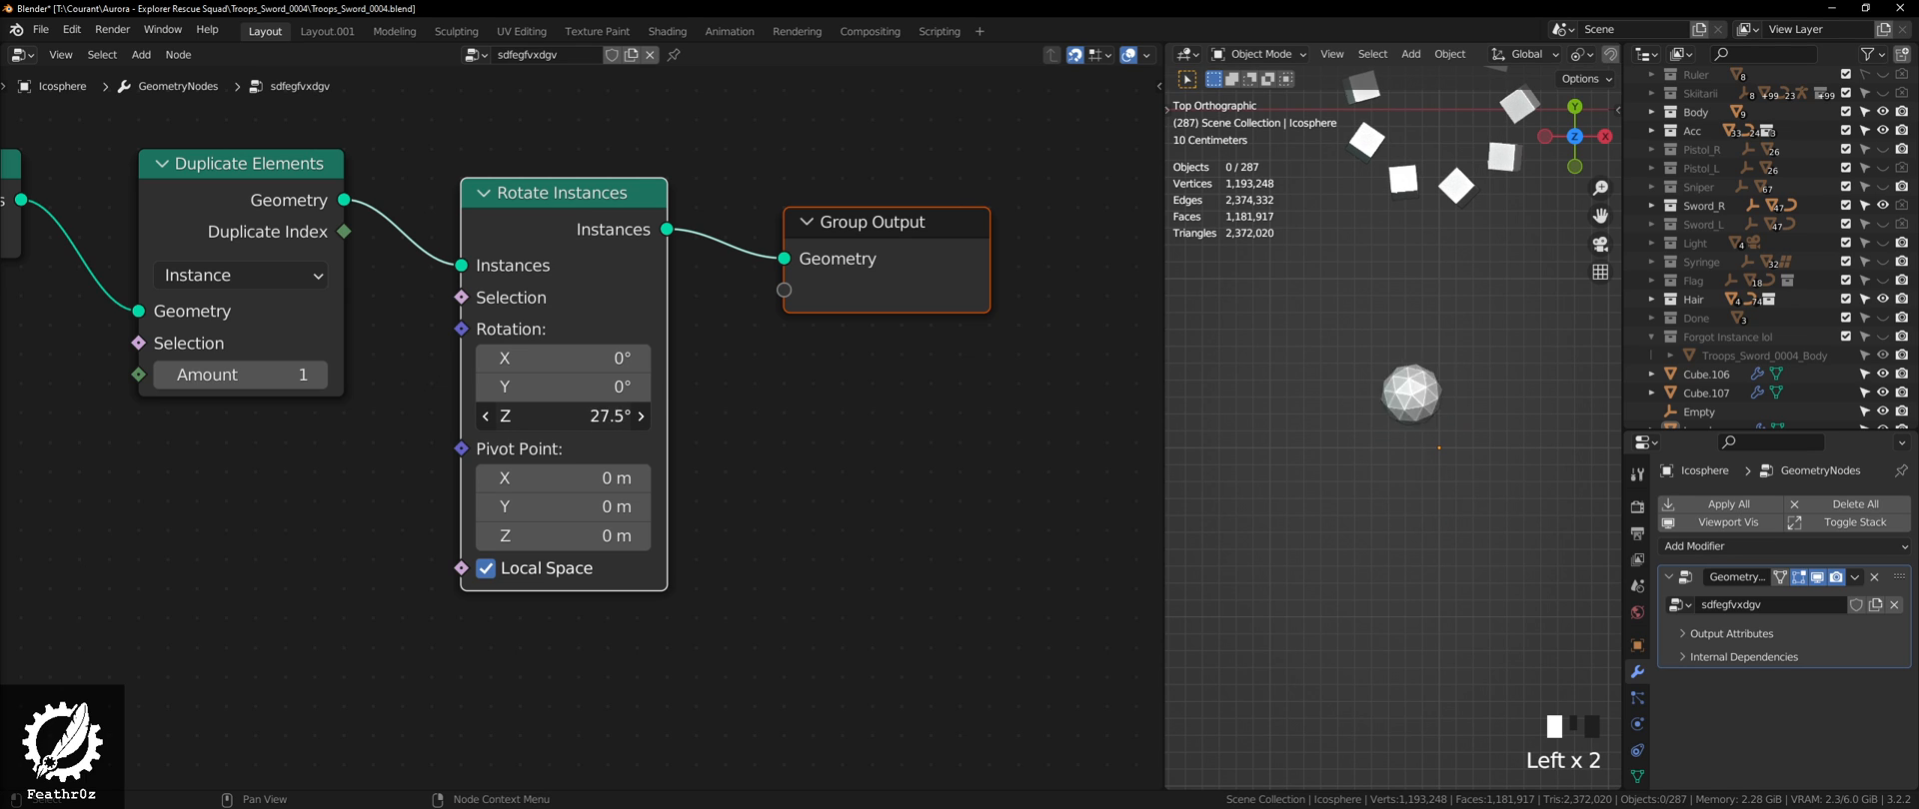
double_click(562, 416)
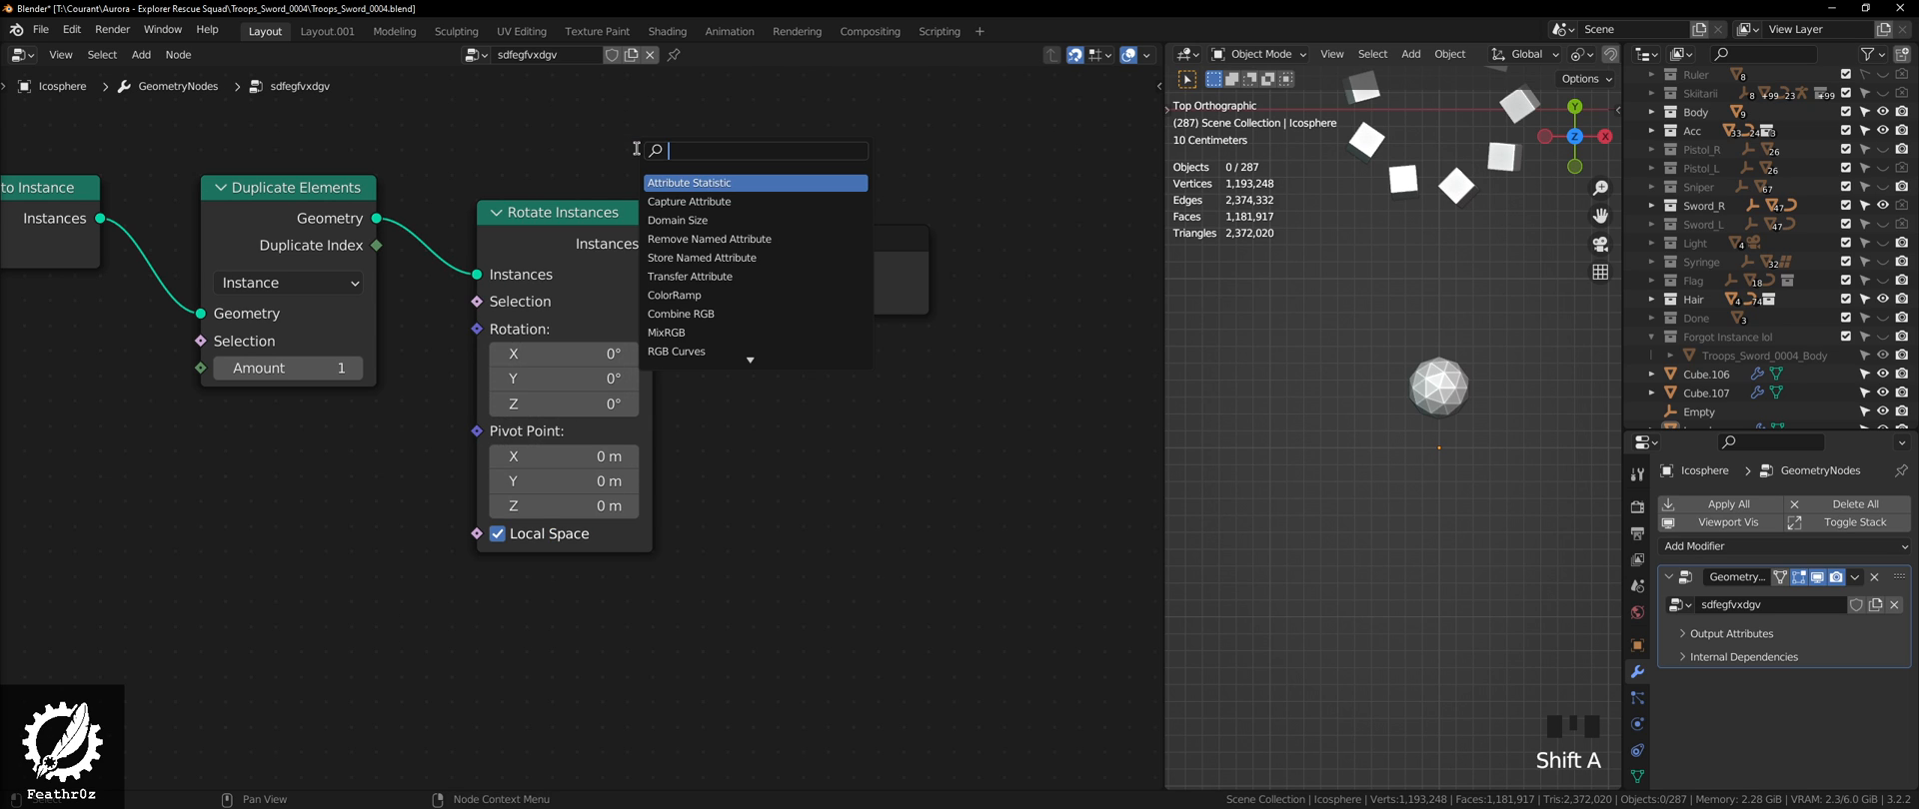
Step: Add a Combine XYZ node below Rotate Instances, feeding its Rotation socket
text(combine)
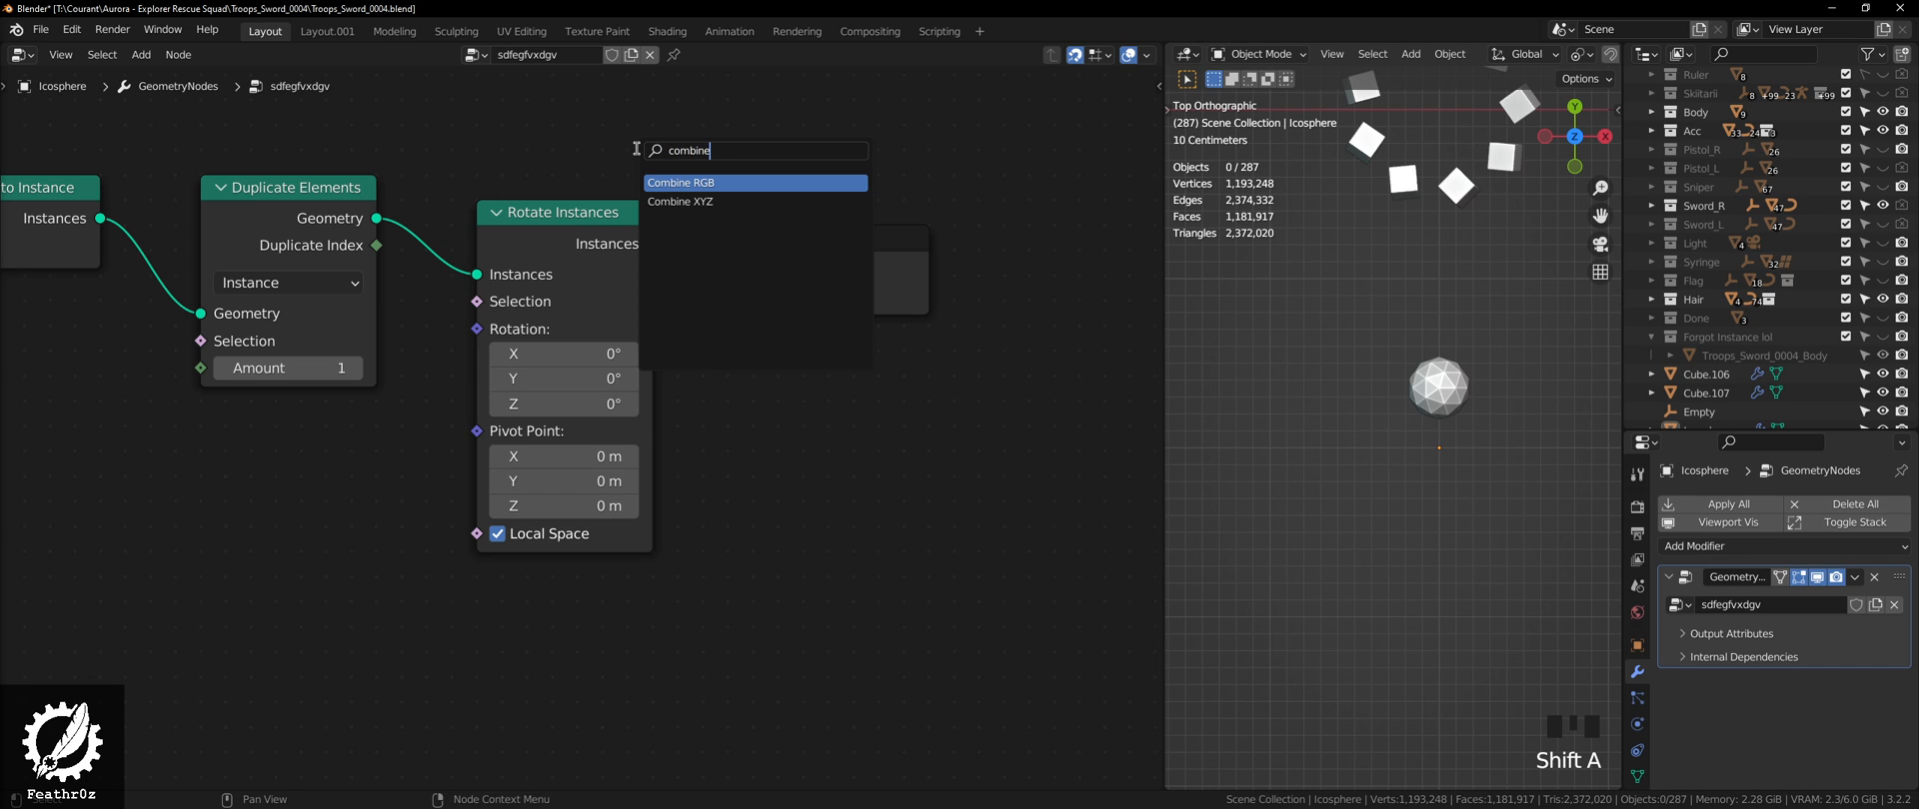
text(xyz)
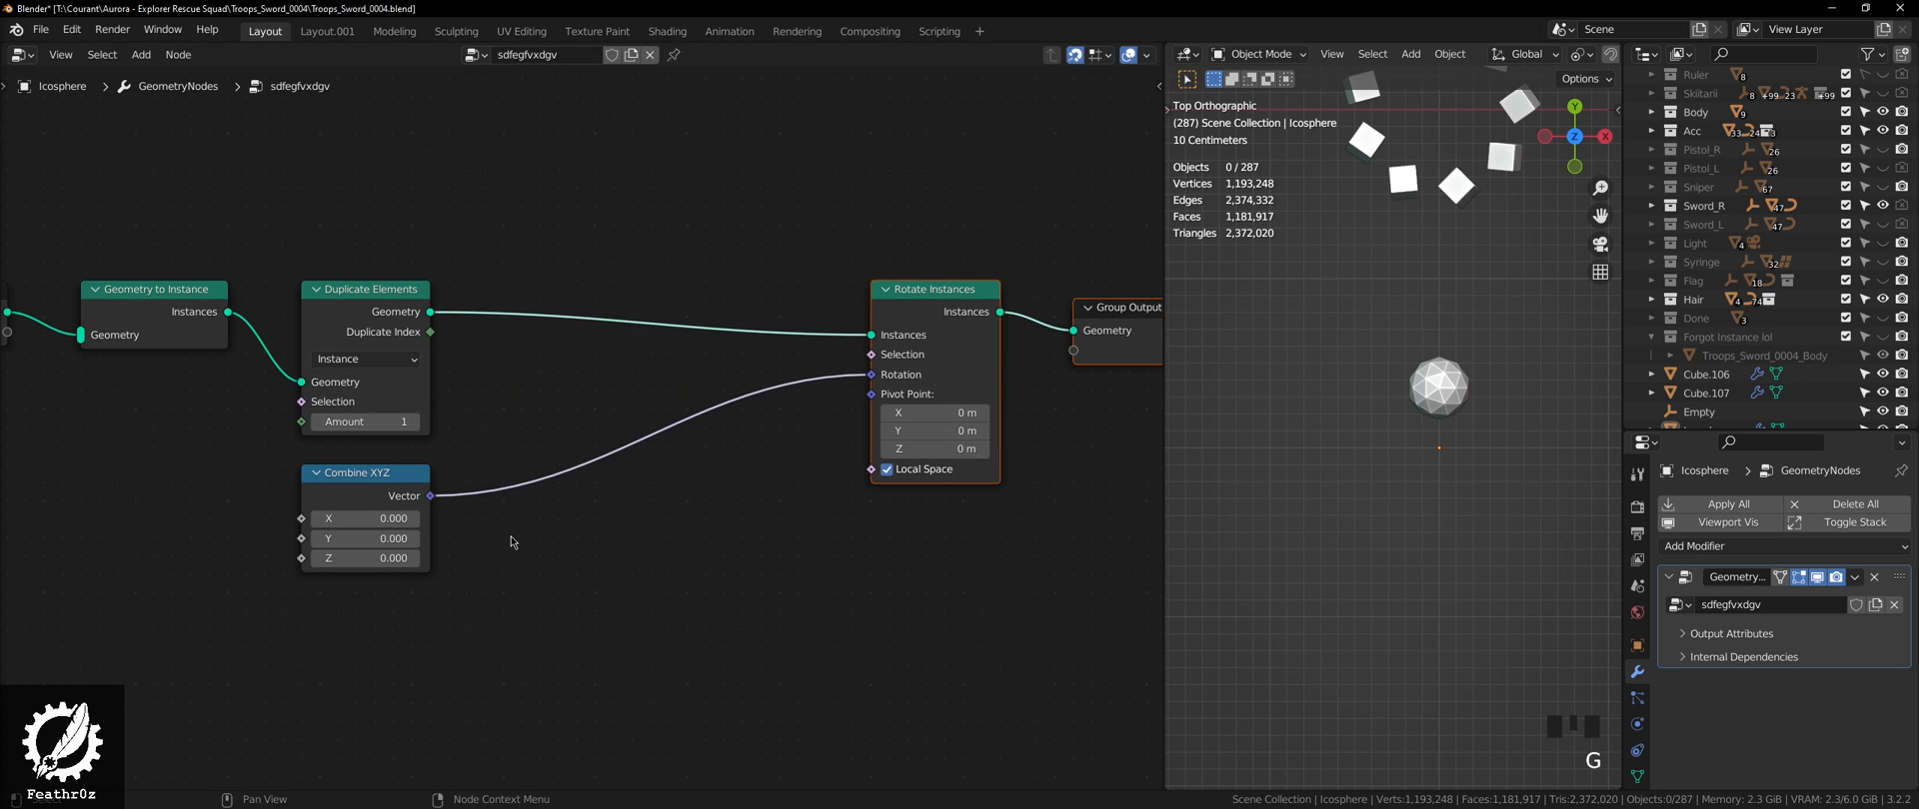
drag(365, 471, 732, 472)
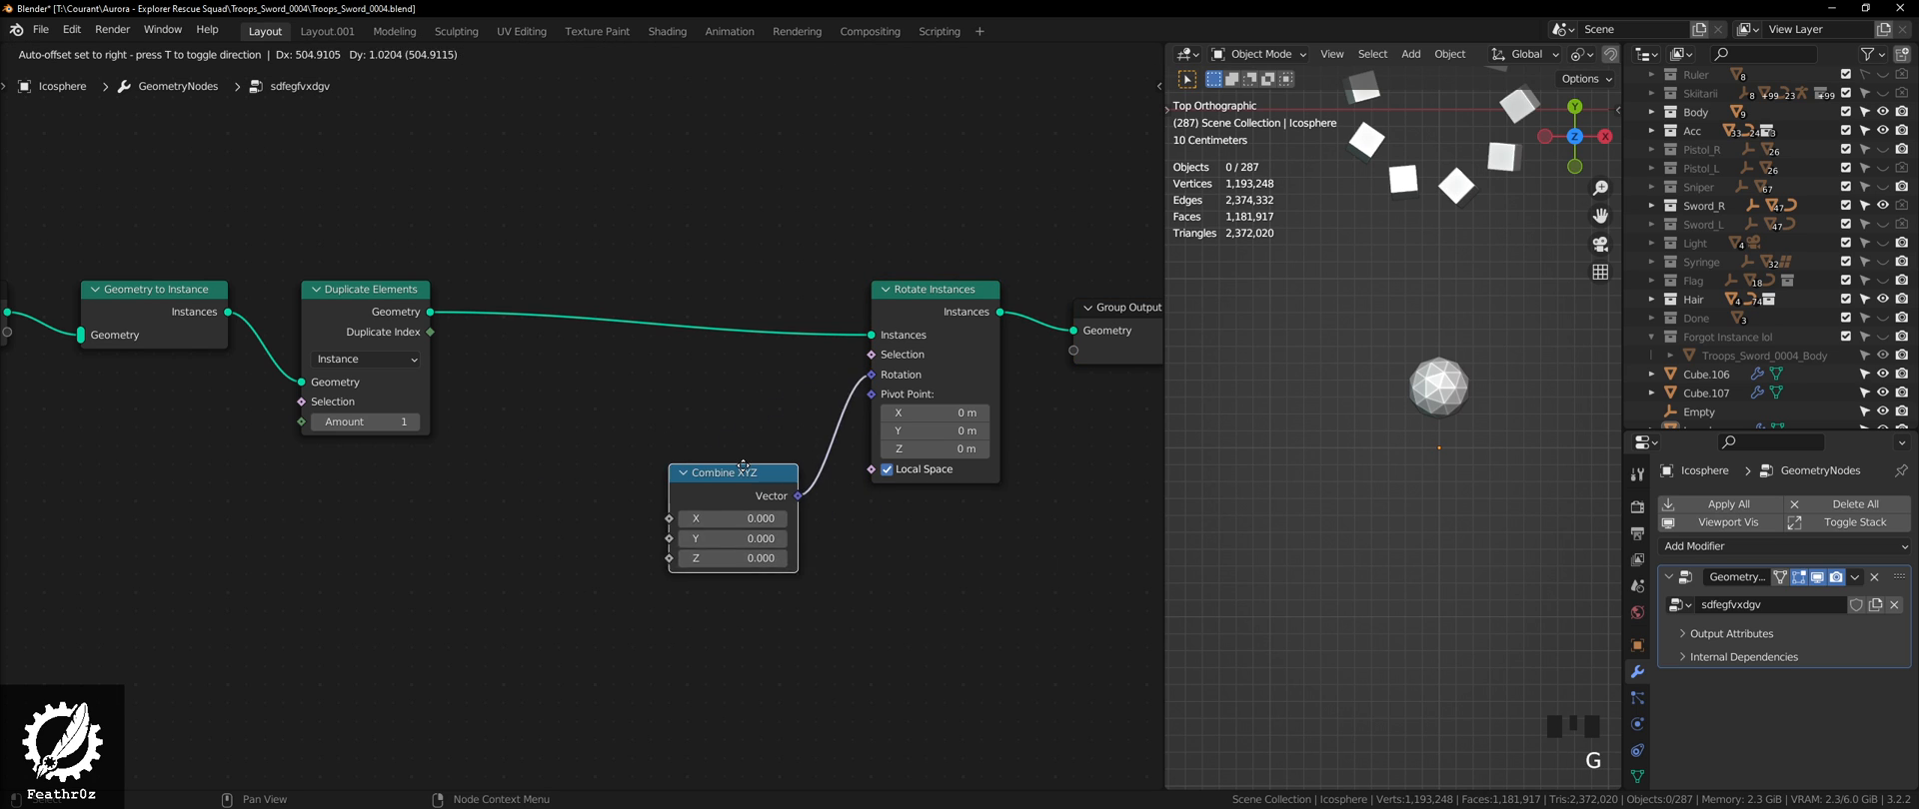
drag(735, 472, 753, 381)
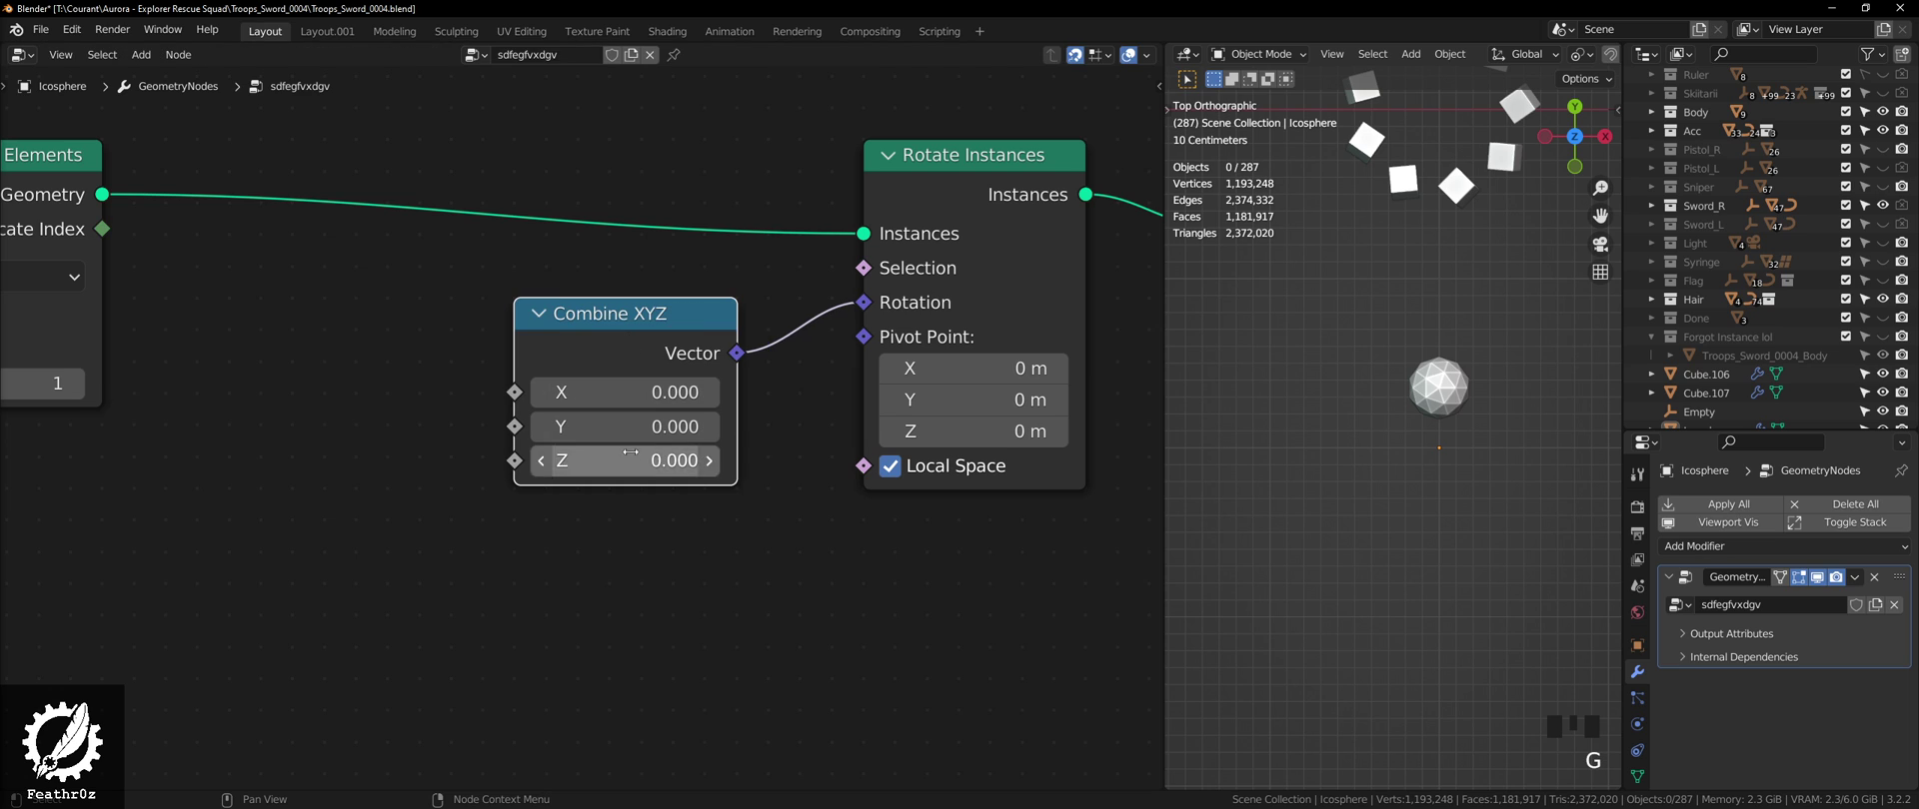
scroll(down, 3)
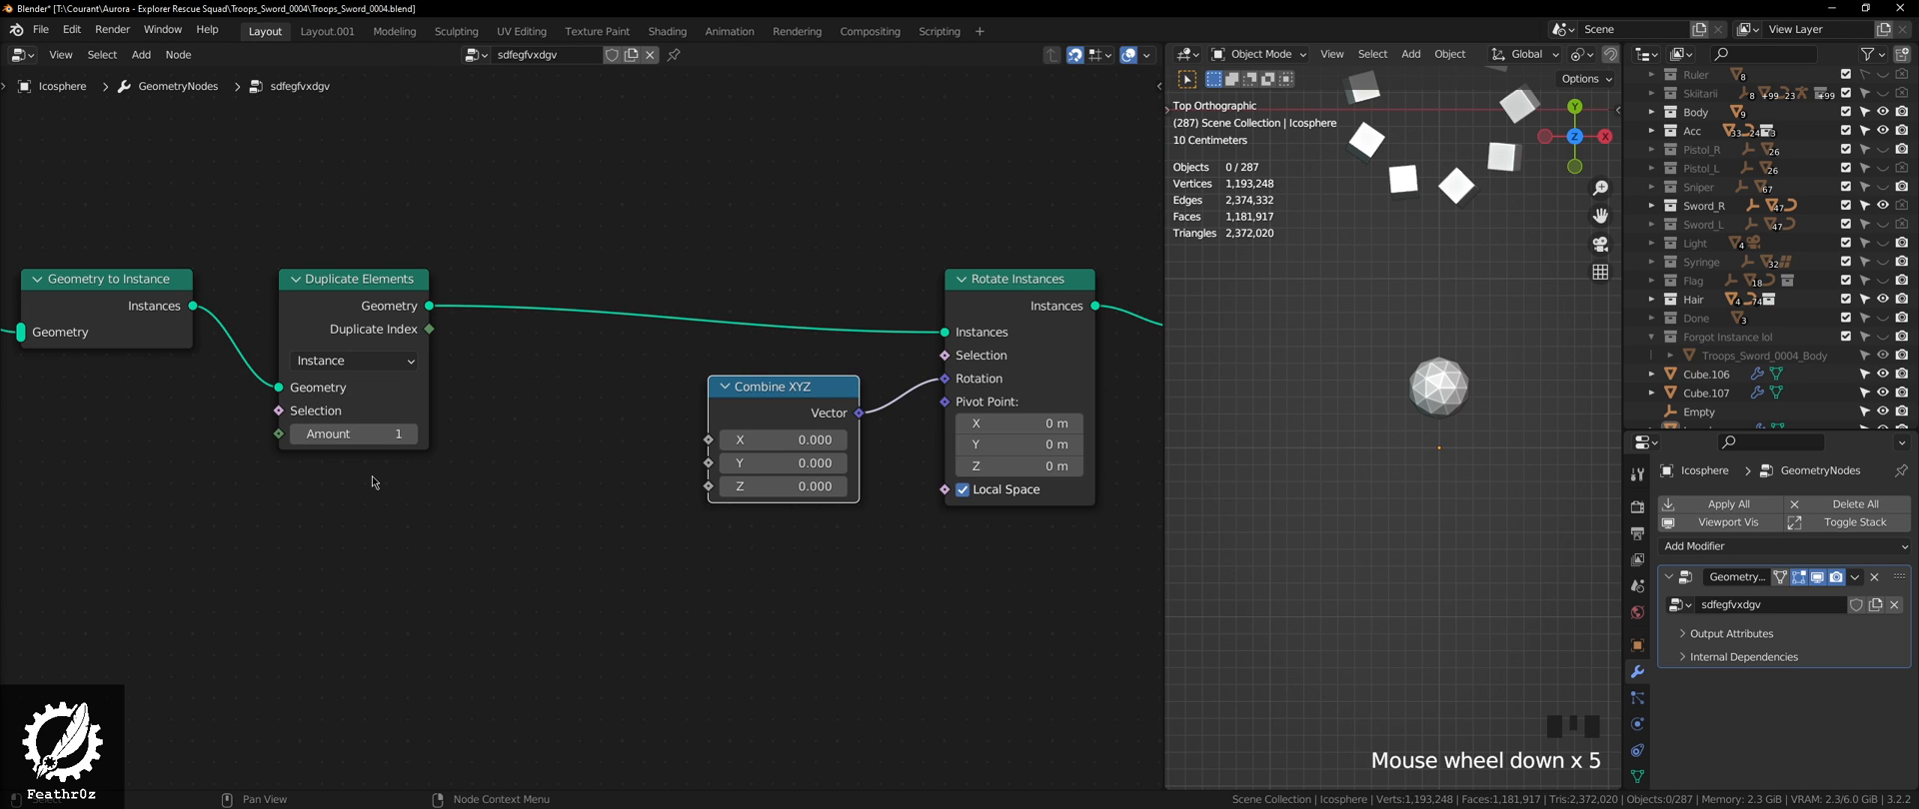
mouse_move(639, 445)
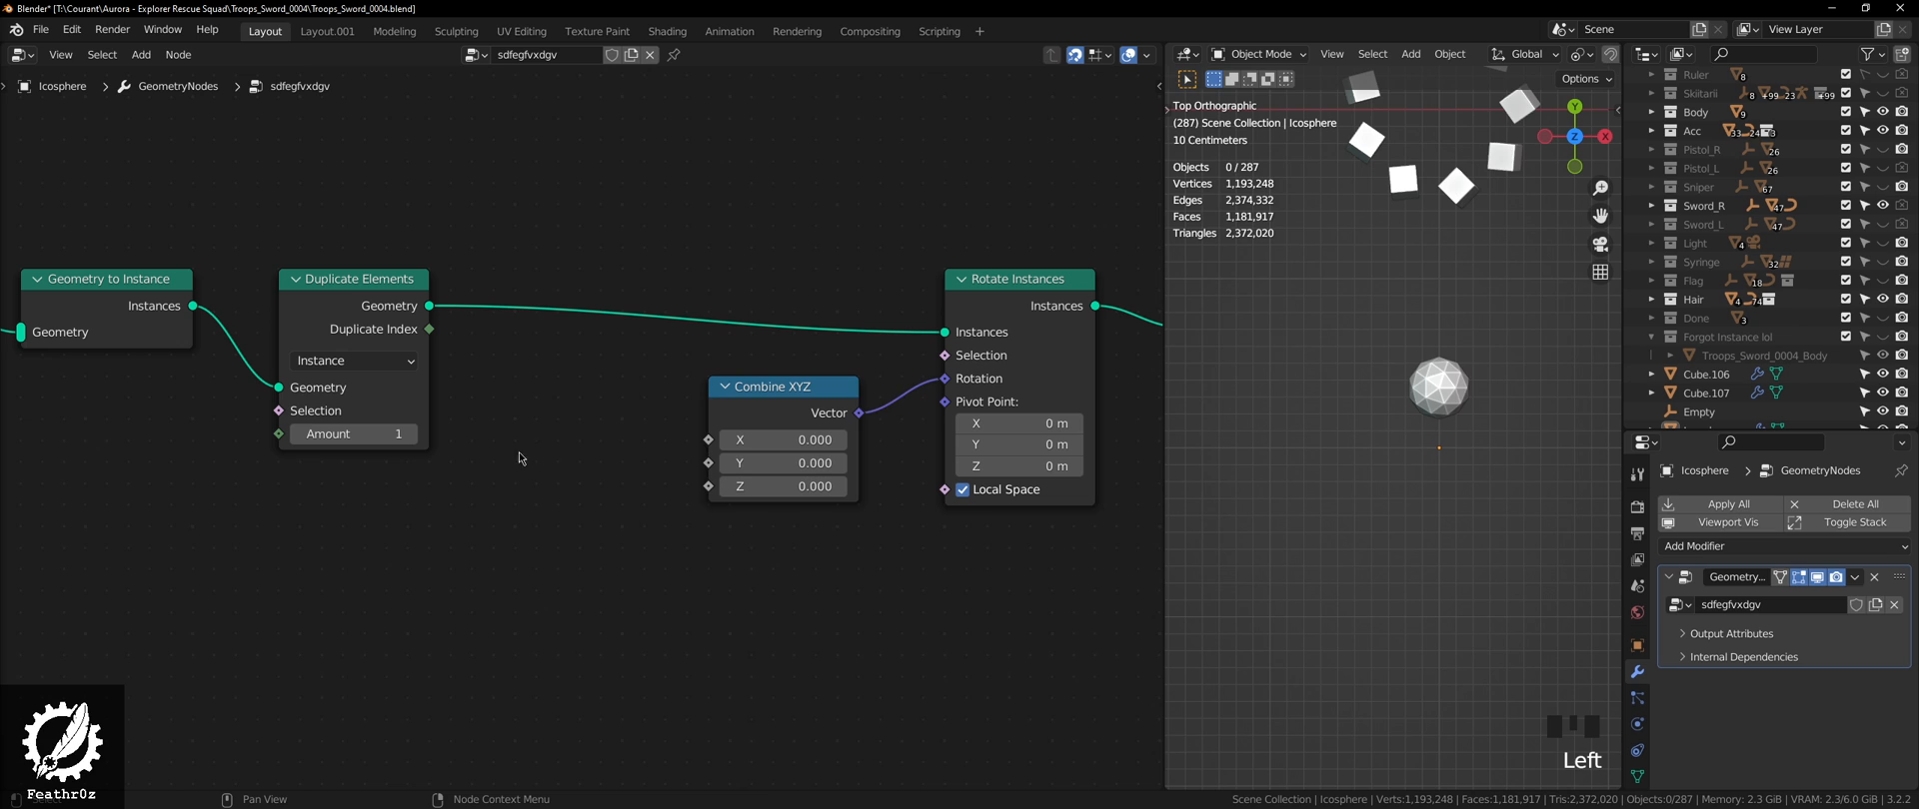
mouse_move(350, 343)
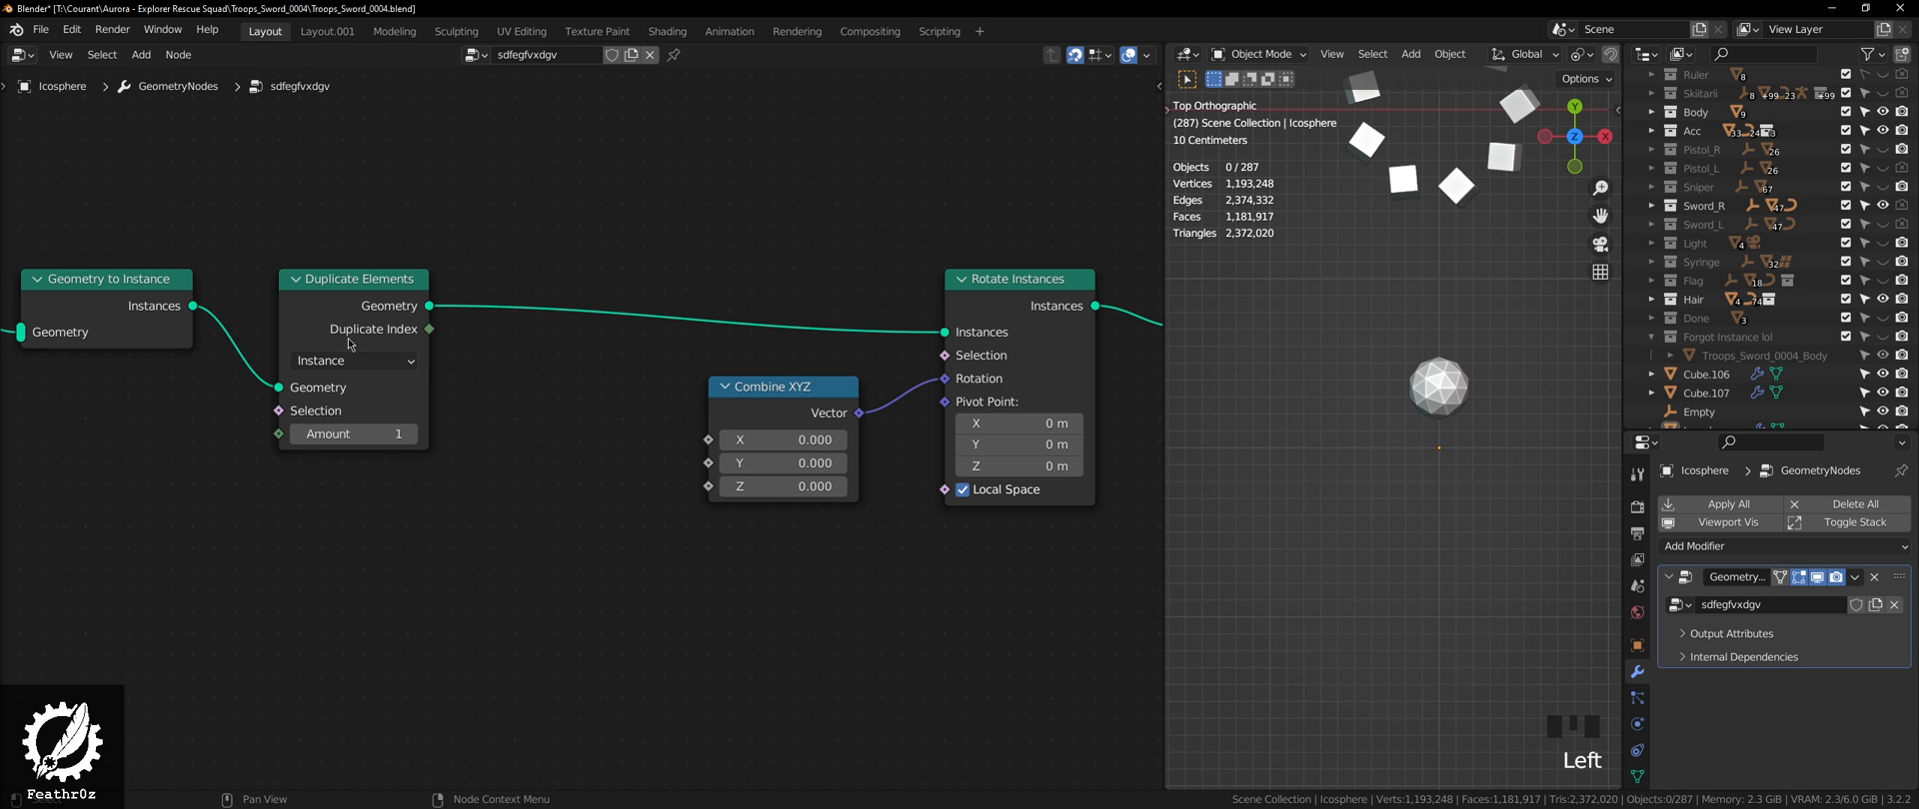
mouse_move(586, 479)
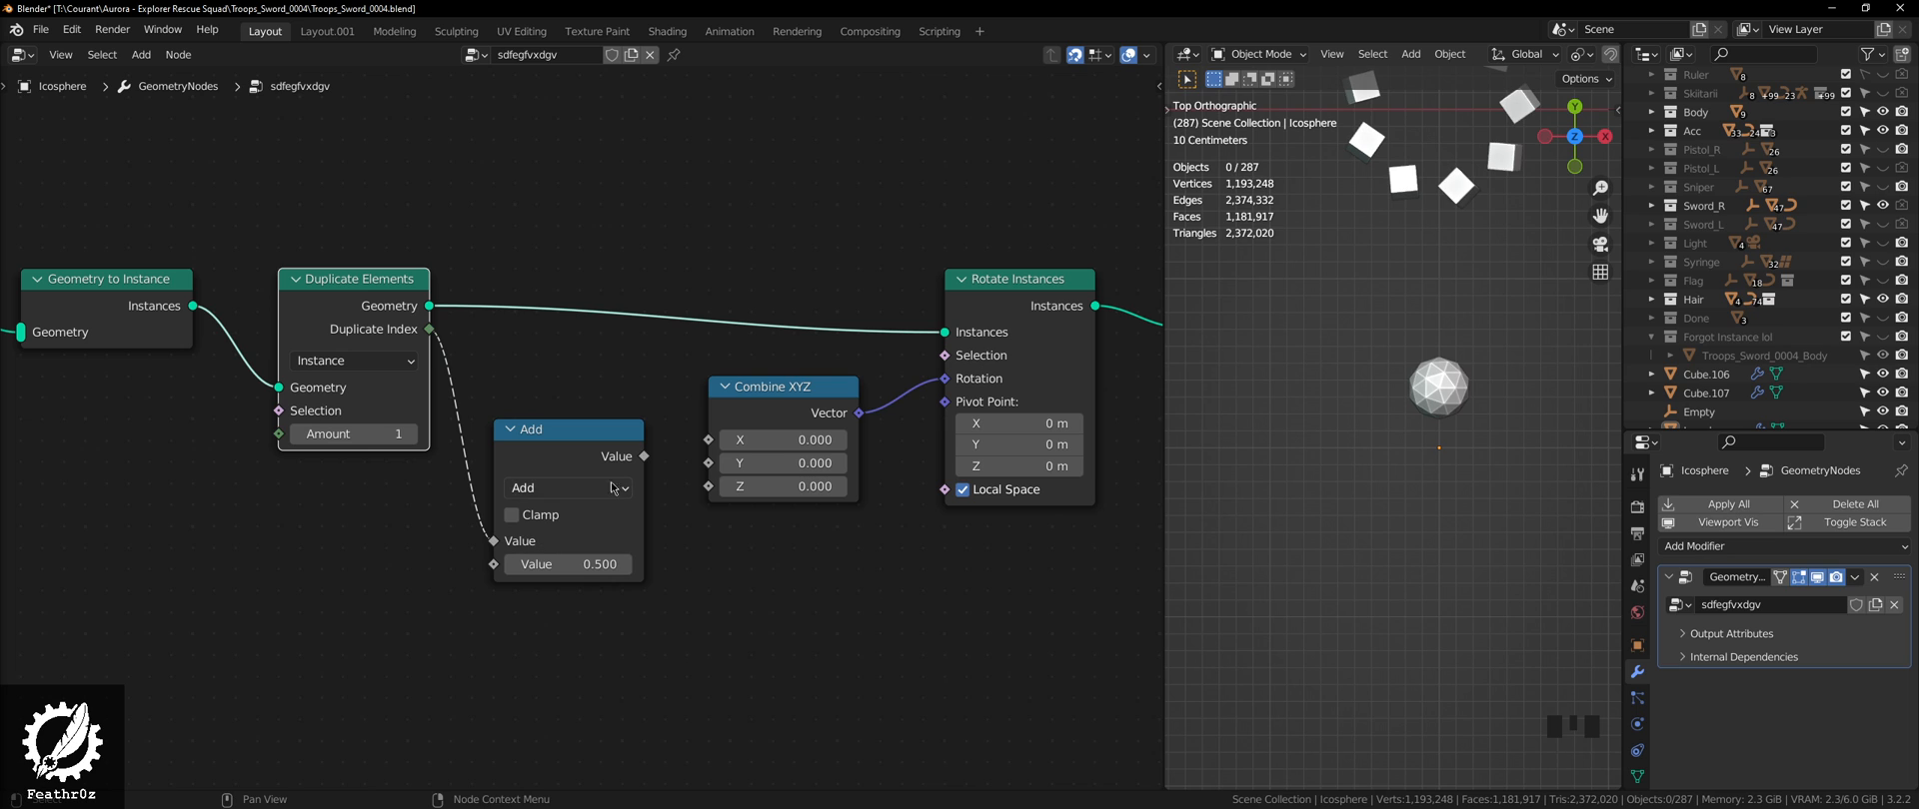
Step: Set the Math node to Multiply and give it a multiplier value of 1.18
click(567, 488)
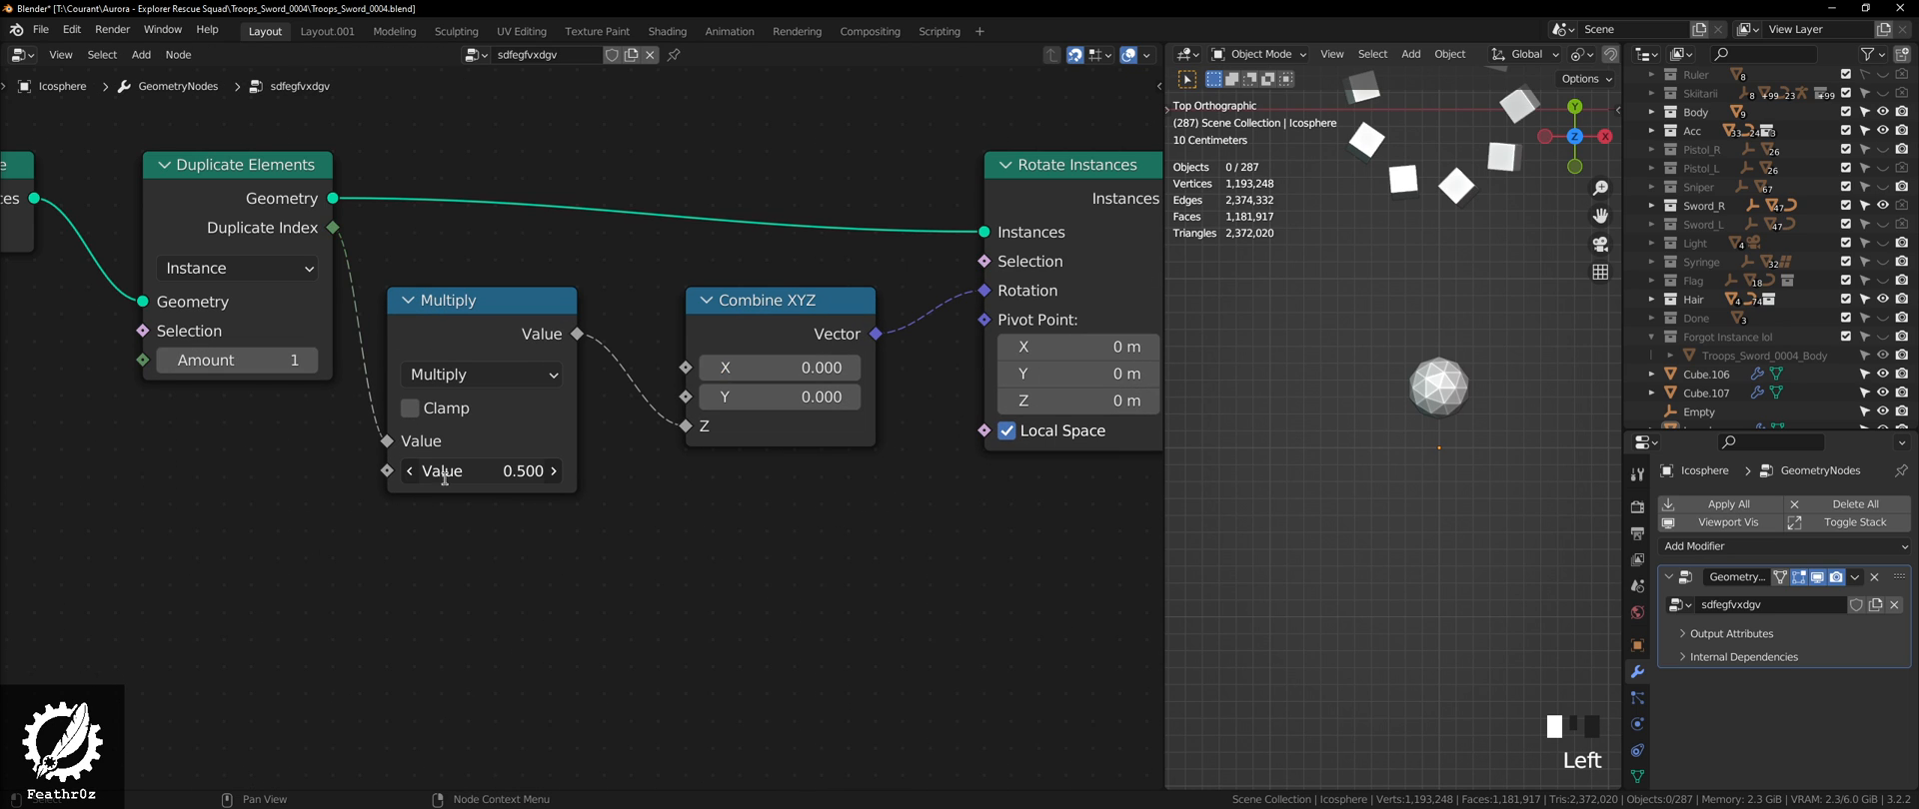
click(308, 360)
text(5)
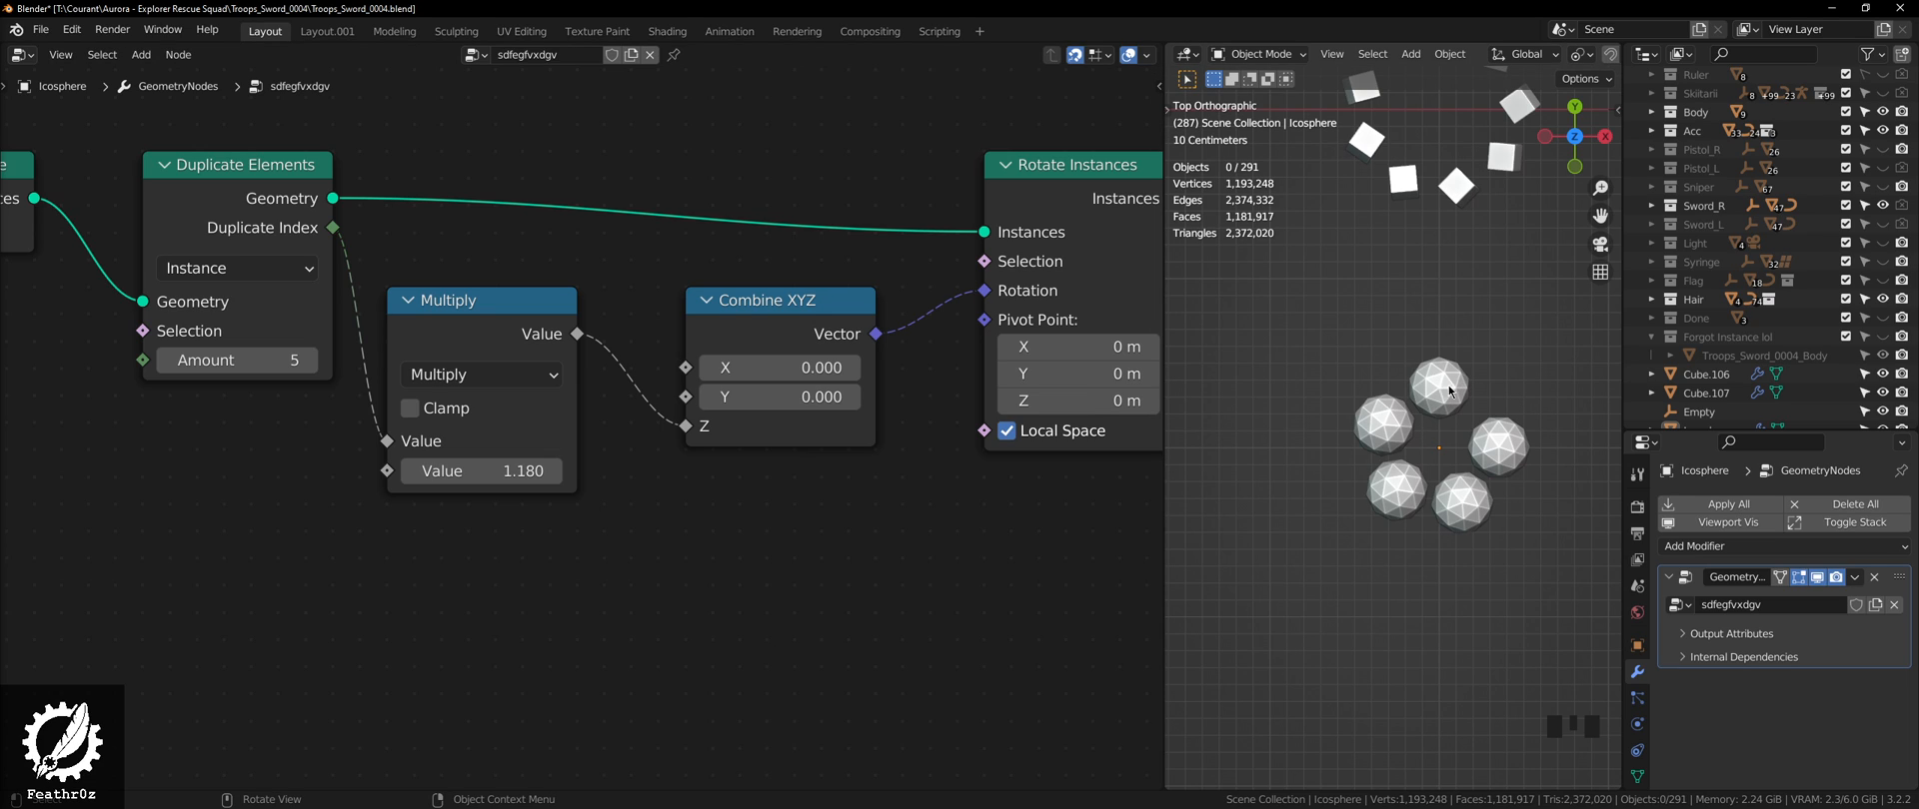
mouse_move(1380, 499)
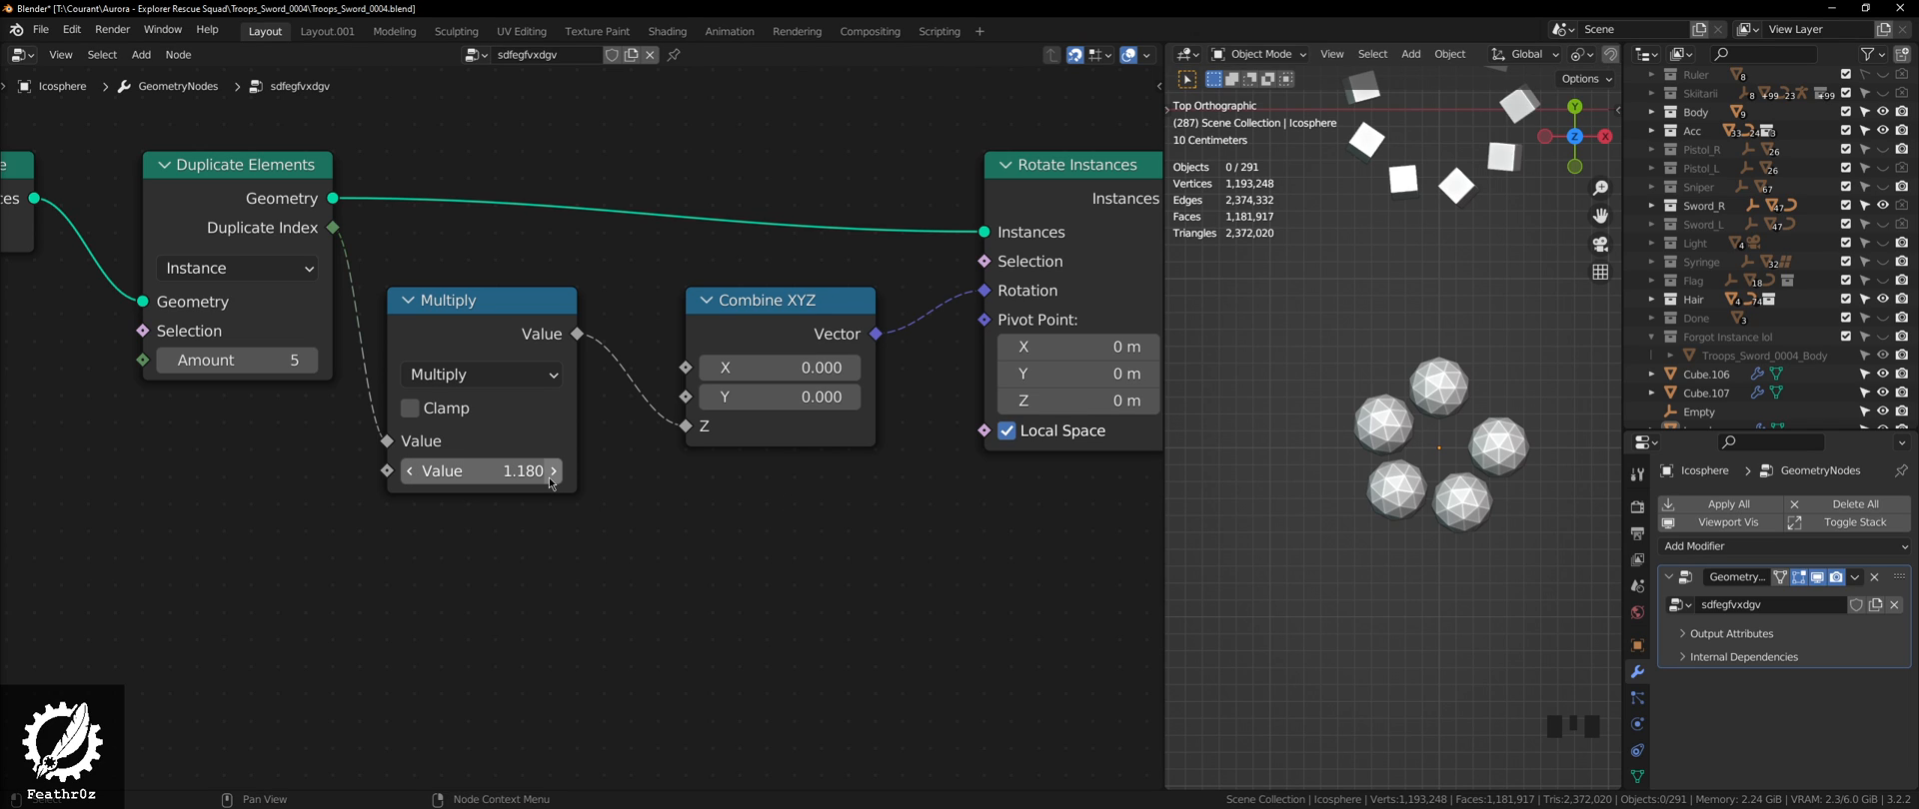
mouse_move(1365, 427)
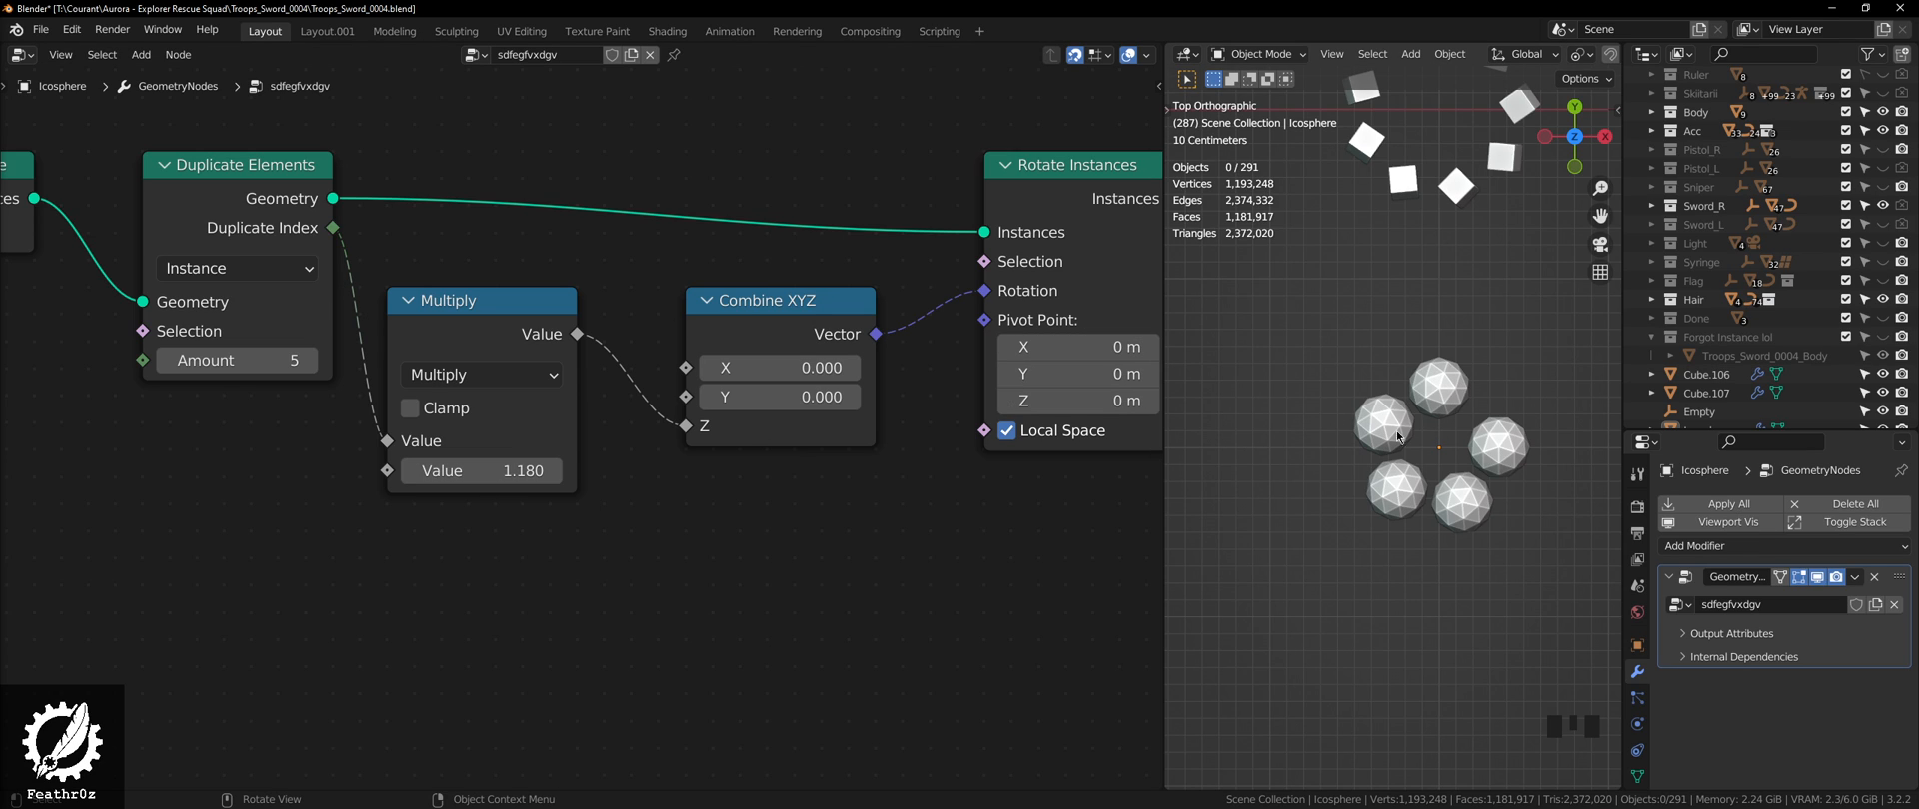
mouse_move(480, 471)
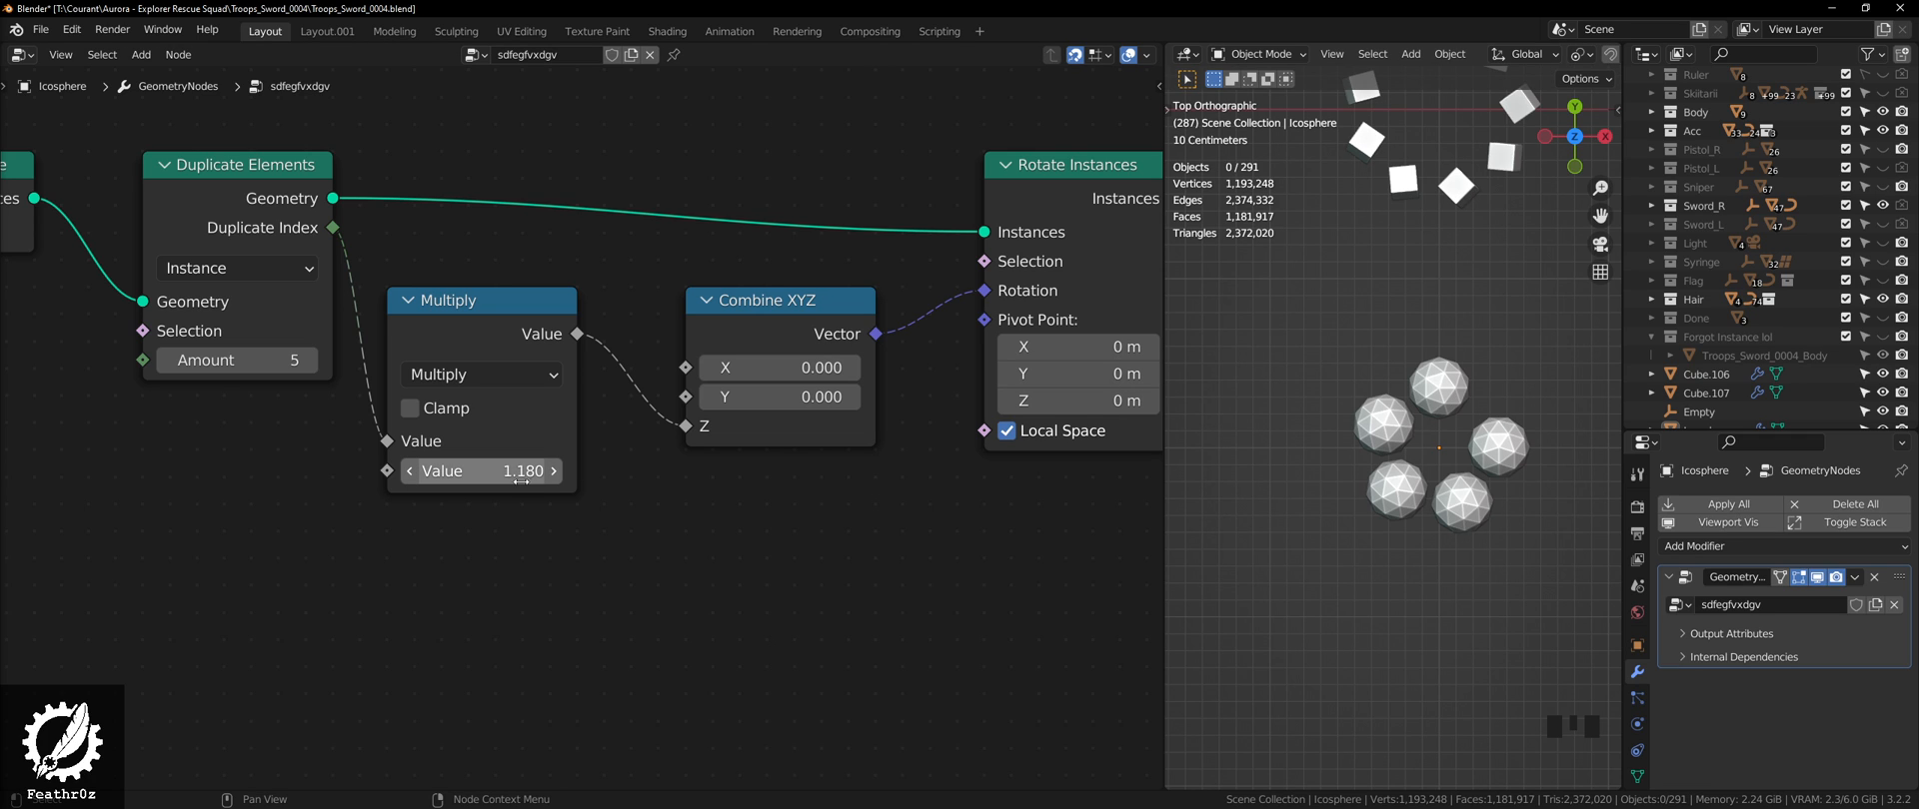
Step: Try a Multiply factor of 90, then clear the factor field to enter pi
drag(481, 471, 415, 471)
text(90)
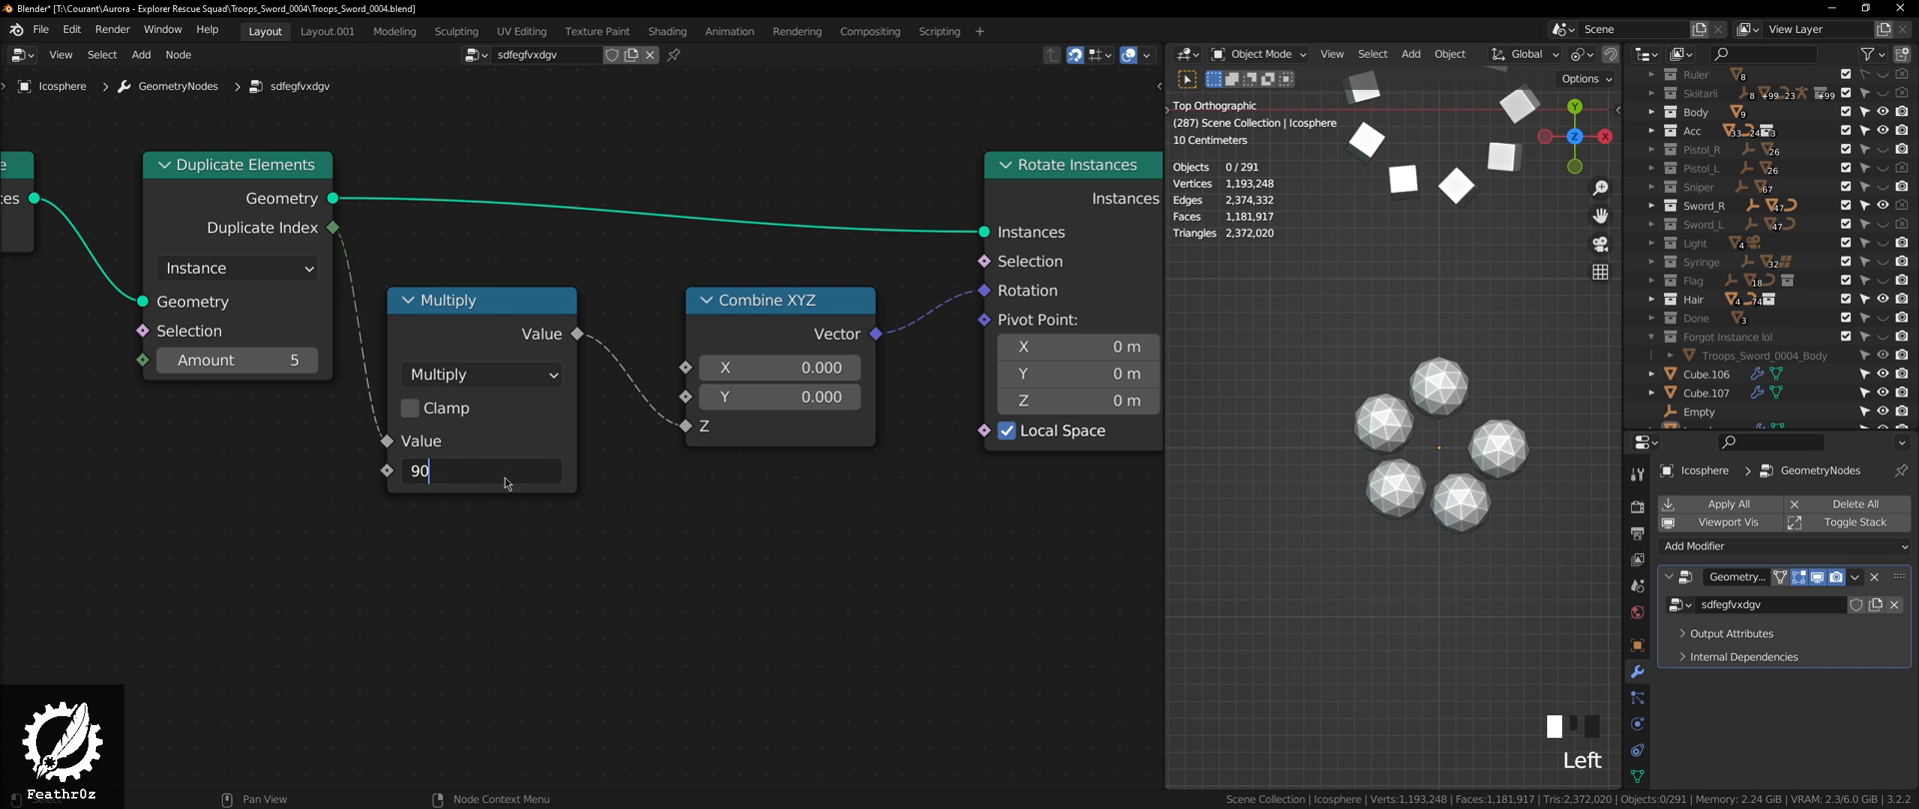
key(Return)
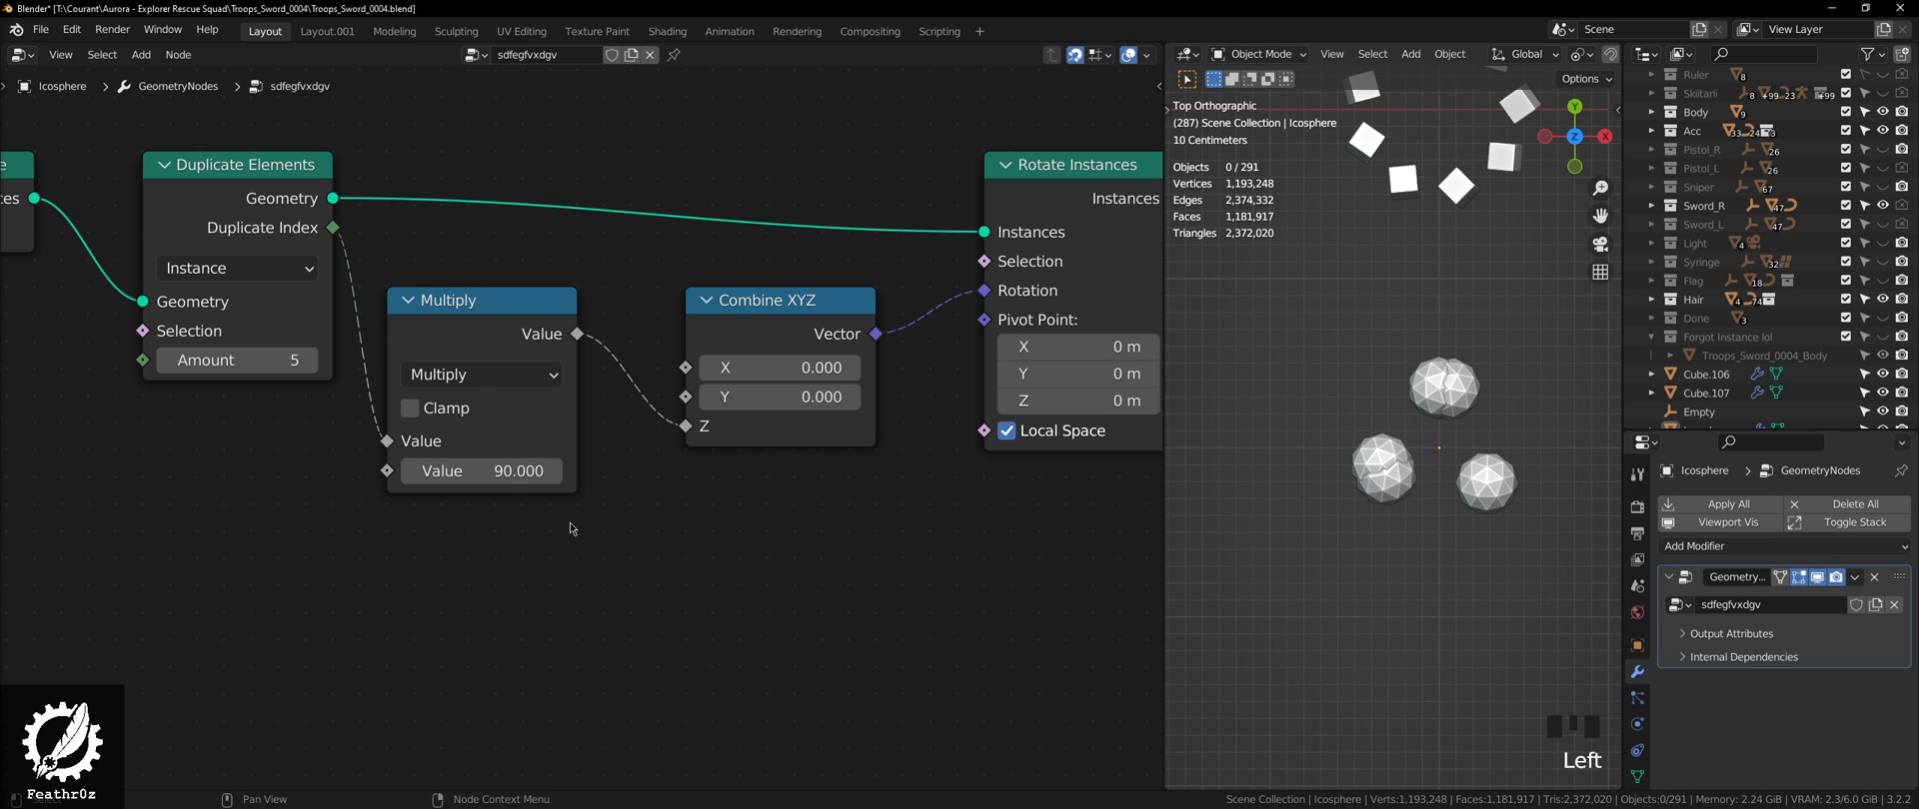
mouse_move(880, 494)
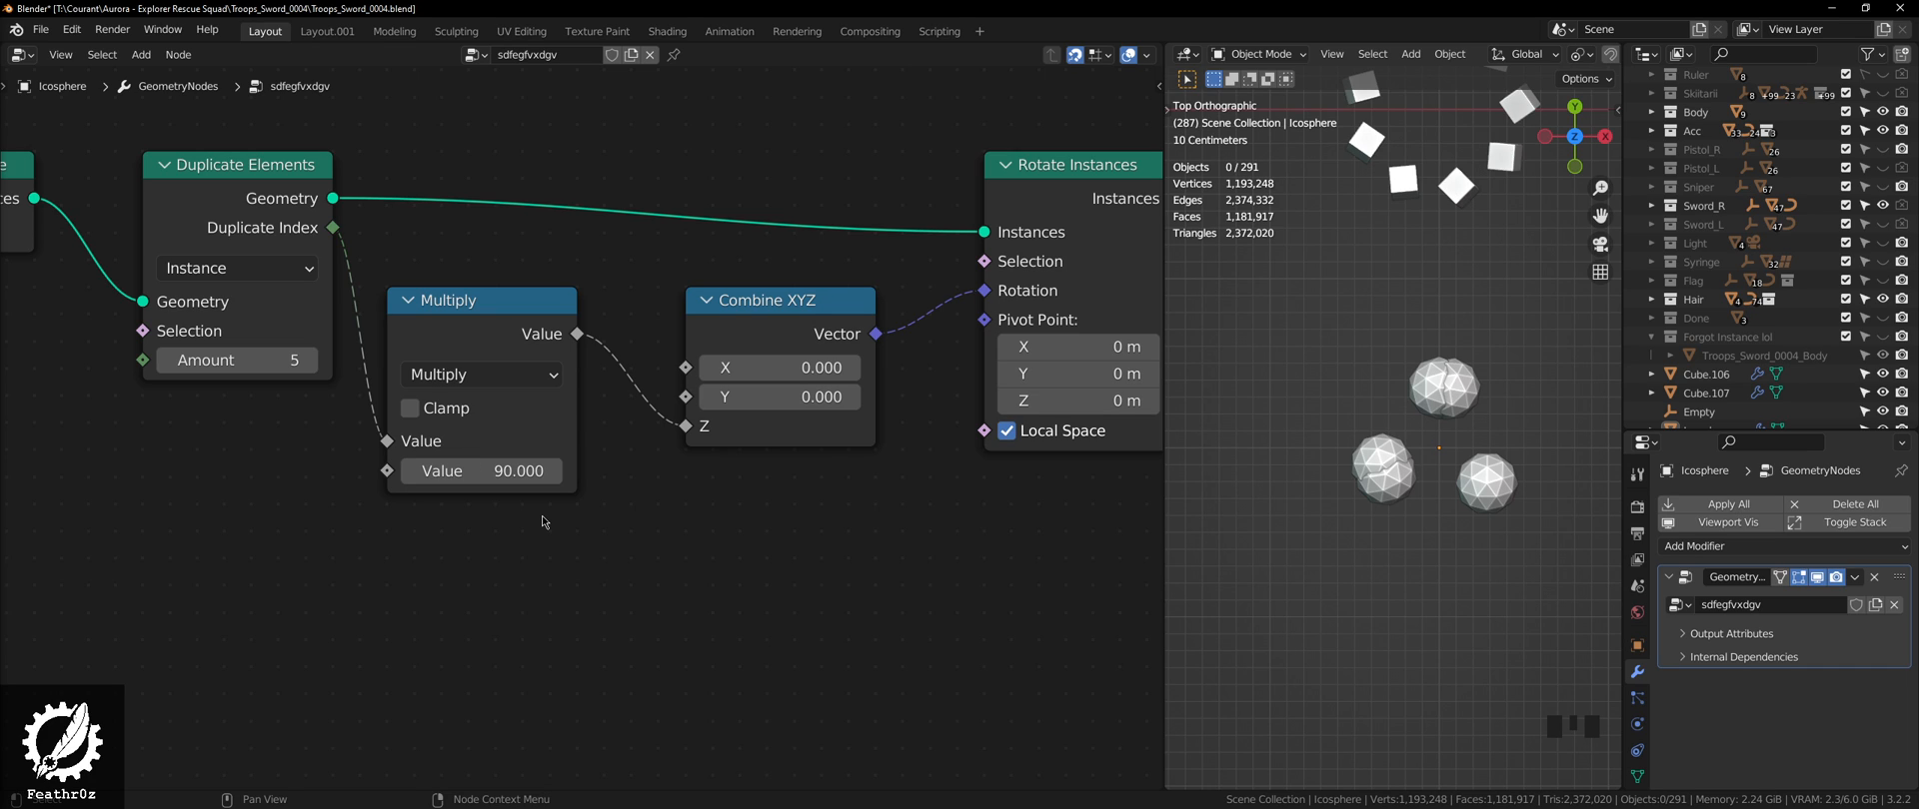
mouse_move(924, 350)
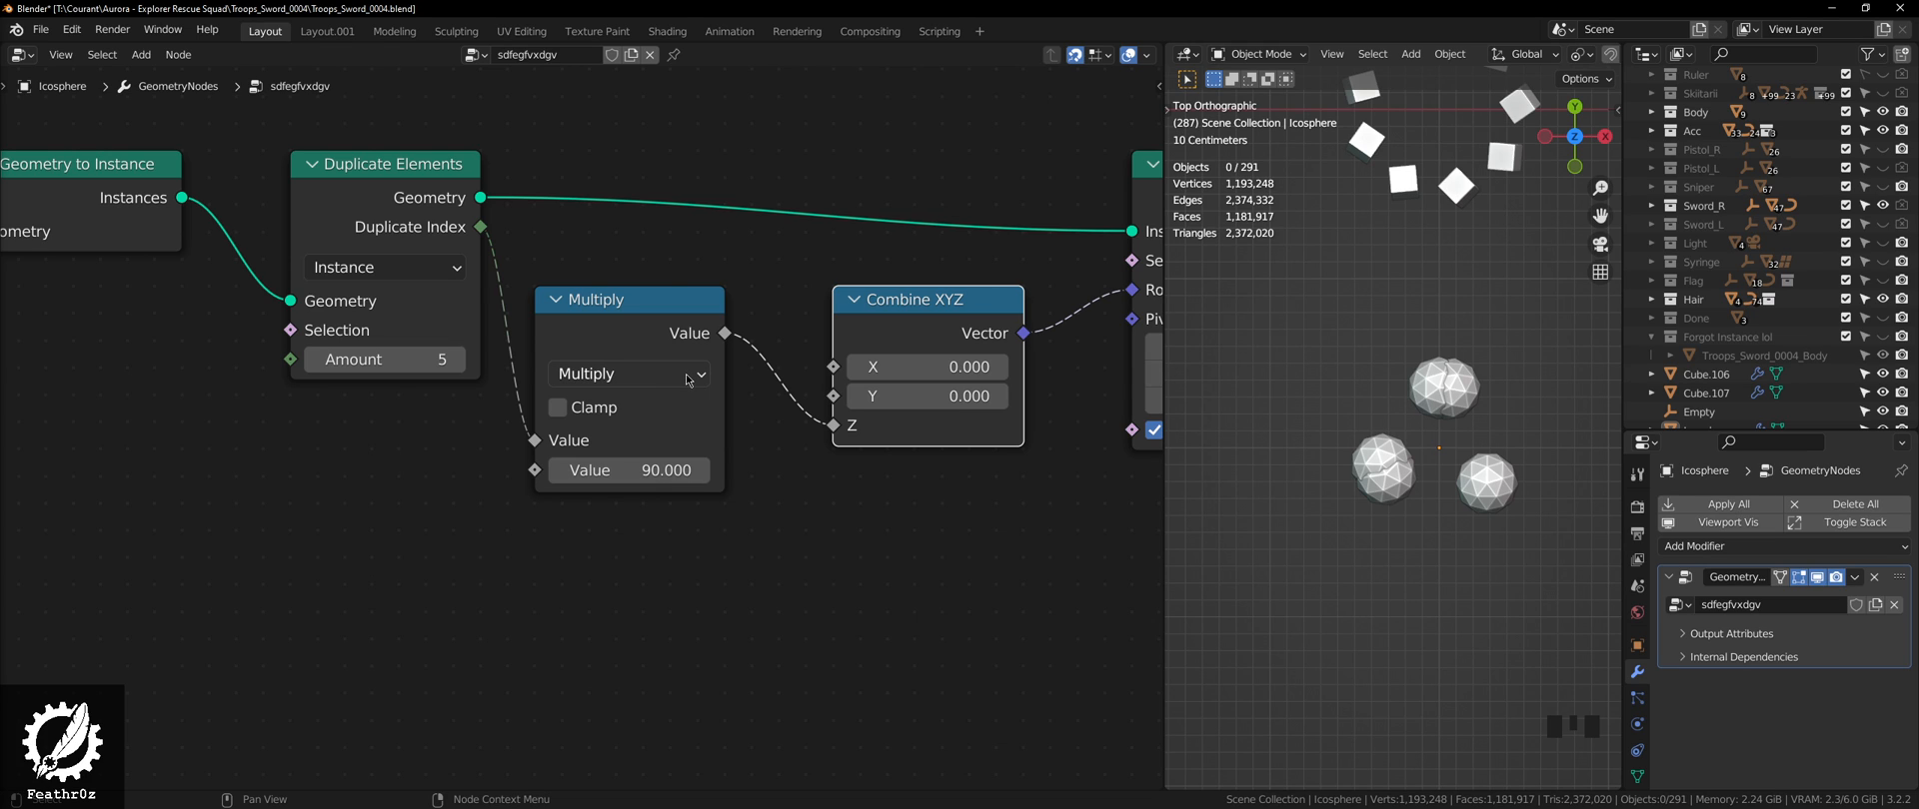
mouse_move(751, 411)
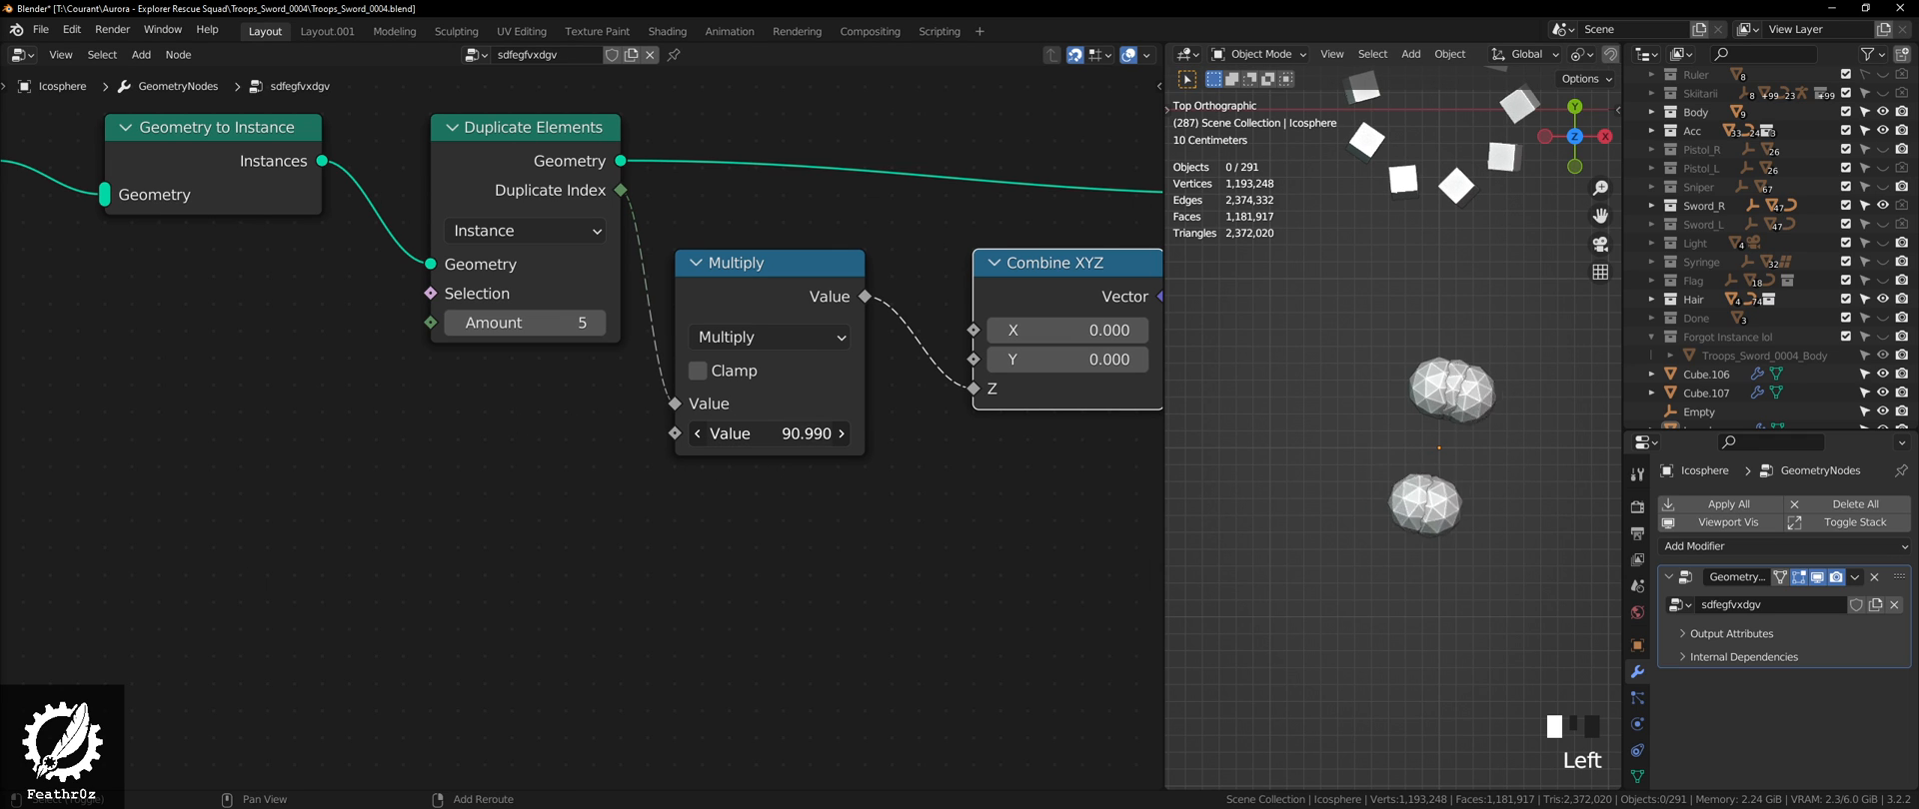
drag(770, 432, 807, 433)
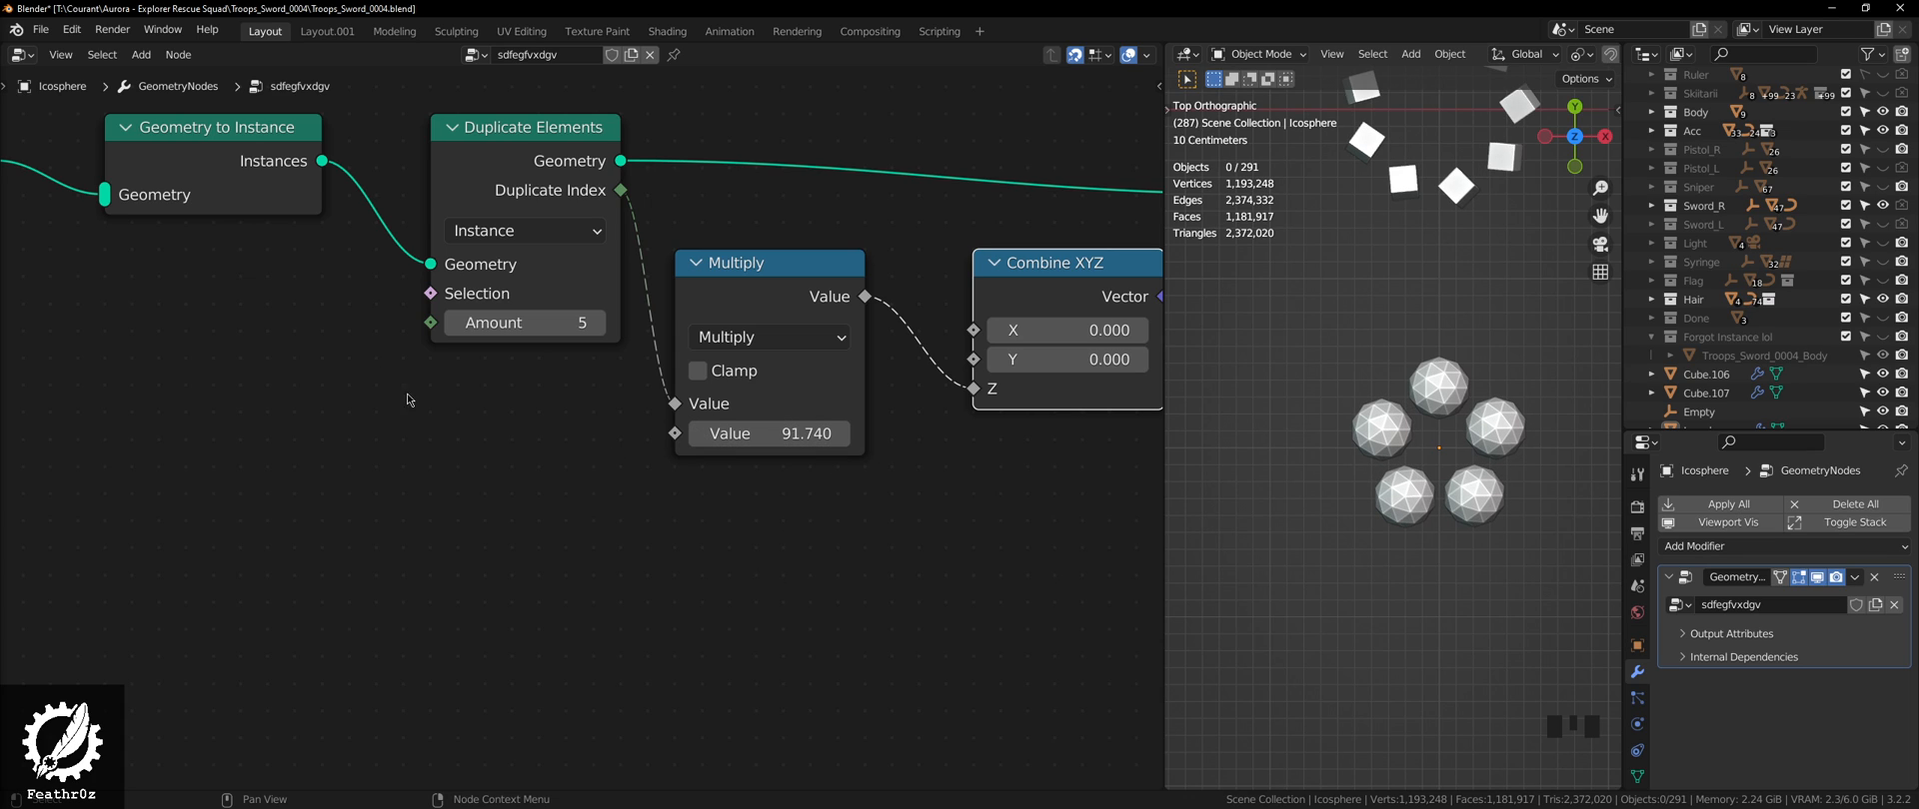
mouse_move(759, 375)
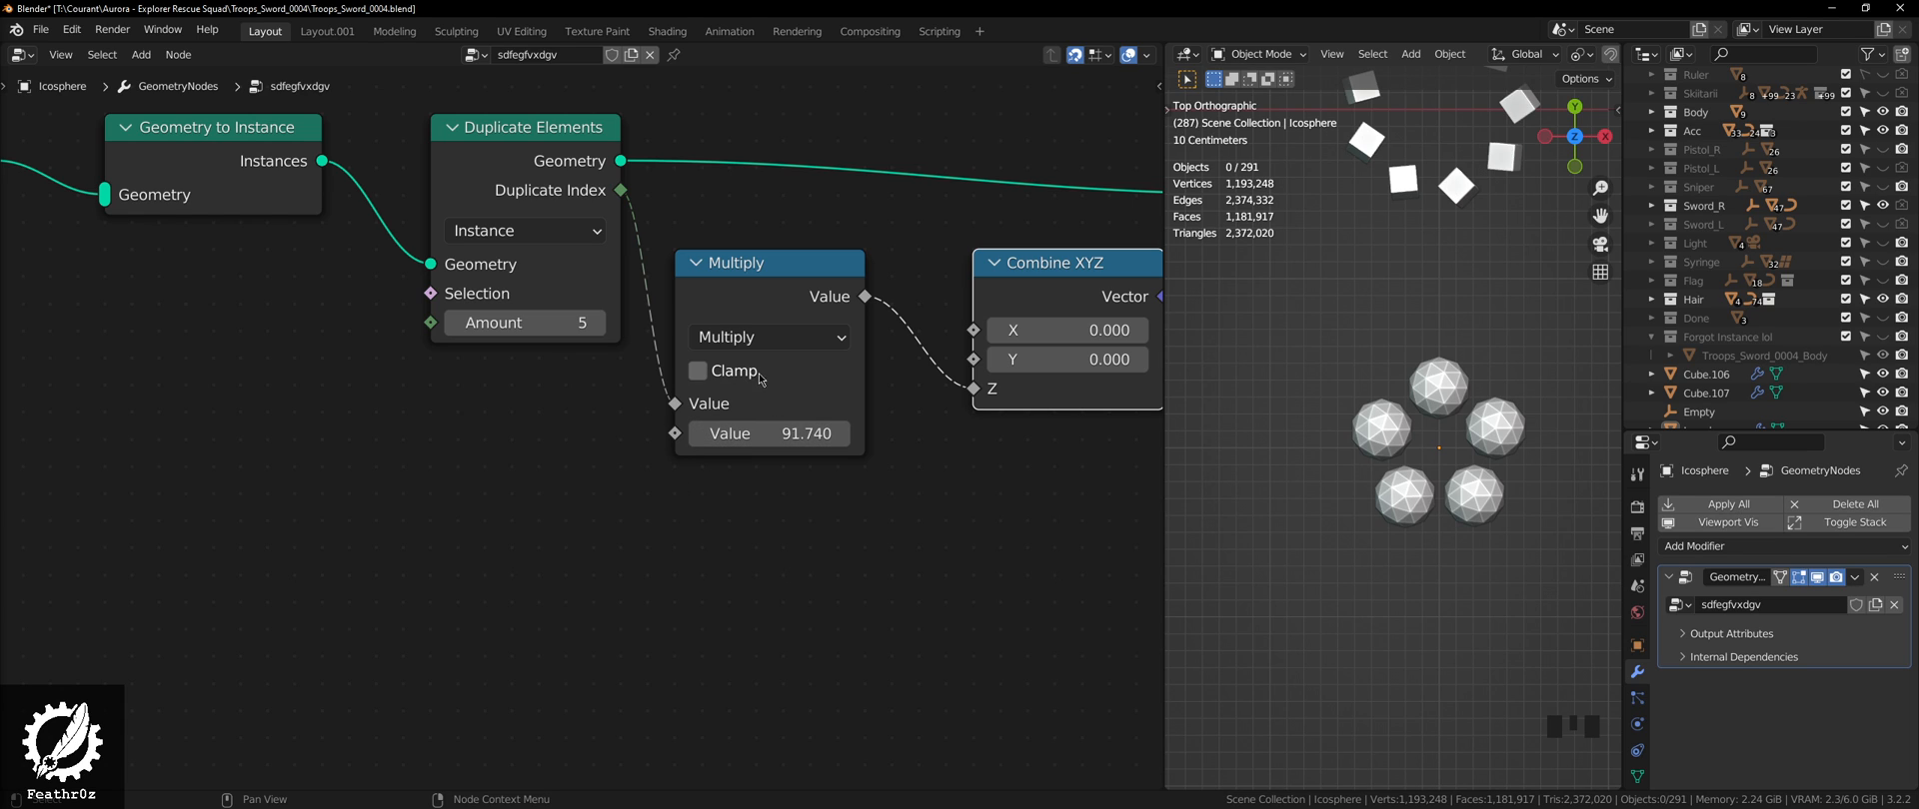
double_click(769, 434)
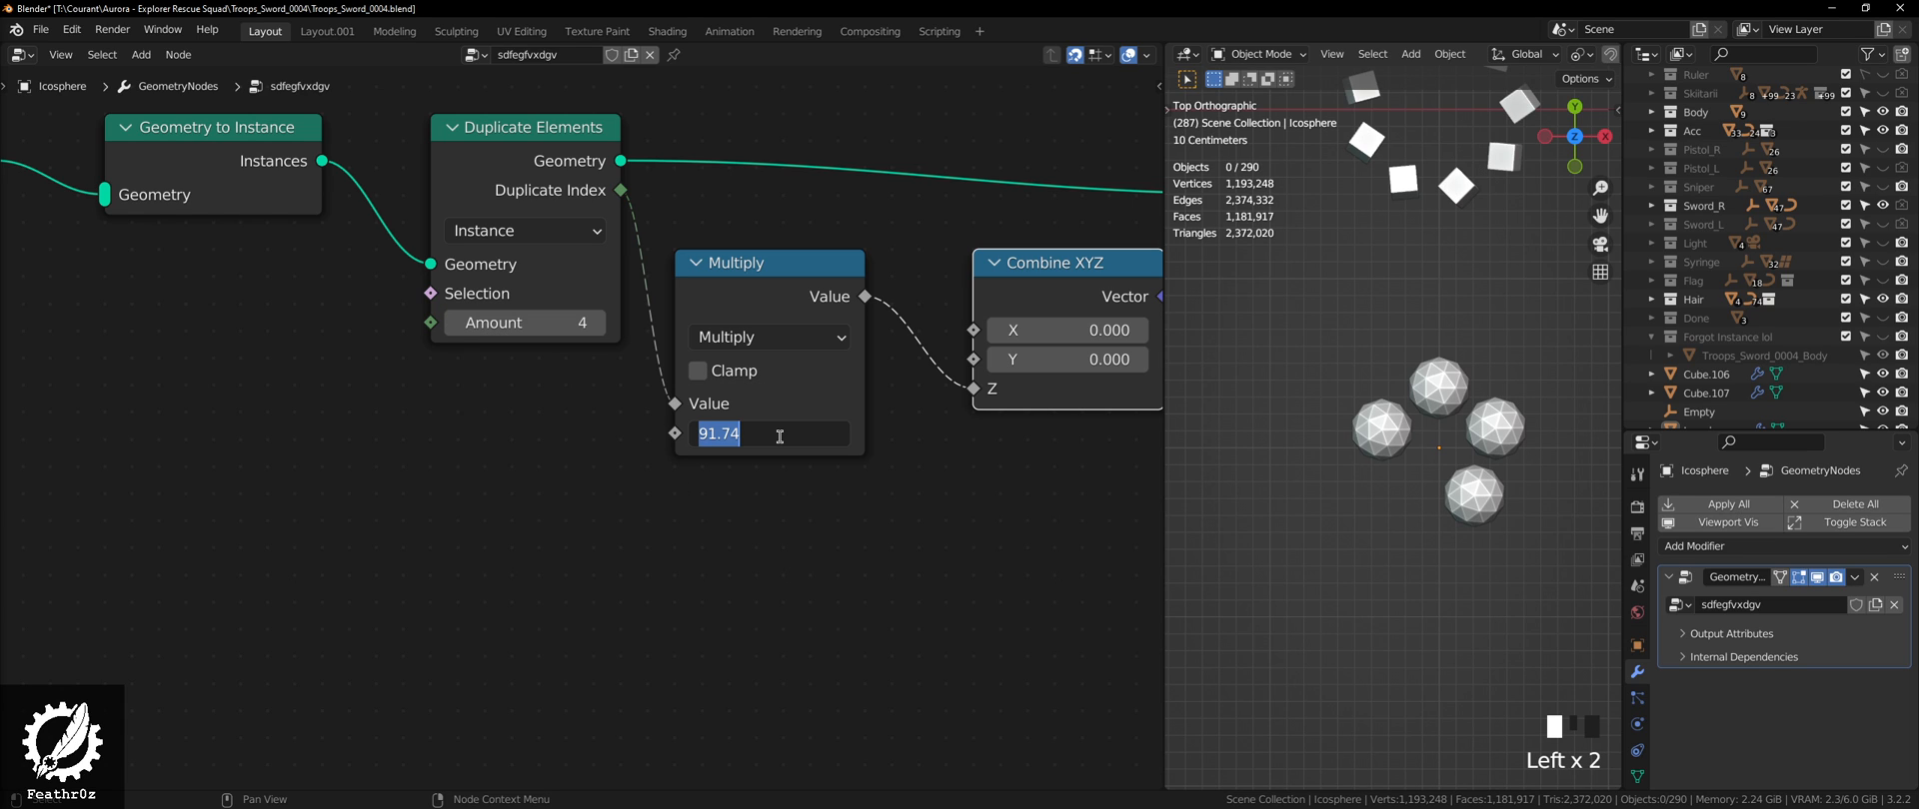
key(backspace)
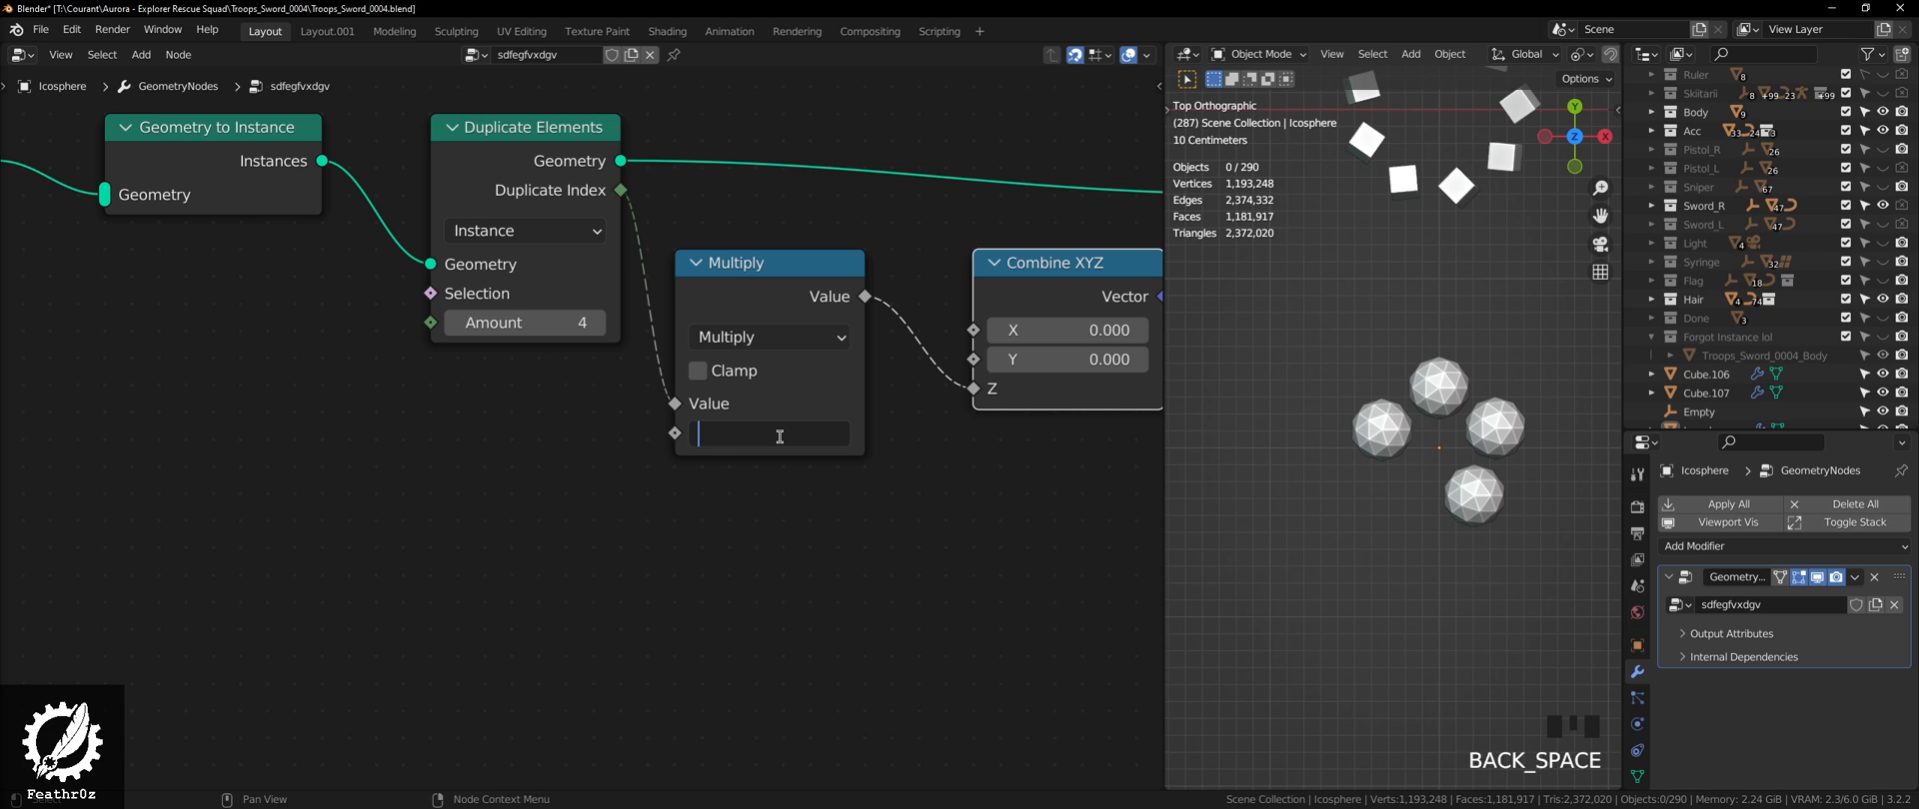
key(BackSpace)
text(3.142)
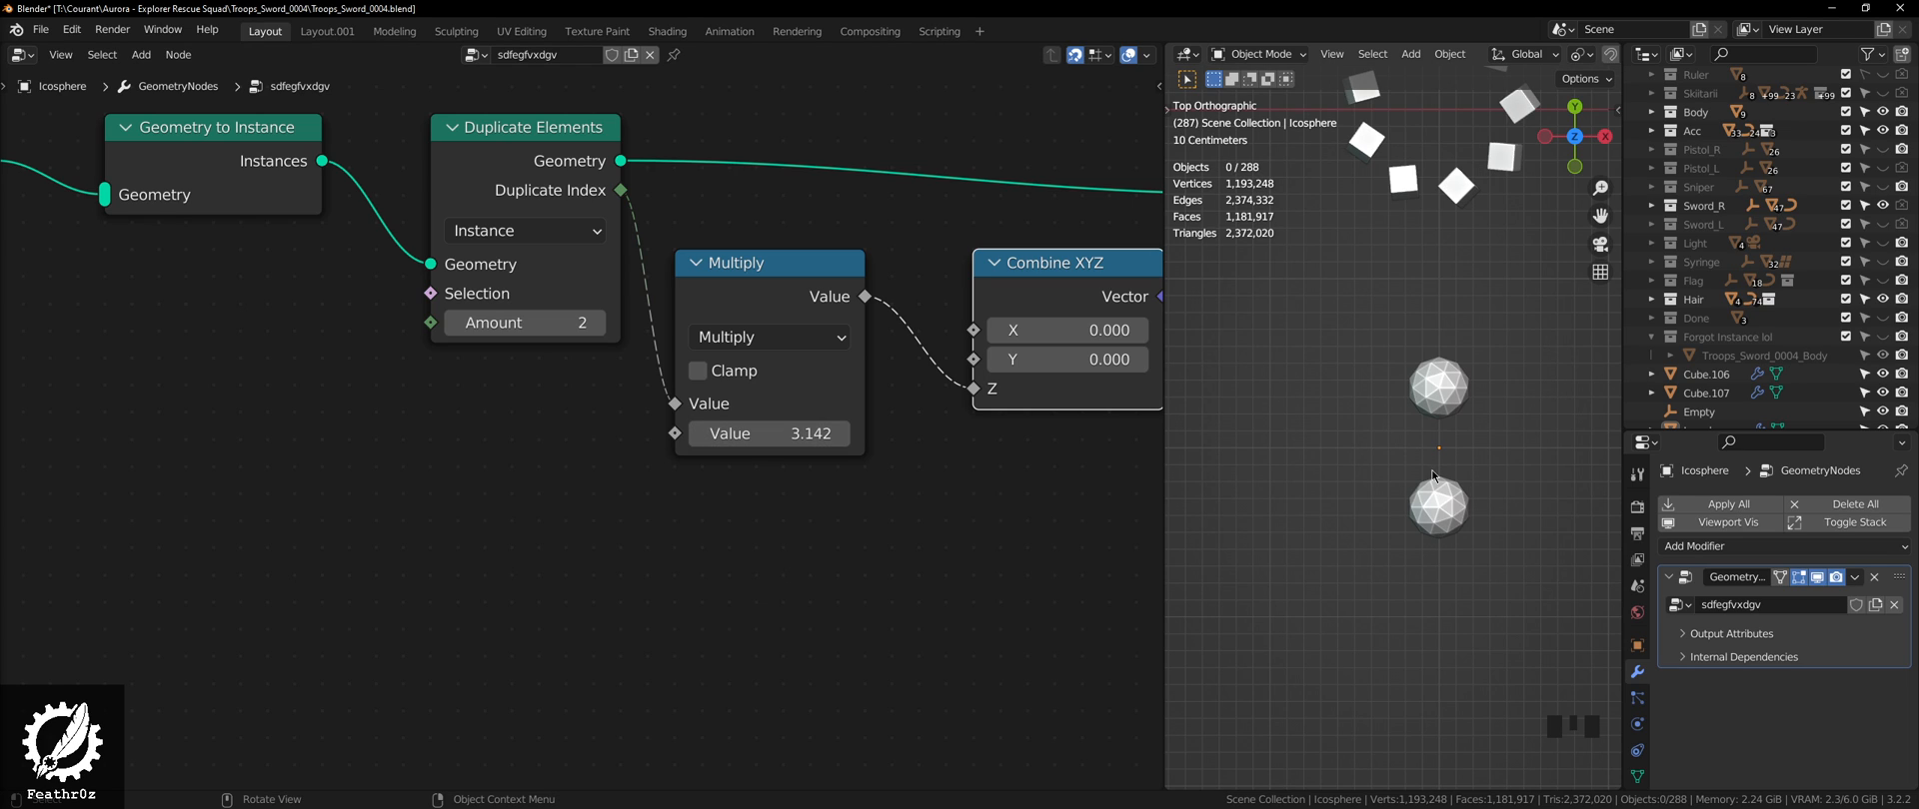
mouse_move(794, 458)
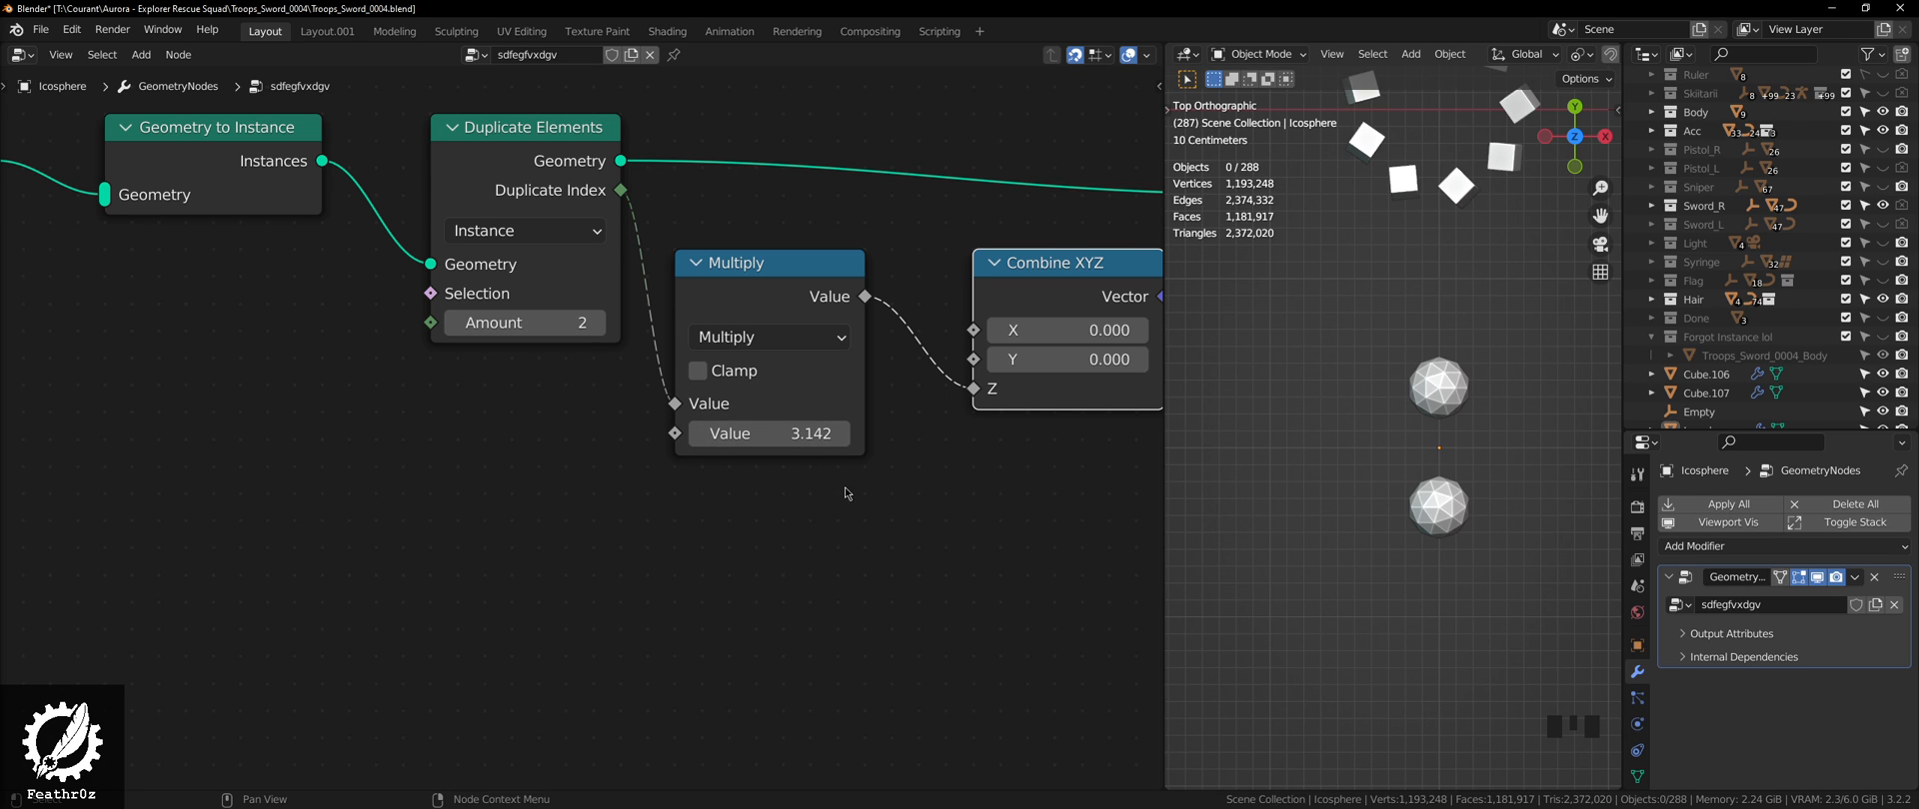
mouse_move(500, 417)
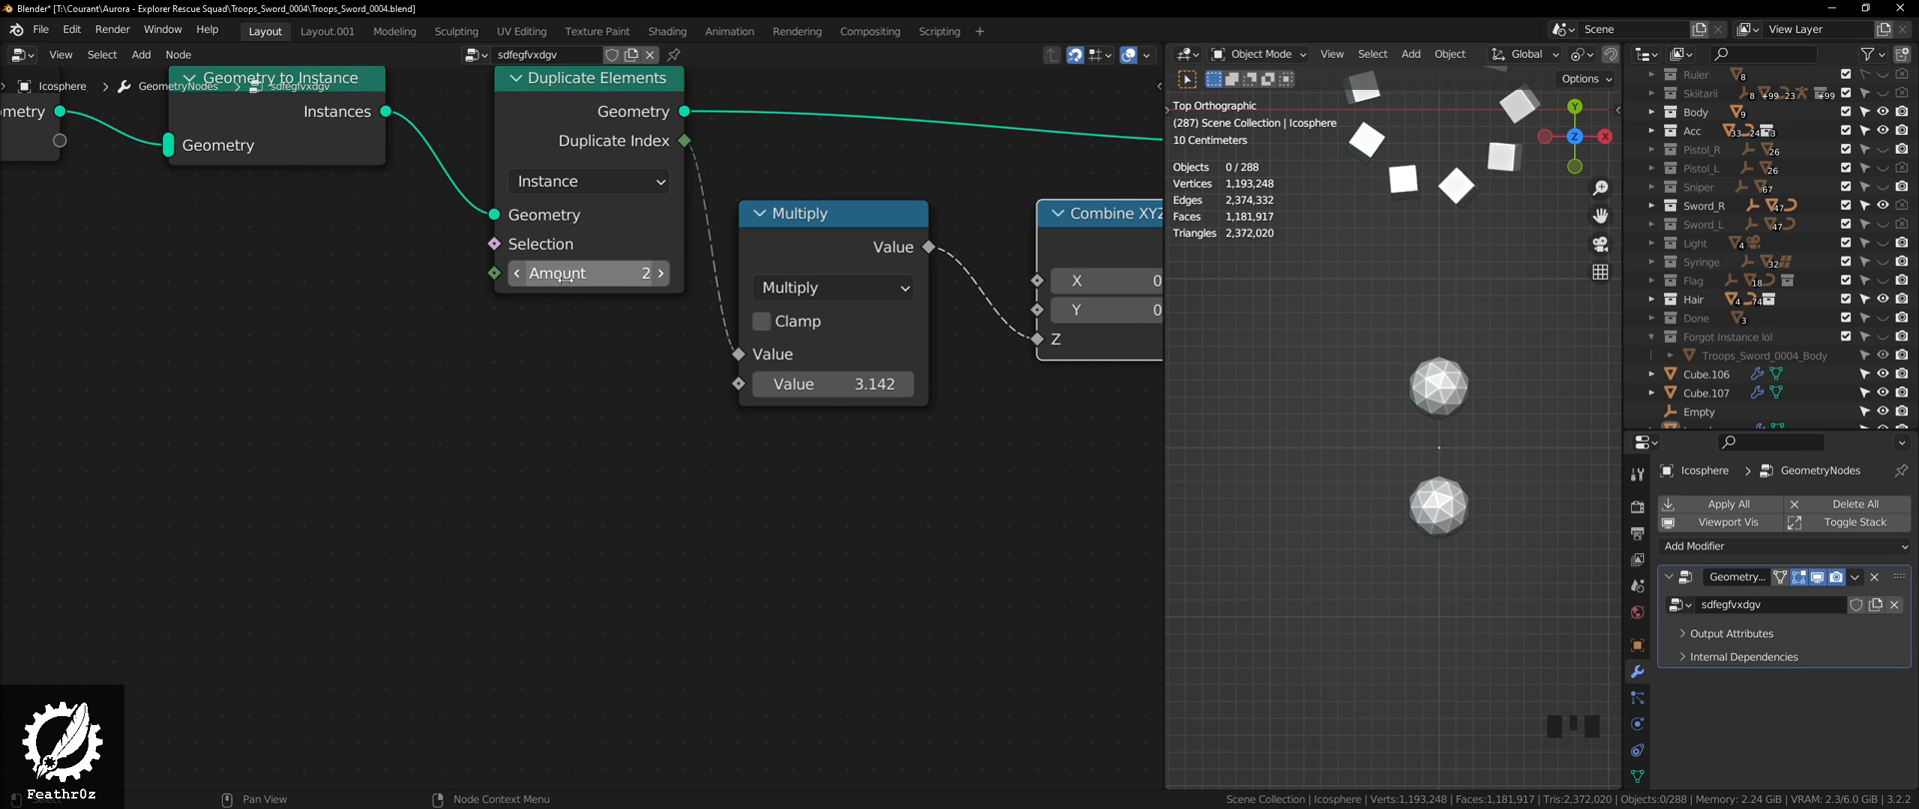
mouse_move(471, 313)
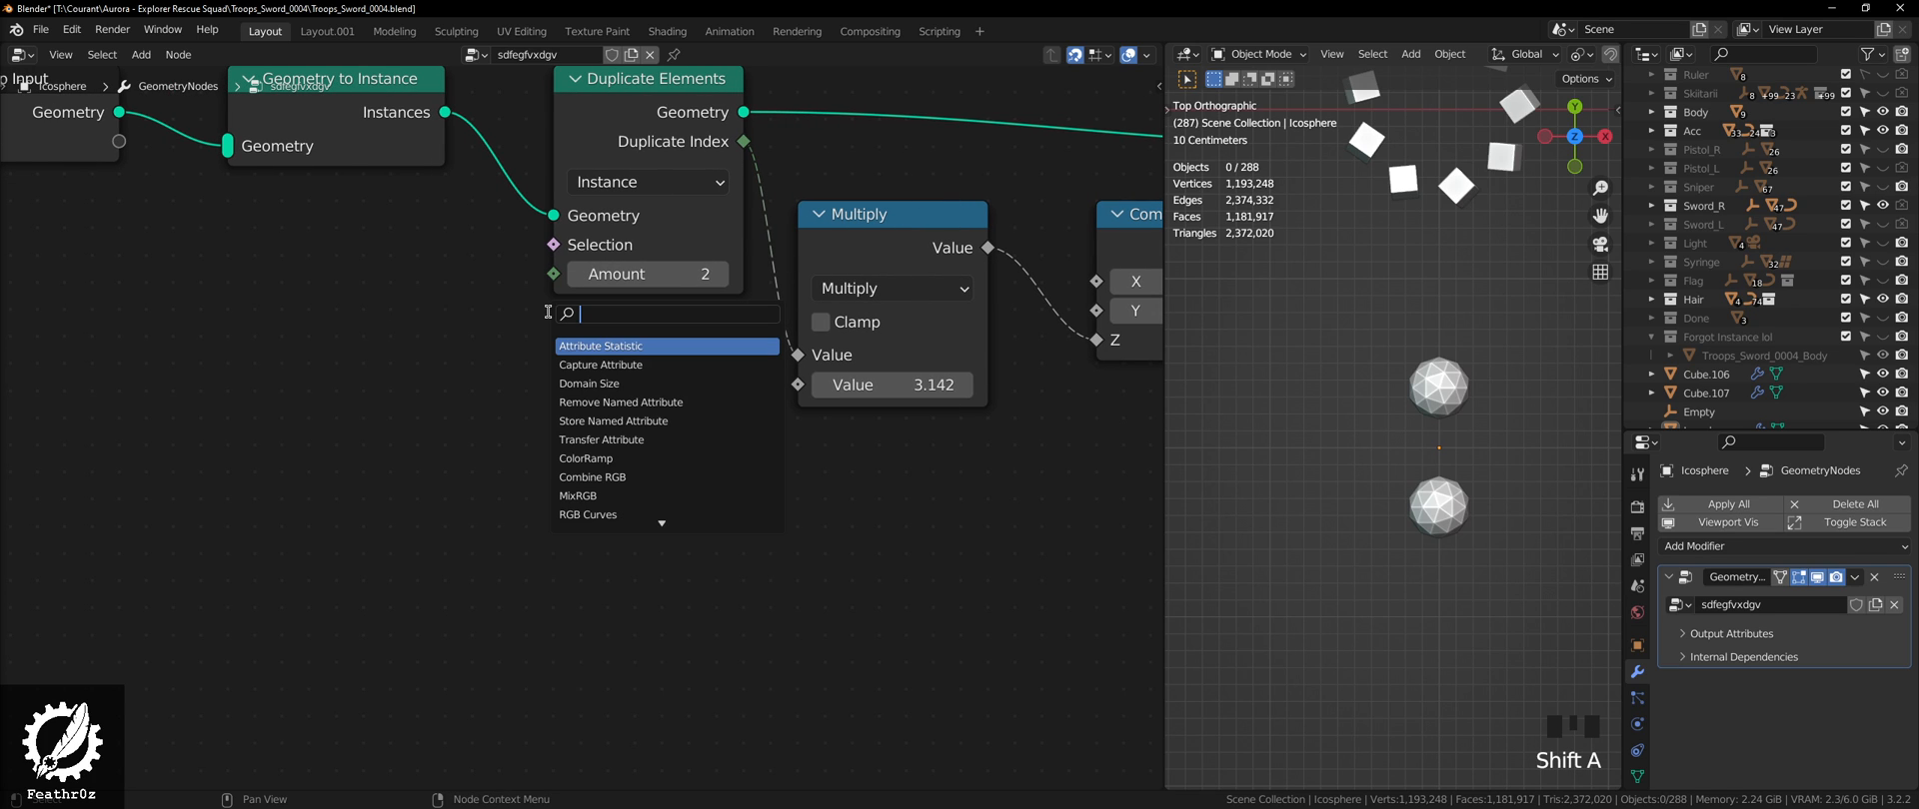
Step: Add an Integer node with value 2 wired into the Duplicate Elements Amount
text(intege)
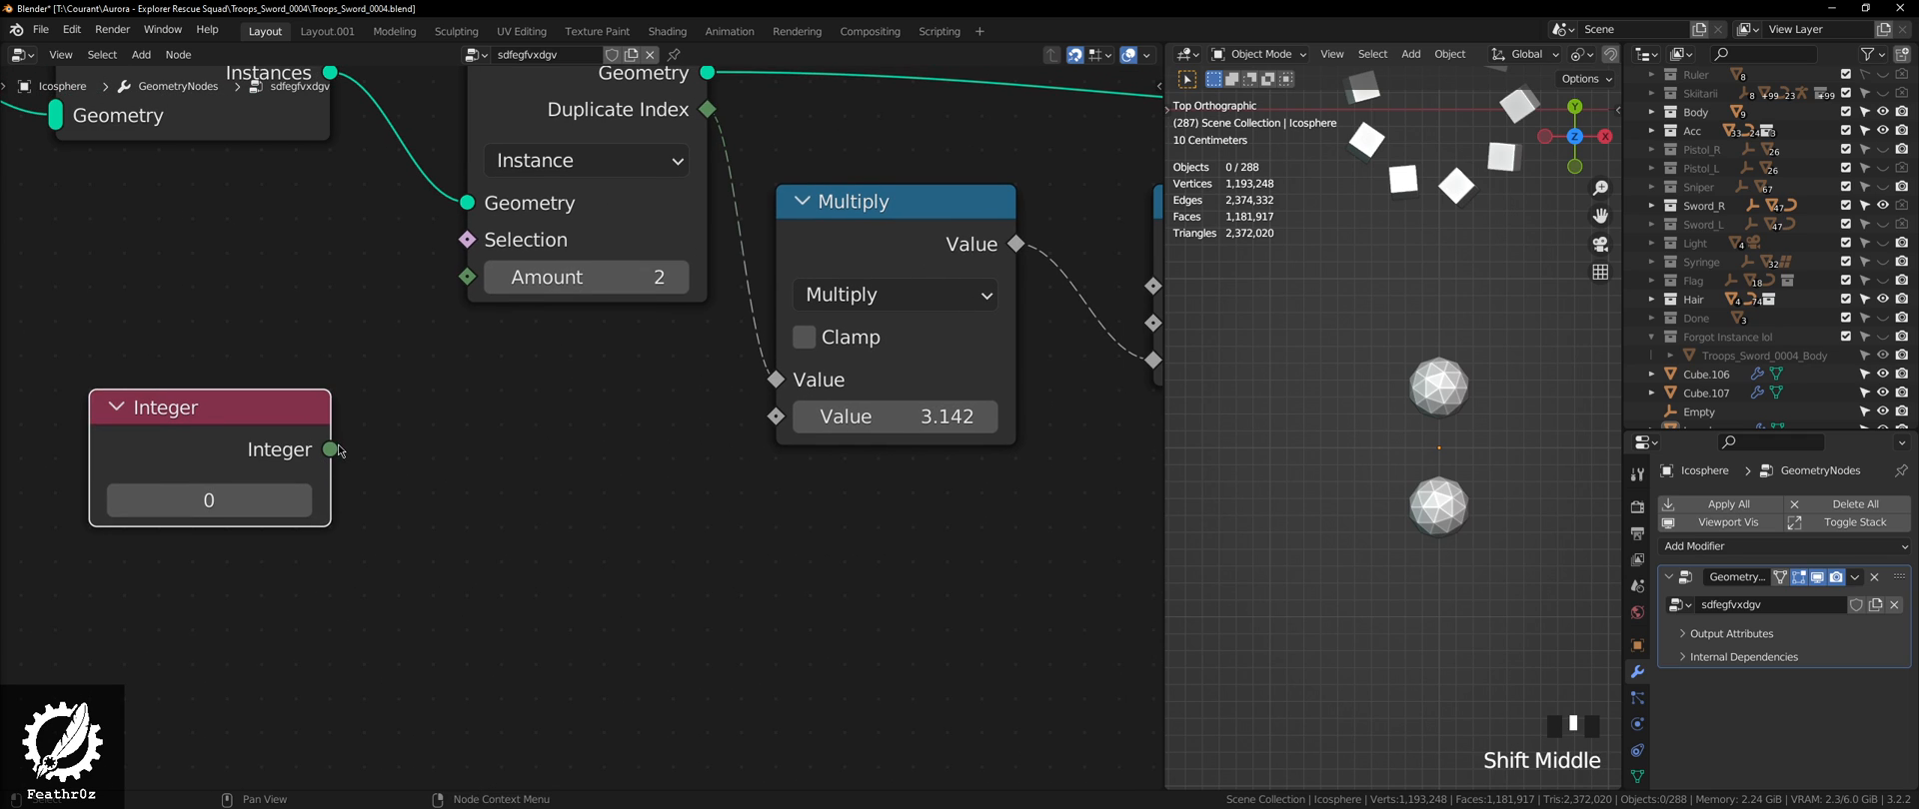
drag(327, 449, 469, 277)
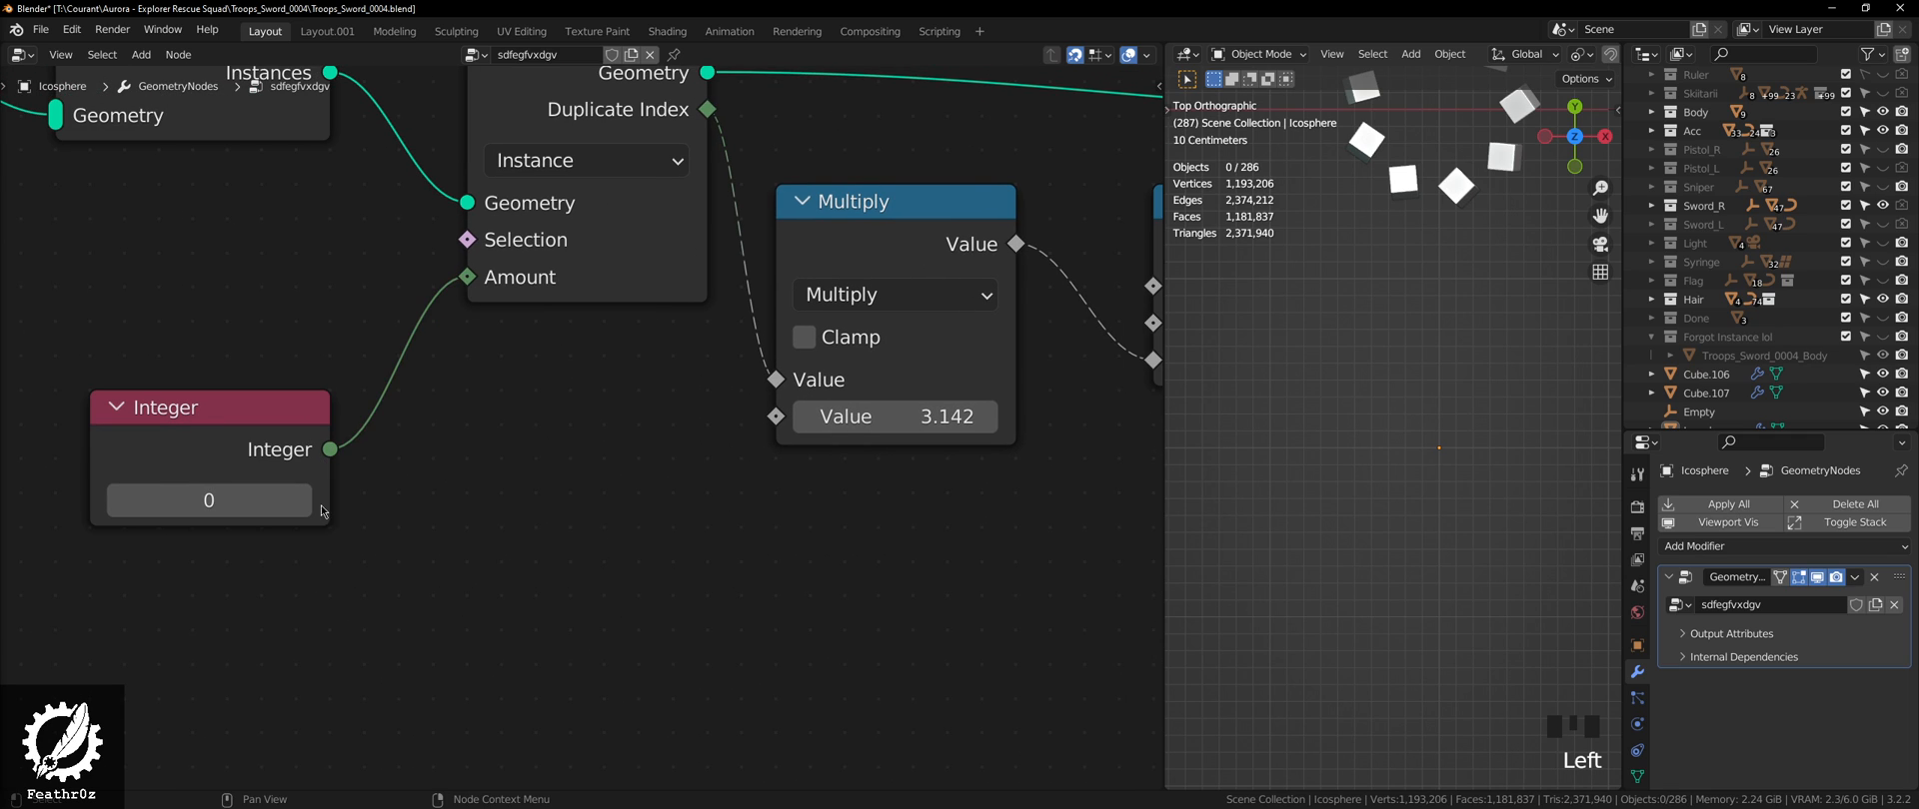
text(2)
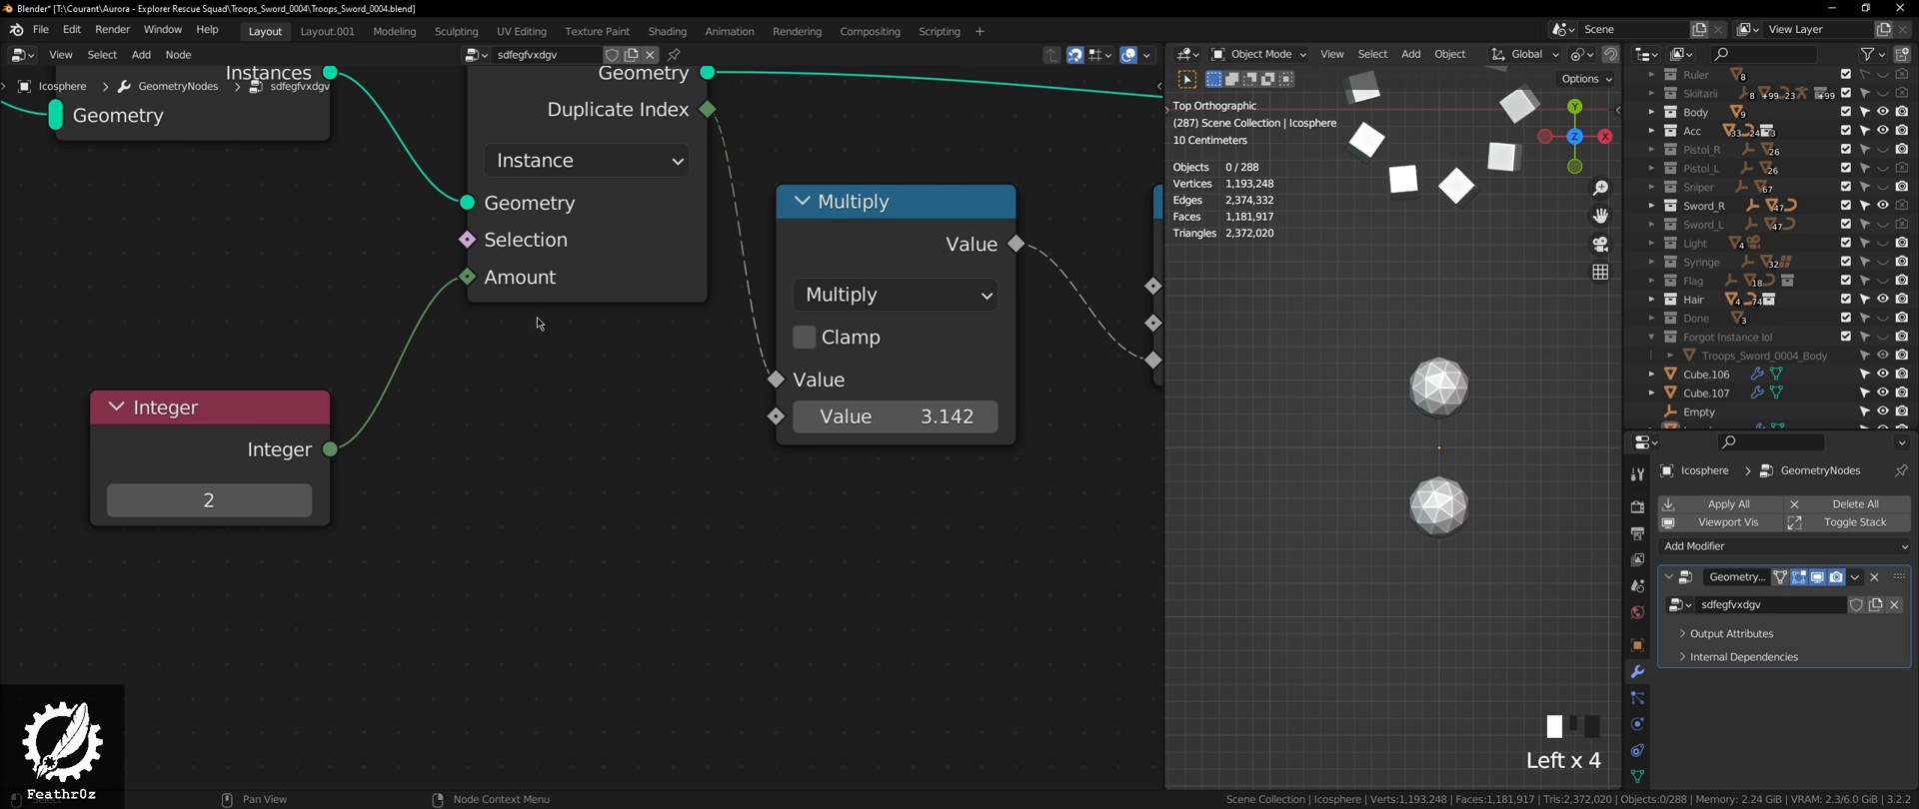
scroll(down, 3)
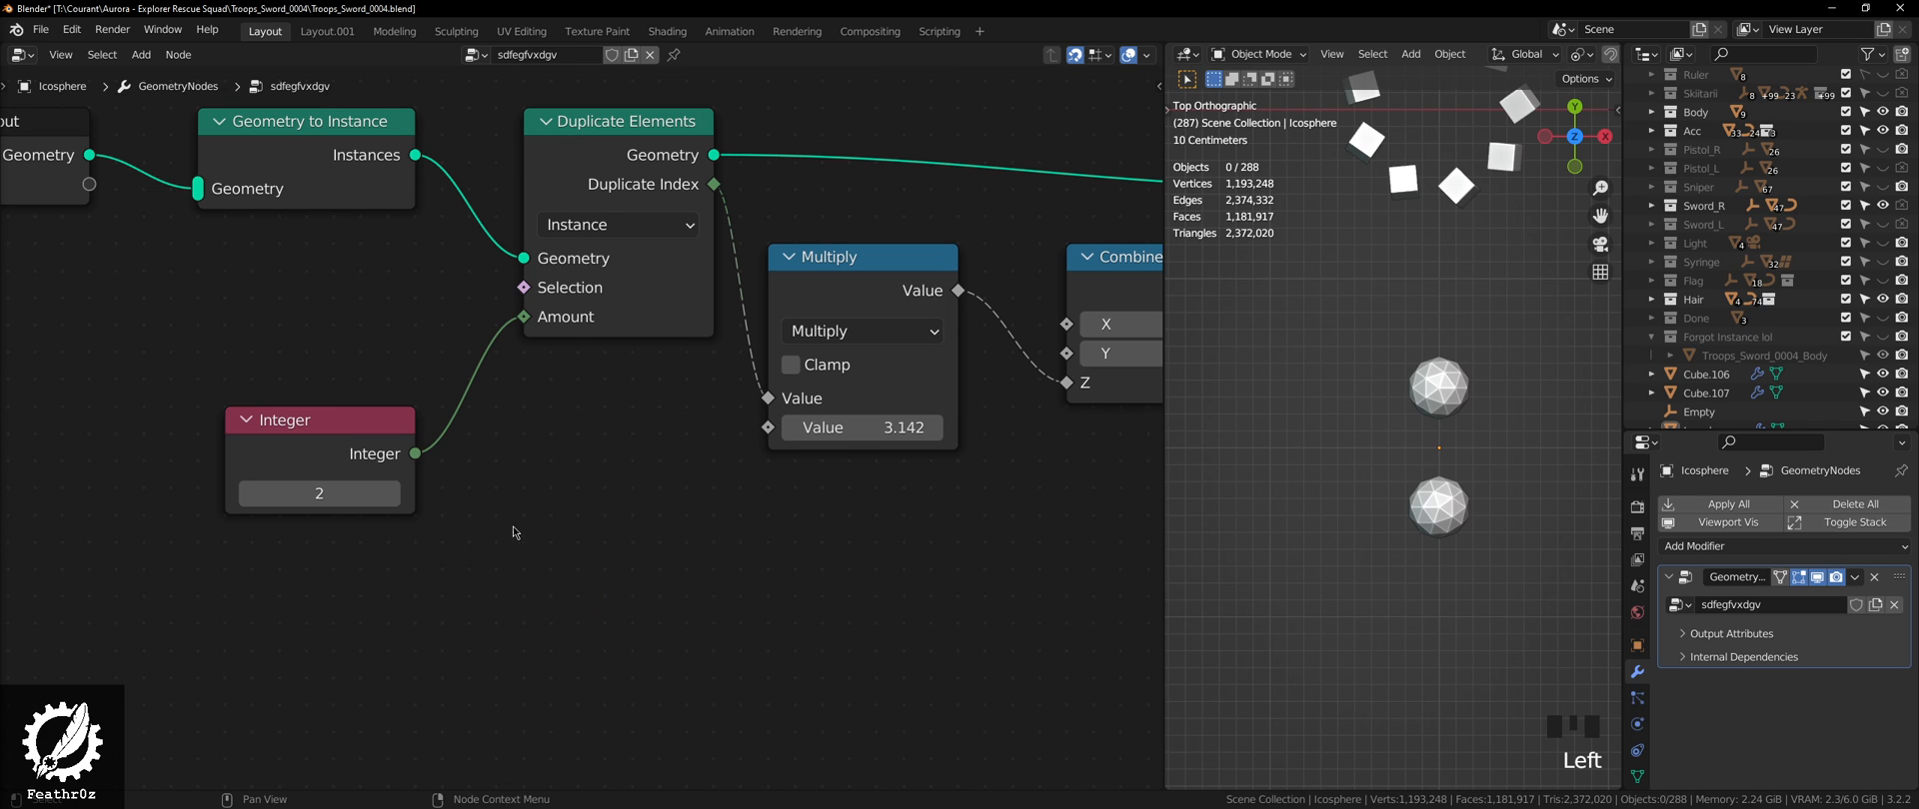
drag(317, 420, 291, 284)
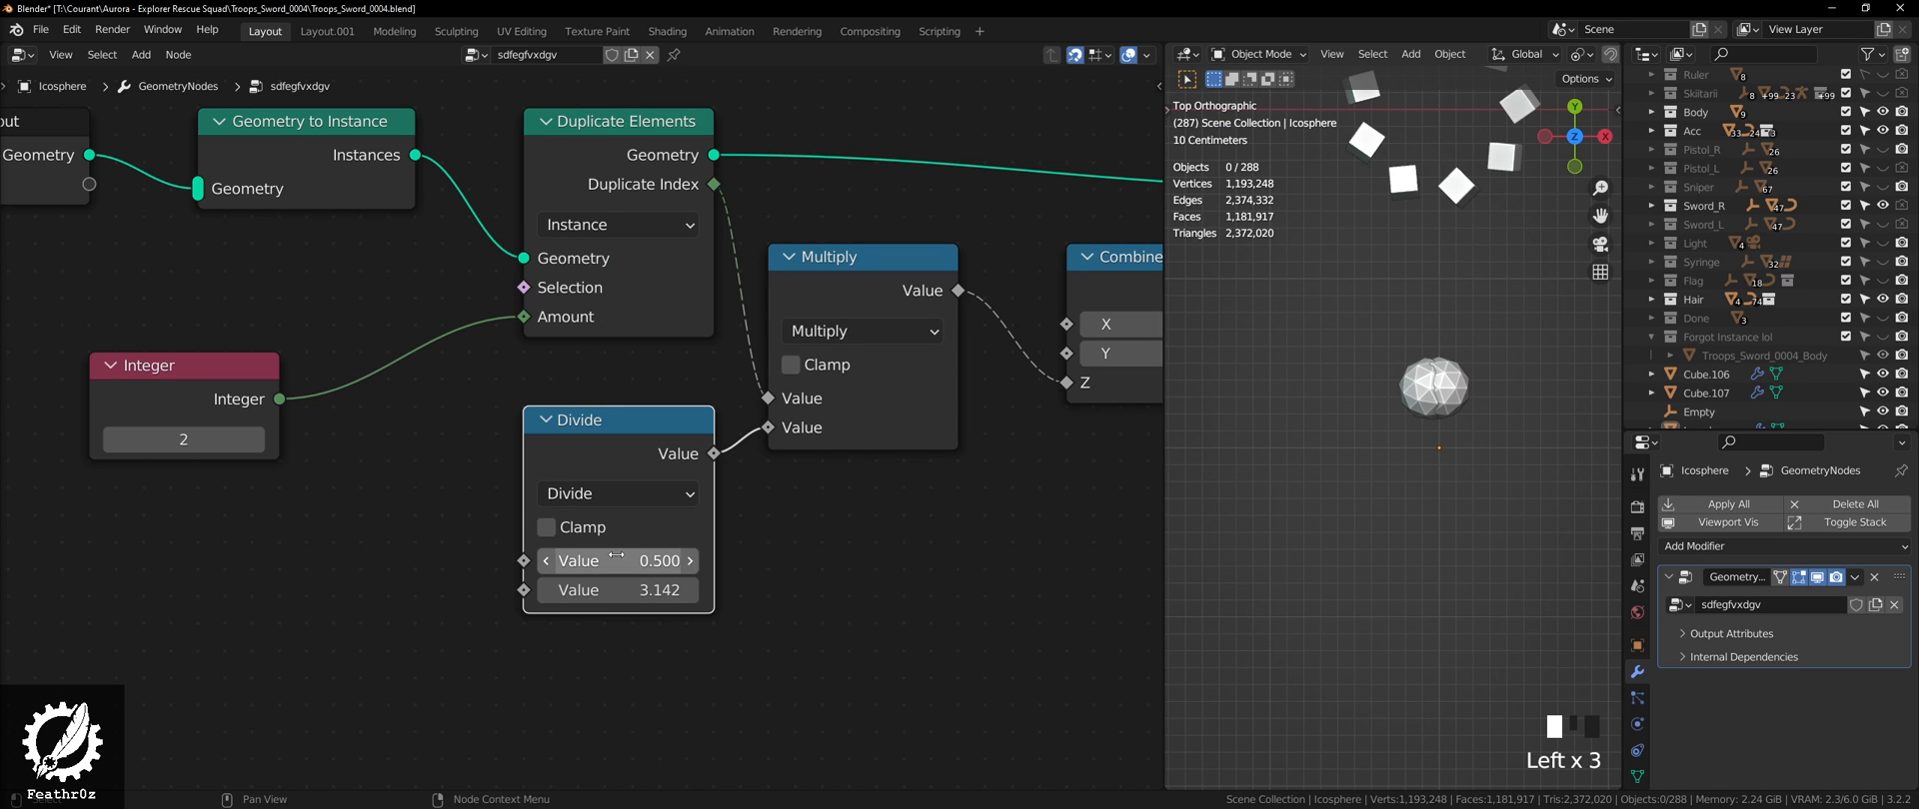
Step: Enter tau as the Divide node's first value
text(tau)
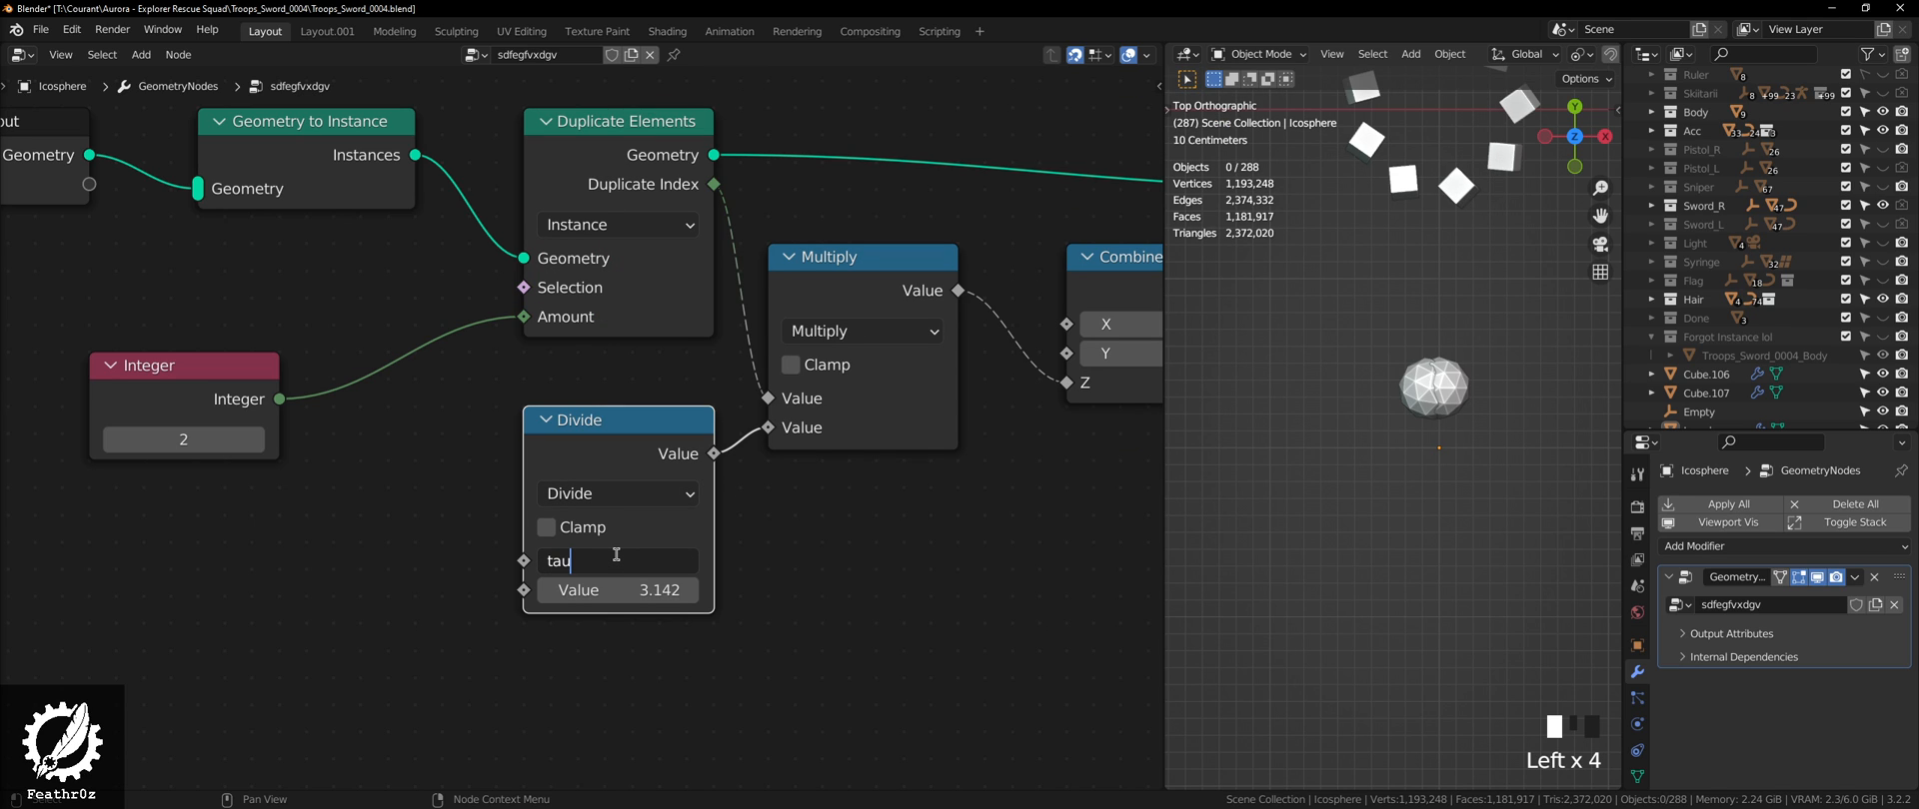
key(Return)
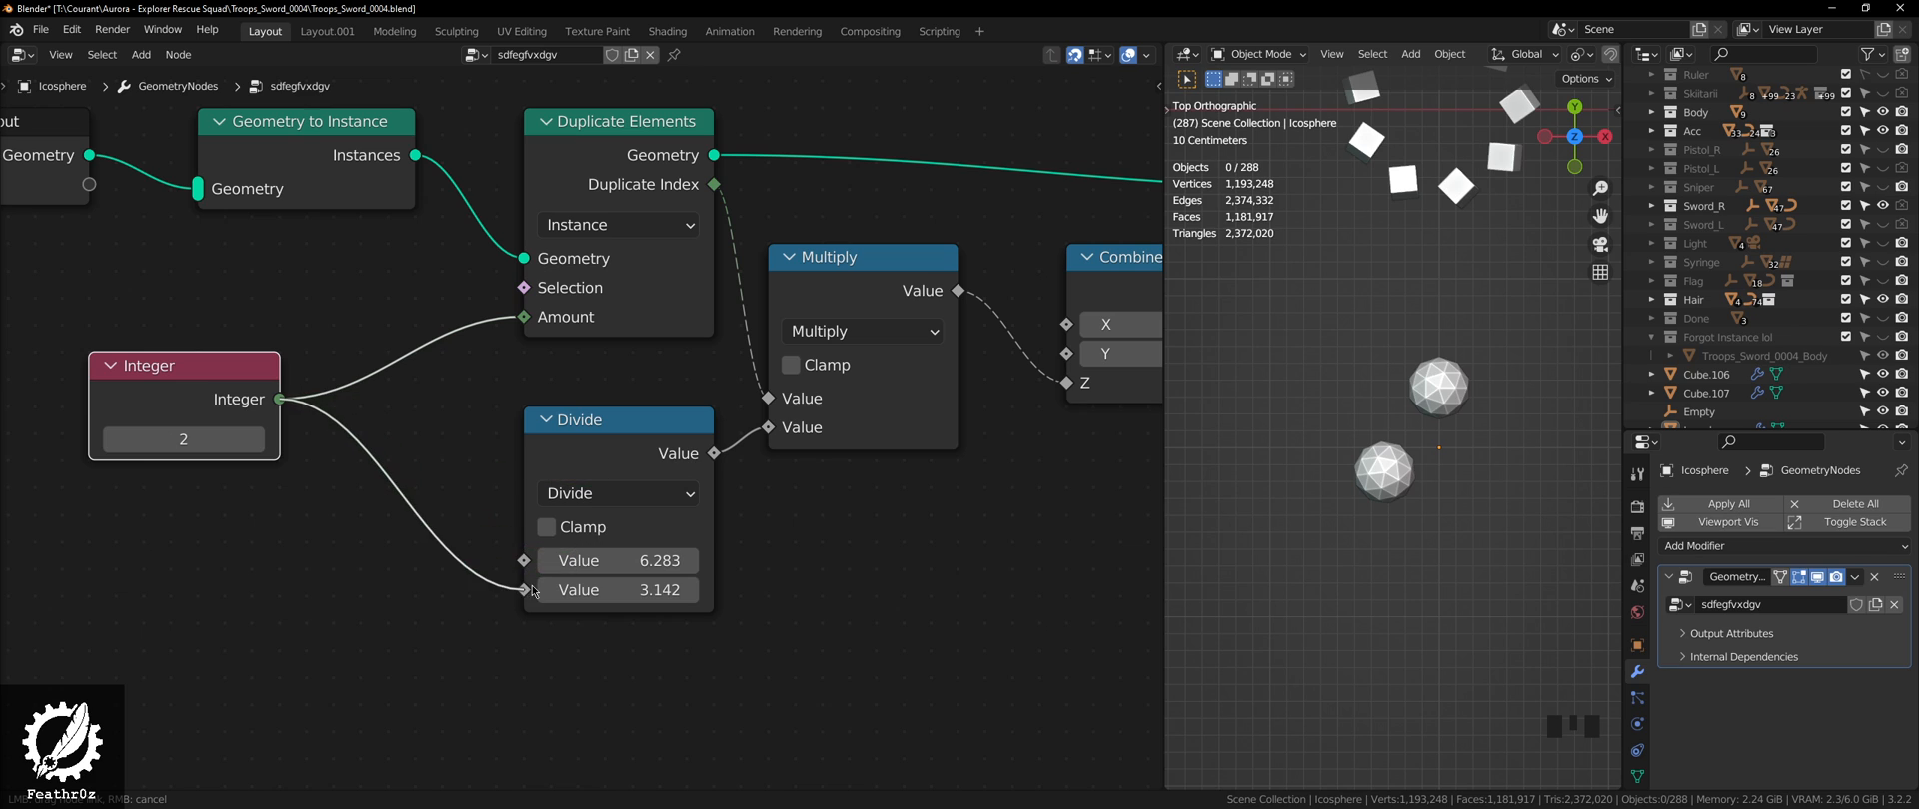
mouse_move(532, 600)
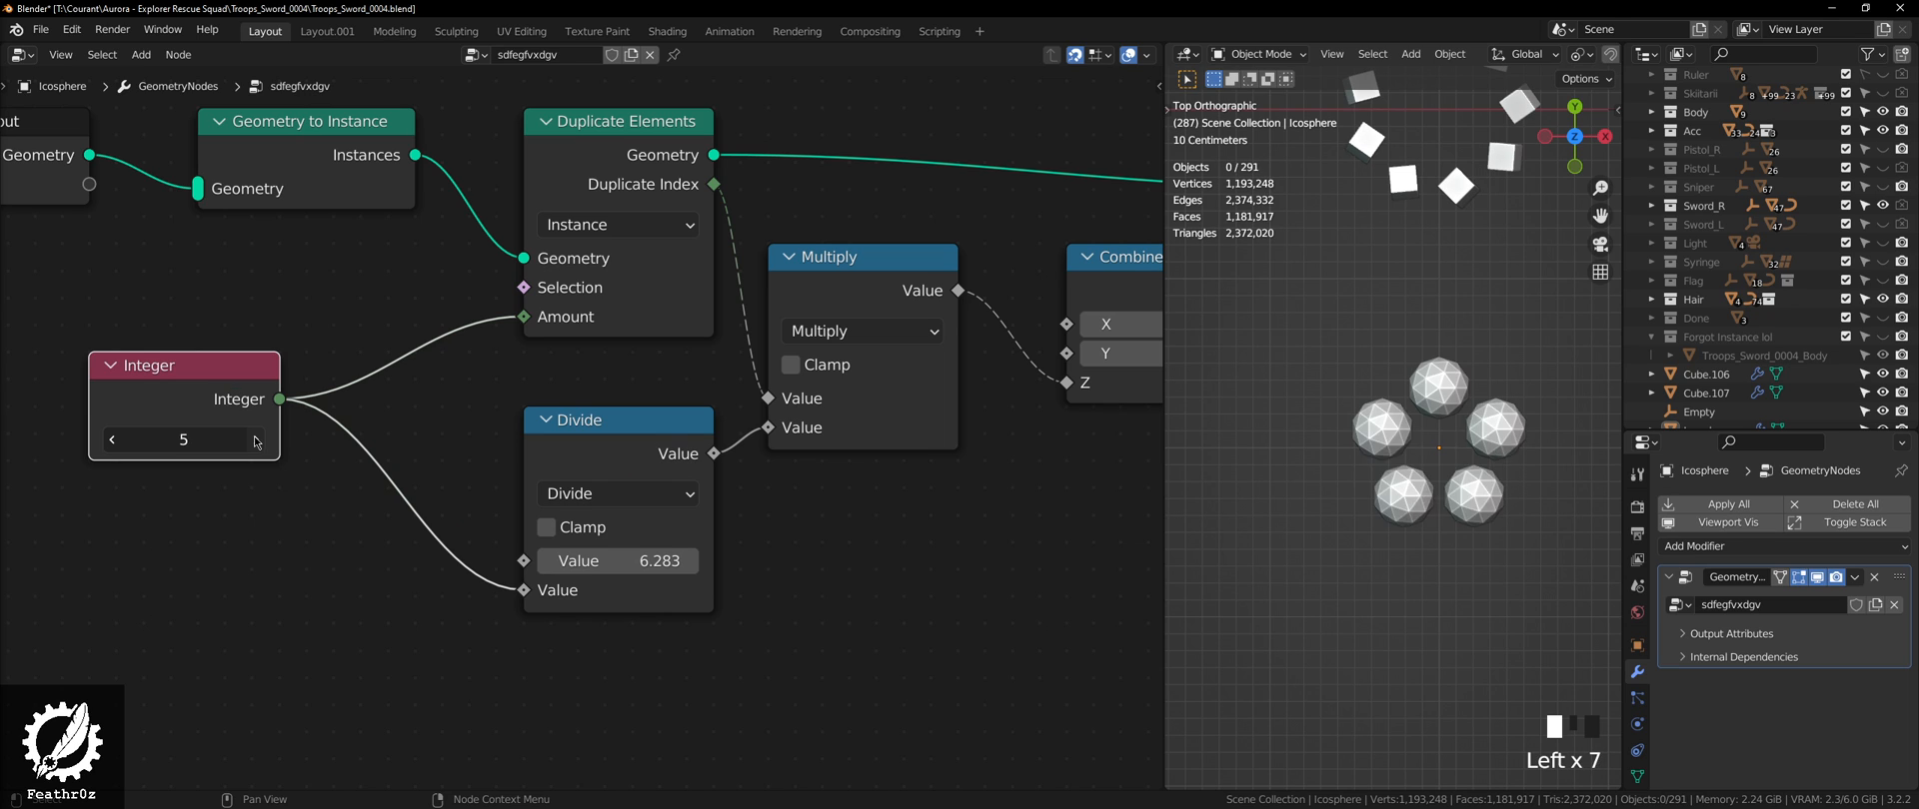
Step: Preview duplicate counts of 15 and higher, then cut the Integer node's links
text(15)
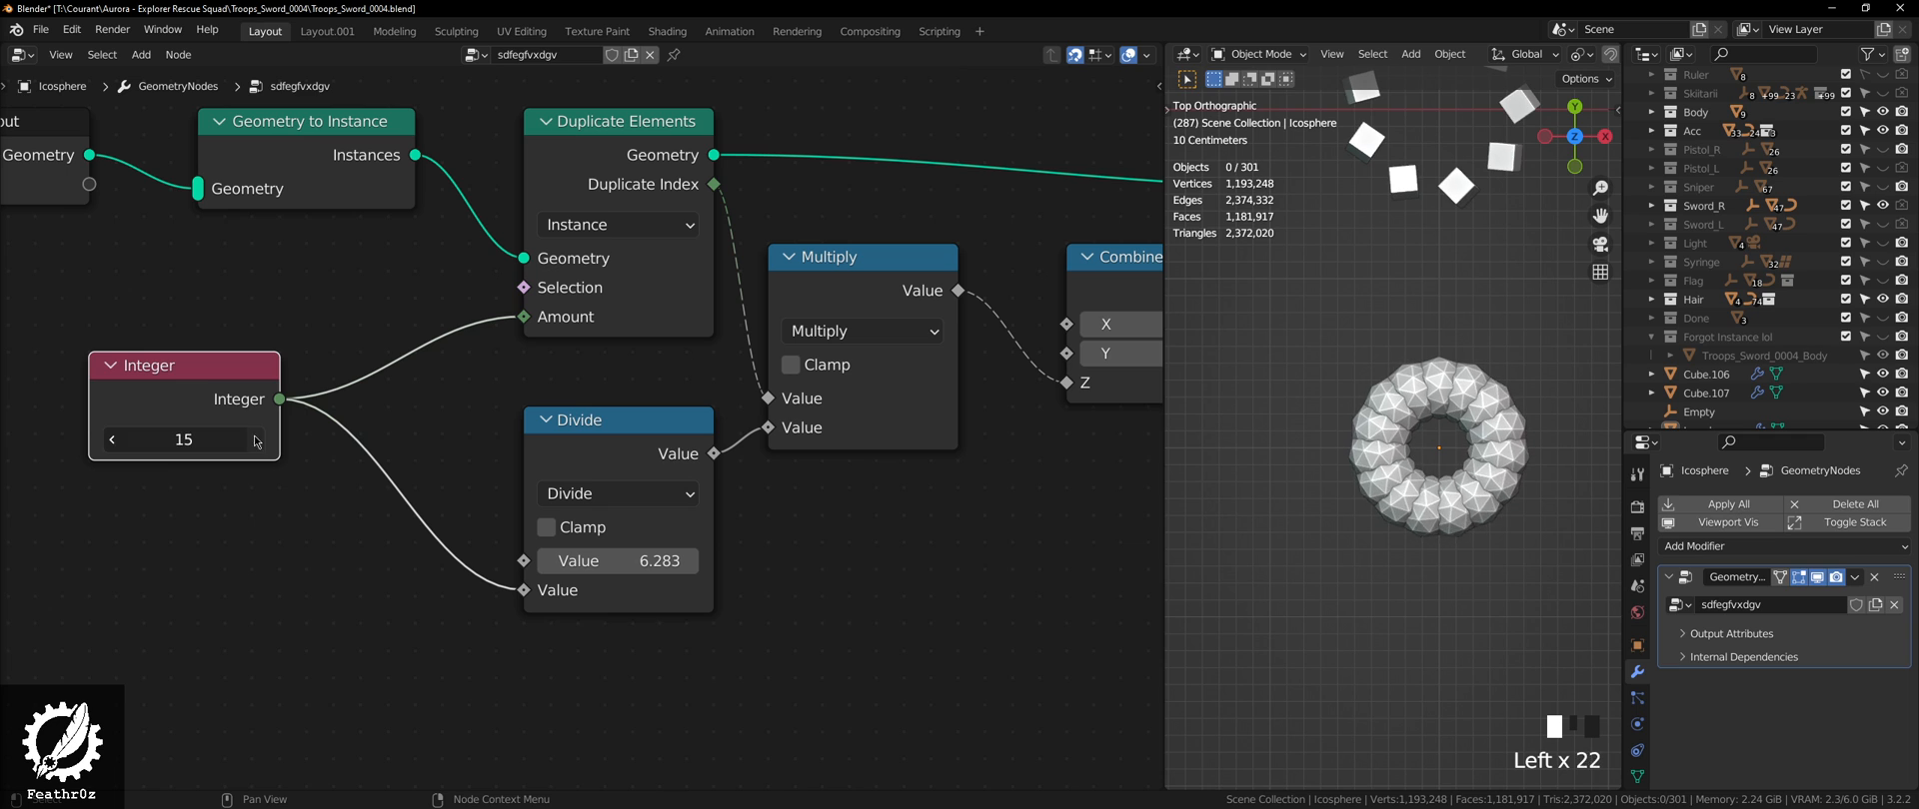
drag(182, 439, 282, 438)
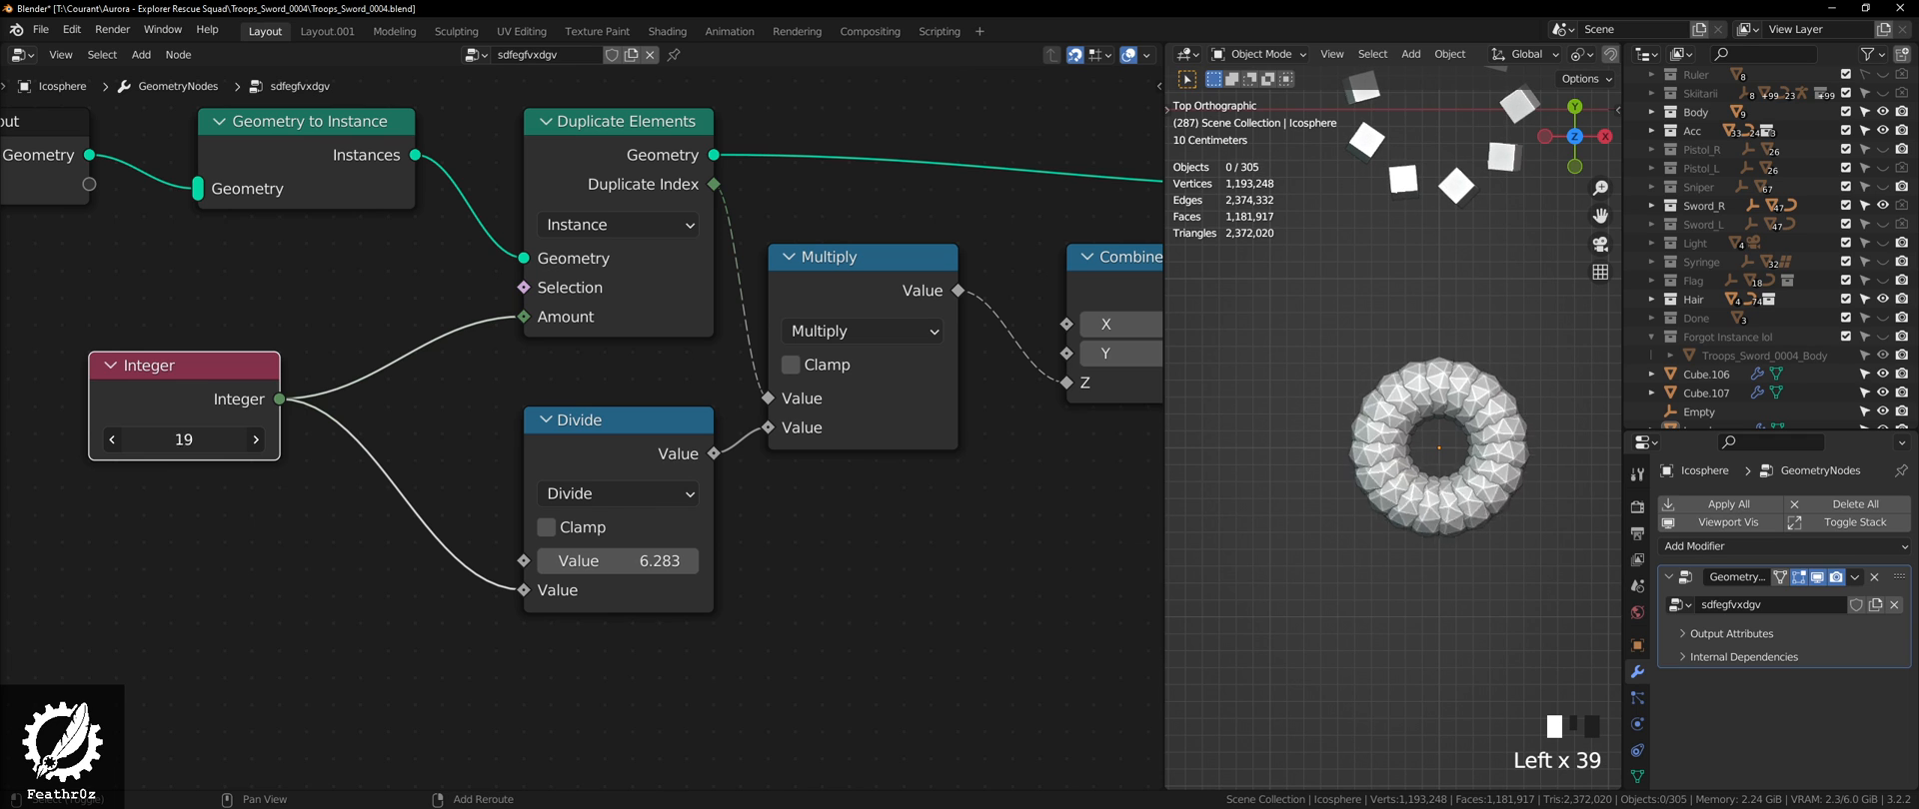
scroll(down, 3)
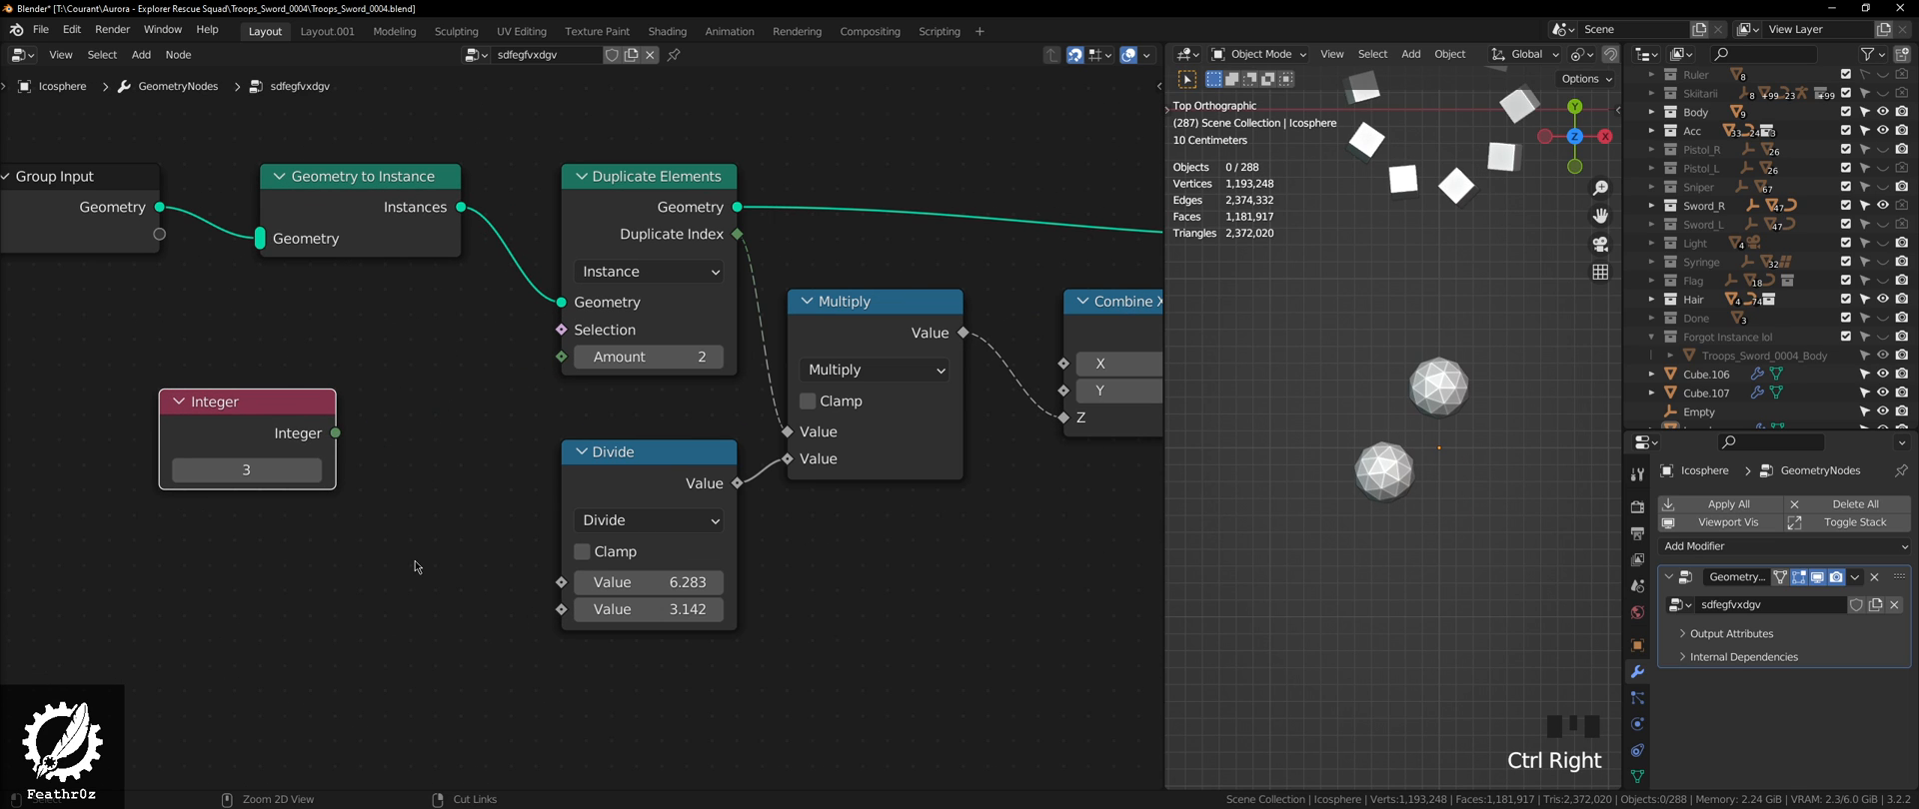
drag(334, 433, 559, 356)
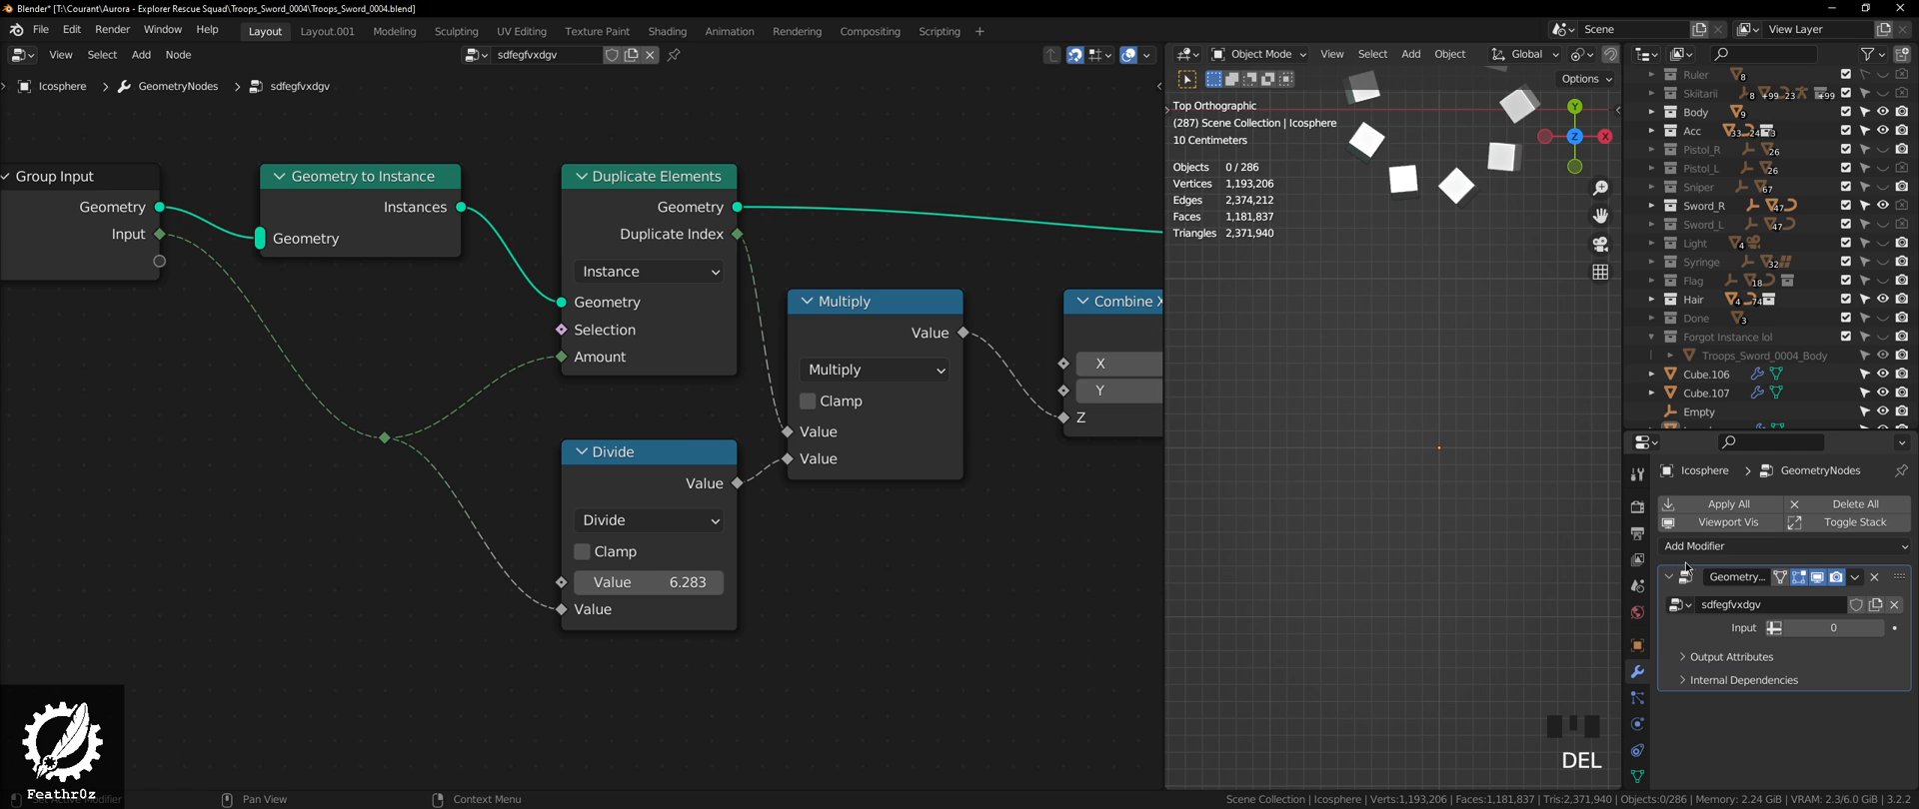
Step: Rename the group input to Nbr and limit it from 0 to 60
key(N)
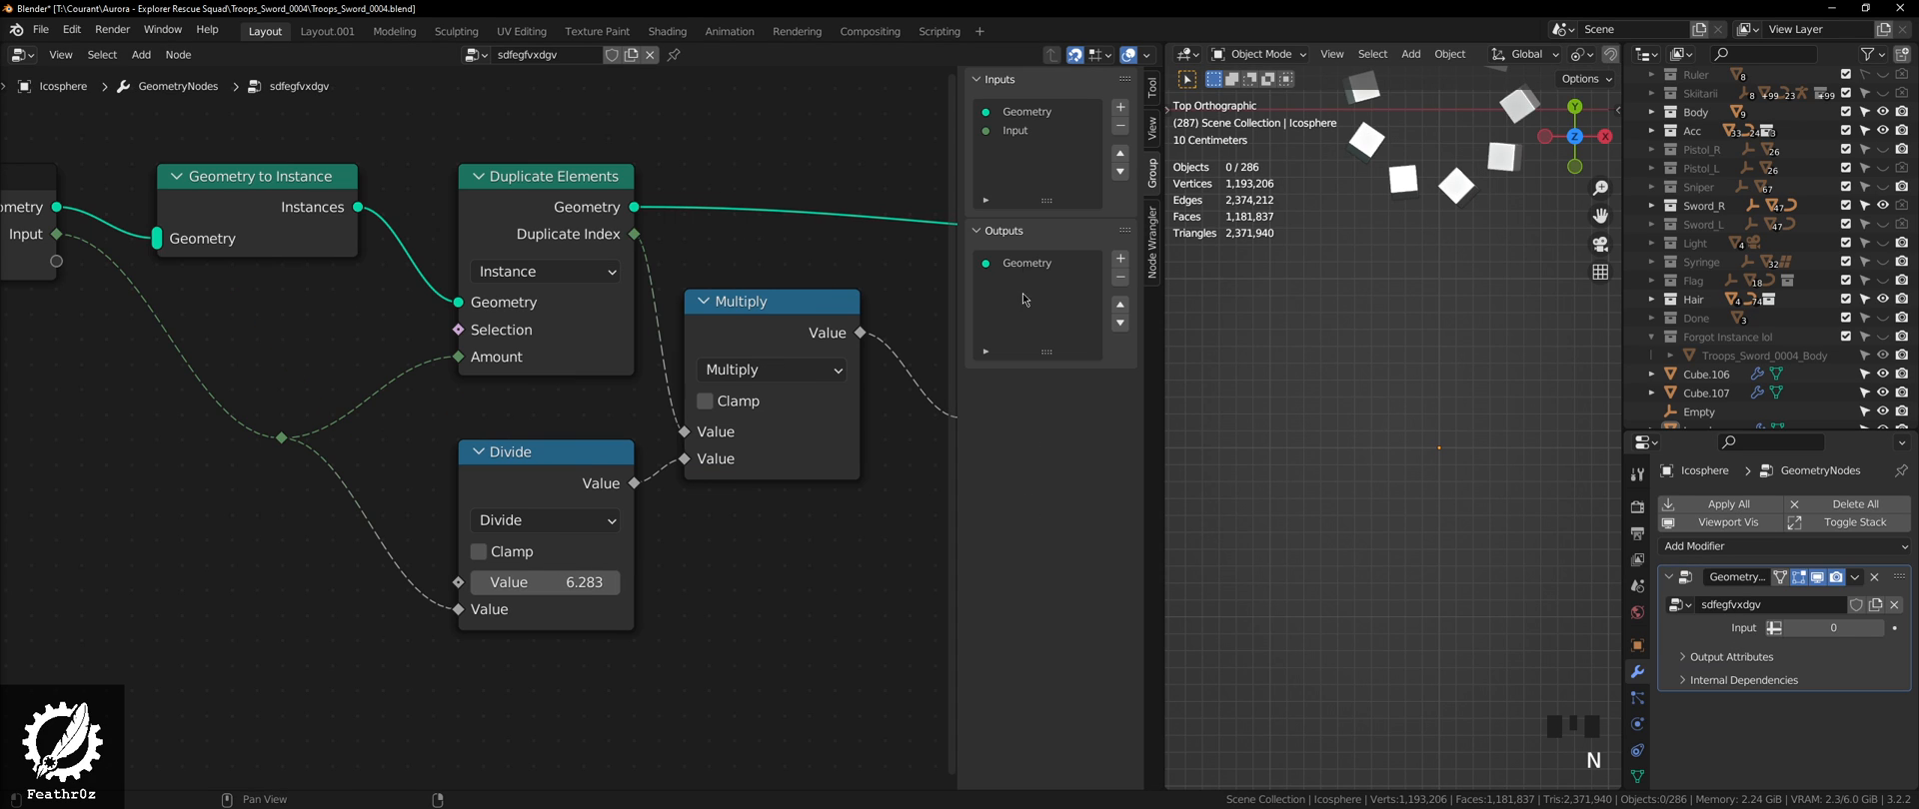
click(1014, 131)
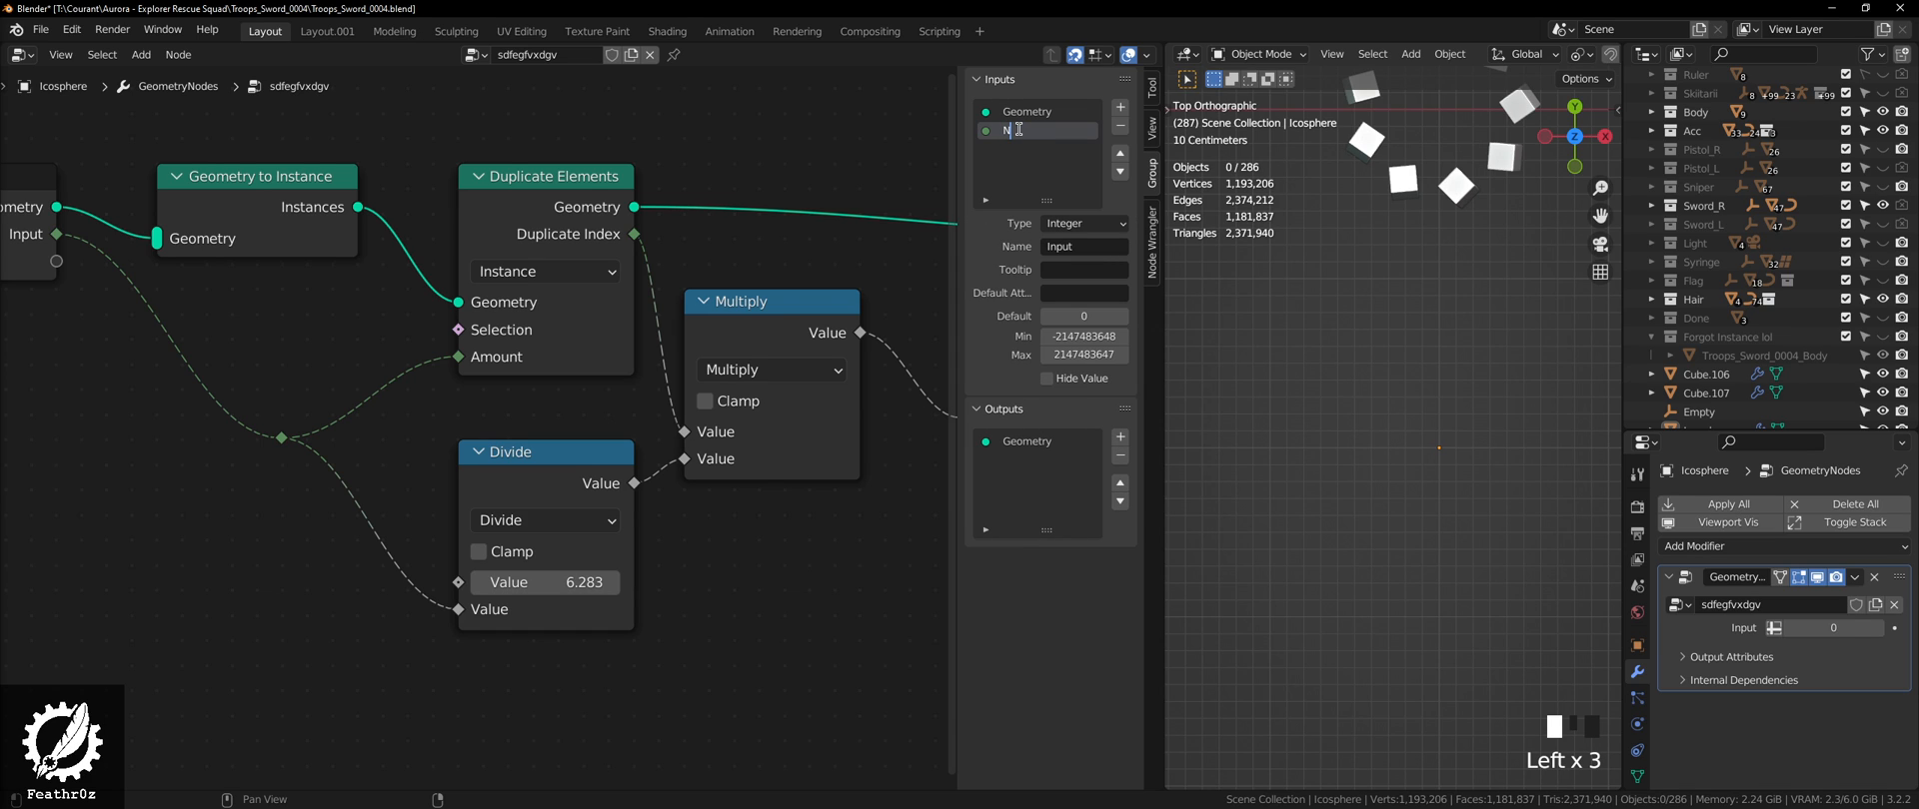
key(Backspace)
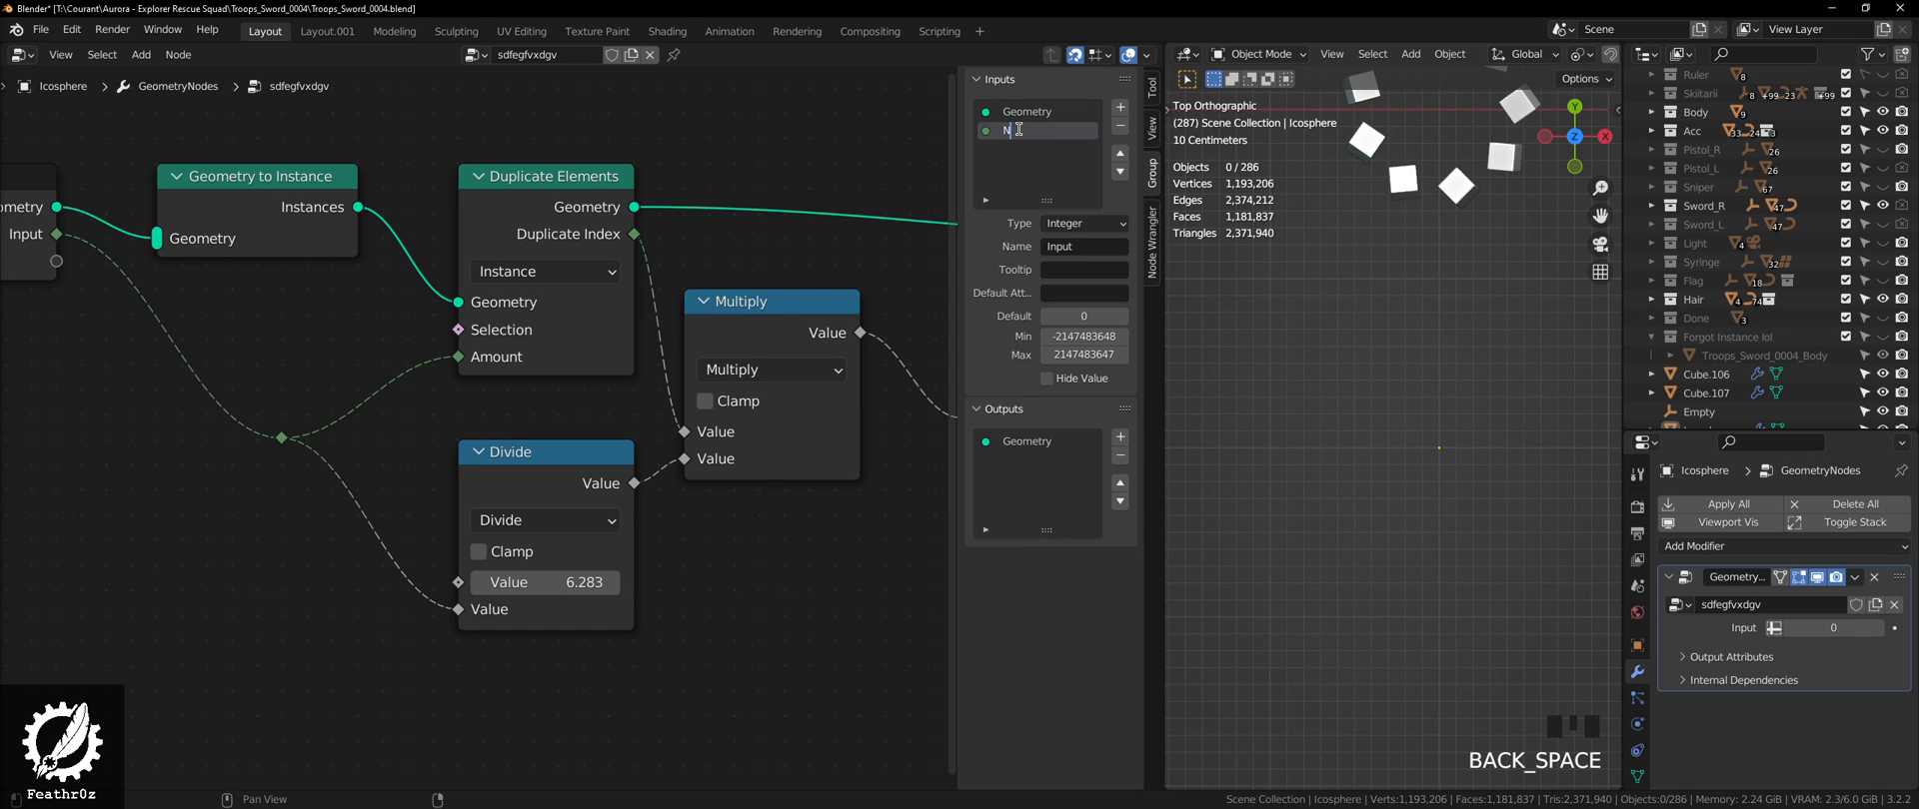
text(Nbr)
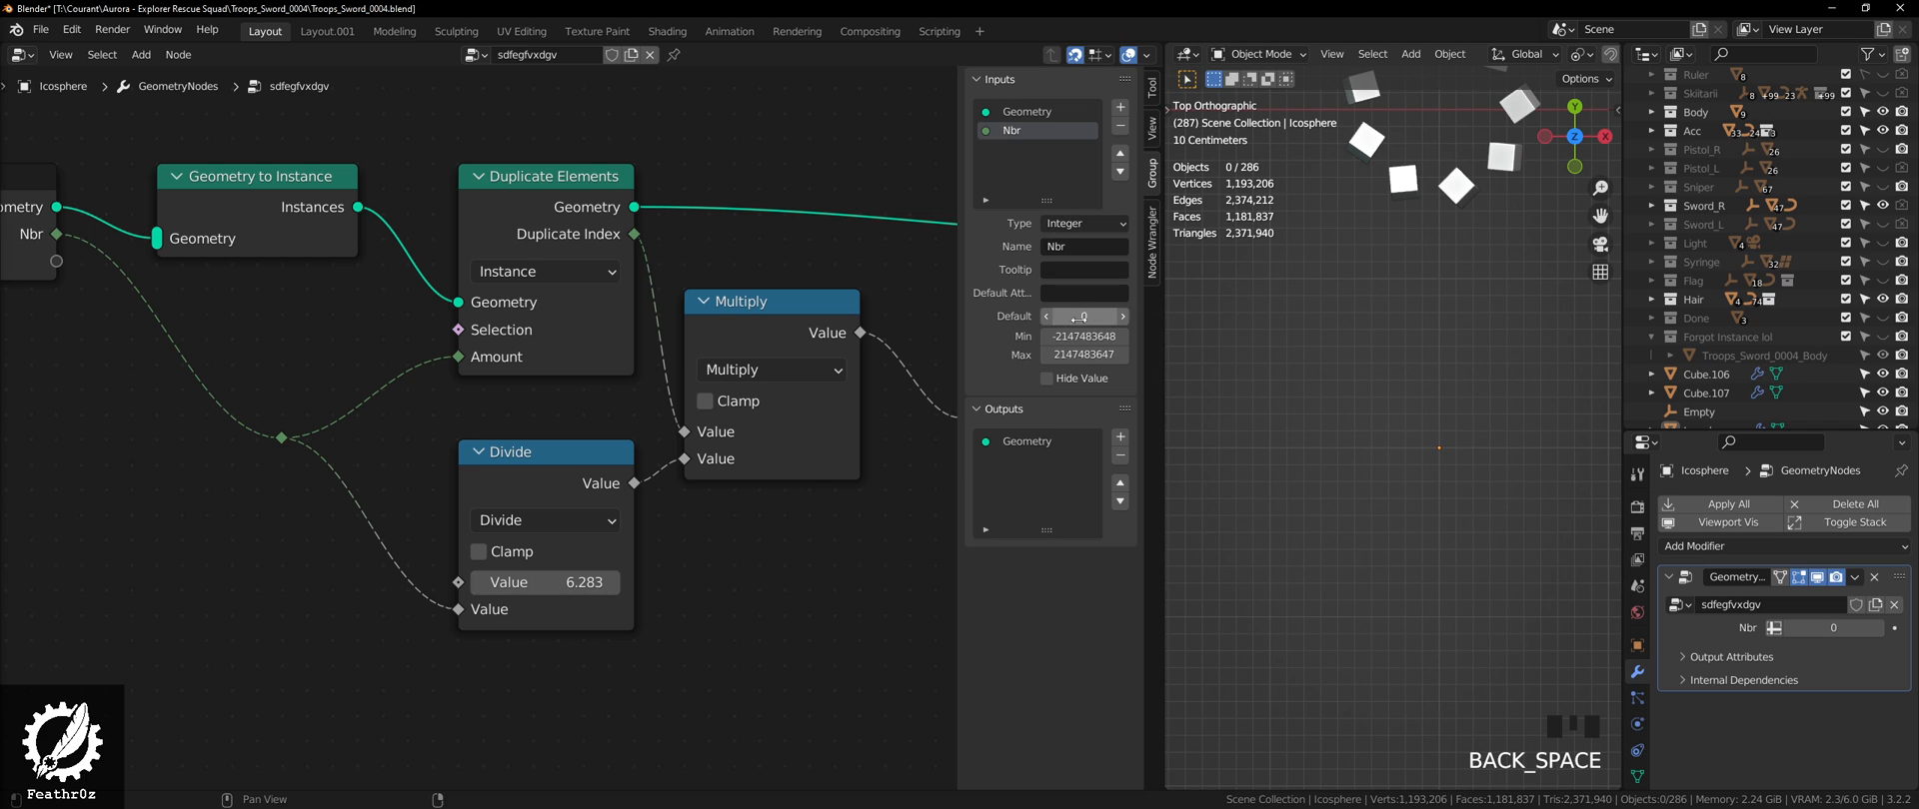
click(1084, 335)
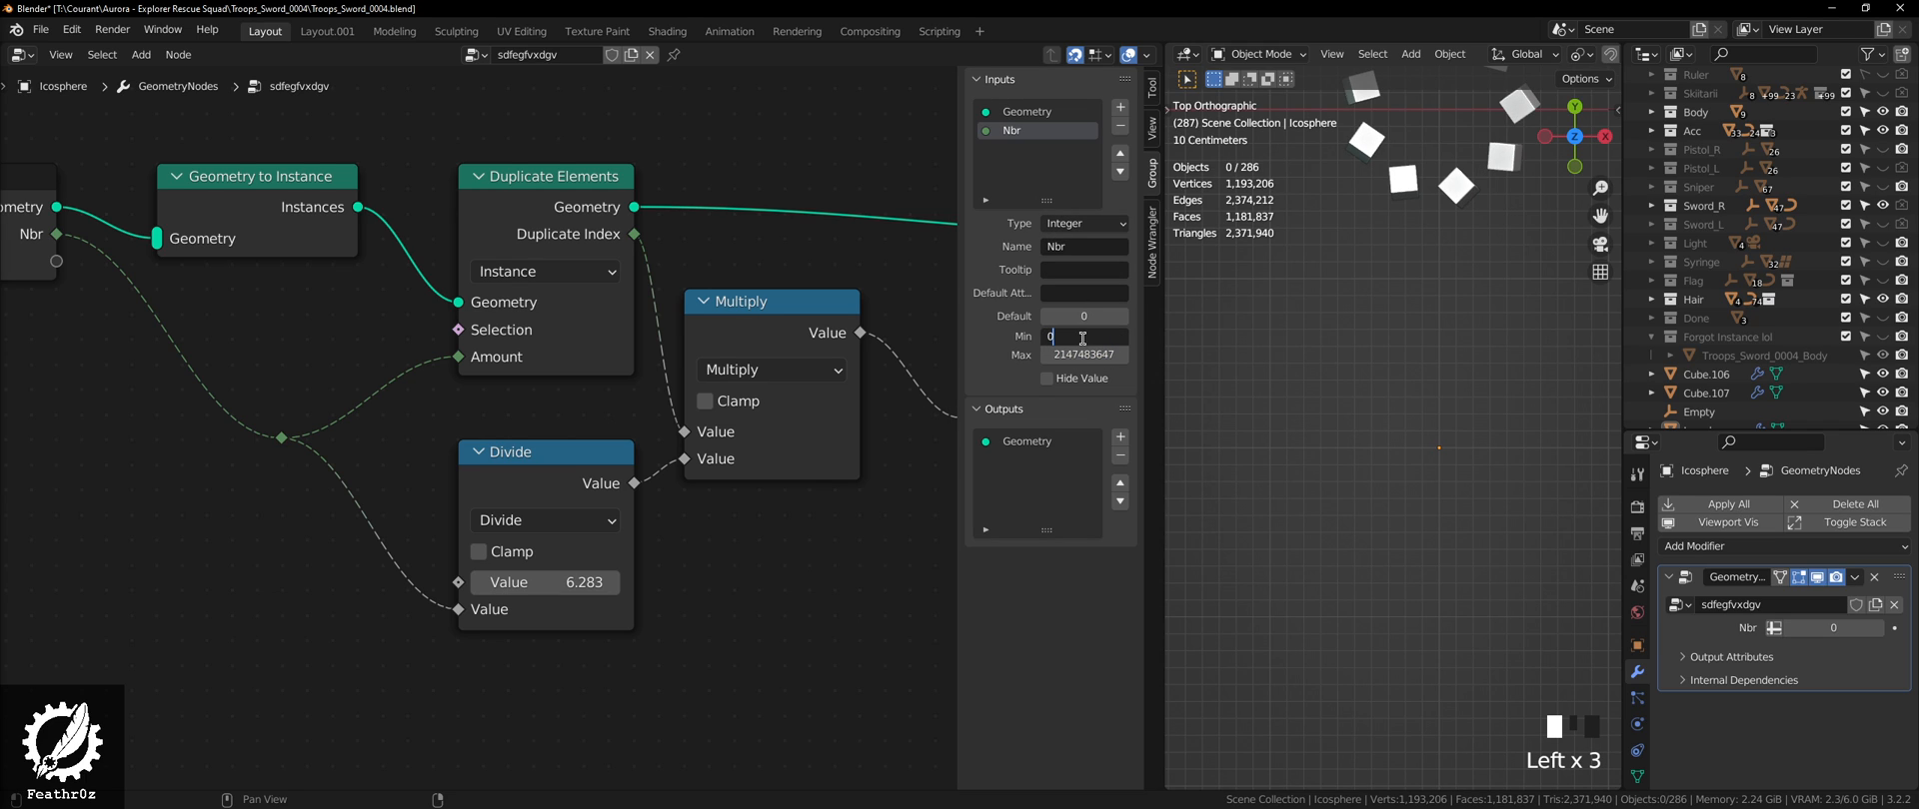
click(1084, 354)
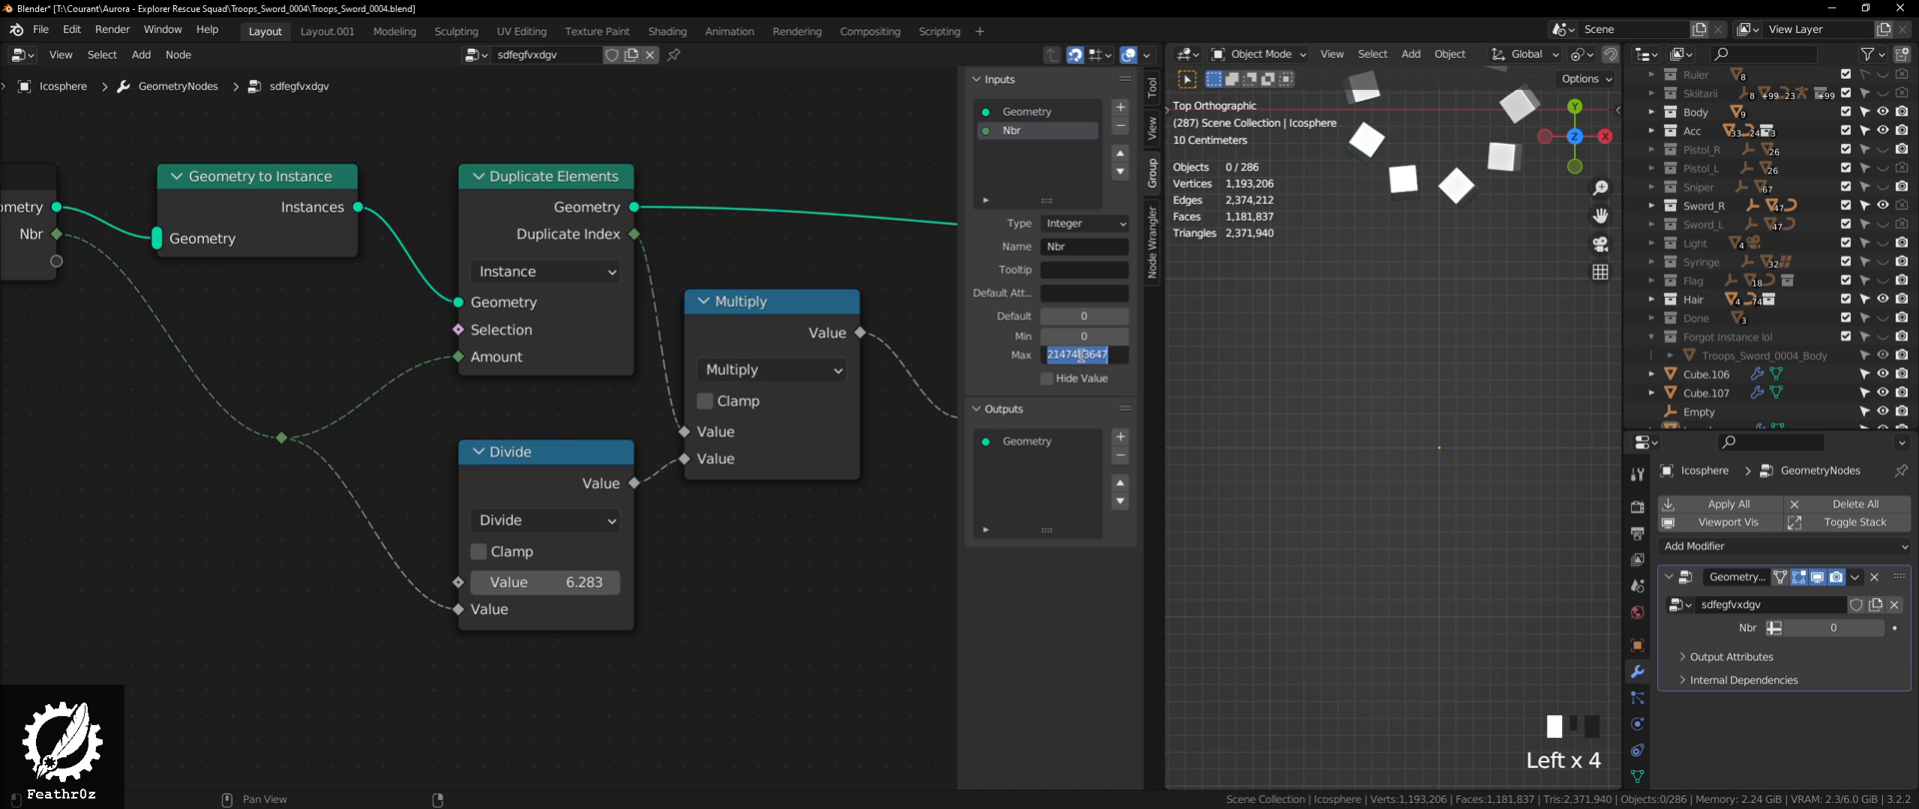
text(60)
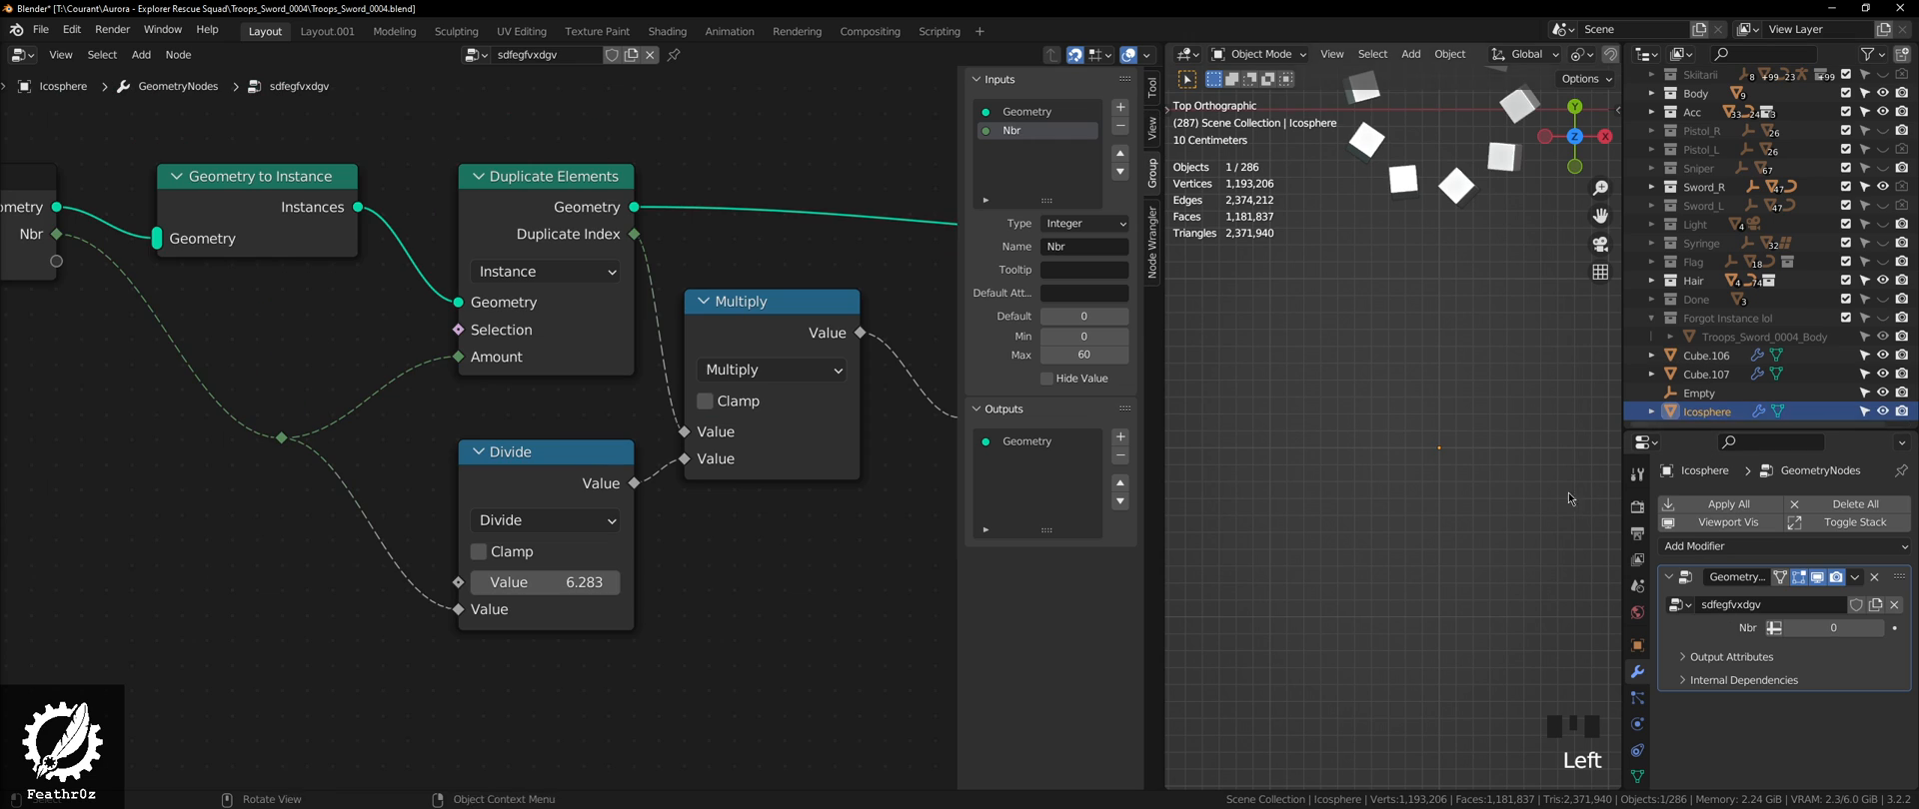
Step: Raise the modifier's Nbr value to 4 for a ring of four icospheres
scroll(down, 3)
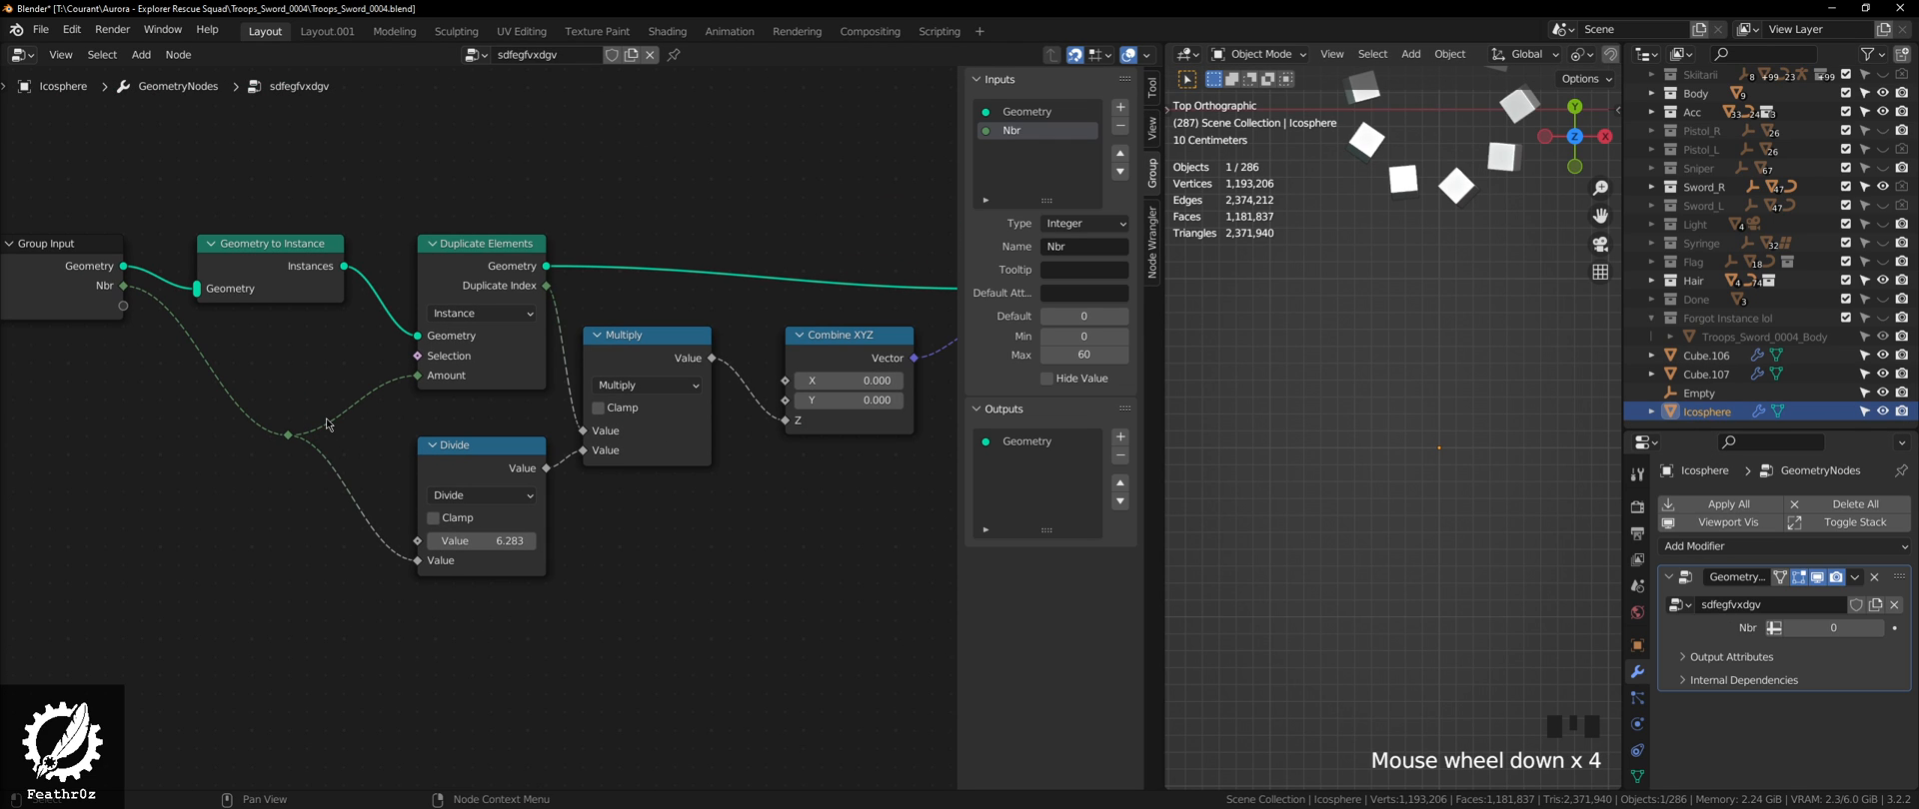
mouse_move(1823, 629)
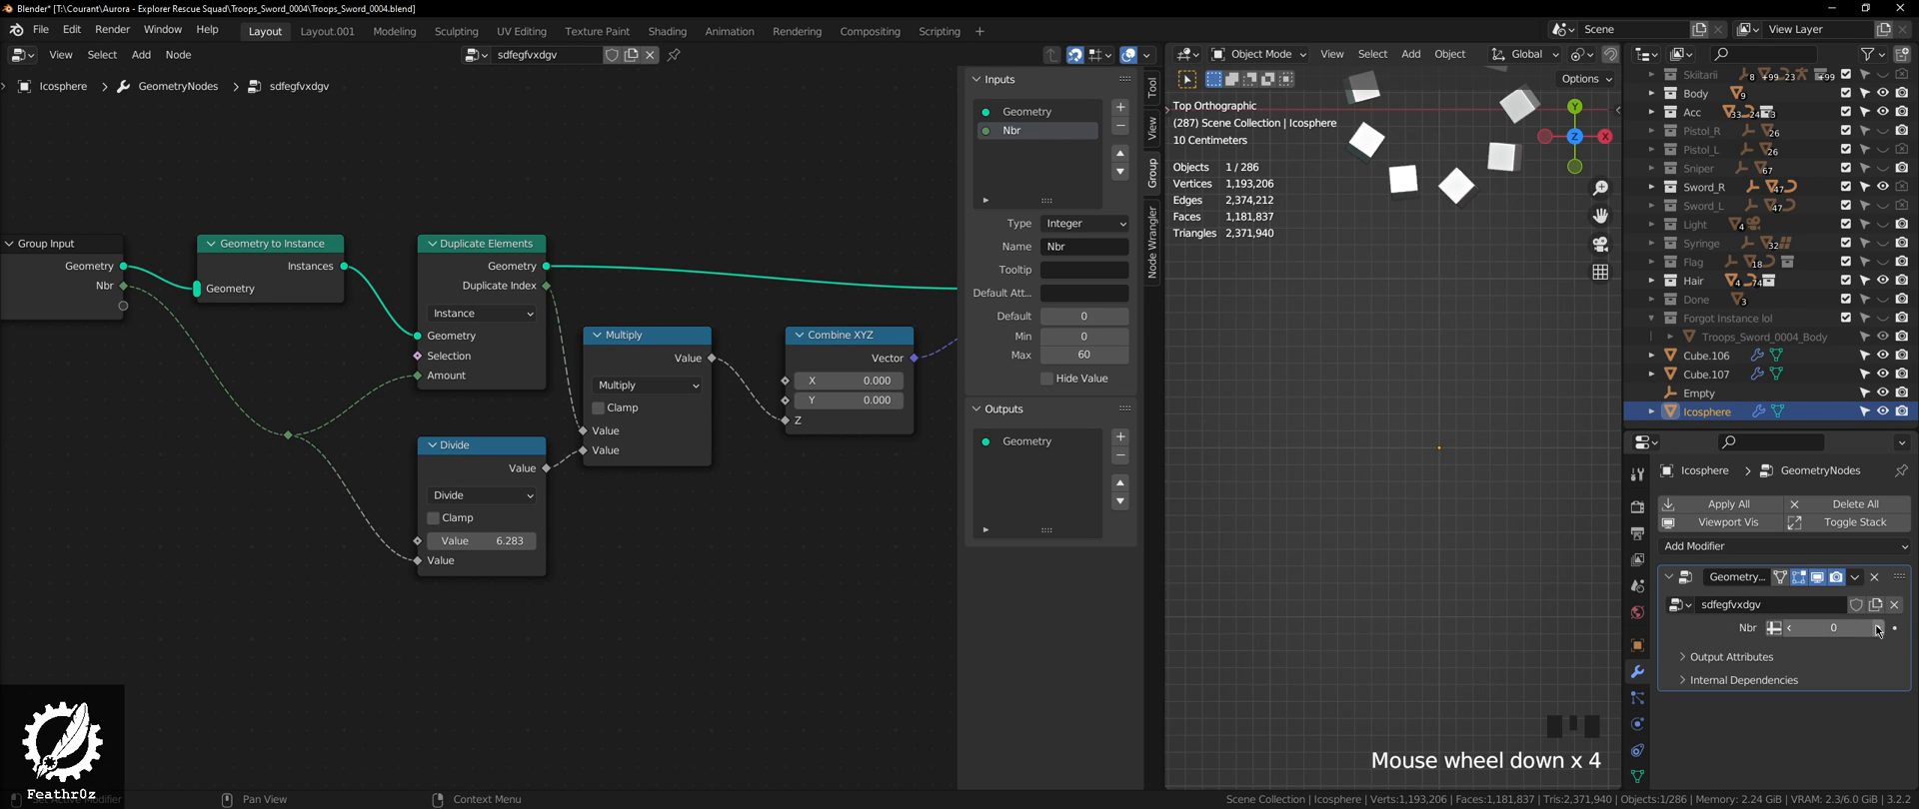
click(1876, 629)
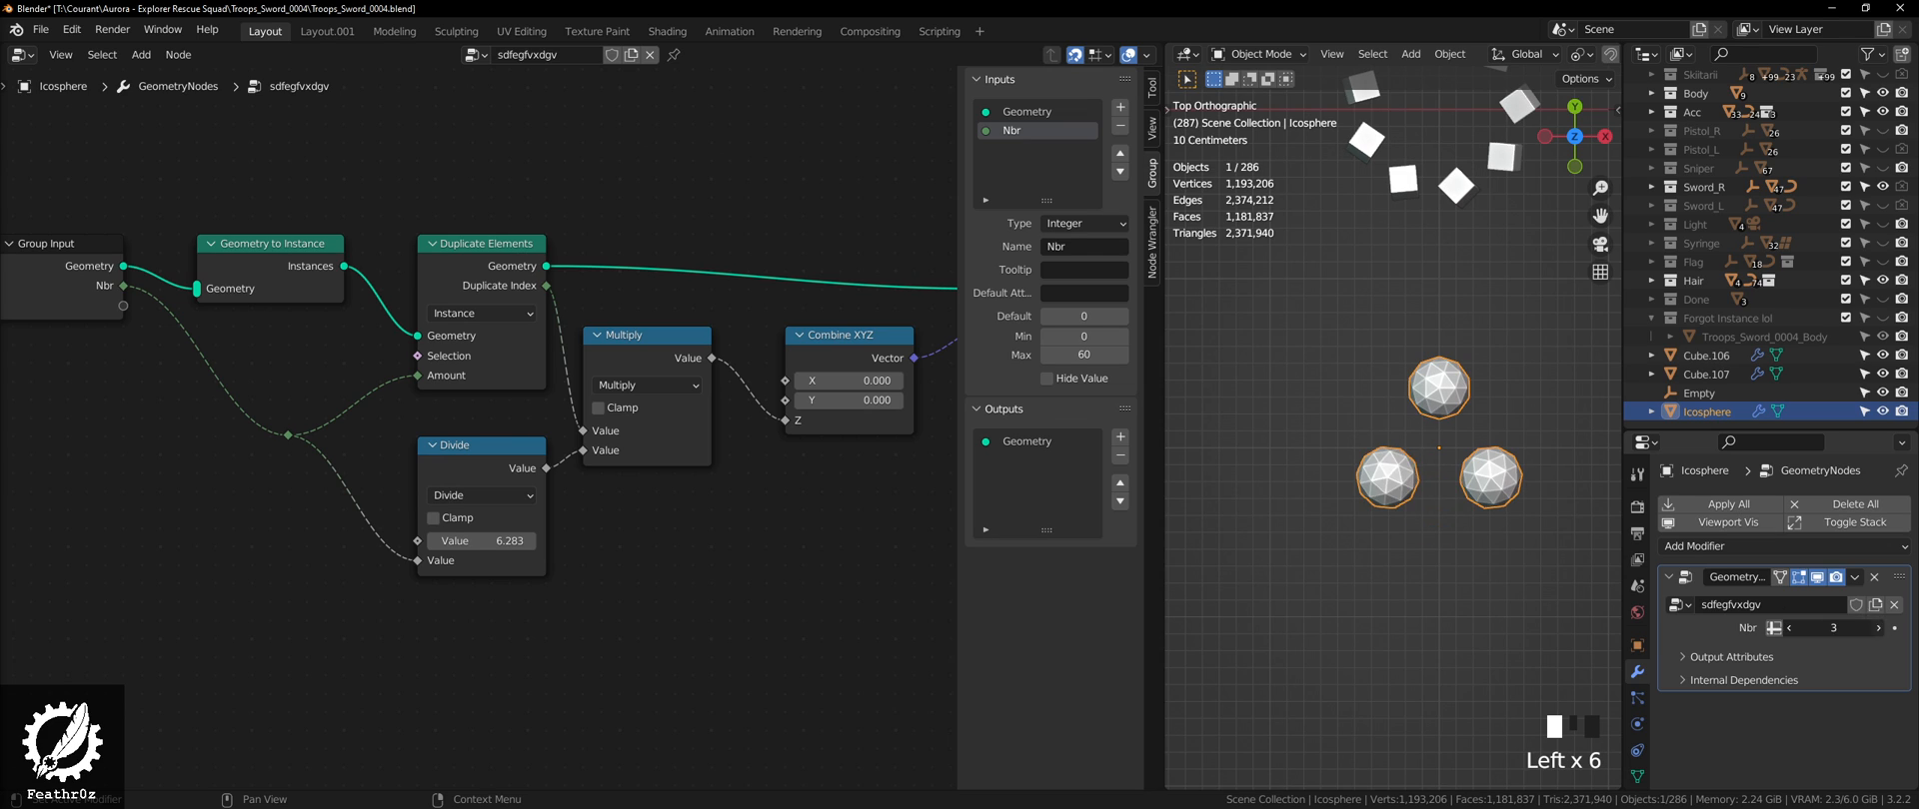
click(1862, 628)
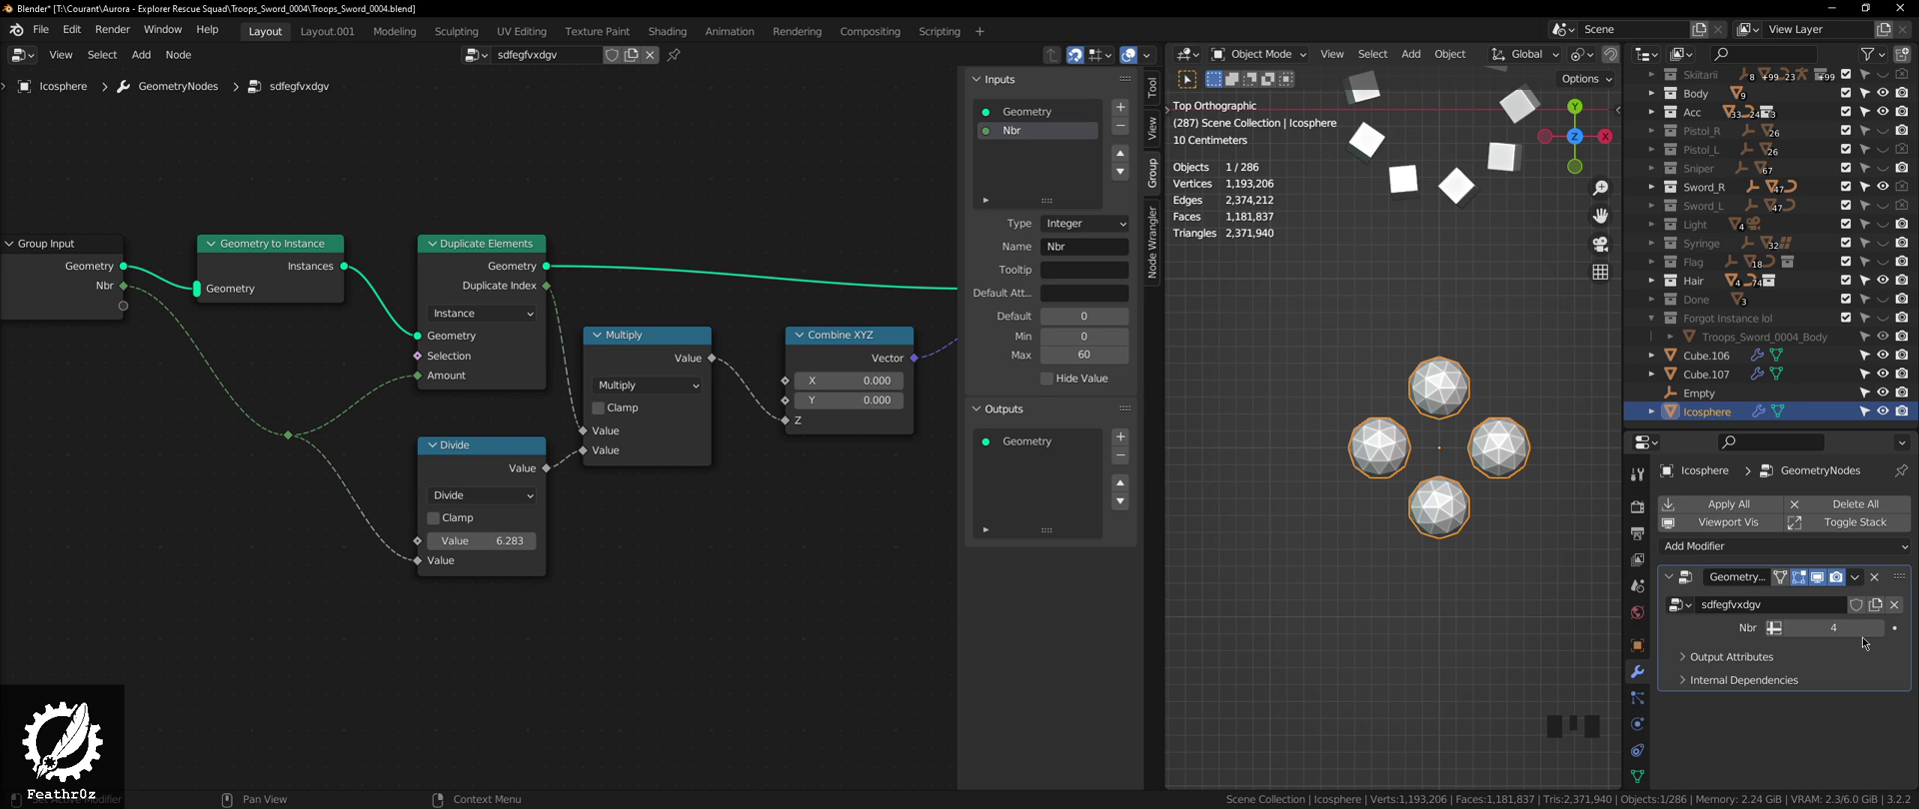
scroll(down, 3)
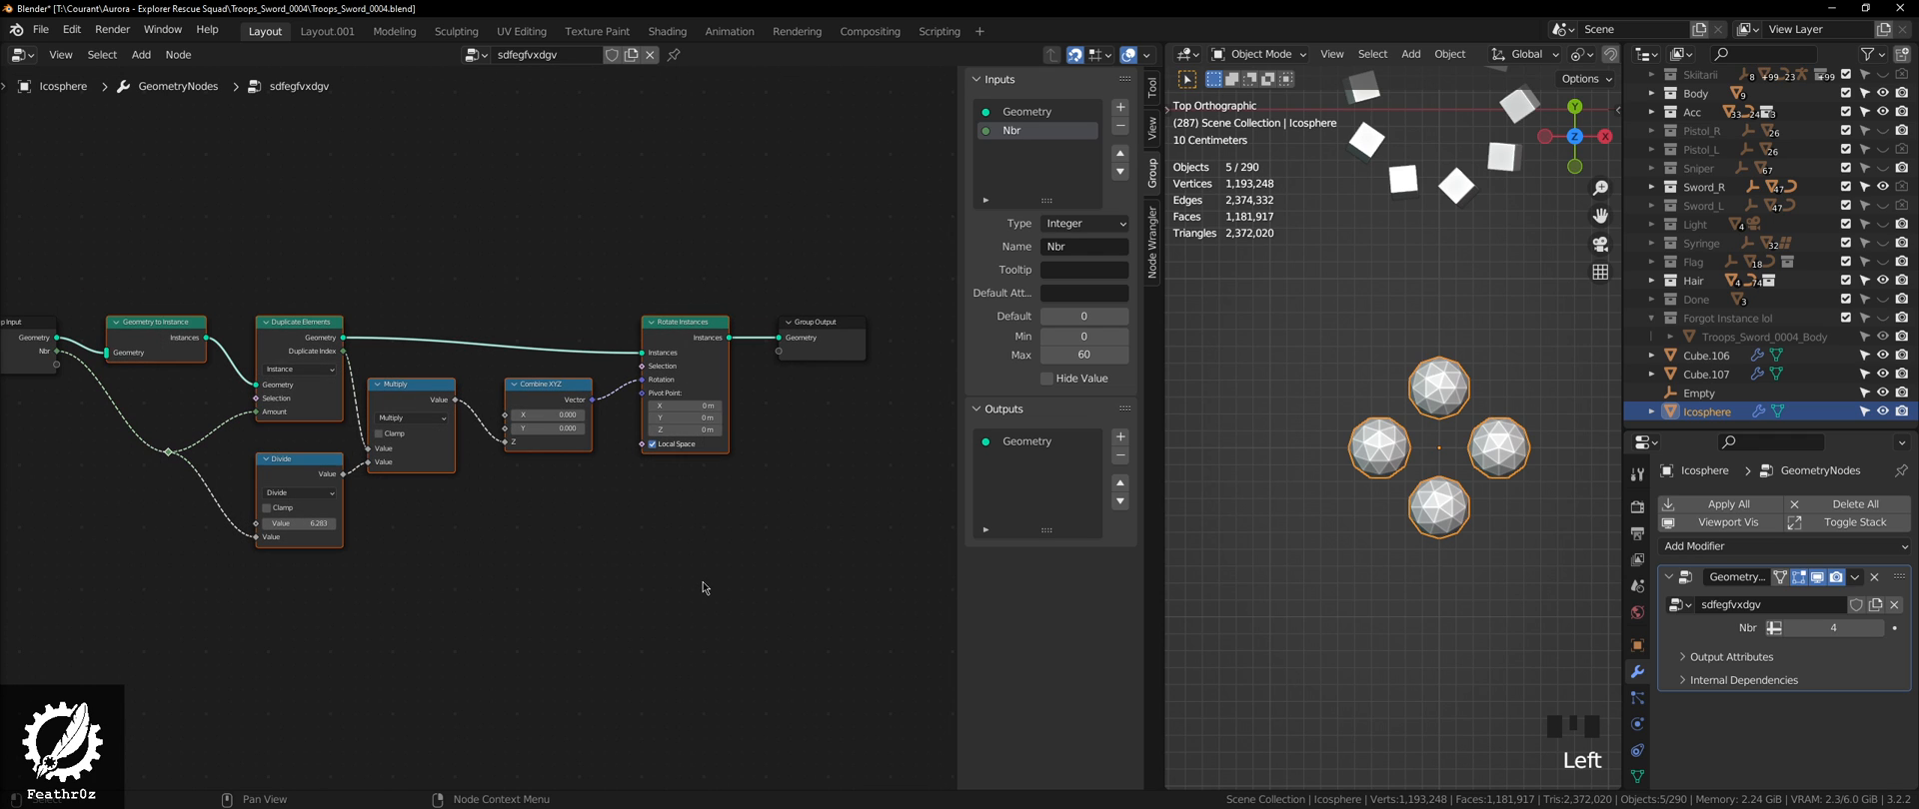
mouse_move(708, 583)
text(R)
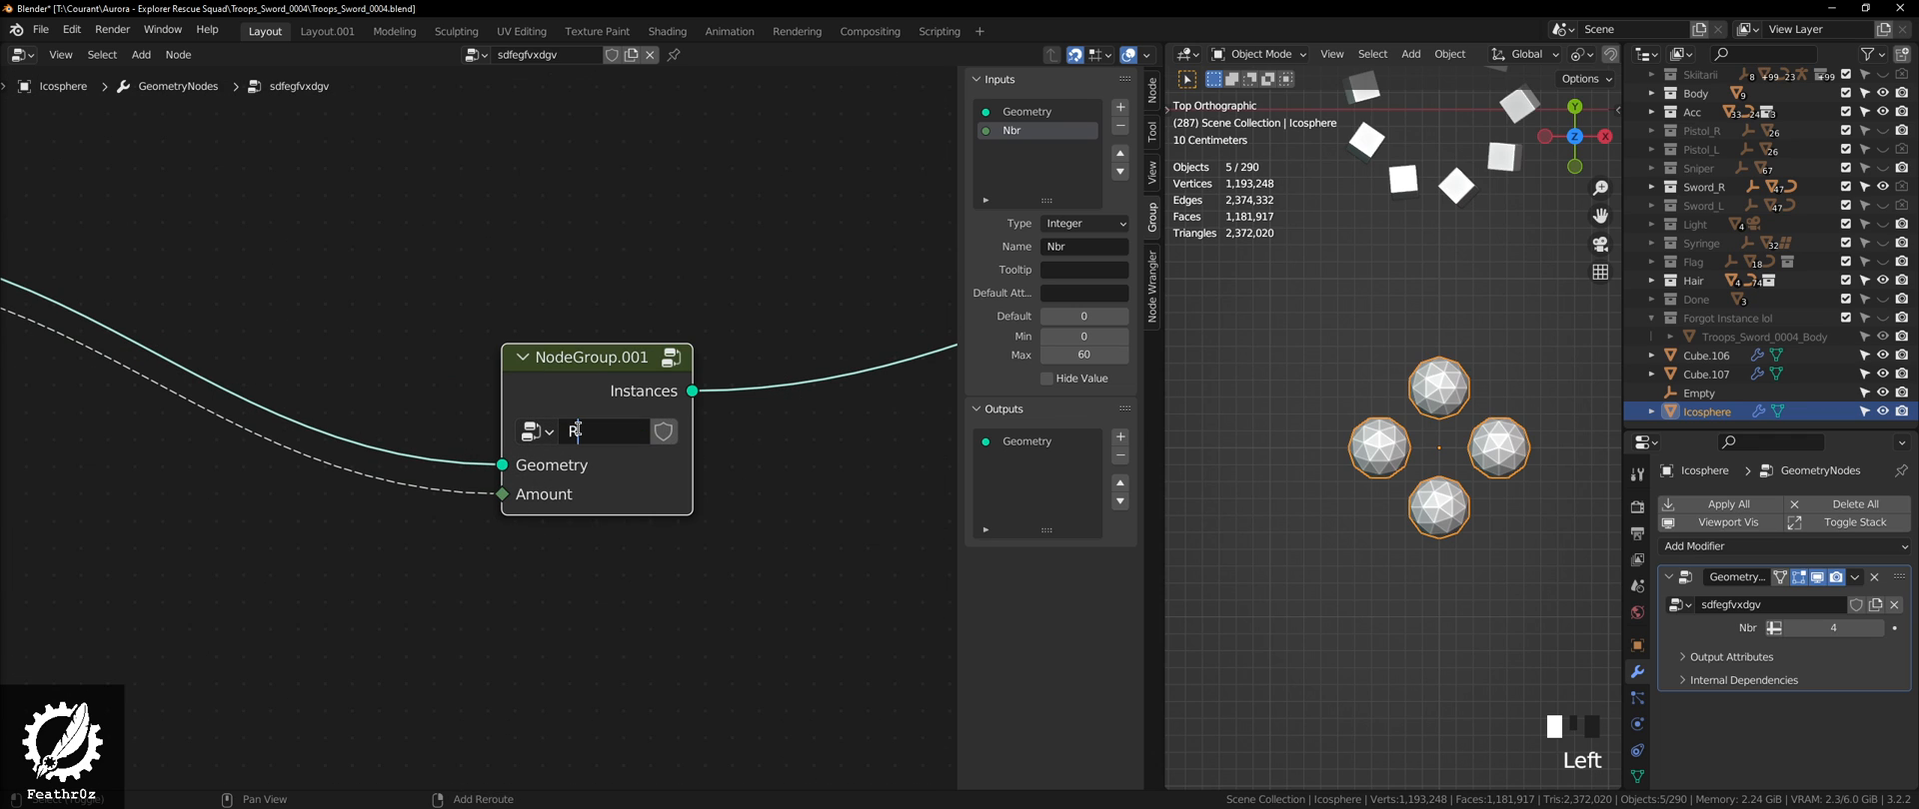
Step: Name the new node group 'Duplicate-Radial'
key(Backspace)
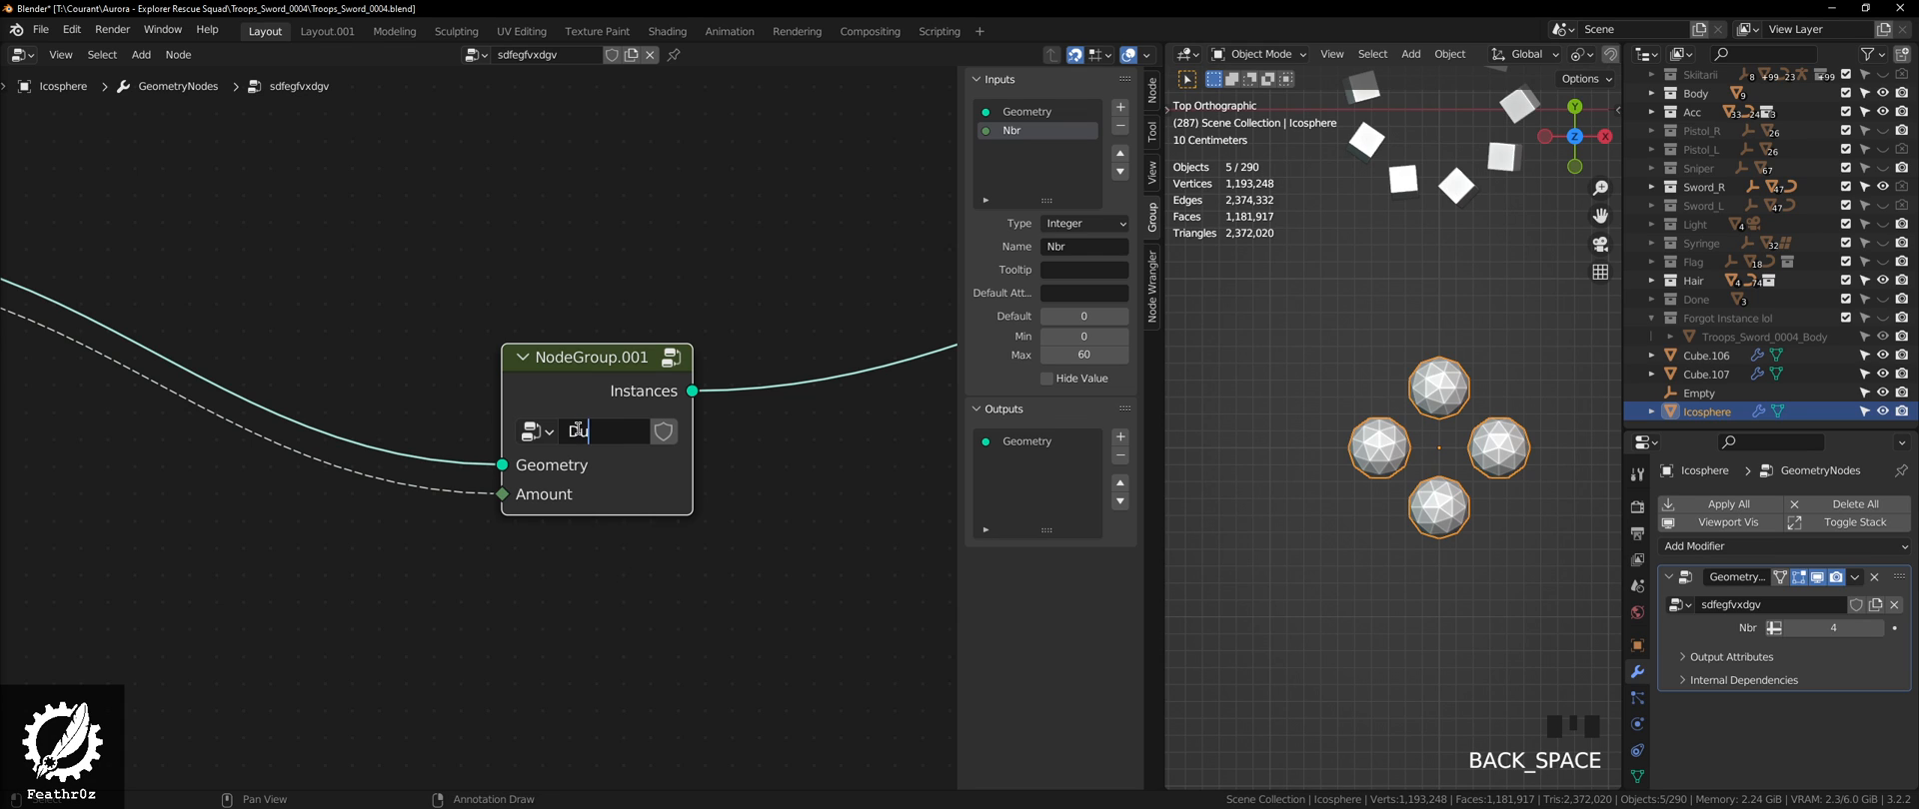
text(Duplicat)
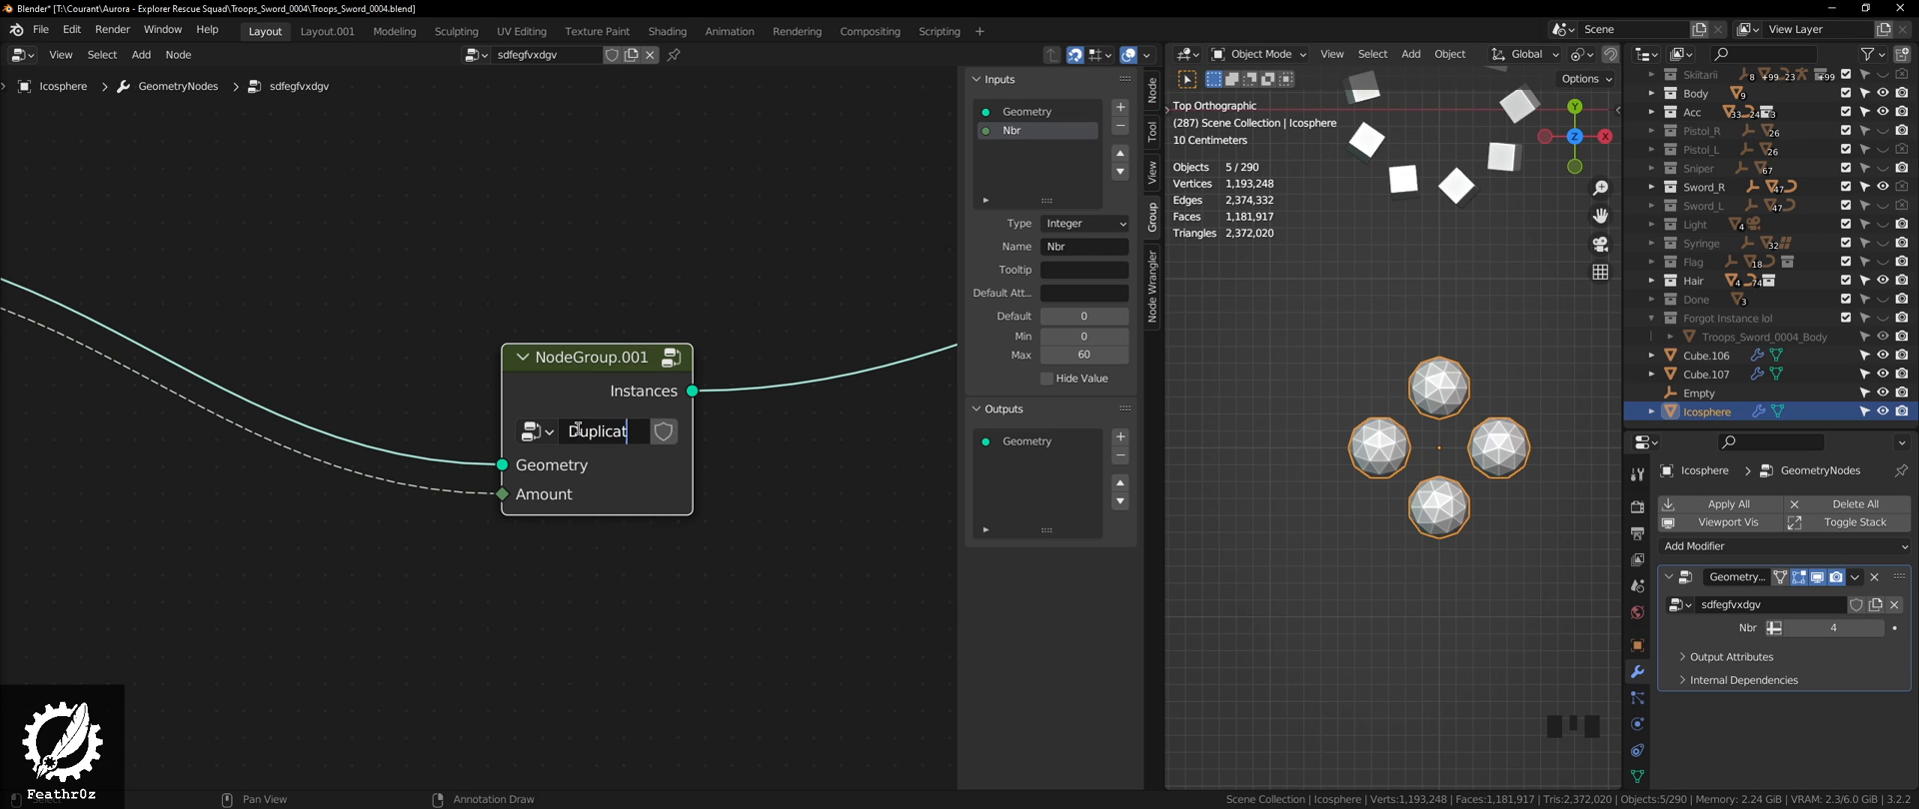
text(ate-Radial)
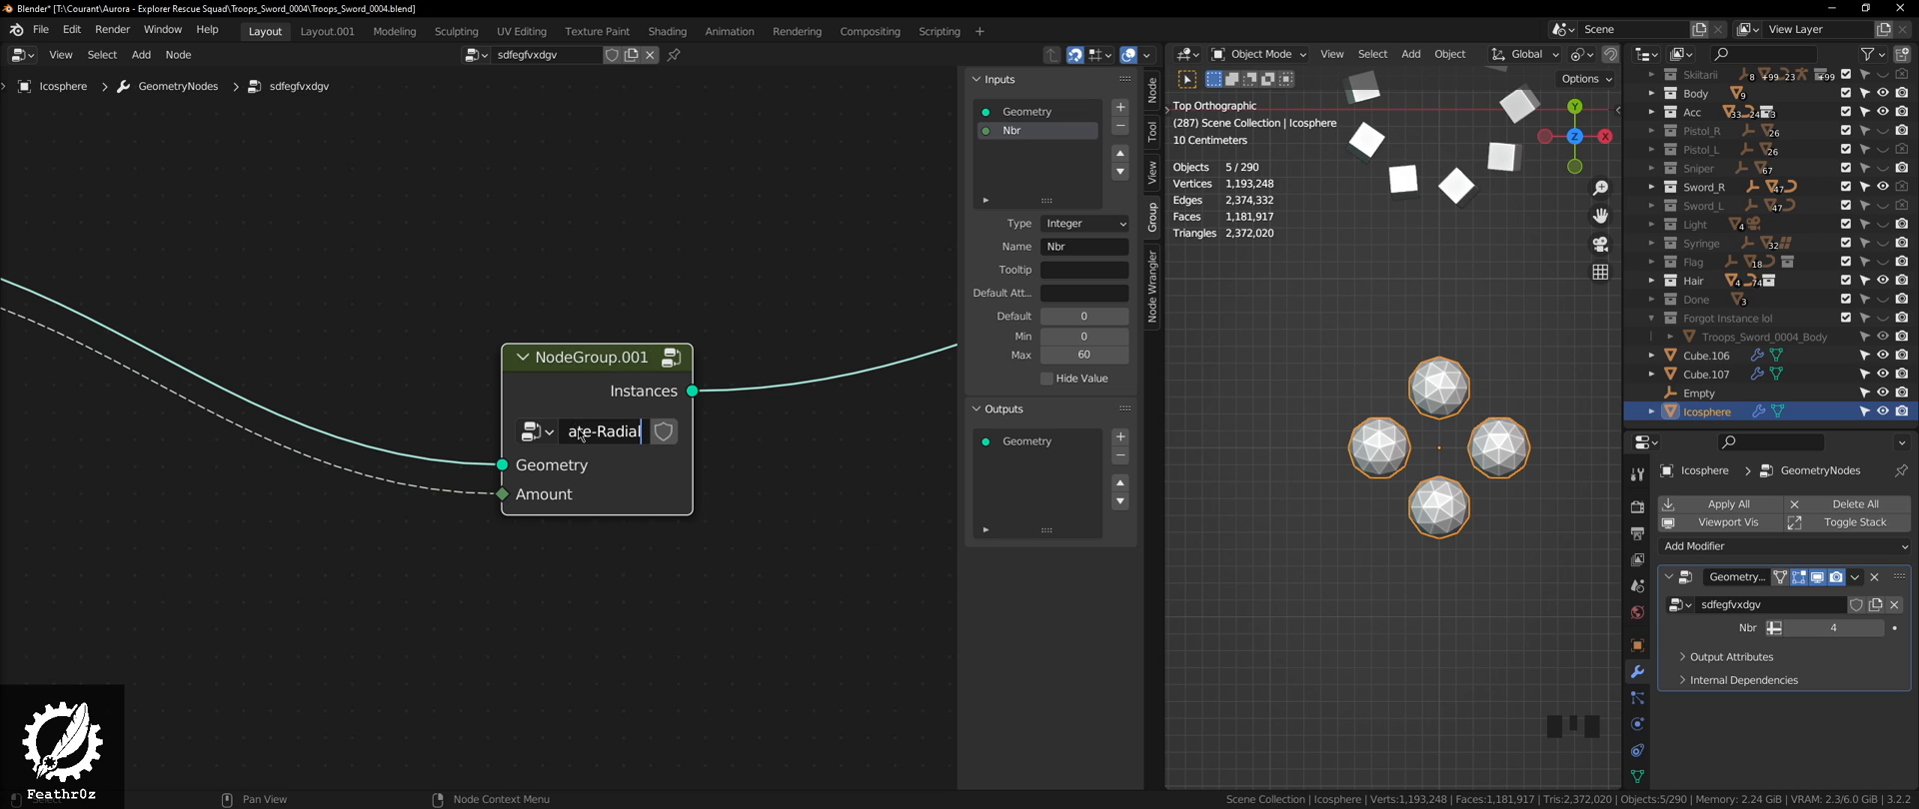
text(Duplicate-Radial)
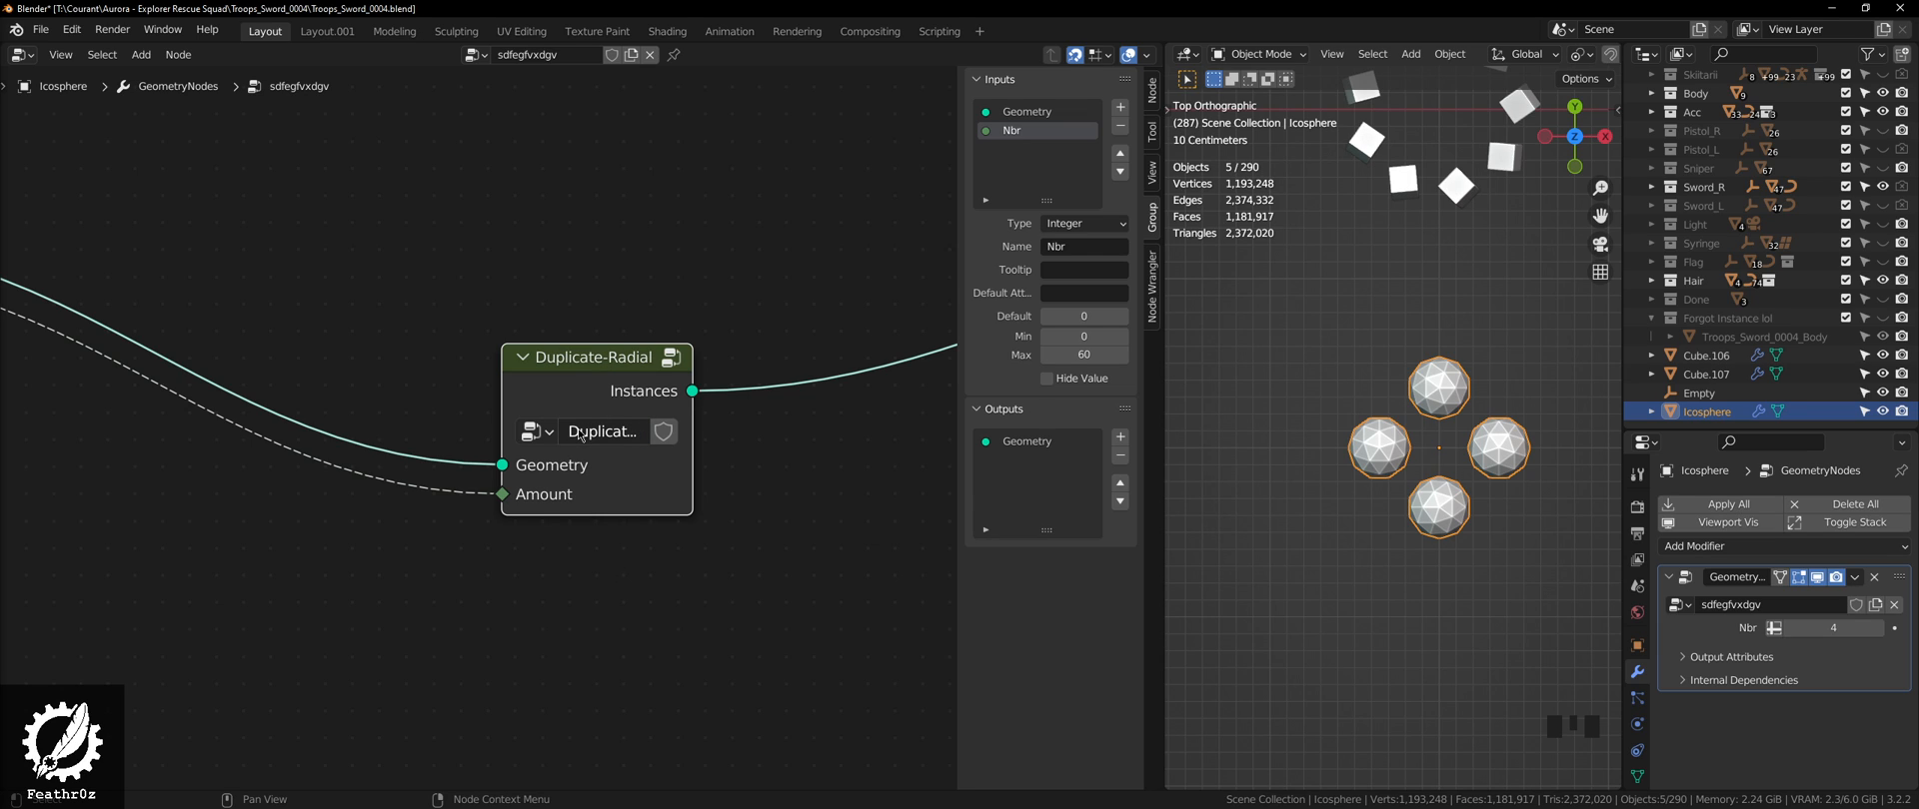
scroll(down, 3)
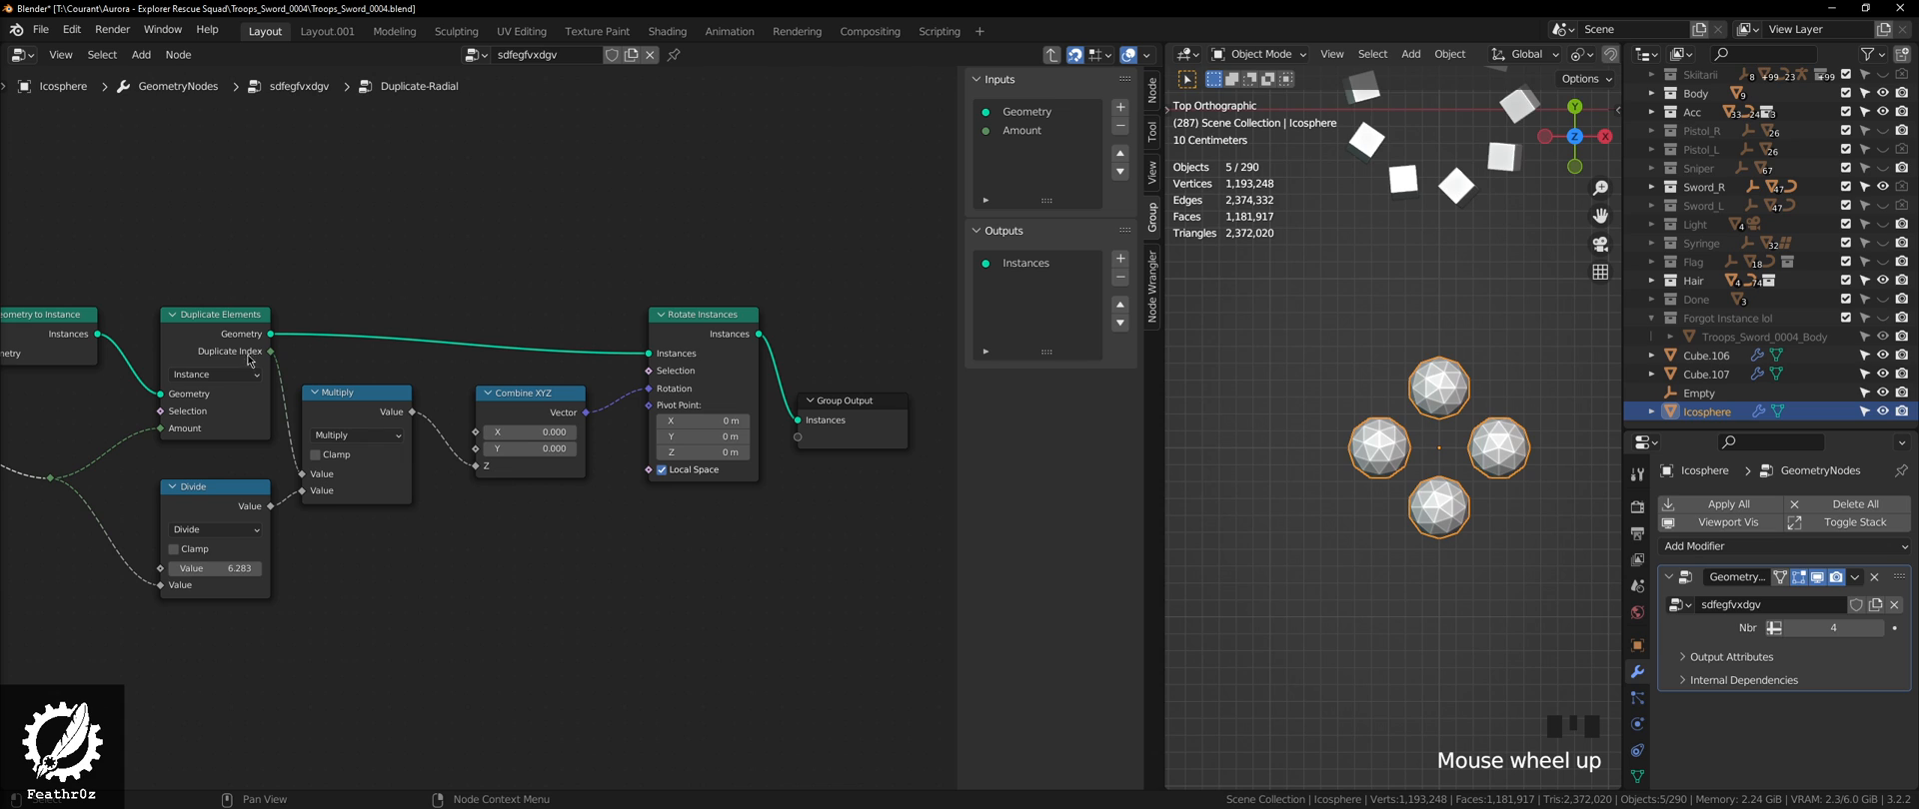
drag(268, 351, 648, 528)
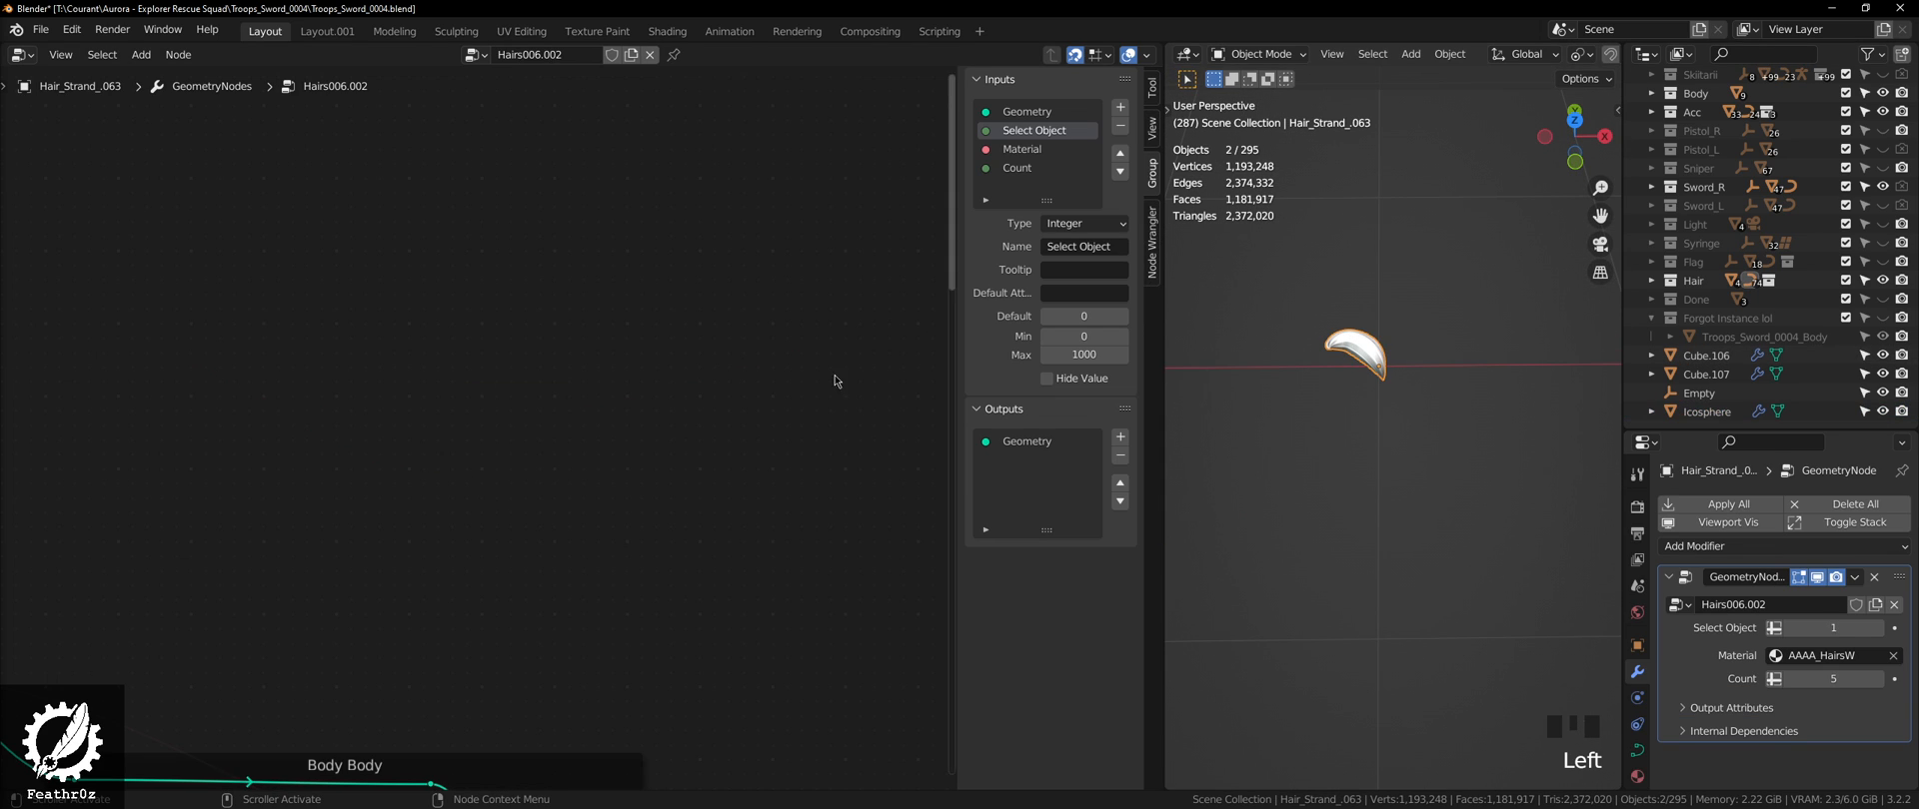
Step: Pan the node editor to the hair strand's Flip Faces chain
drag(833, 380, 533, 285)
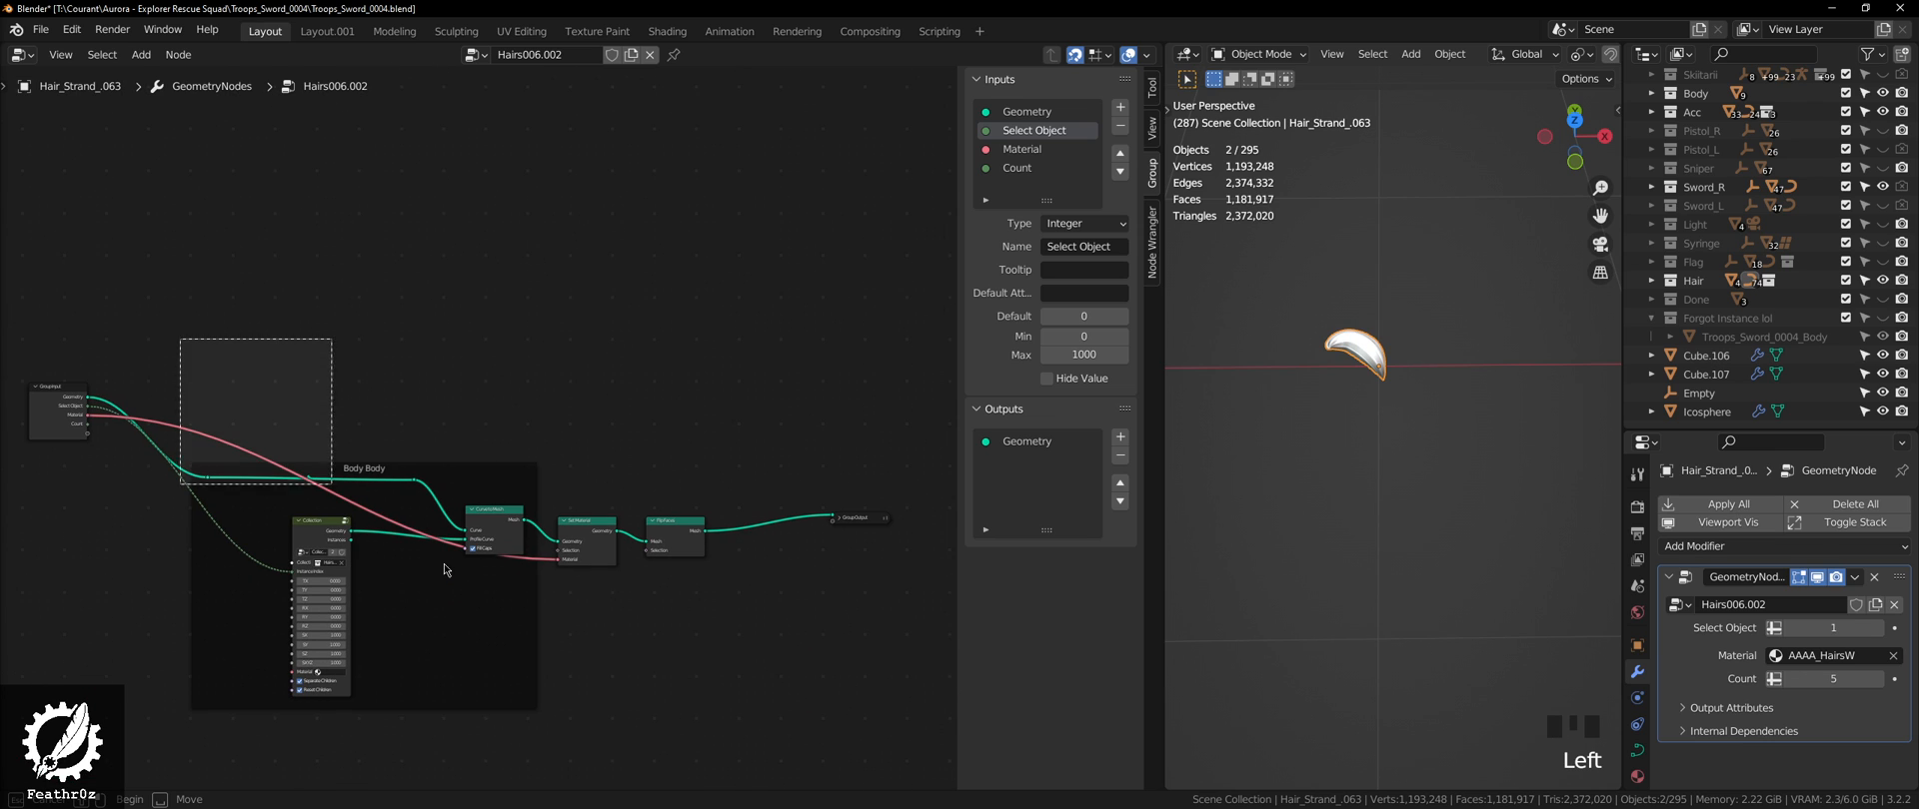
click(362, 469)
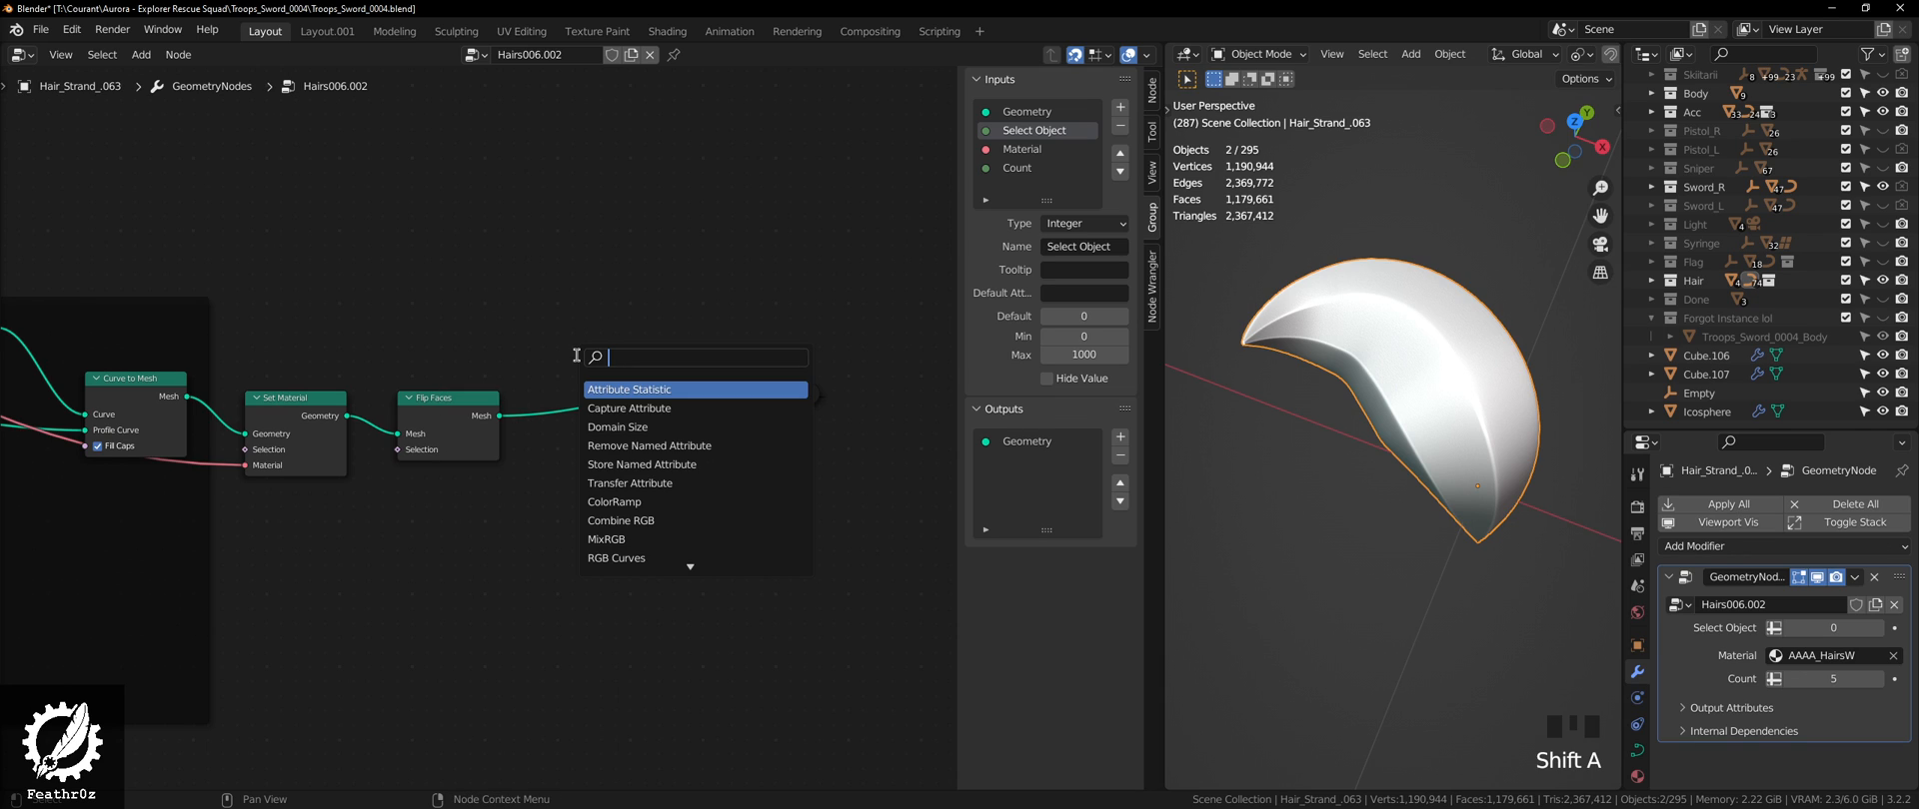
Step: Search for and add the Duplicate-Radial group node to the hair strand tree
text(duplca)
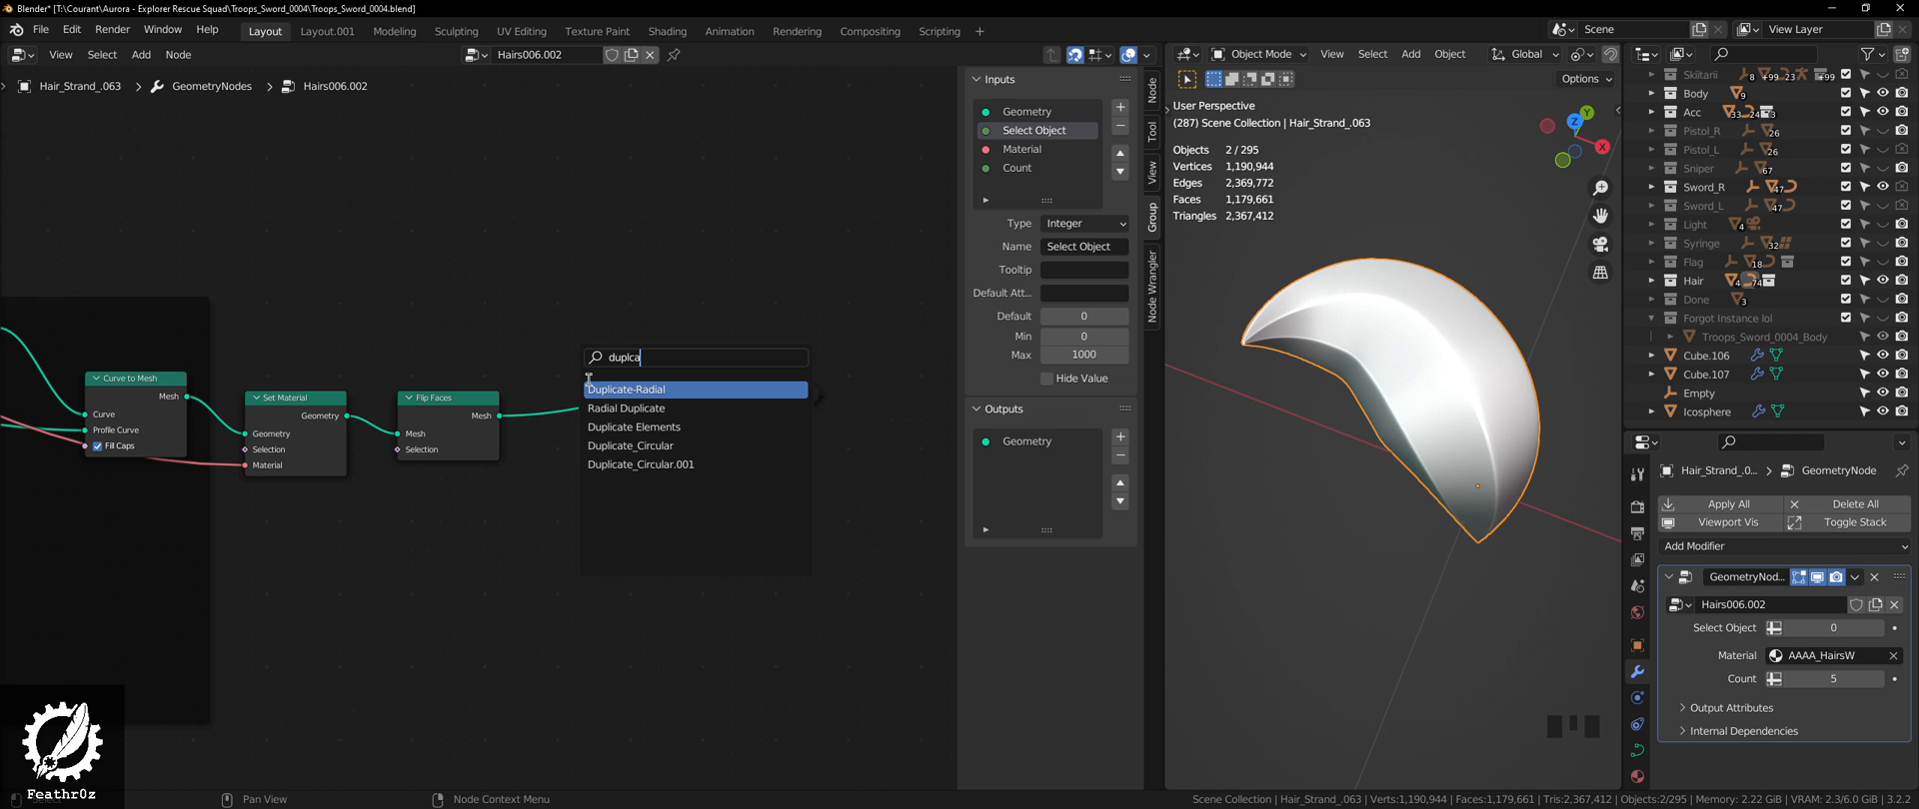
click(624, 390)
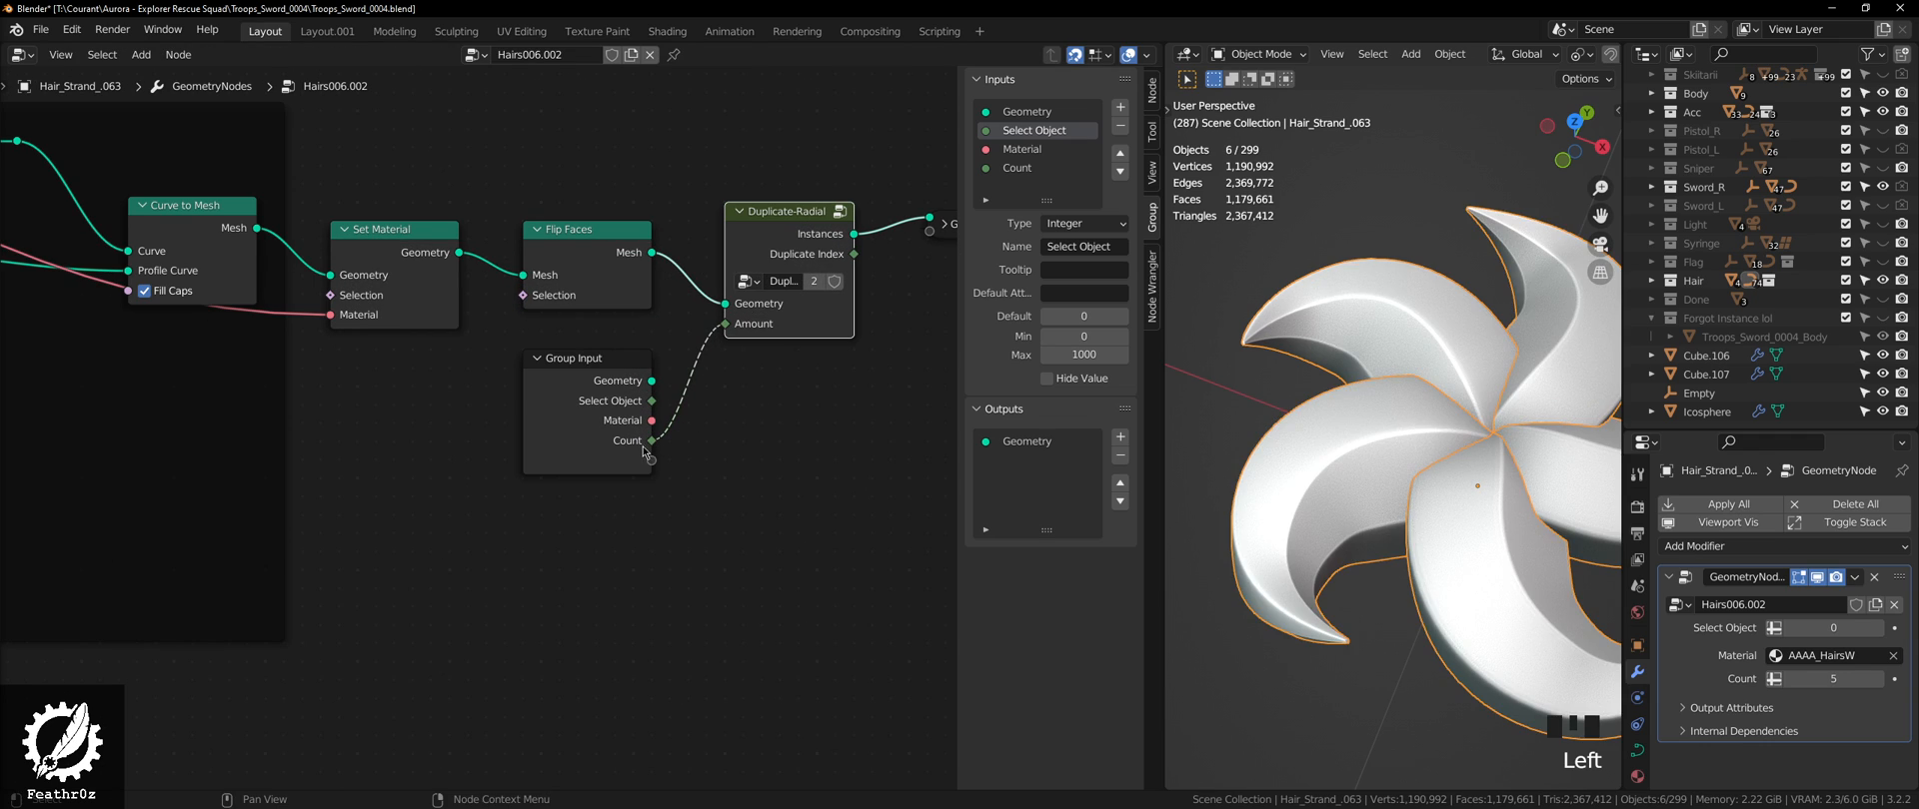
mouse_move(1253, 662)
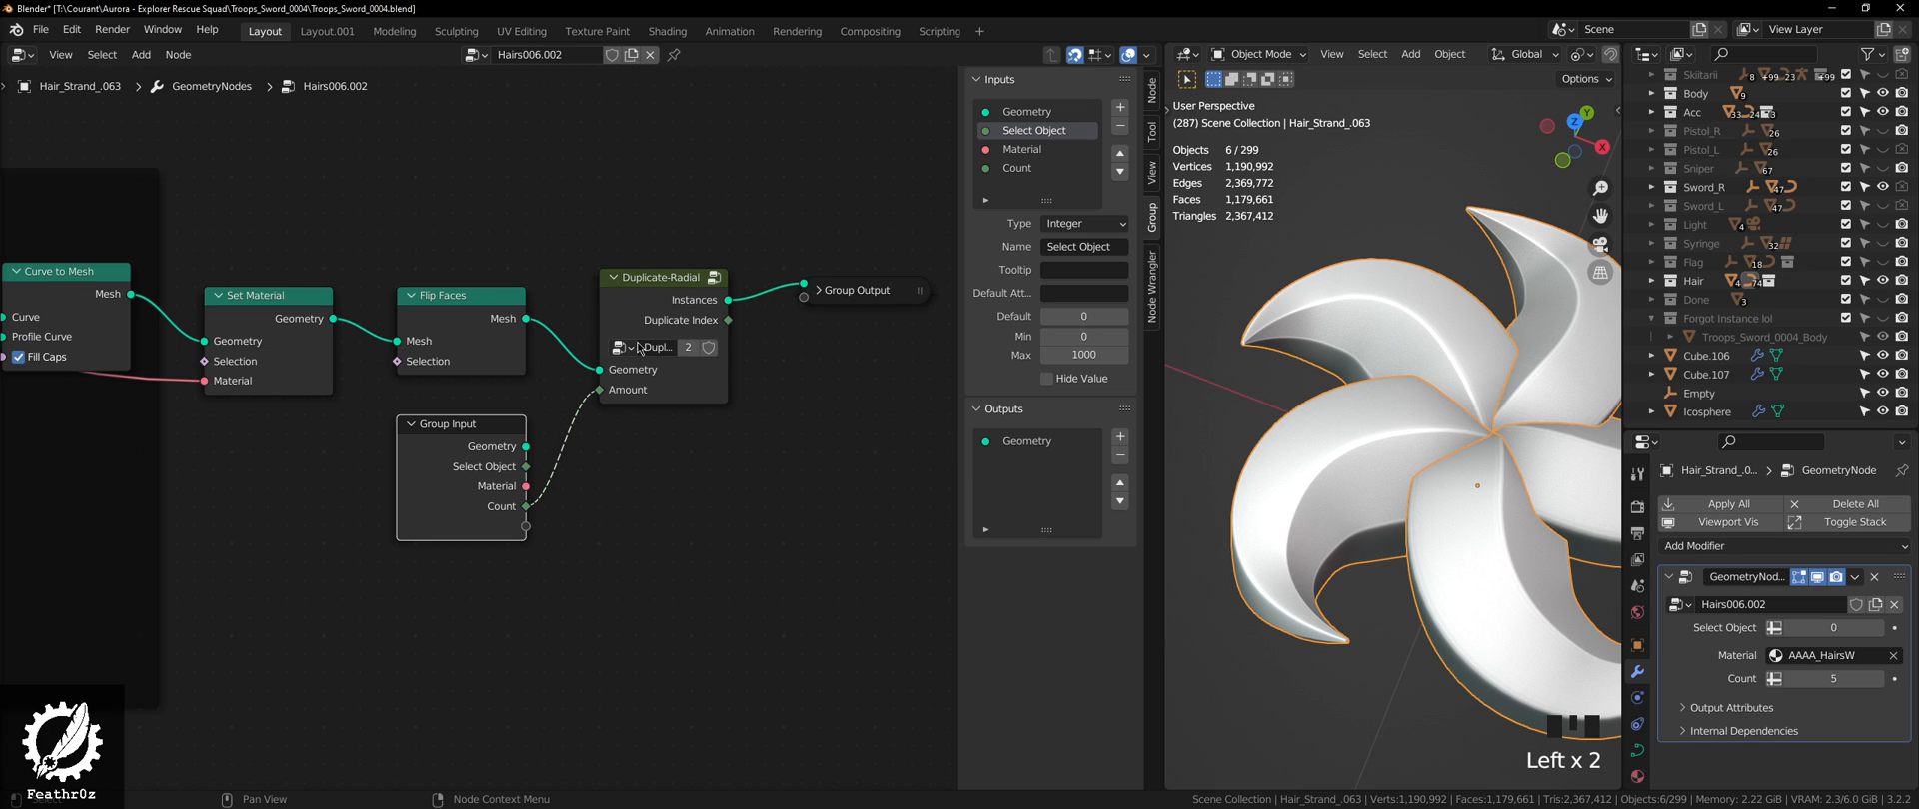
scroll(down, 3)
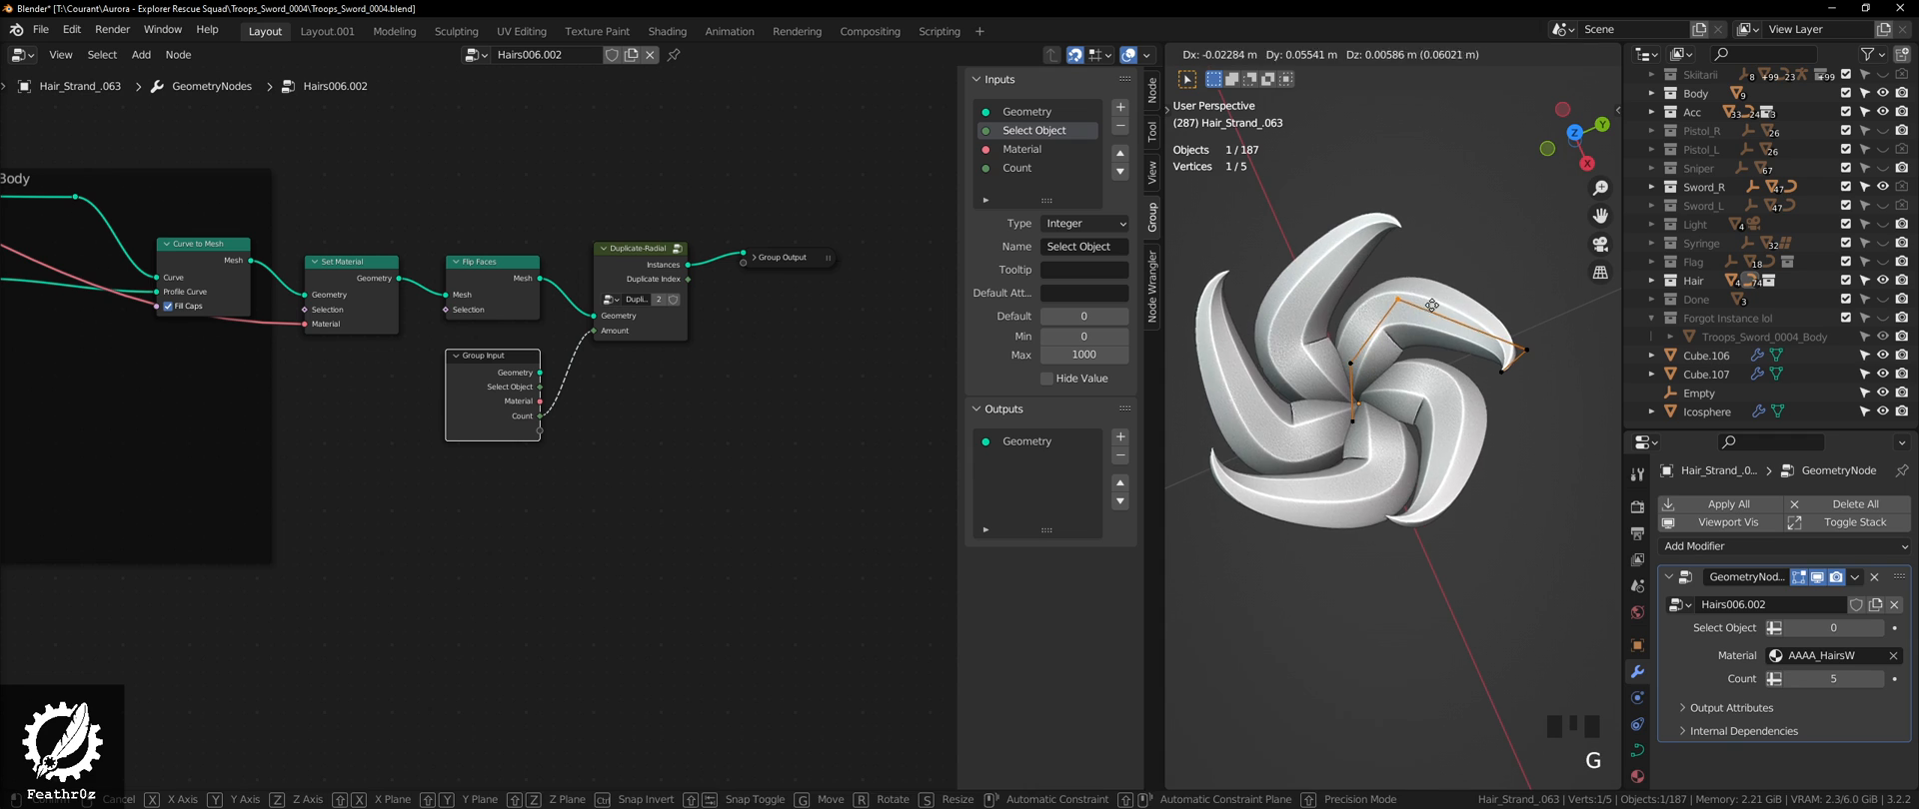
Step: Scroll the view while reshaping the hair strand's control point into an upward-curving crown
scroll(down, 3)
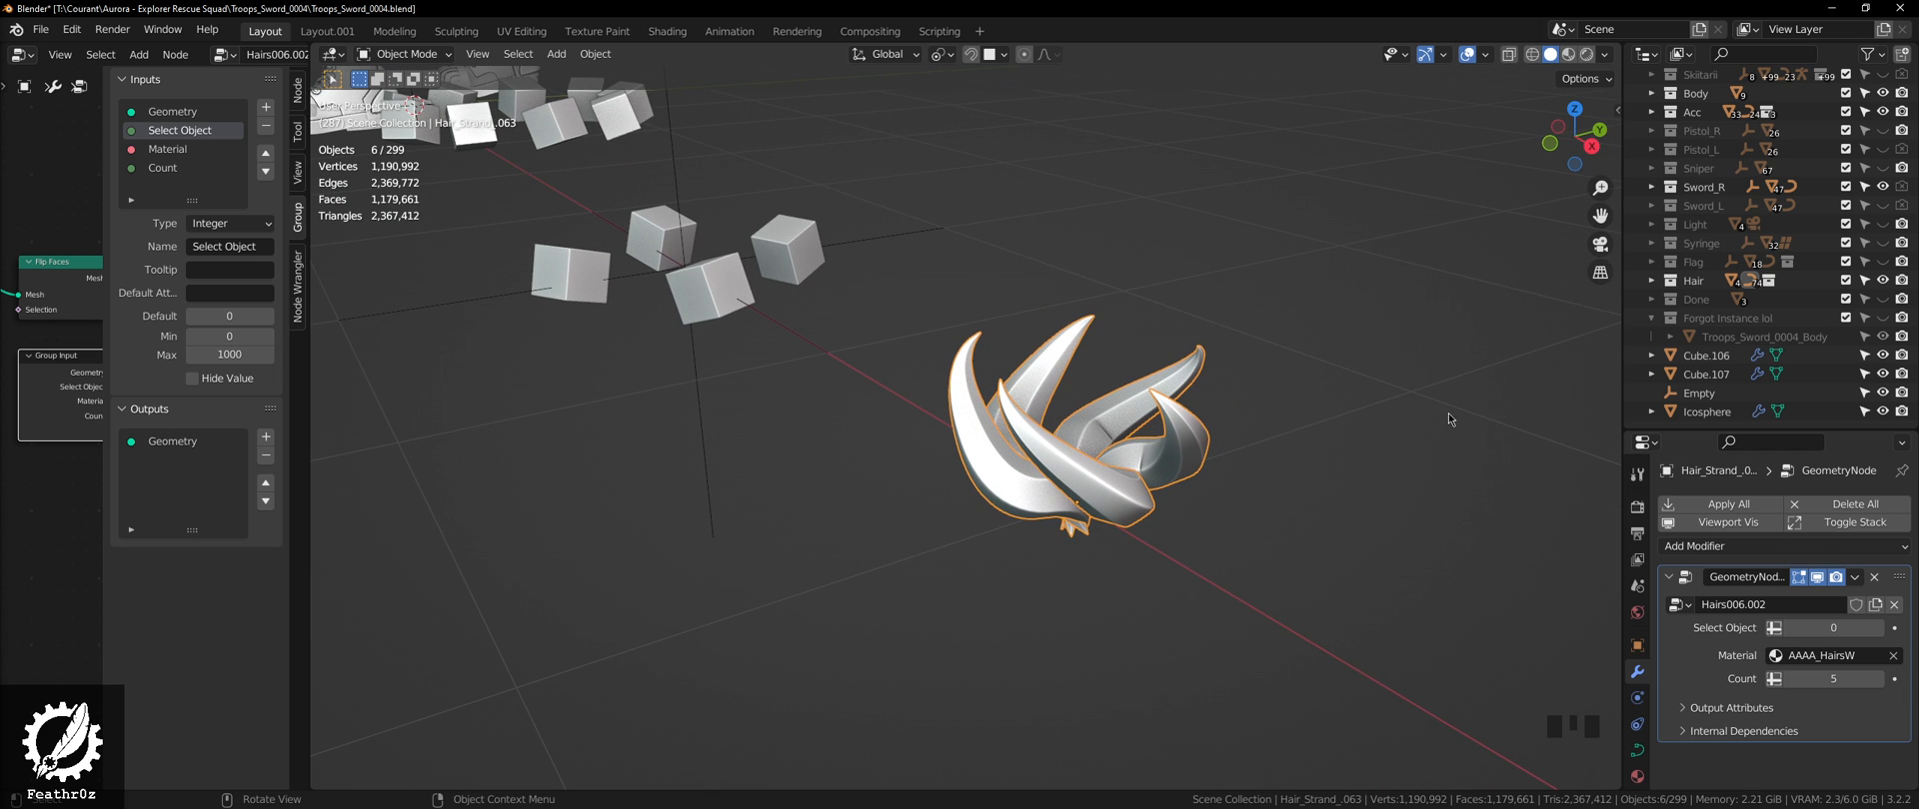
scroll(down, 3)
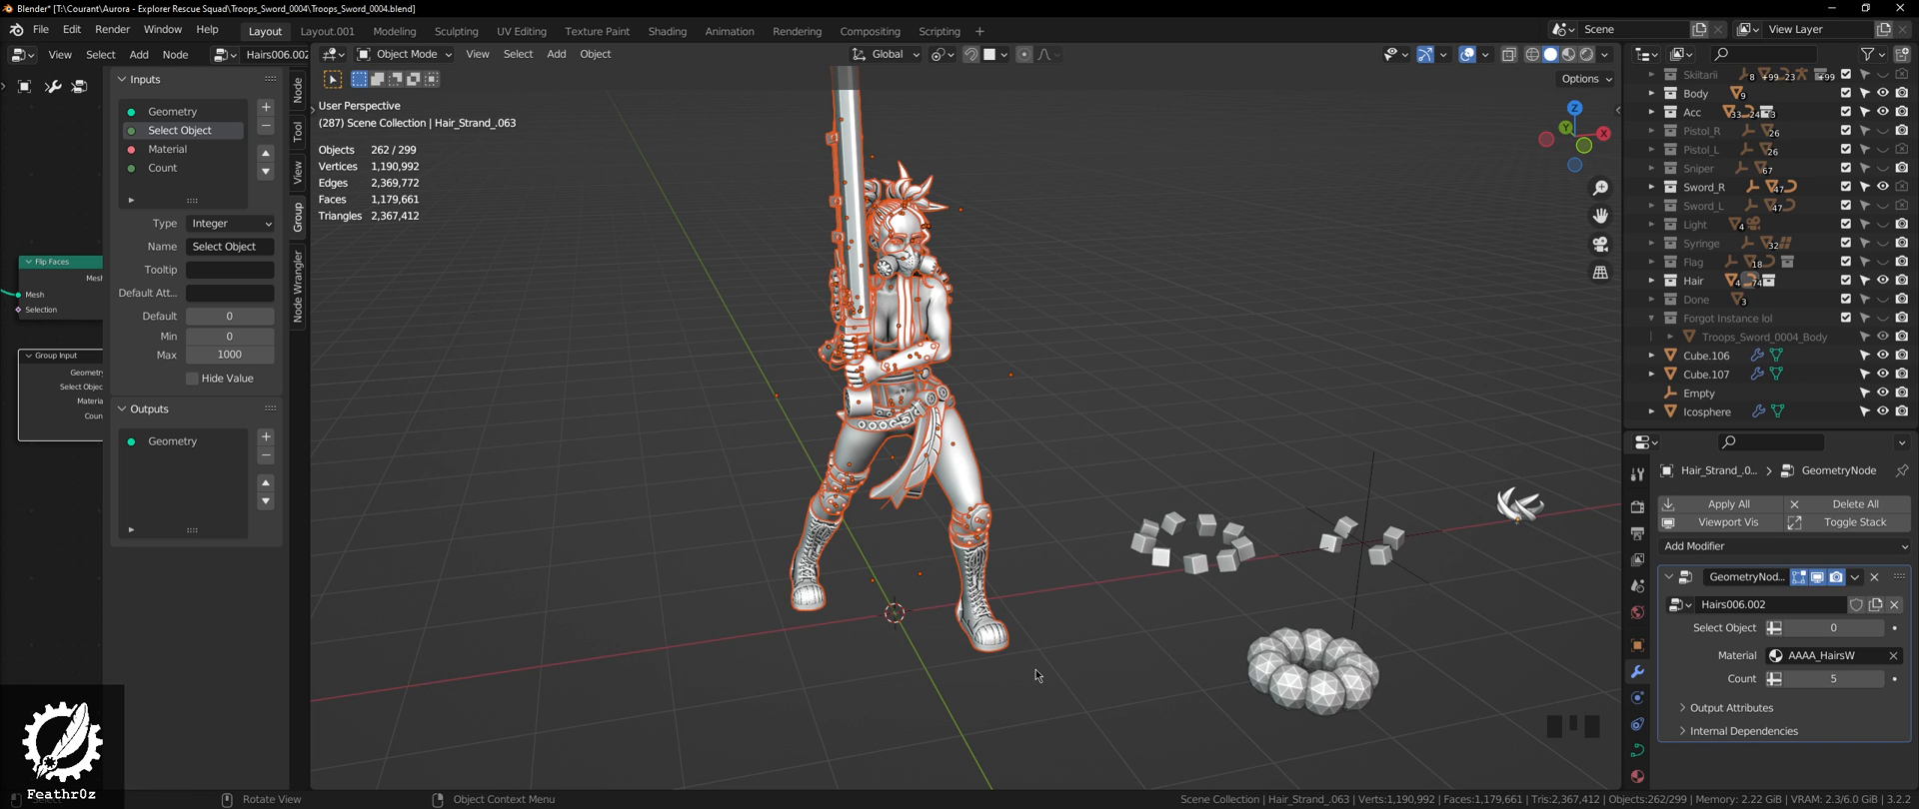
mouse_move(695, 150)
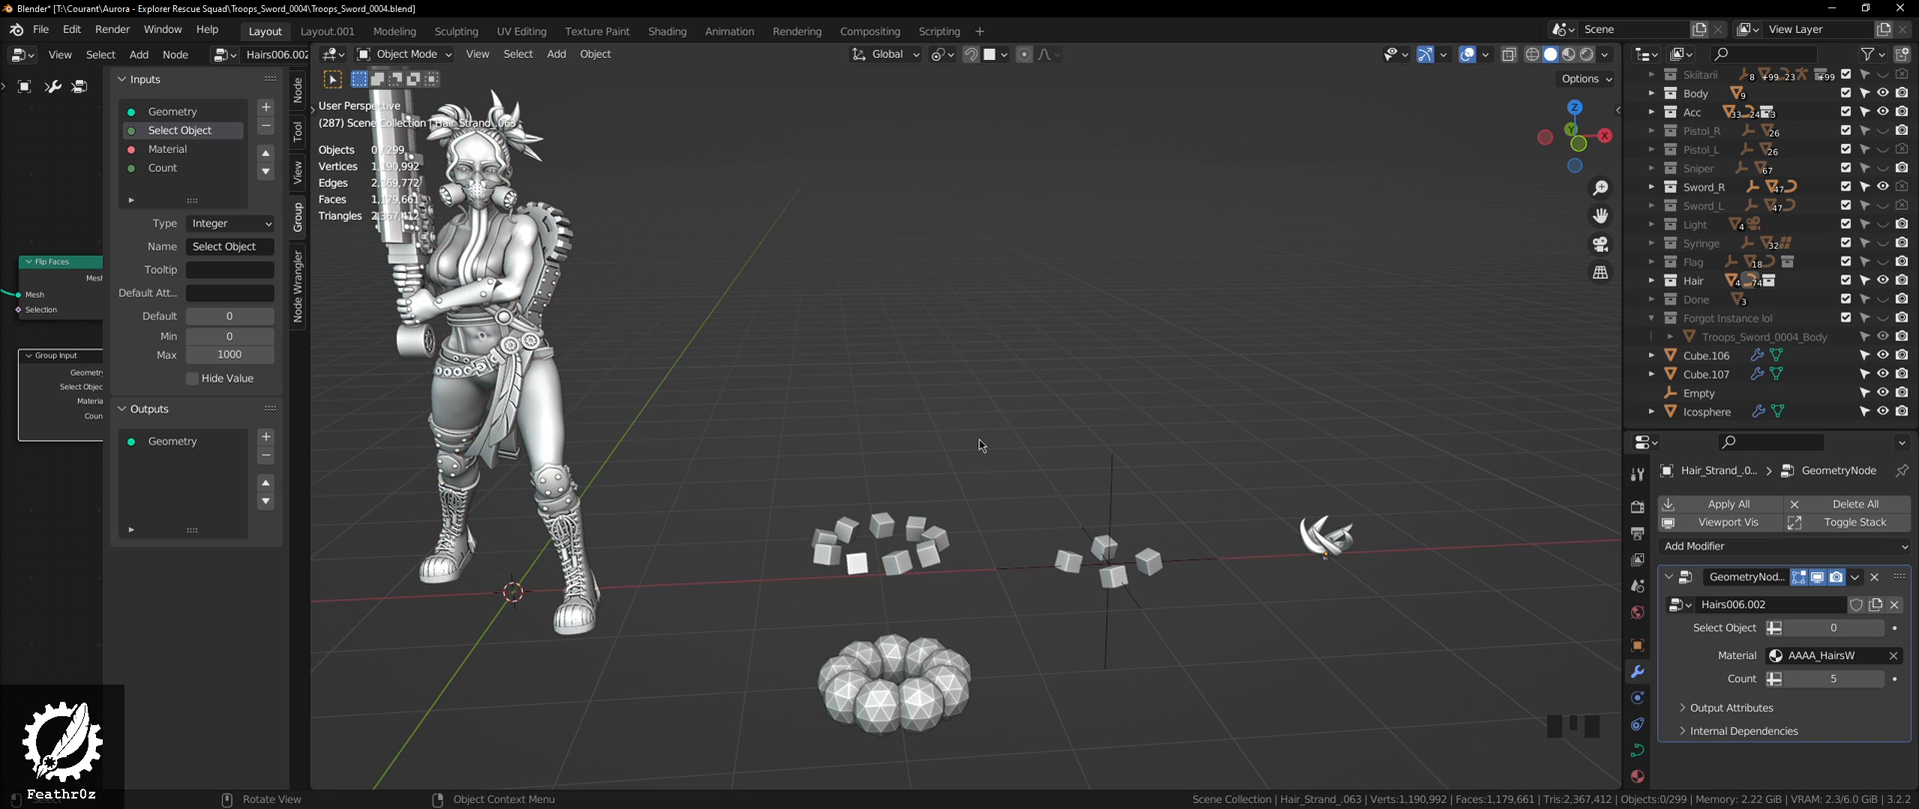
mouse_move(965, 465)
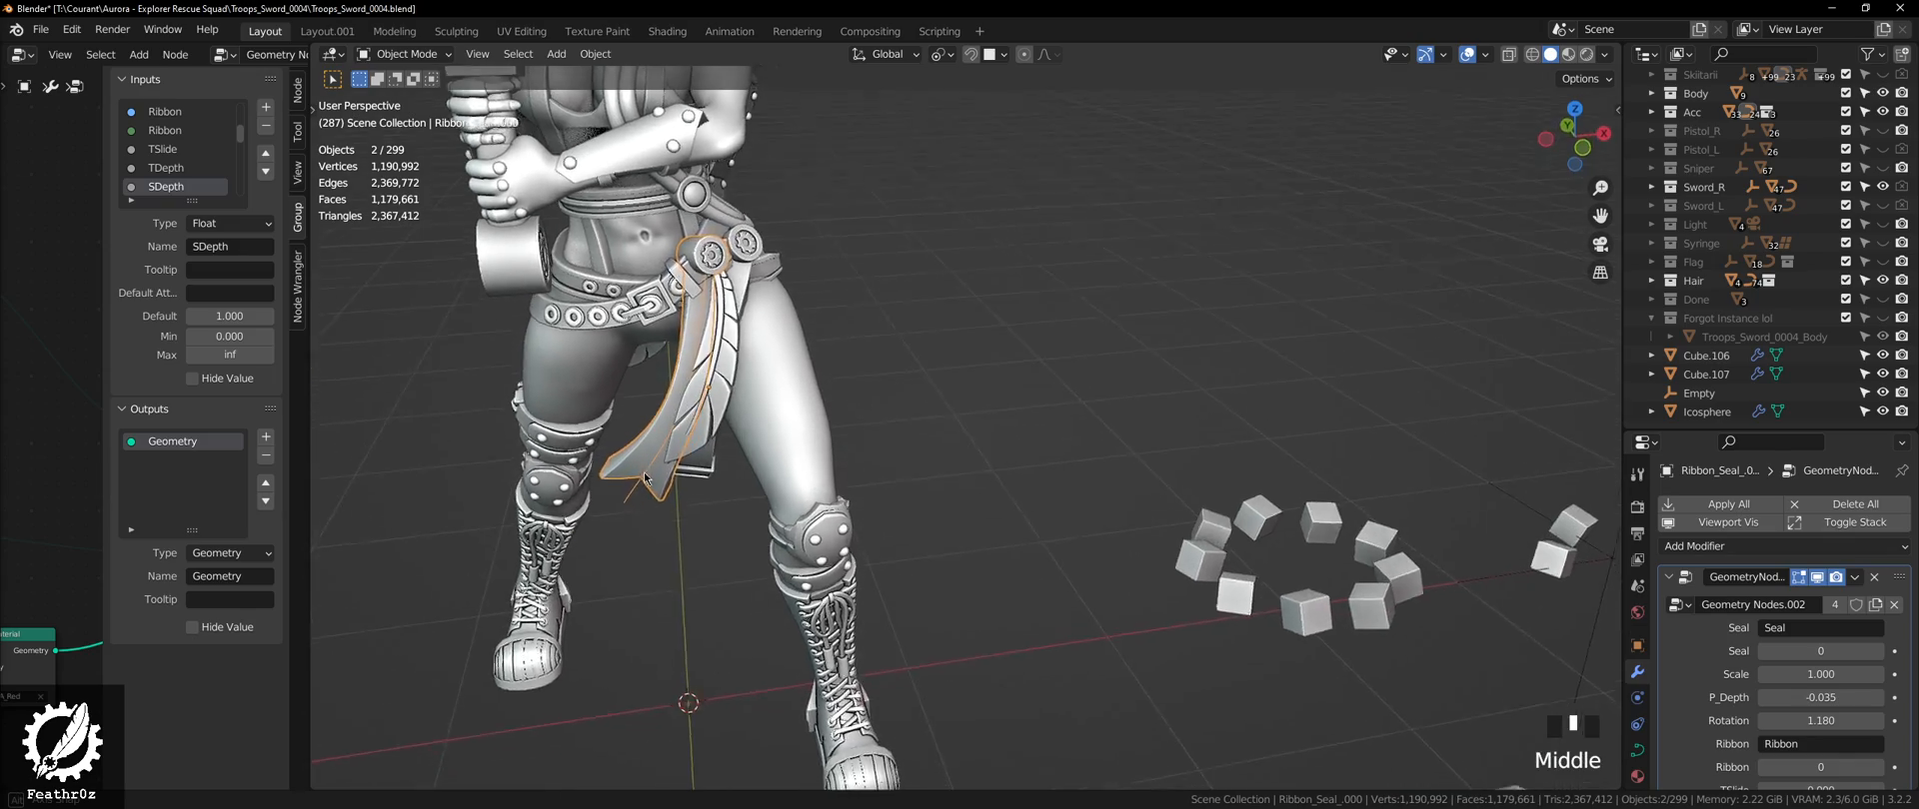
Step: Scroll to view Ribbon_Seal_000's Geometry Nodes.002 tree with Instance on Points and materials
scroll(down, 3)
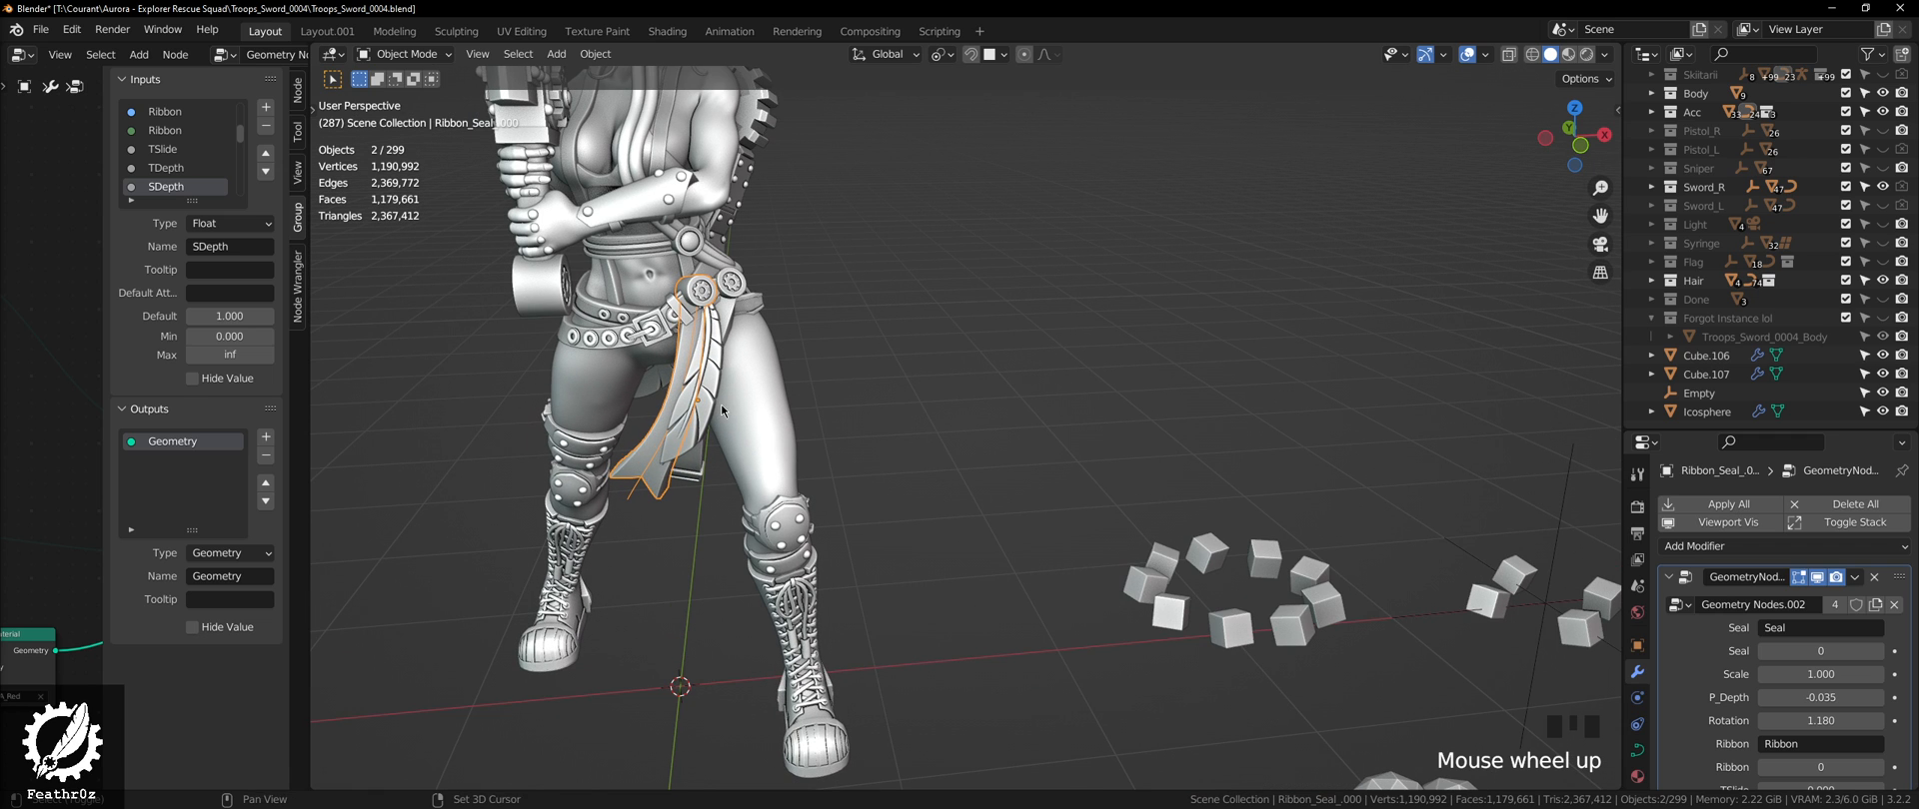
scroll(down, 3)
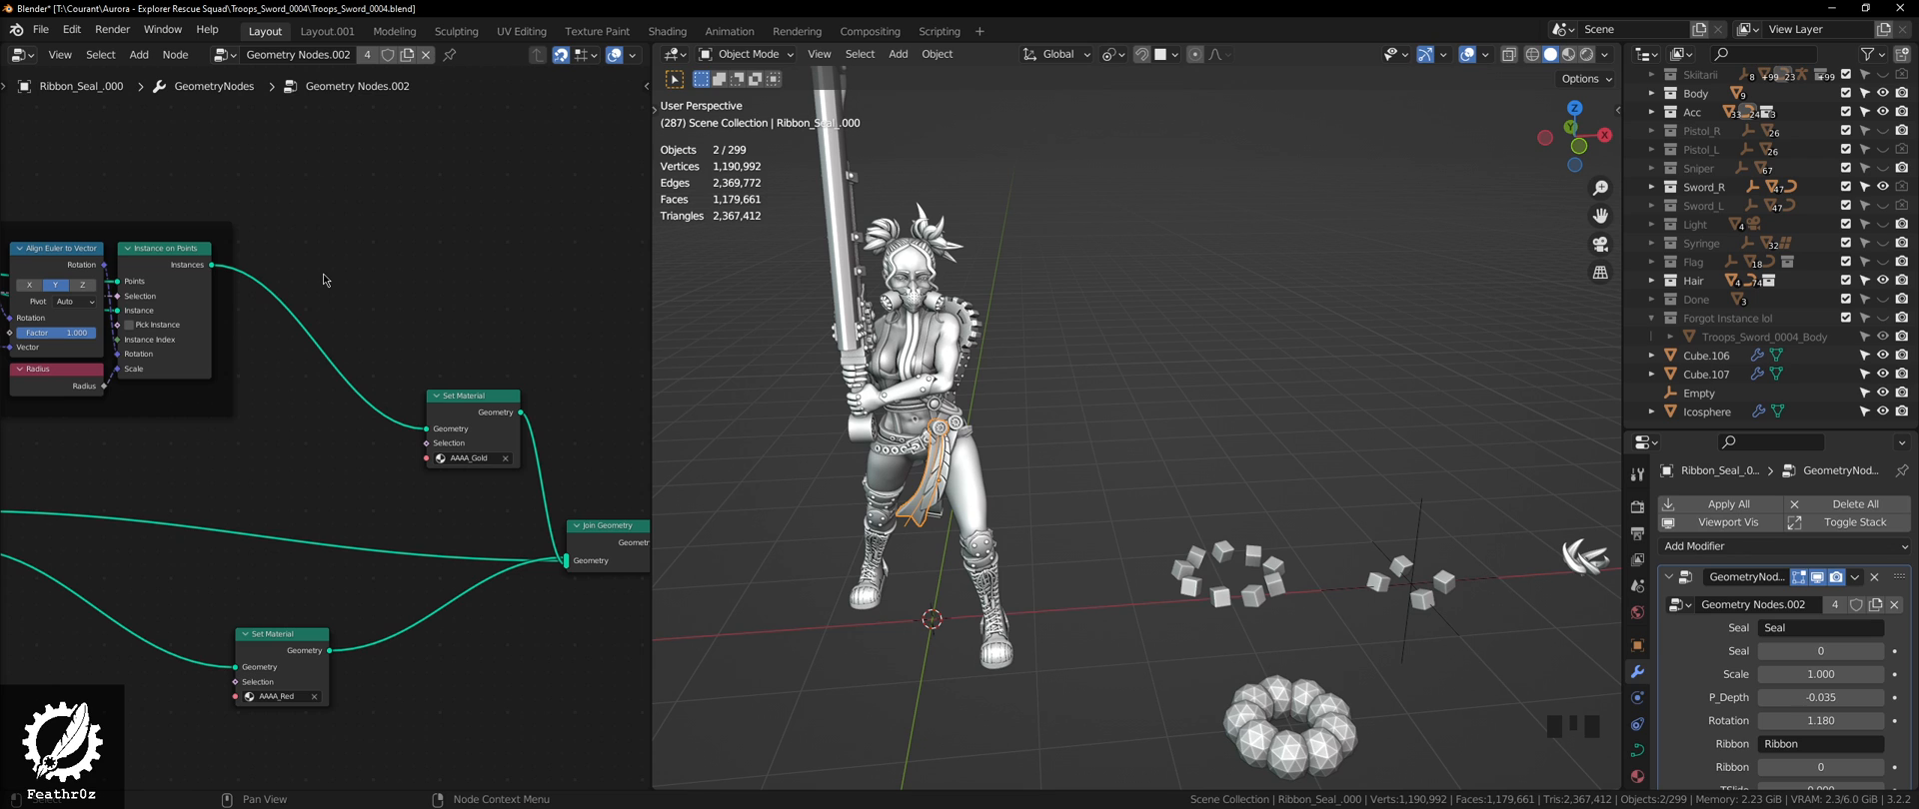
mouse_move(347, 271)
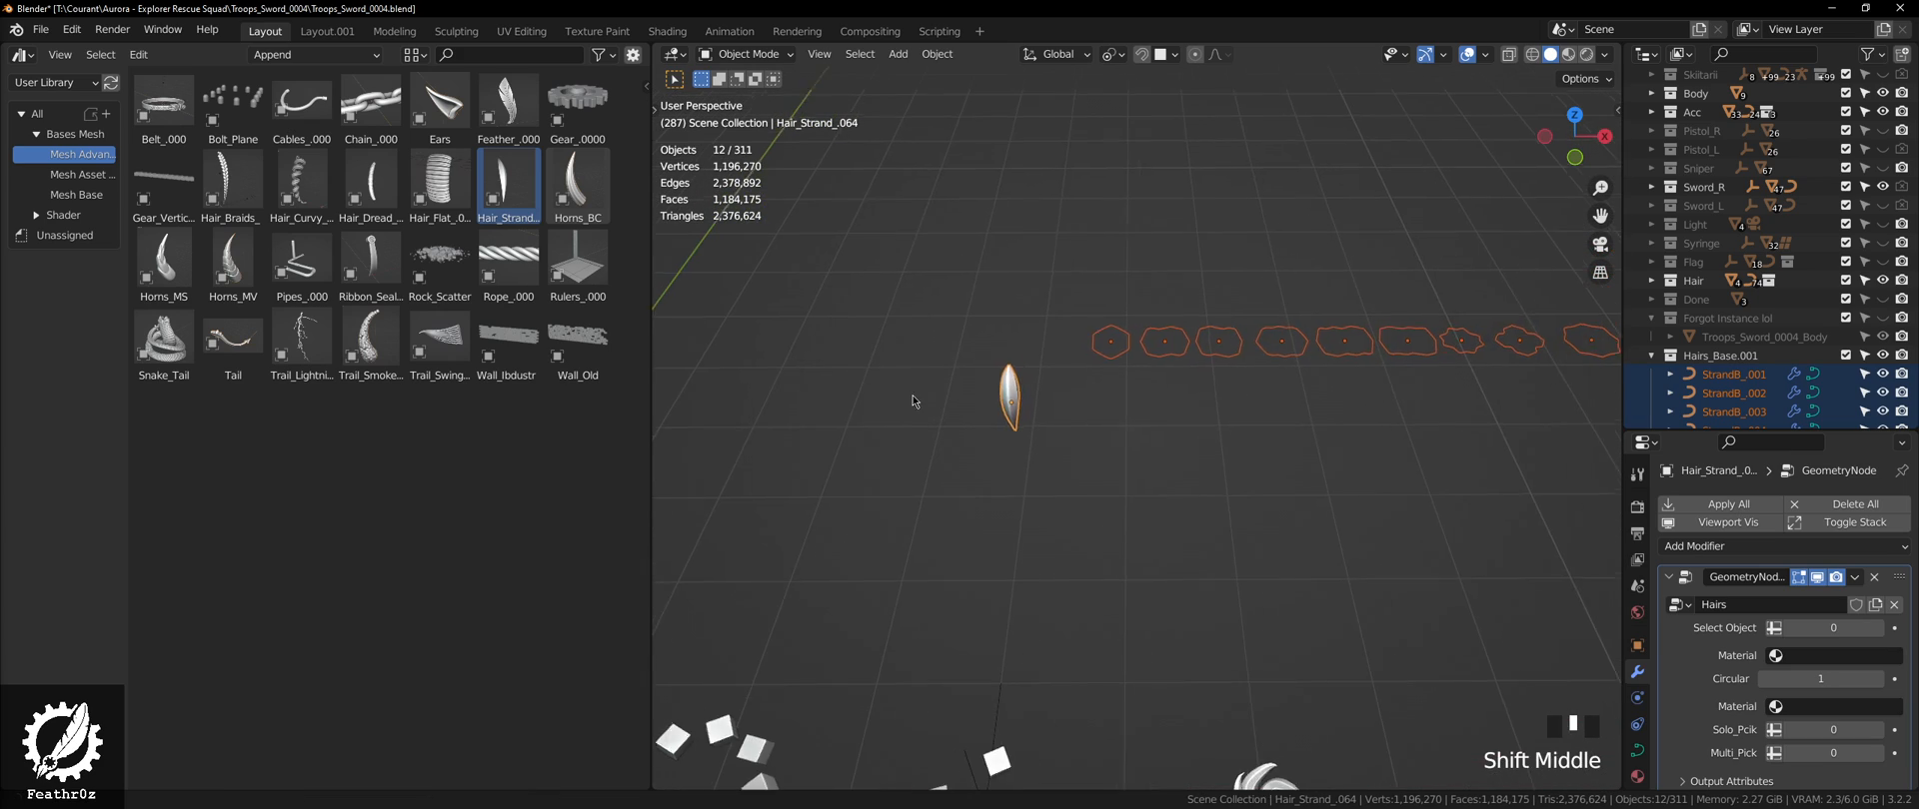
Step: Isolate StrandB_002 in its own view and scroll through its modifier panel
key(KP_7)
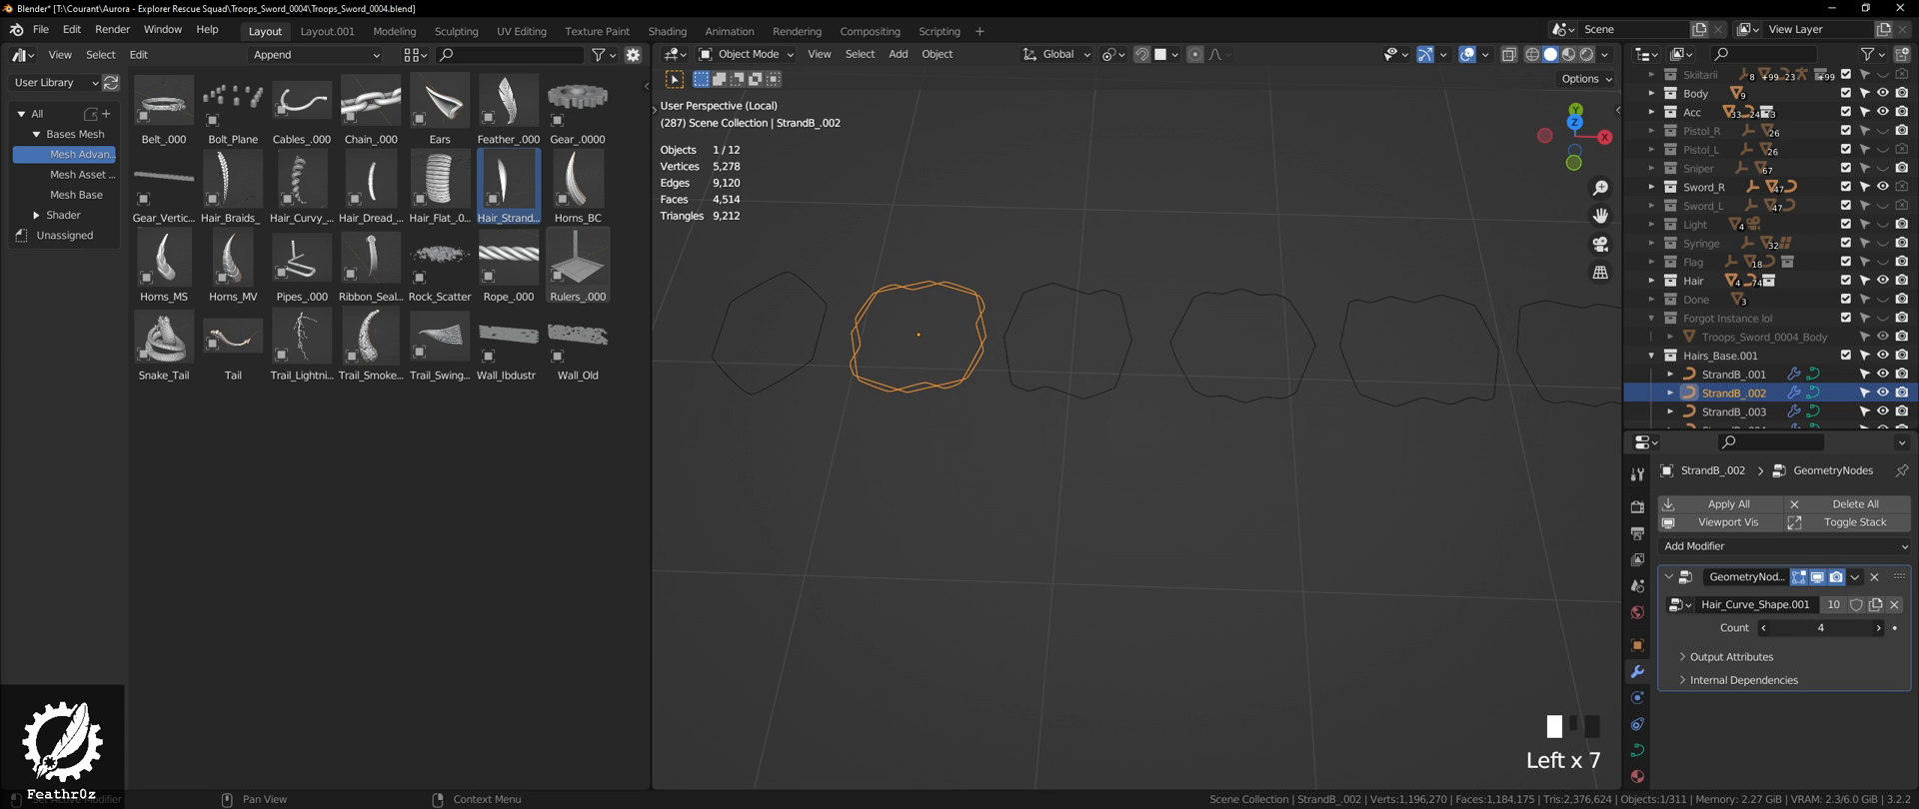
scroll(down, 3)
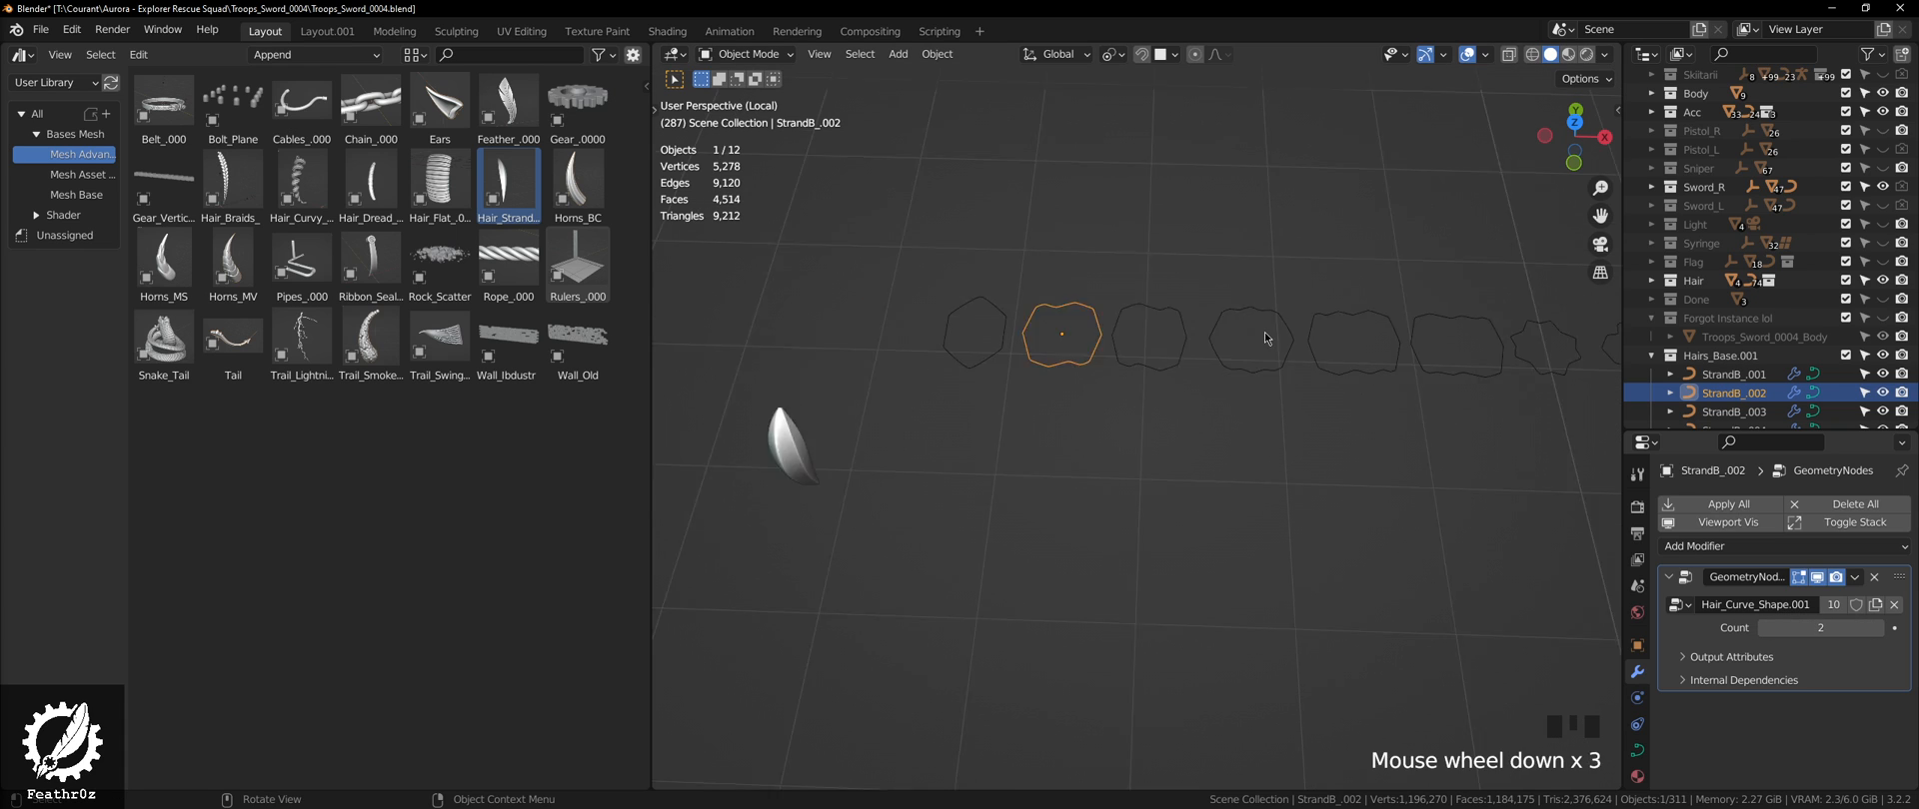
scroll(down, 3)
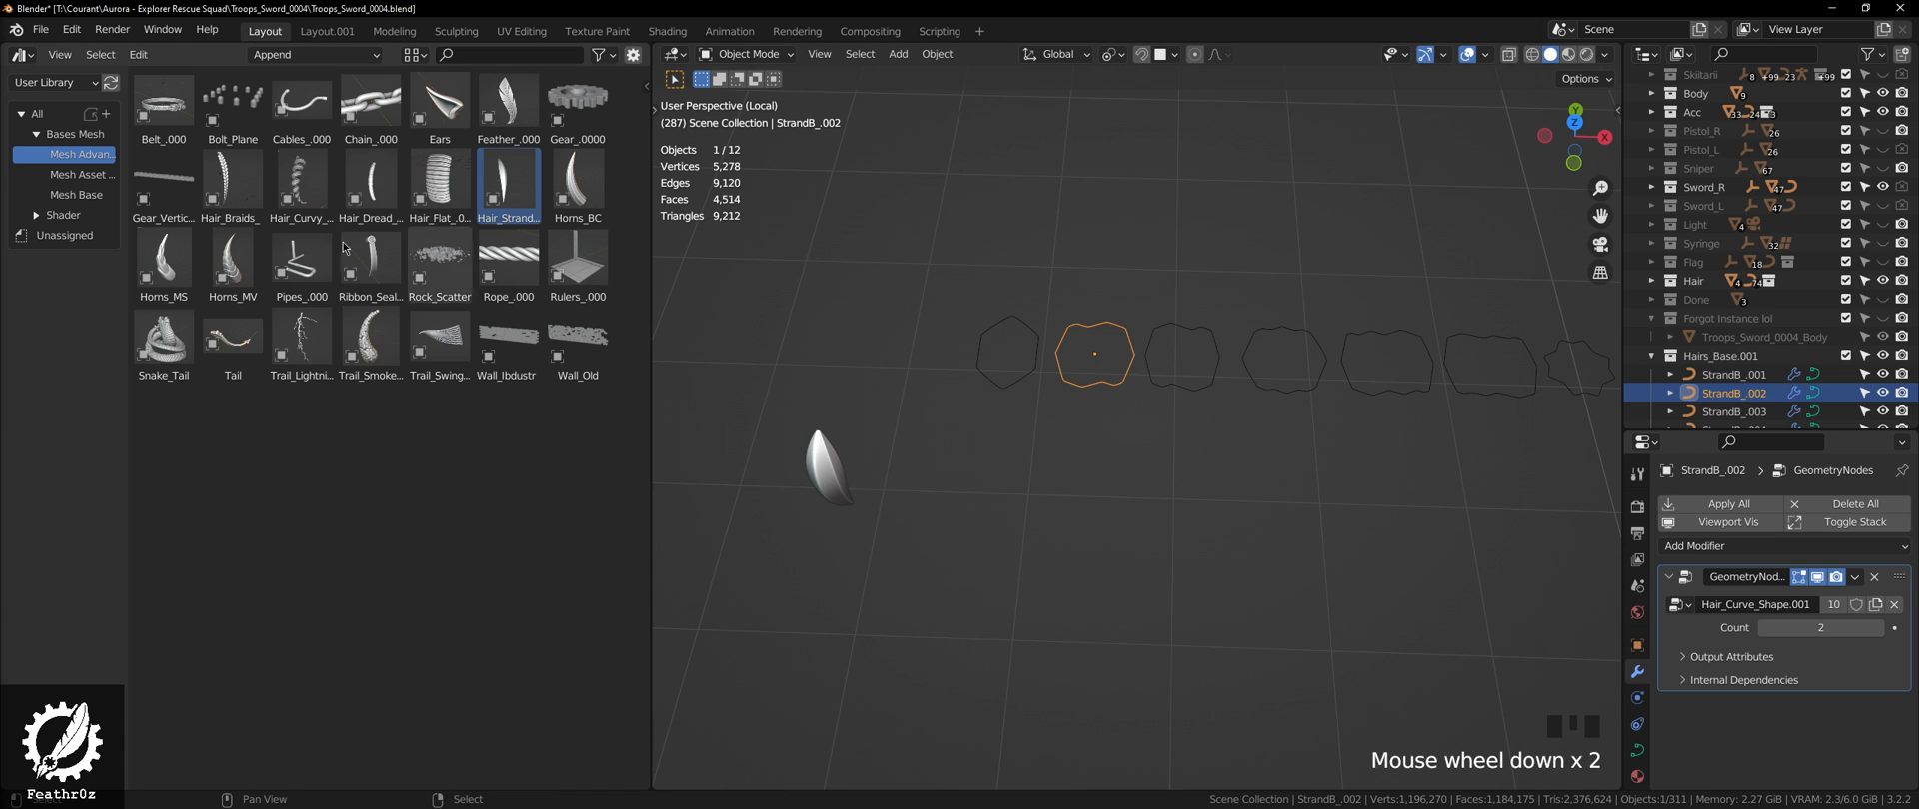
scroll(down, 3)
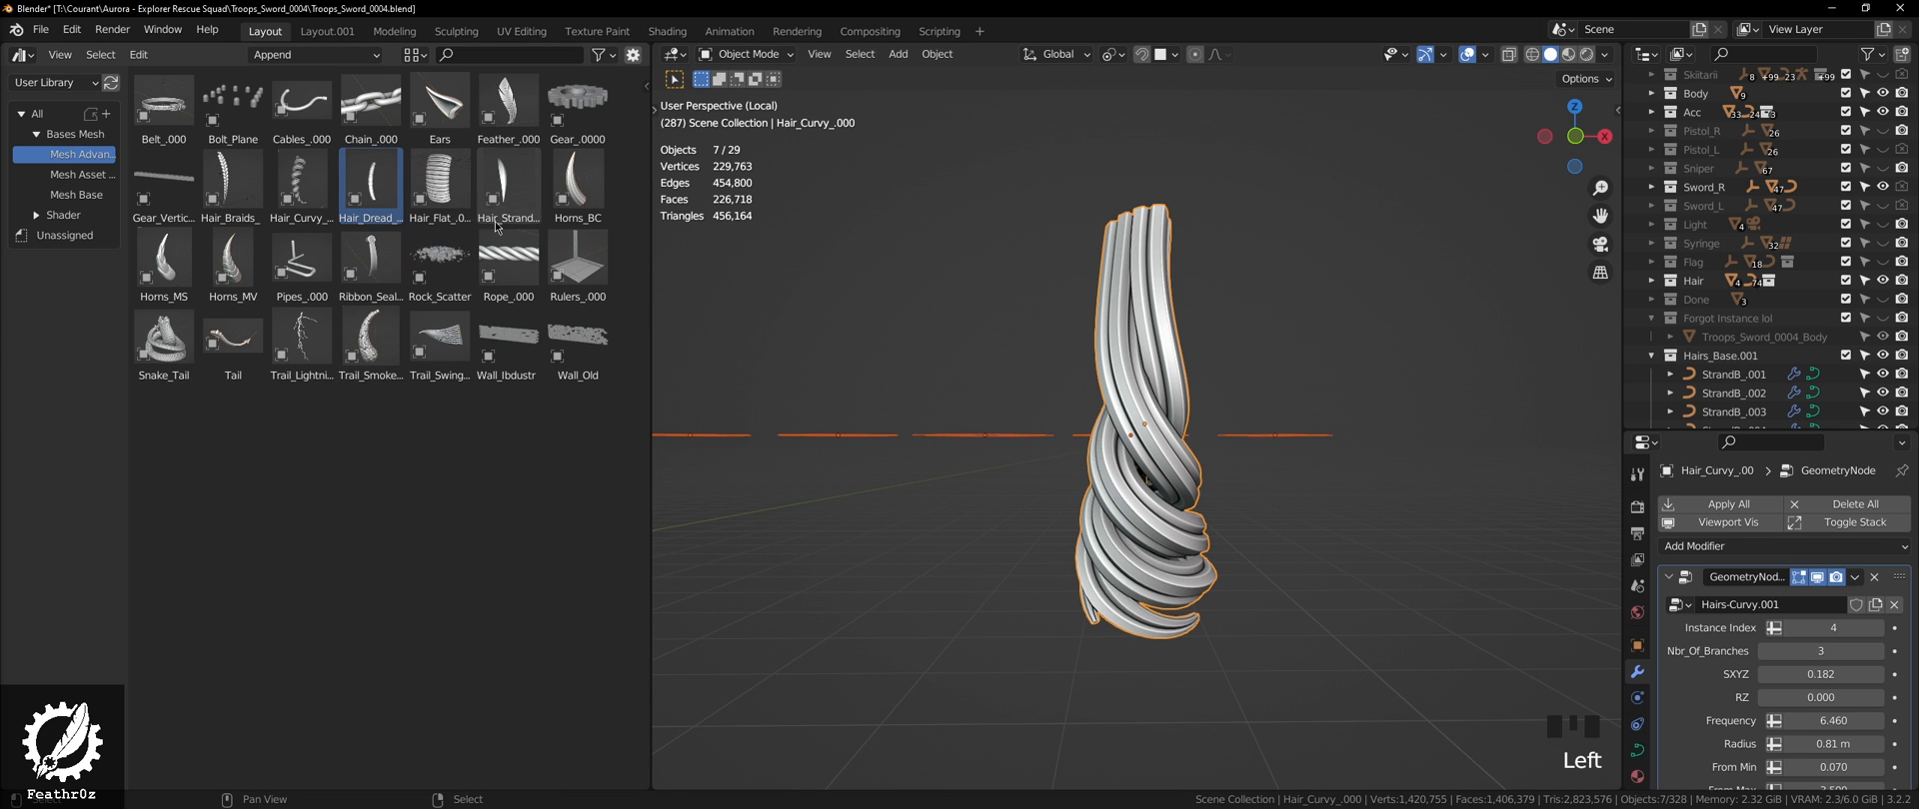
Step: Add another hair asset from the library and enter Edit Mode on the ribbon seal curve
click(439, 180)
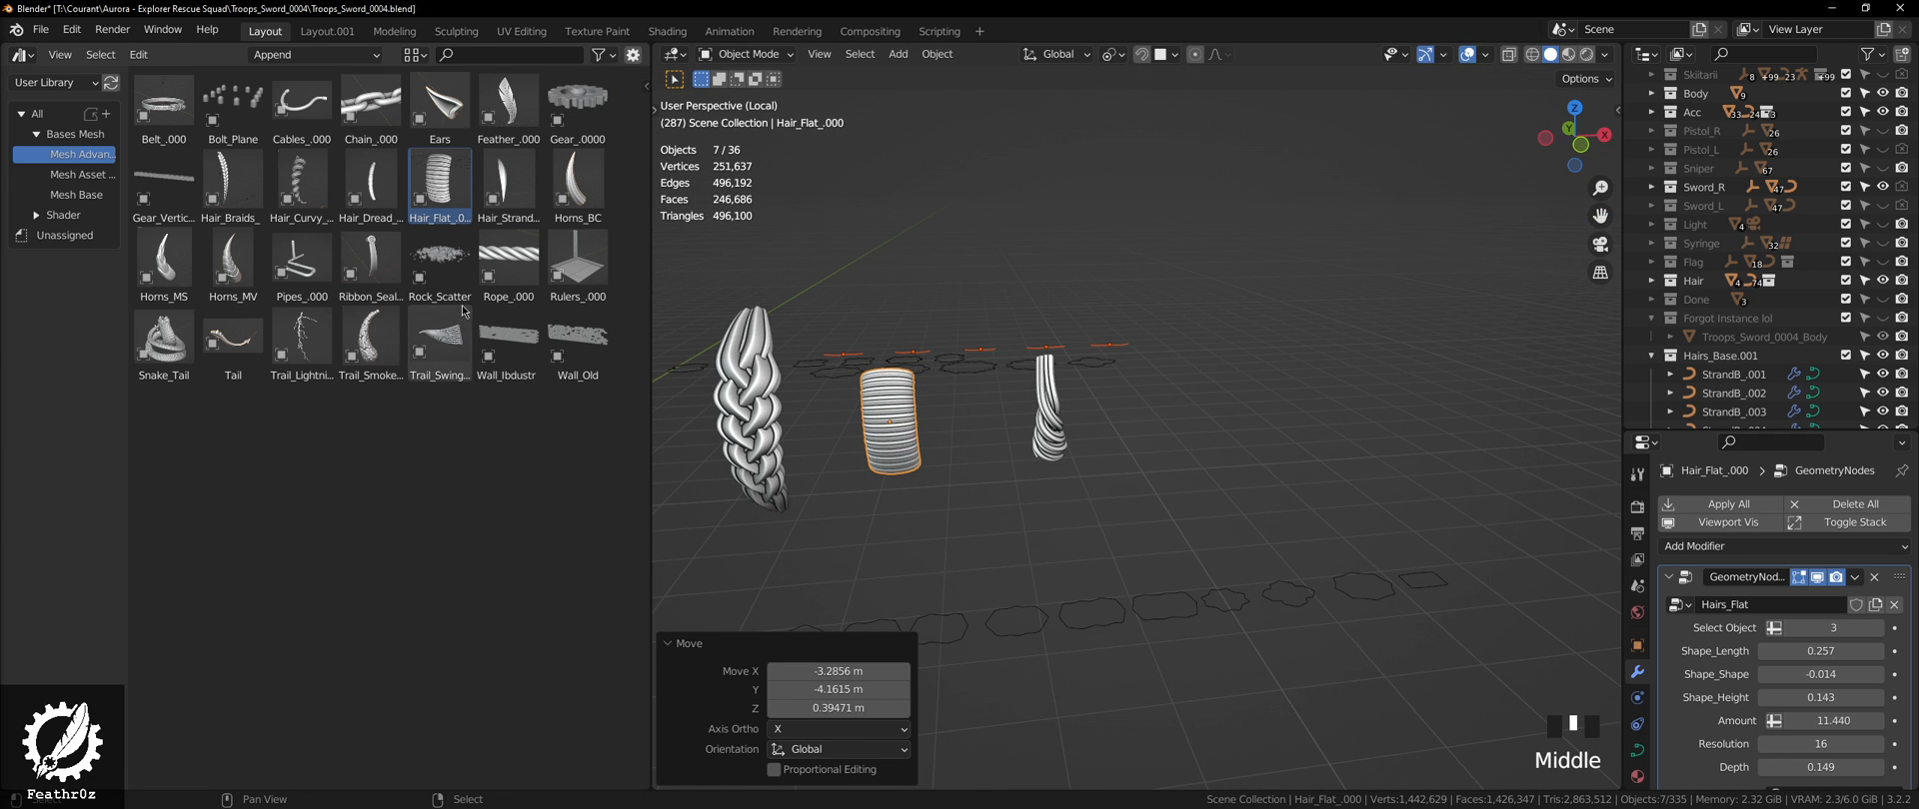
mouse_move(252, 254)
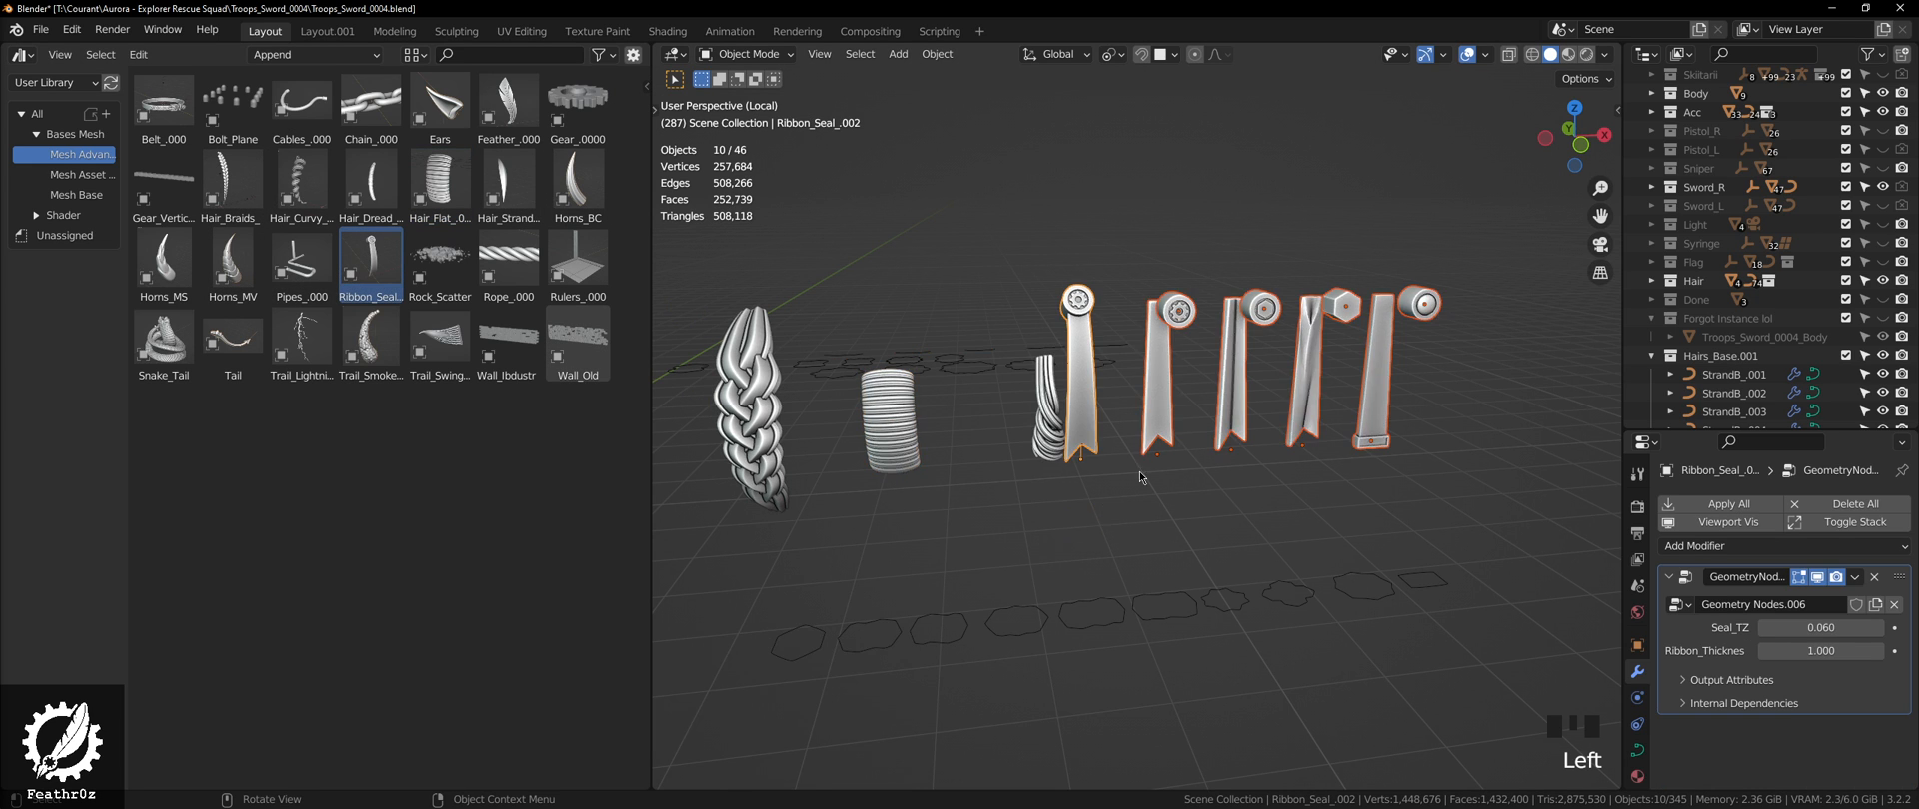
key(Tab)
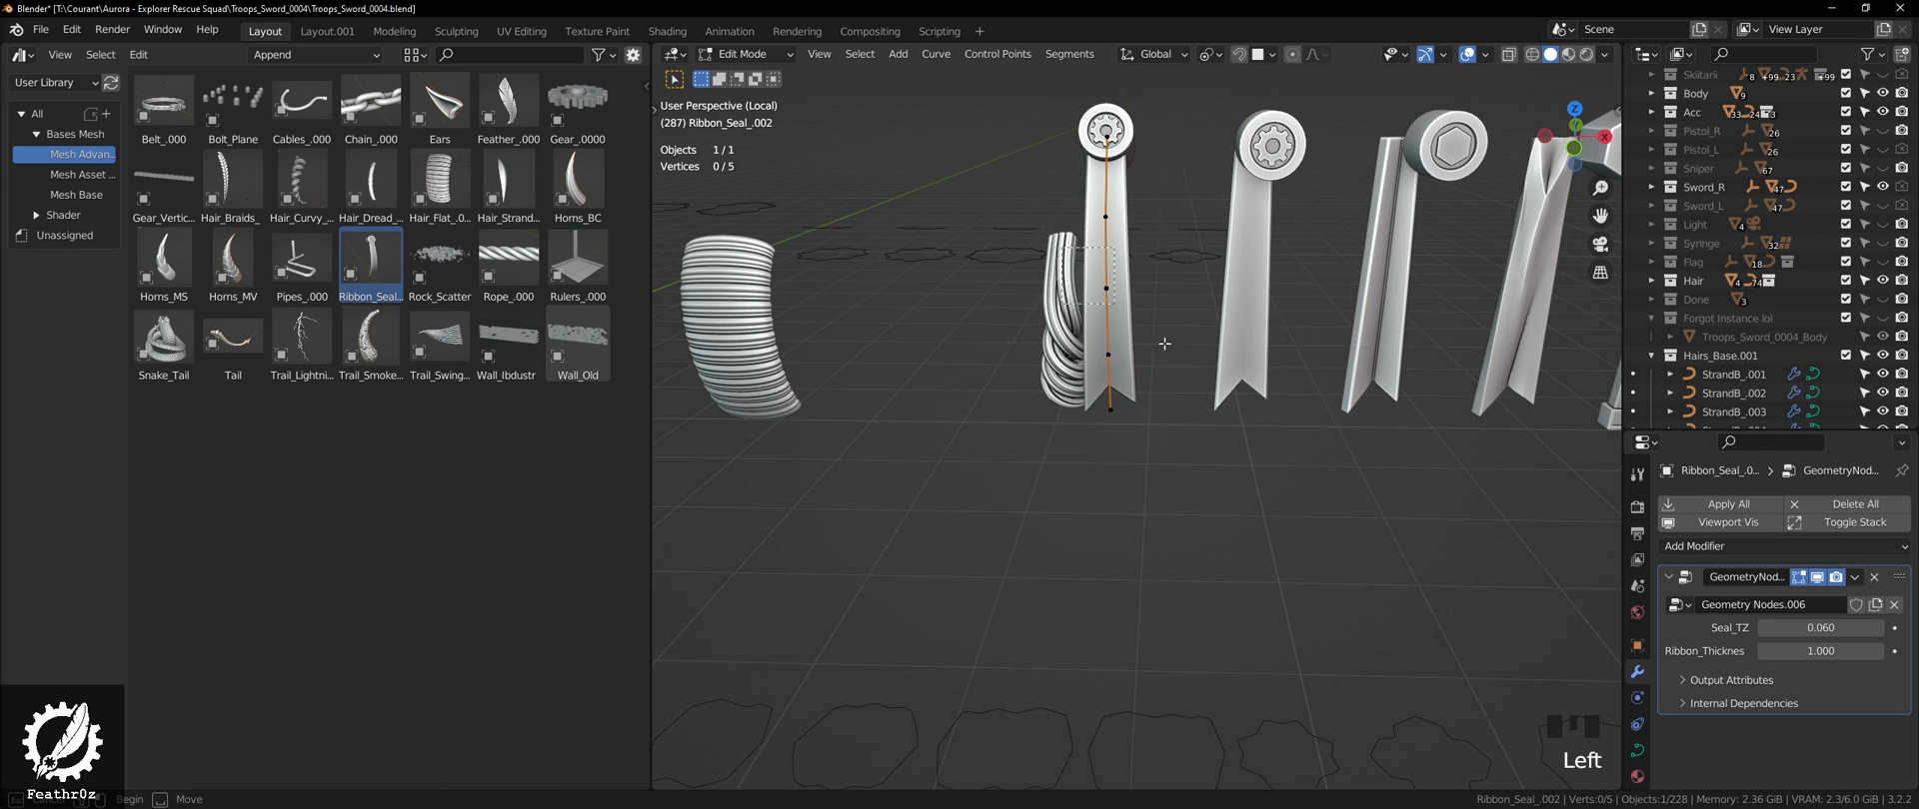